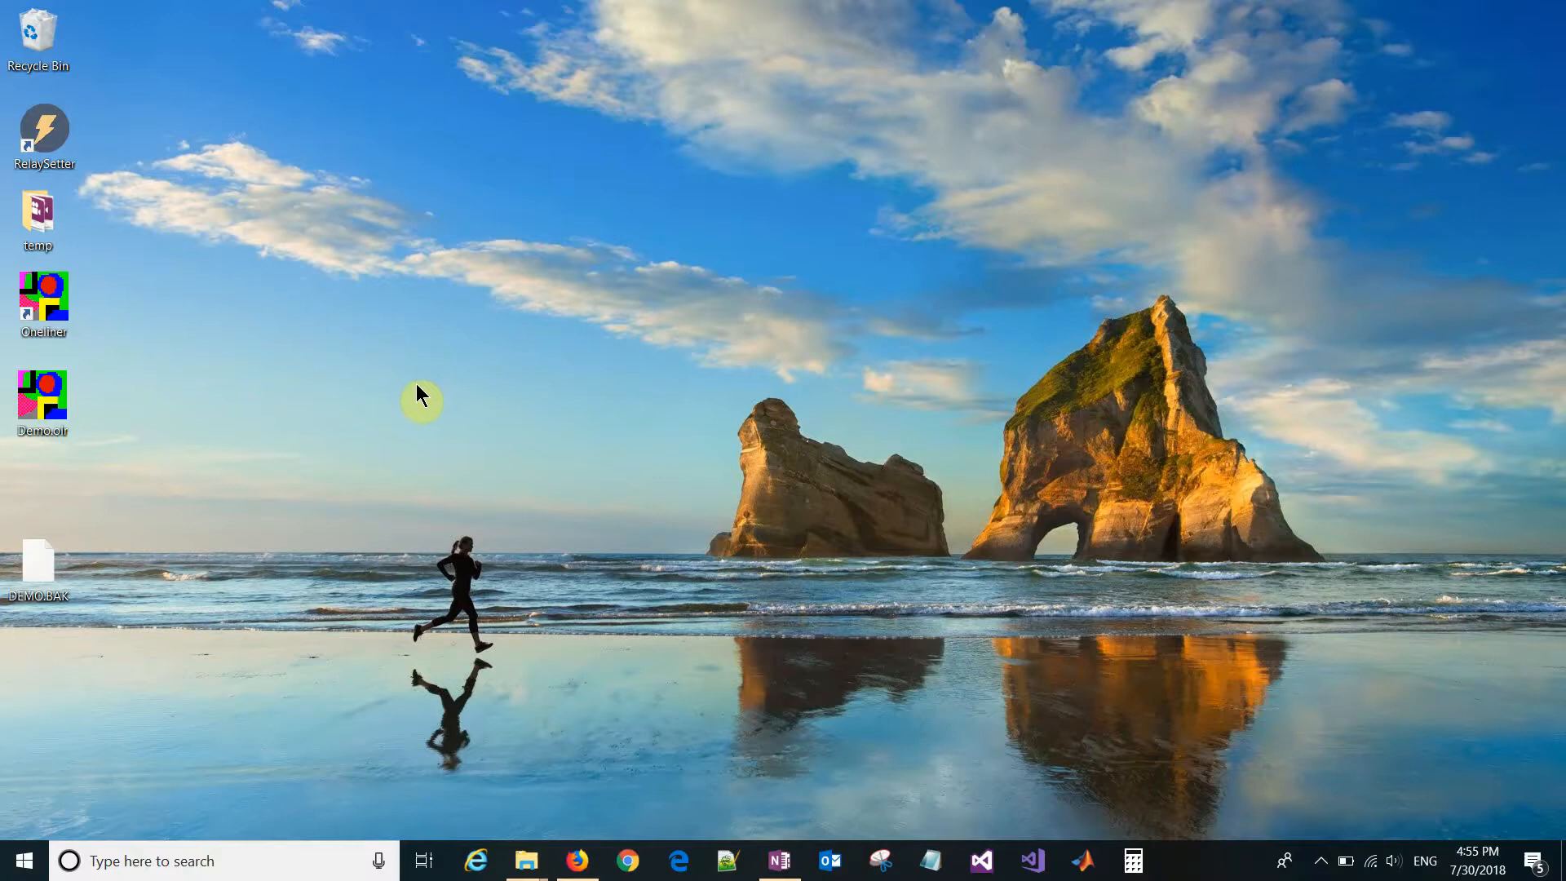
mouse_move(457, 390)
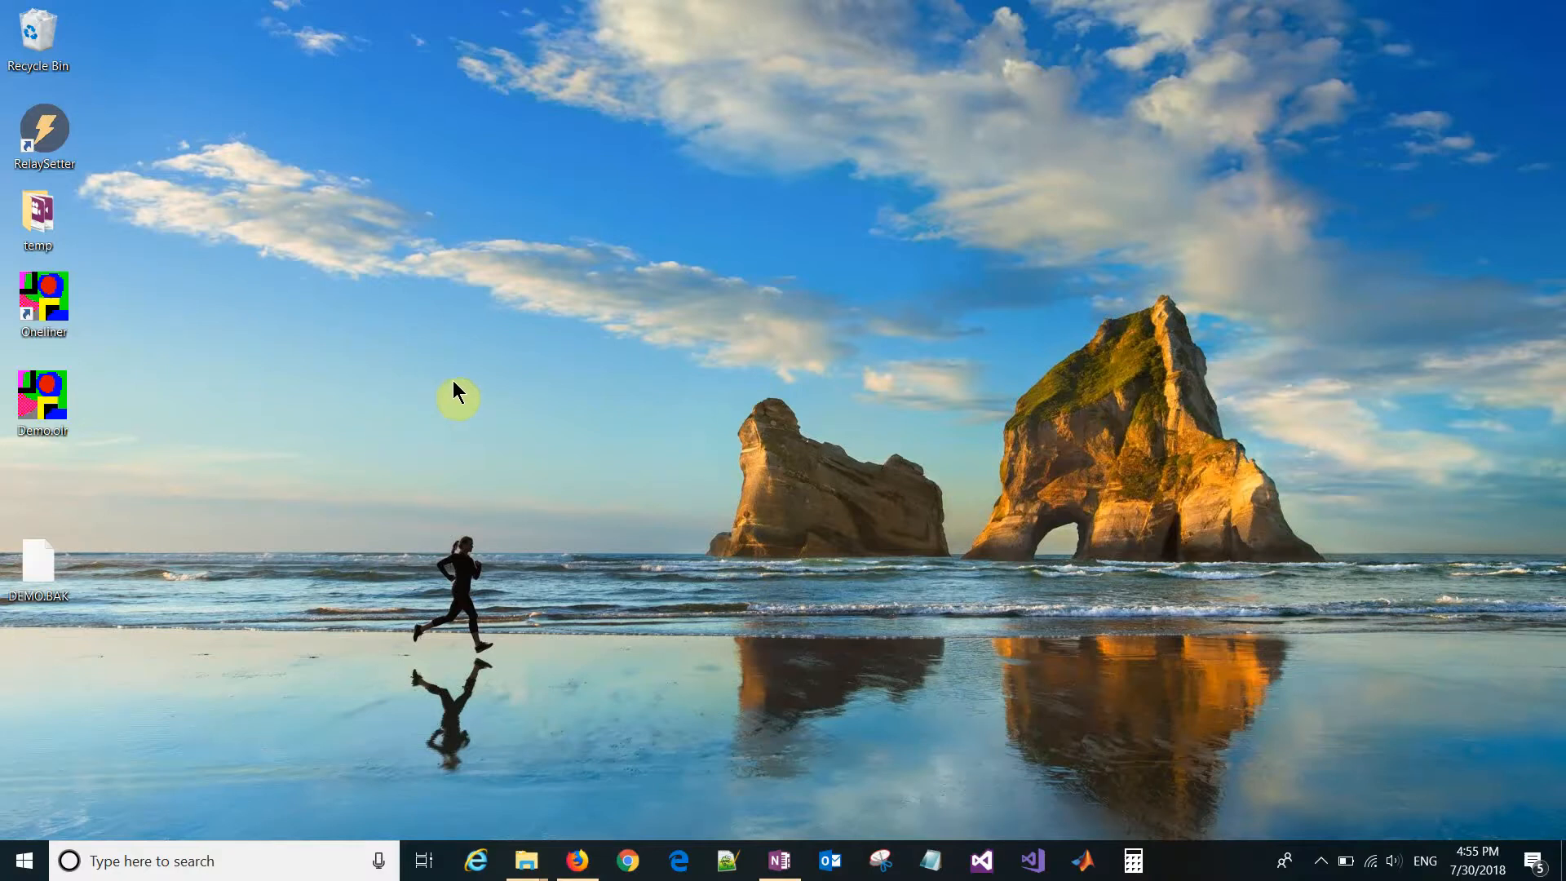
mouse_move(323, 282)
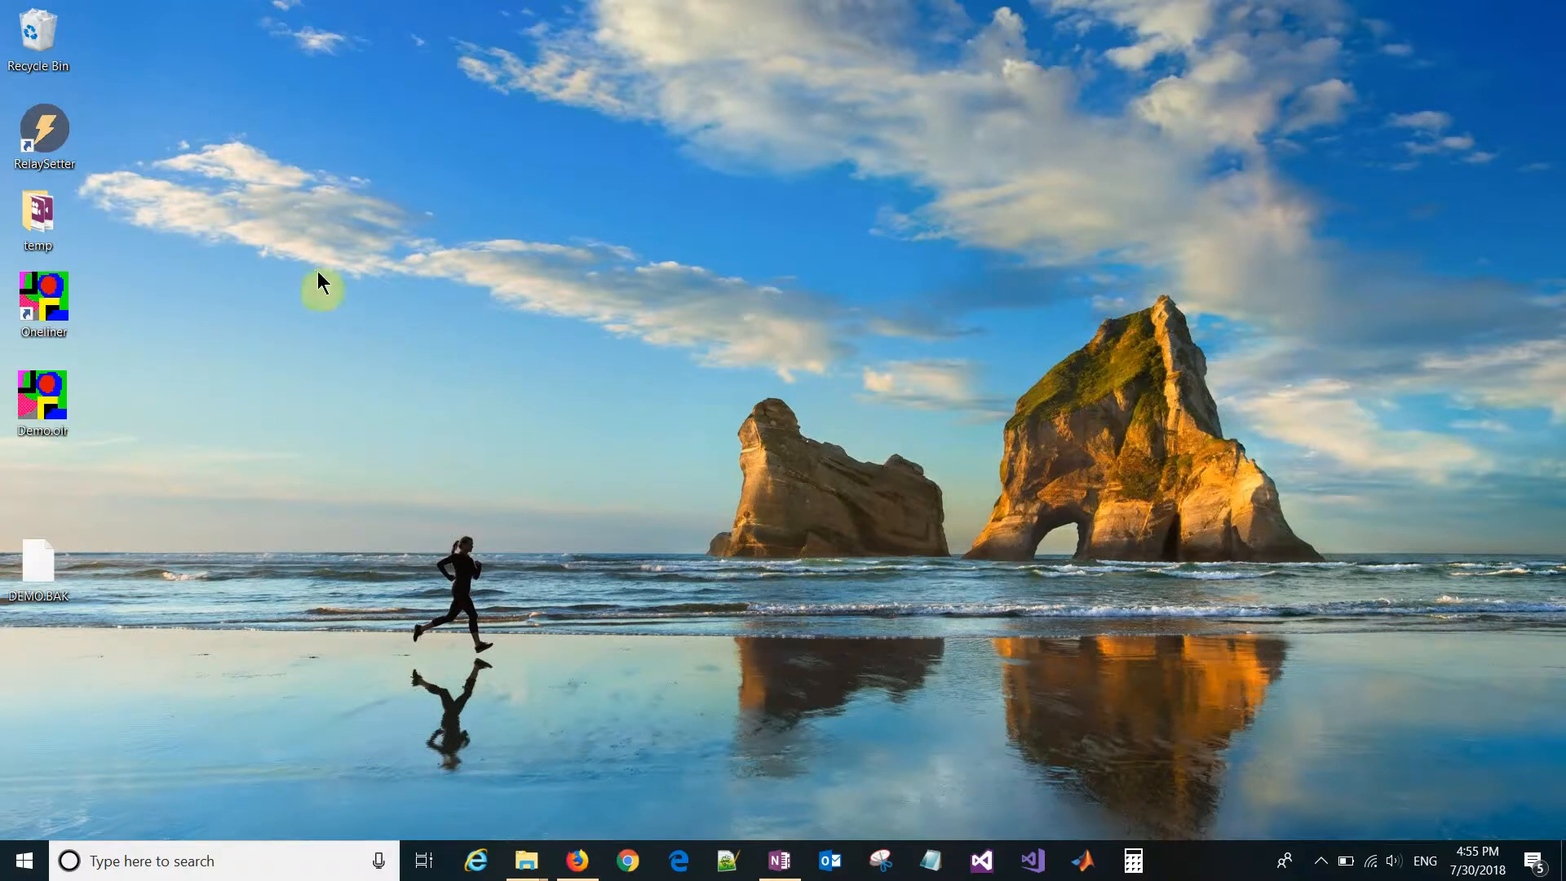
mouse_move(70, 160)
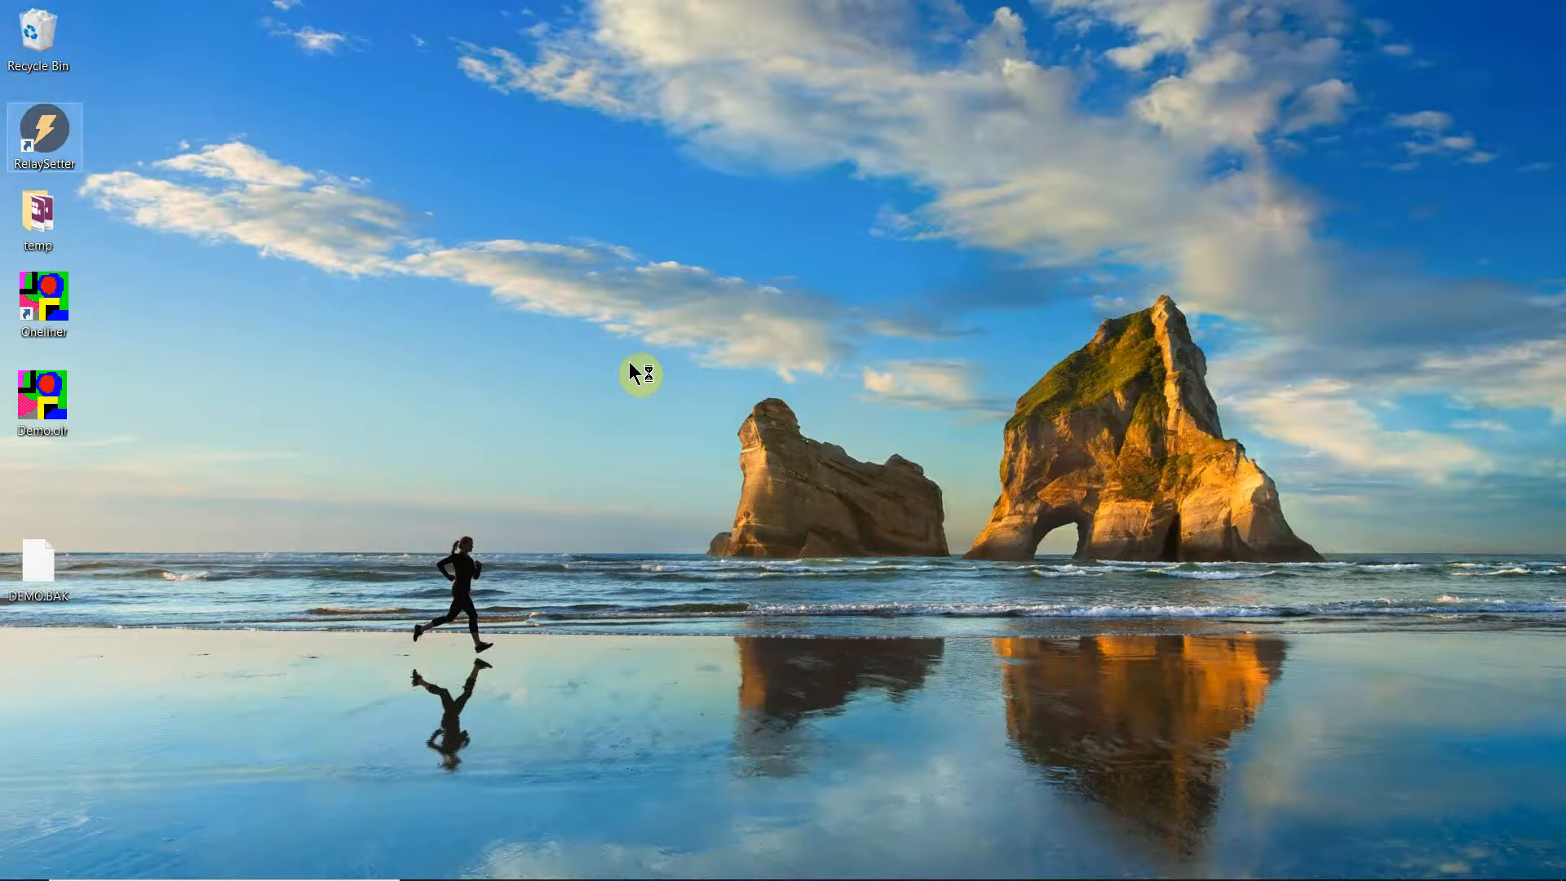
Launch RelaySetter and select Demo.olr as the ASPEN Oneliner case file
double_click(44, 137)
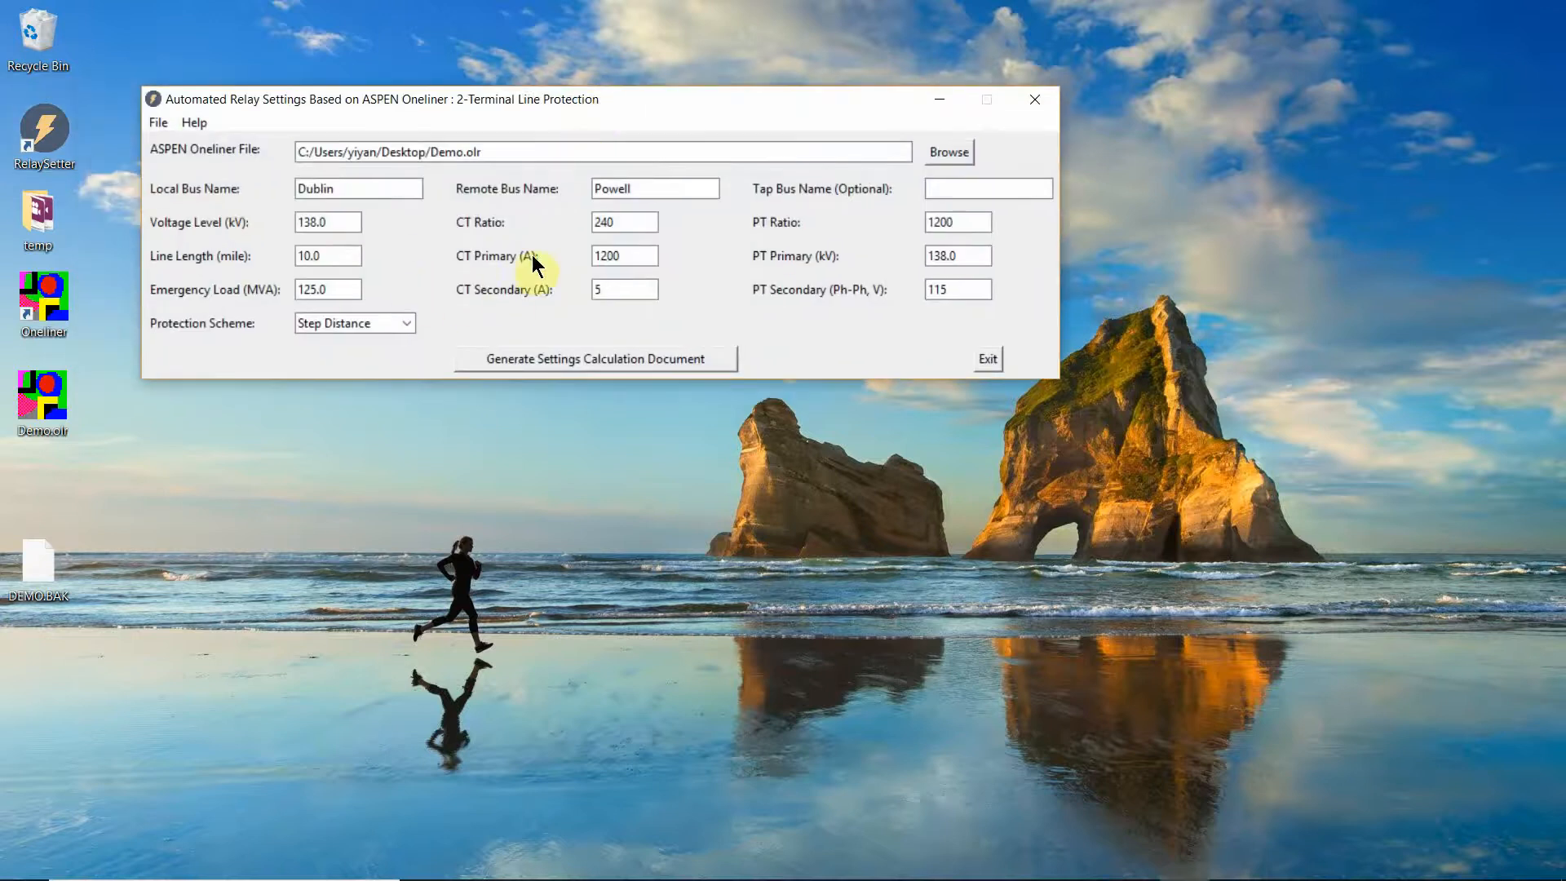
mouse_move(179, 211)
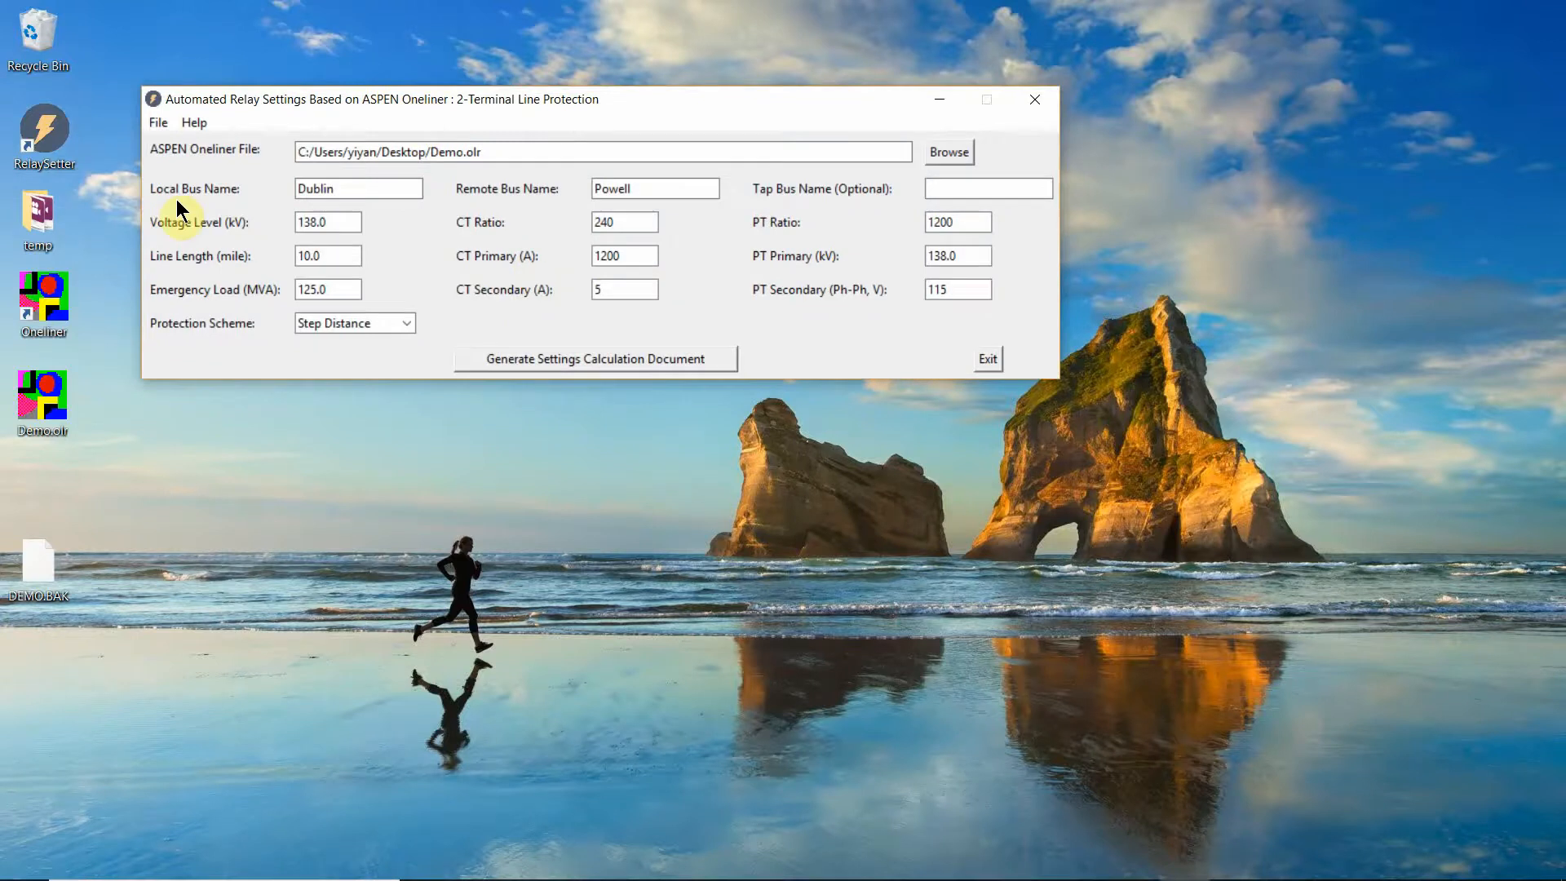
mouse_move(933, 410)
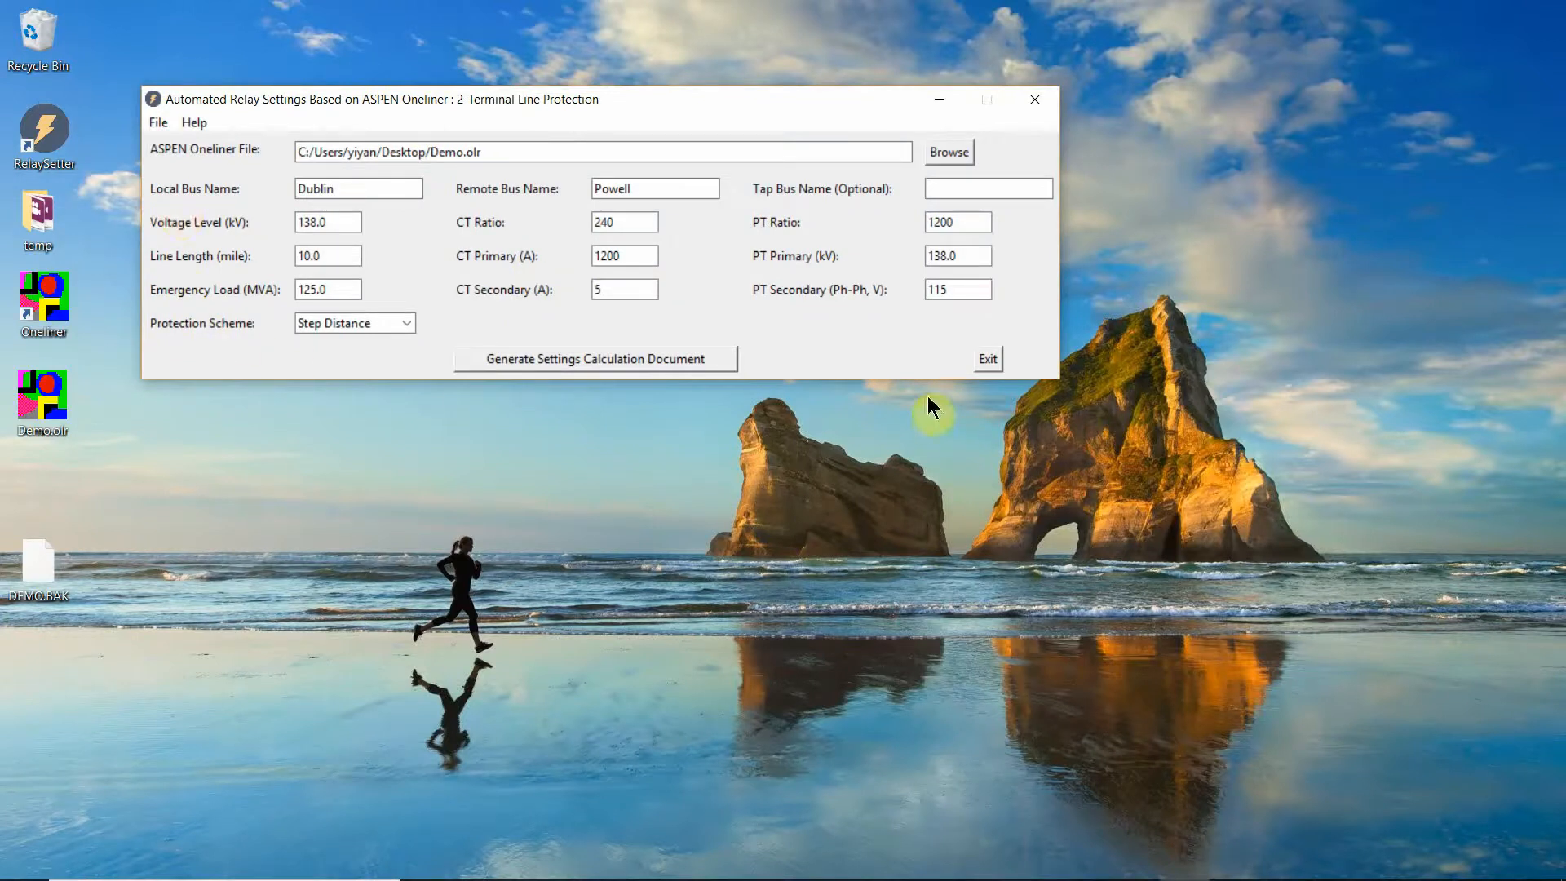
mouse_move(865, 360)
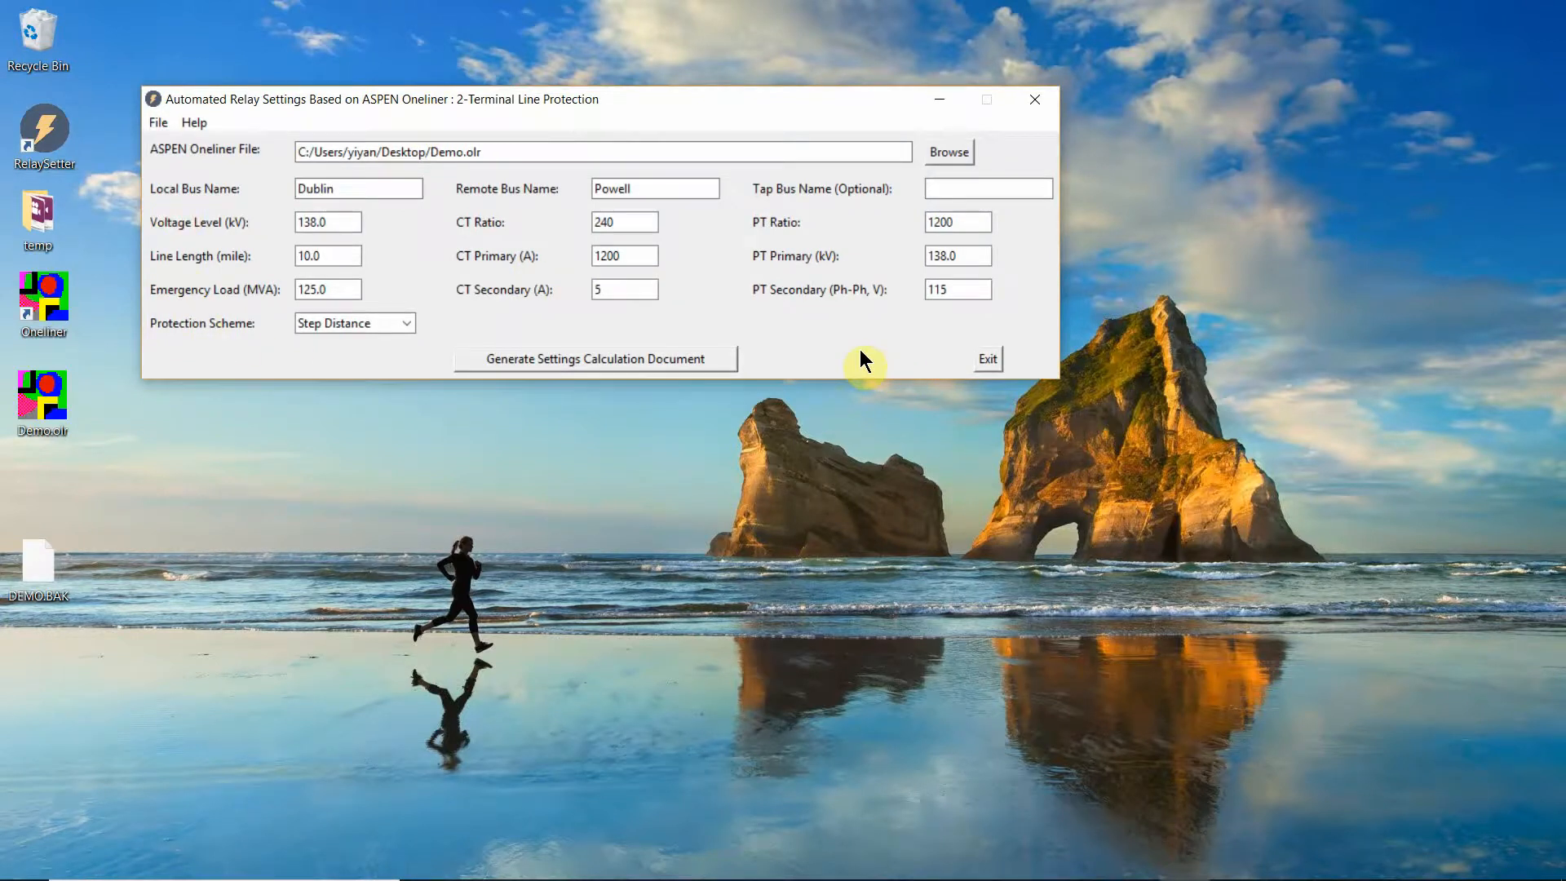
left_click(328, 222)
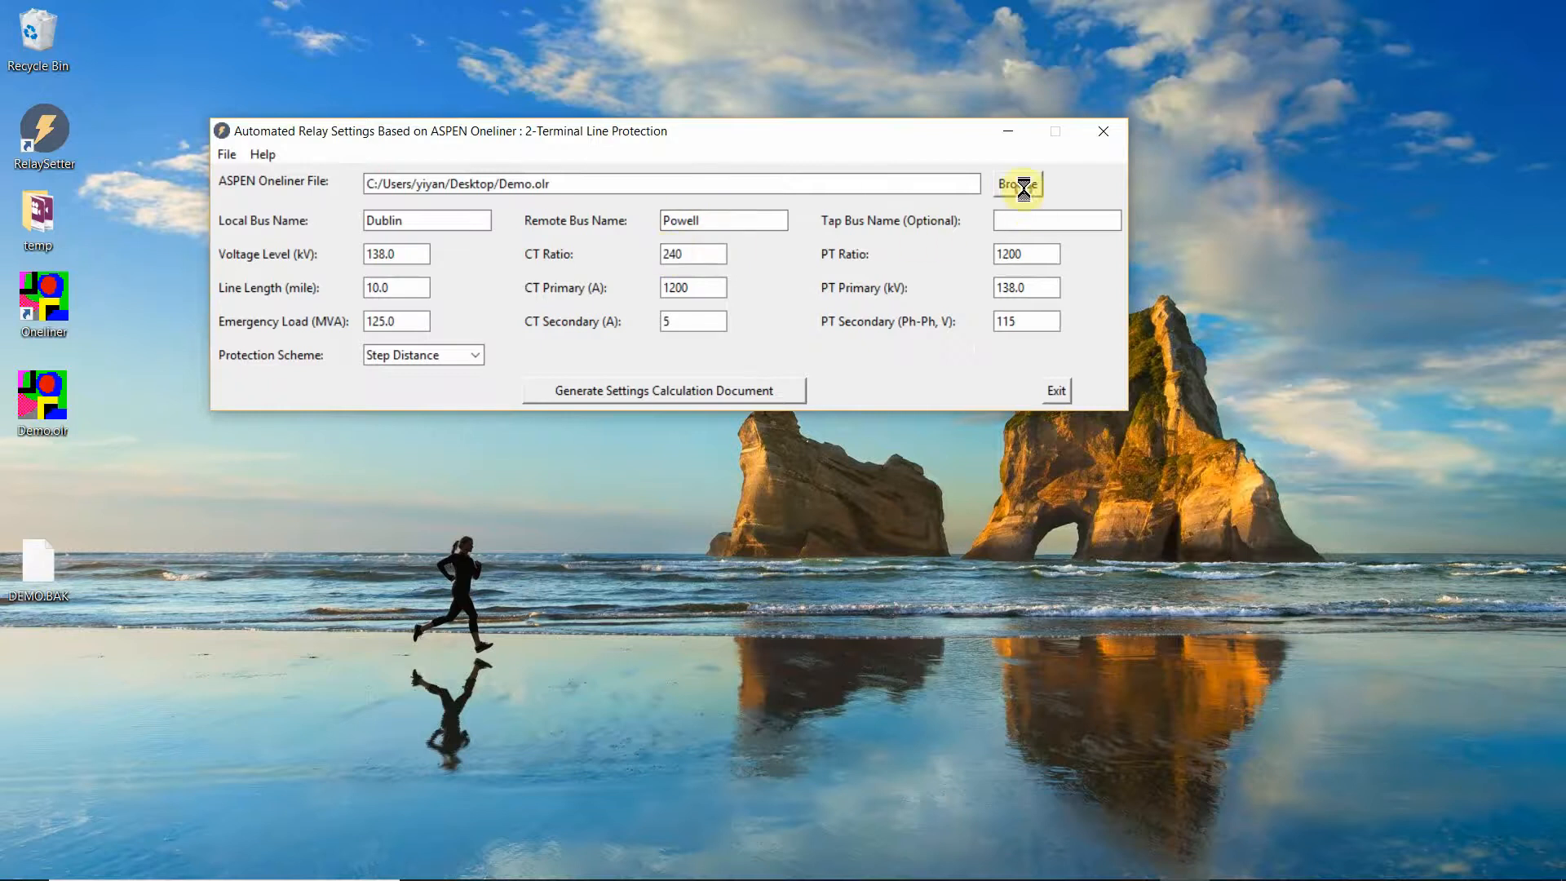
left_click(1016, 184)
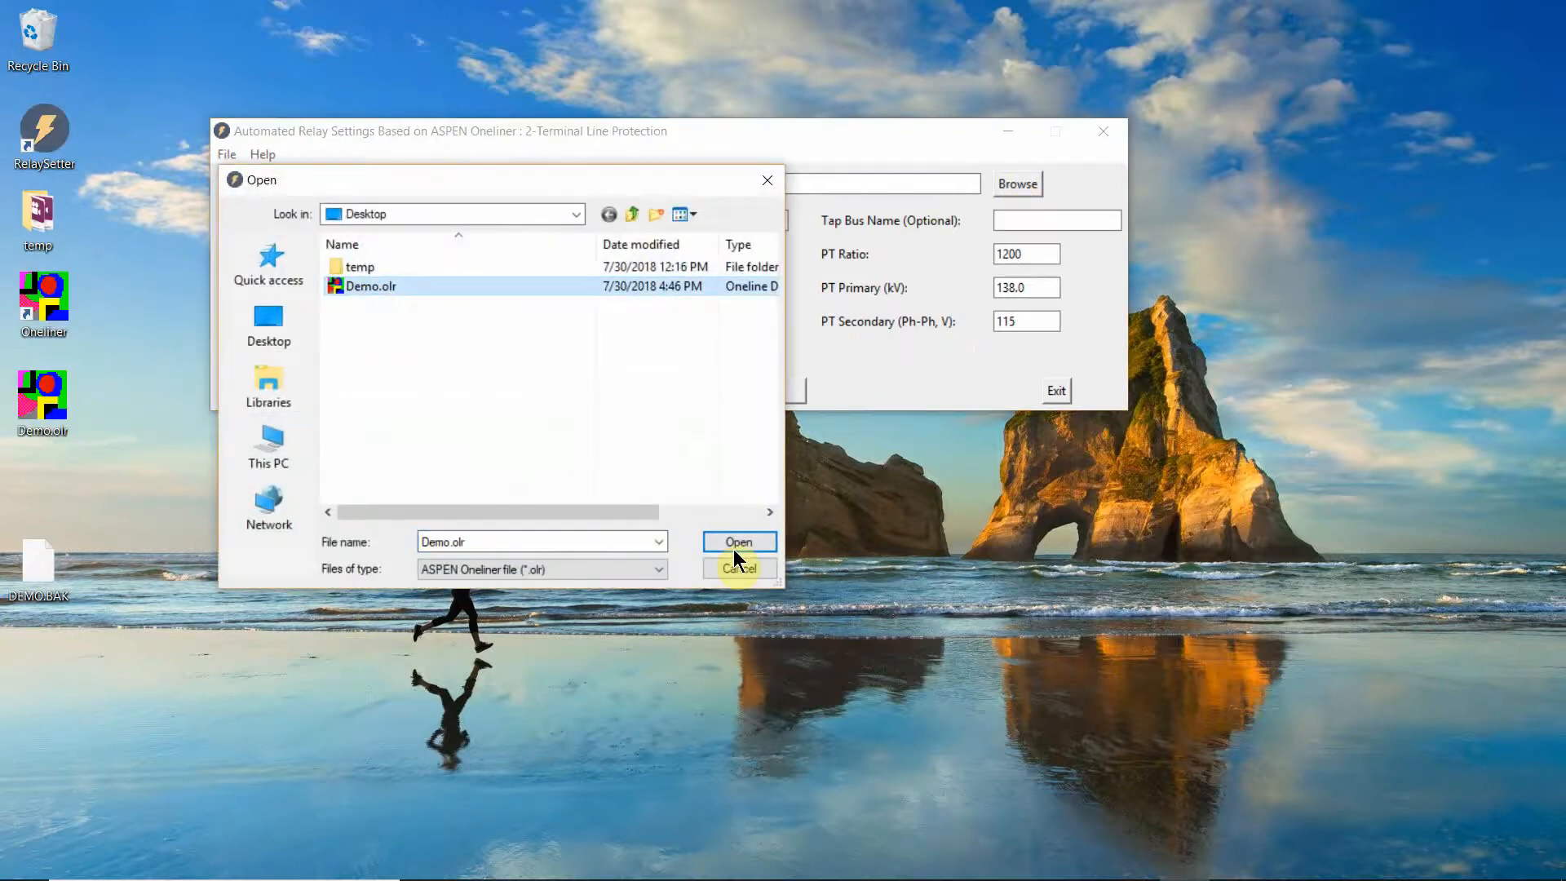
left_click(737, 542)
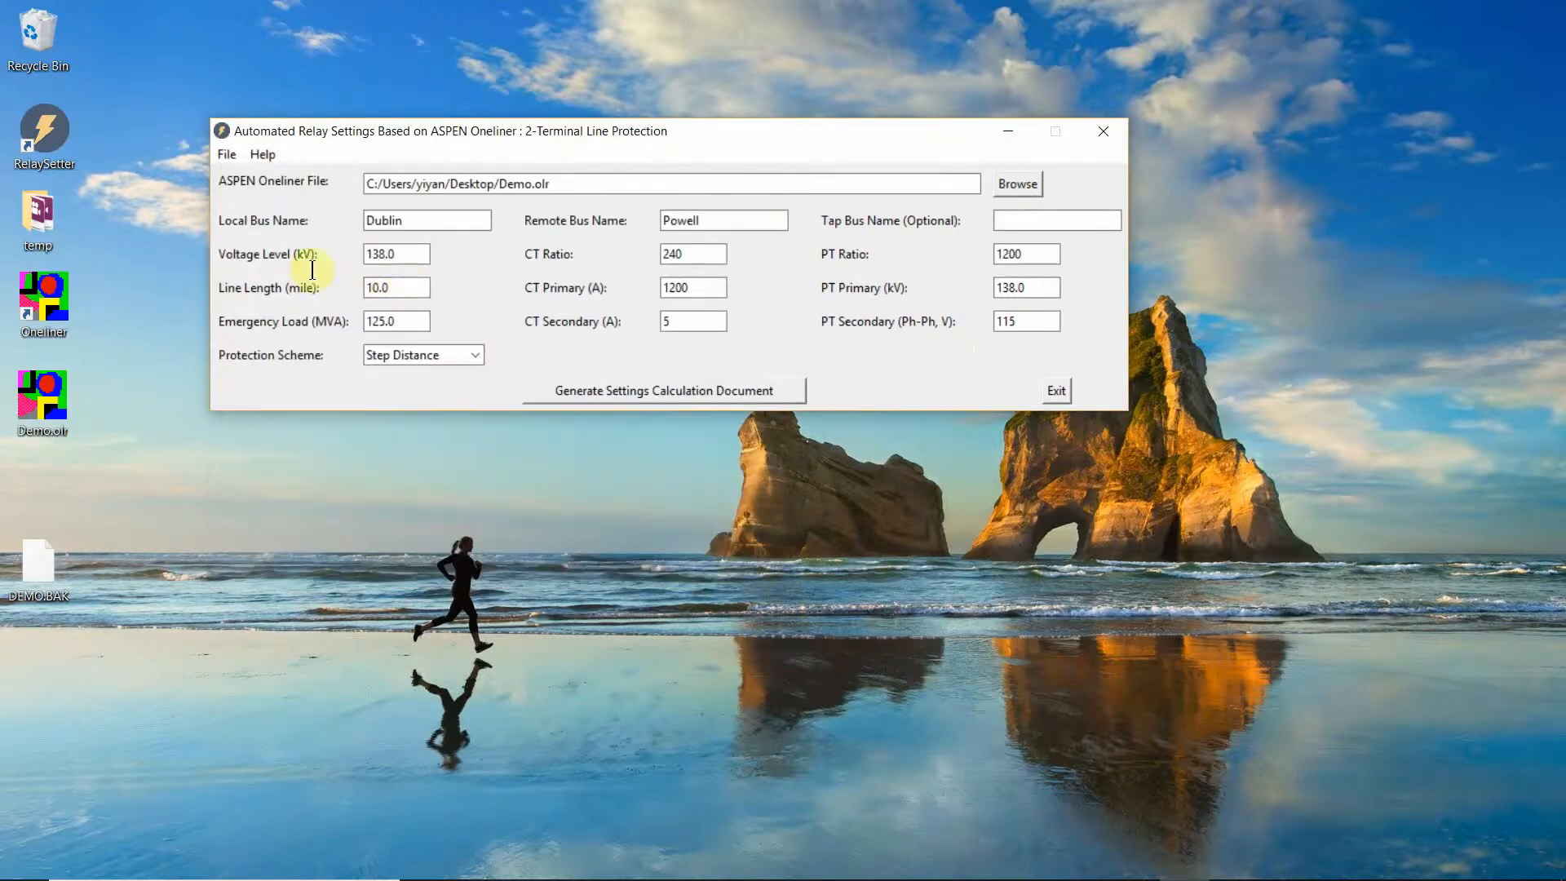
left_click(426, 220)
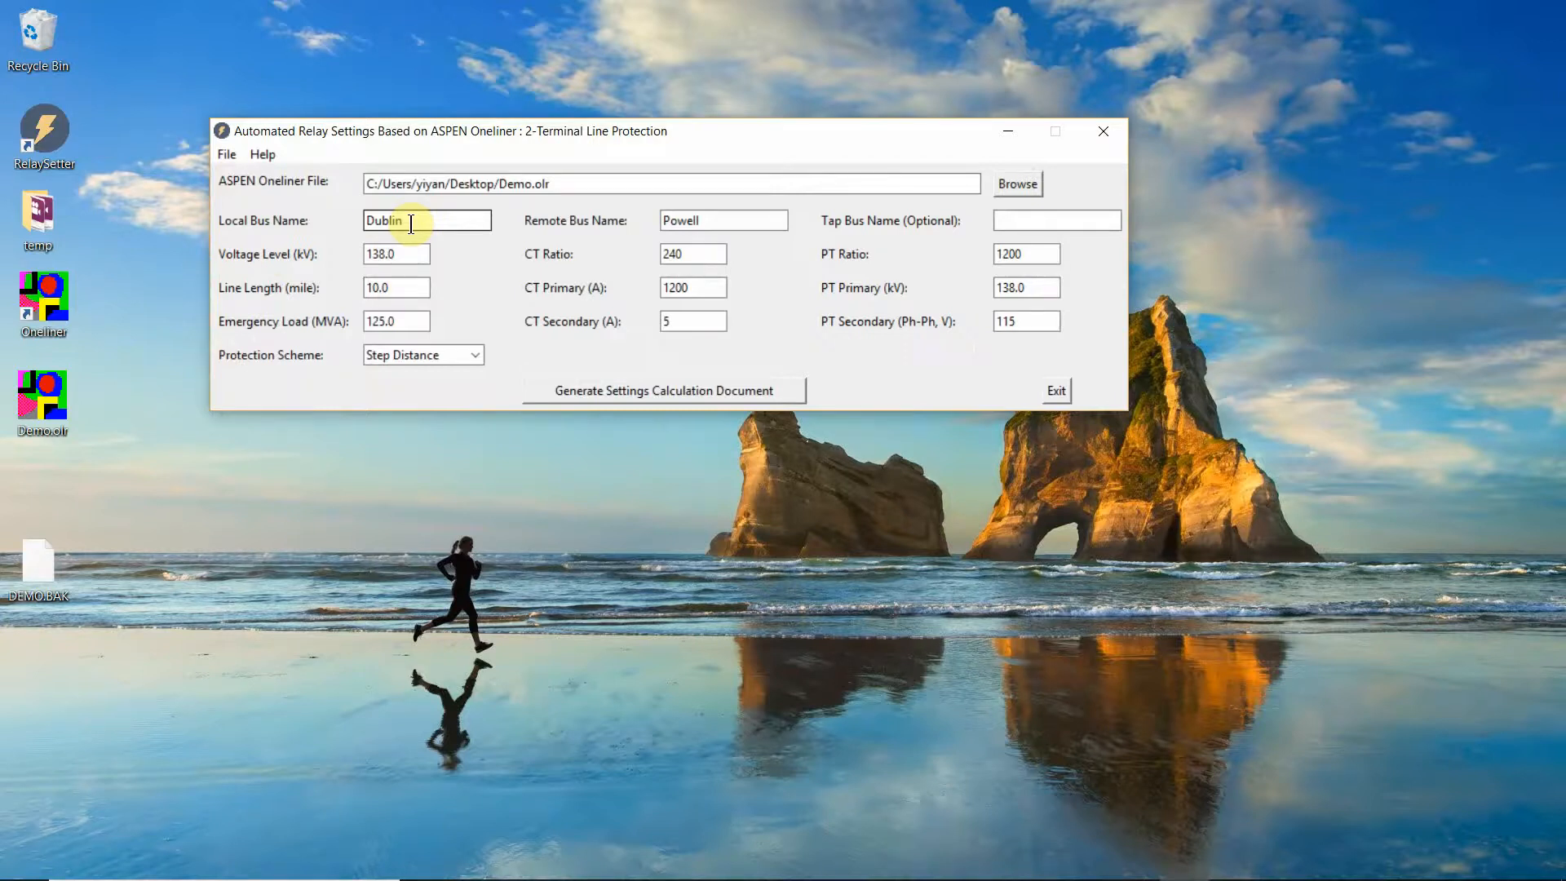
mouse_move(264, 242)
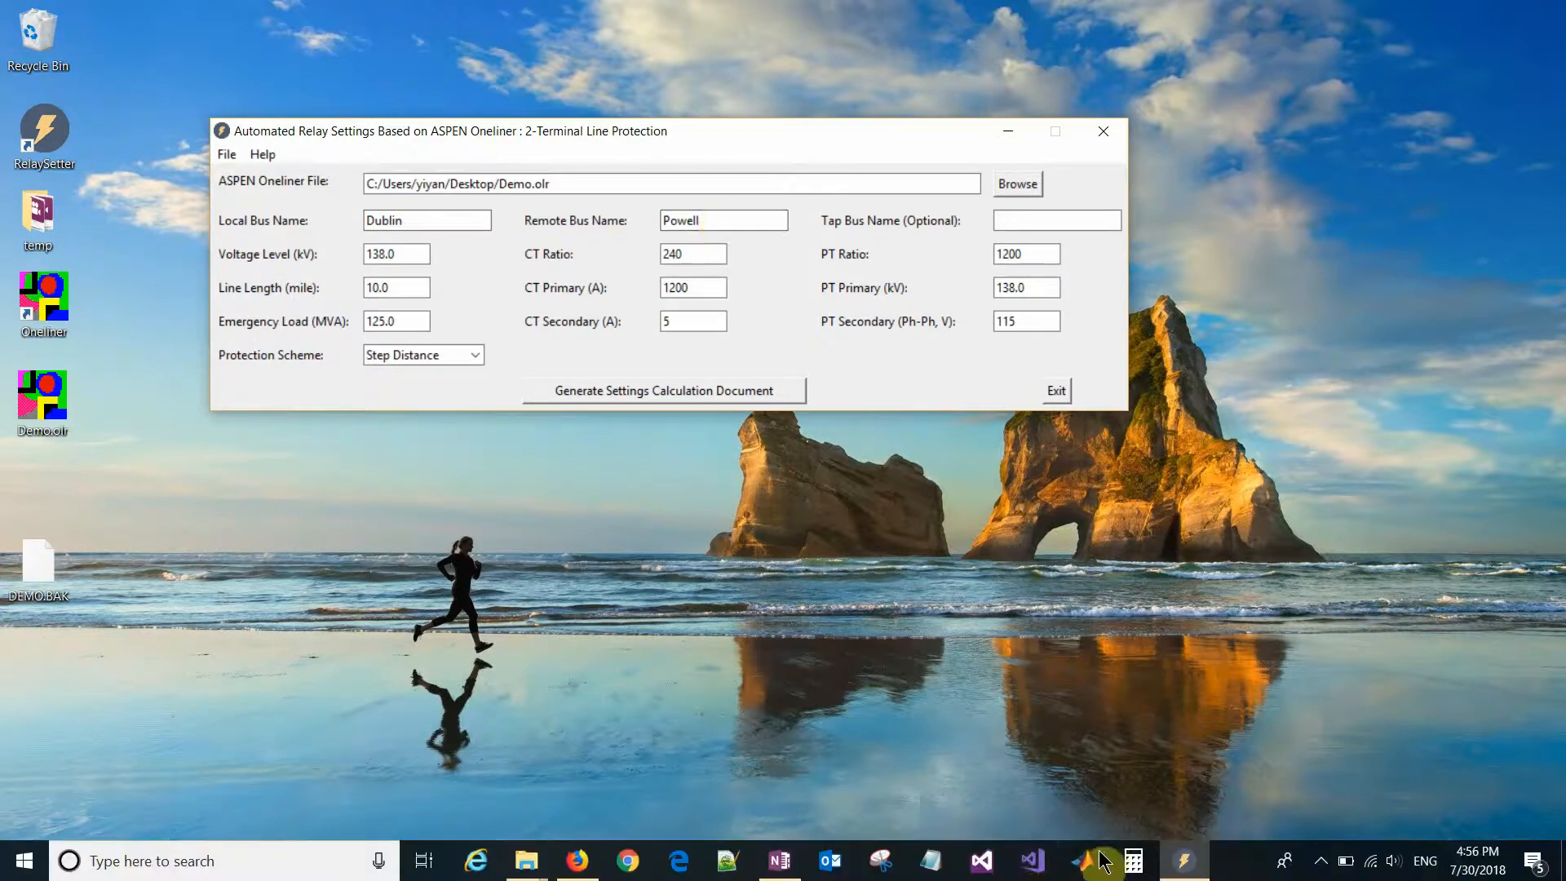
mouse_move(580, 292)
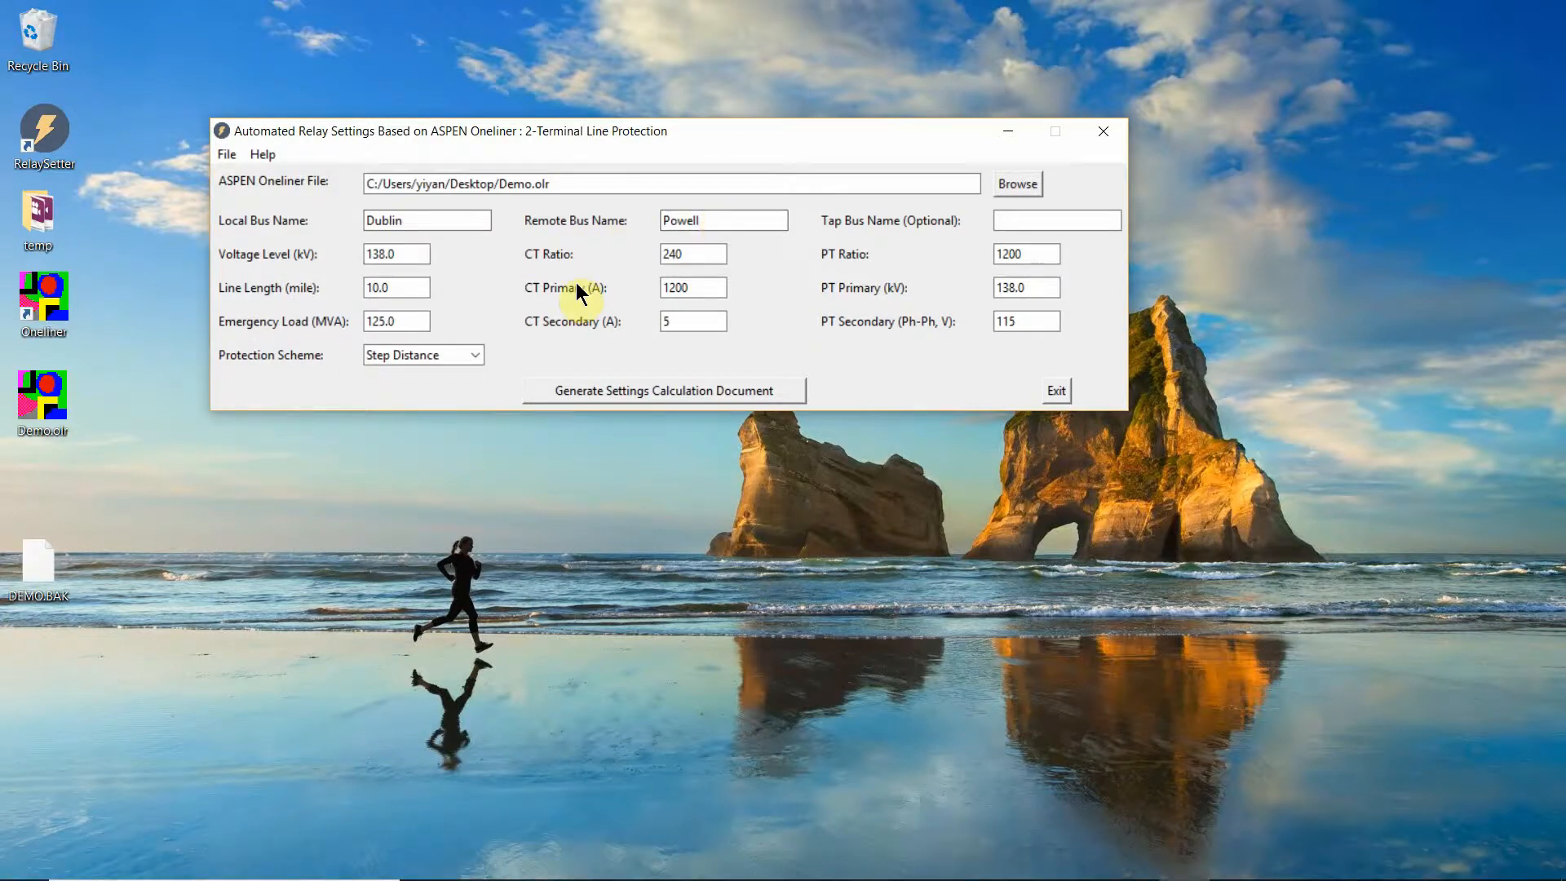
left_click(722, 220)
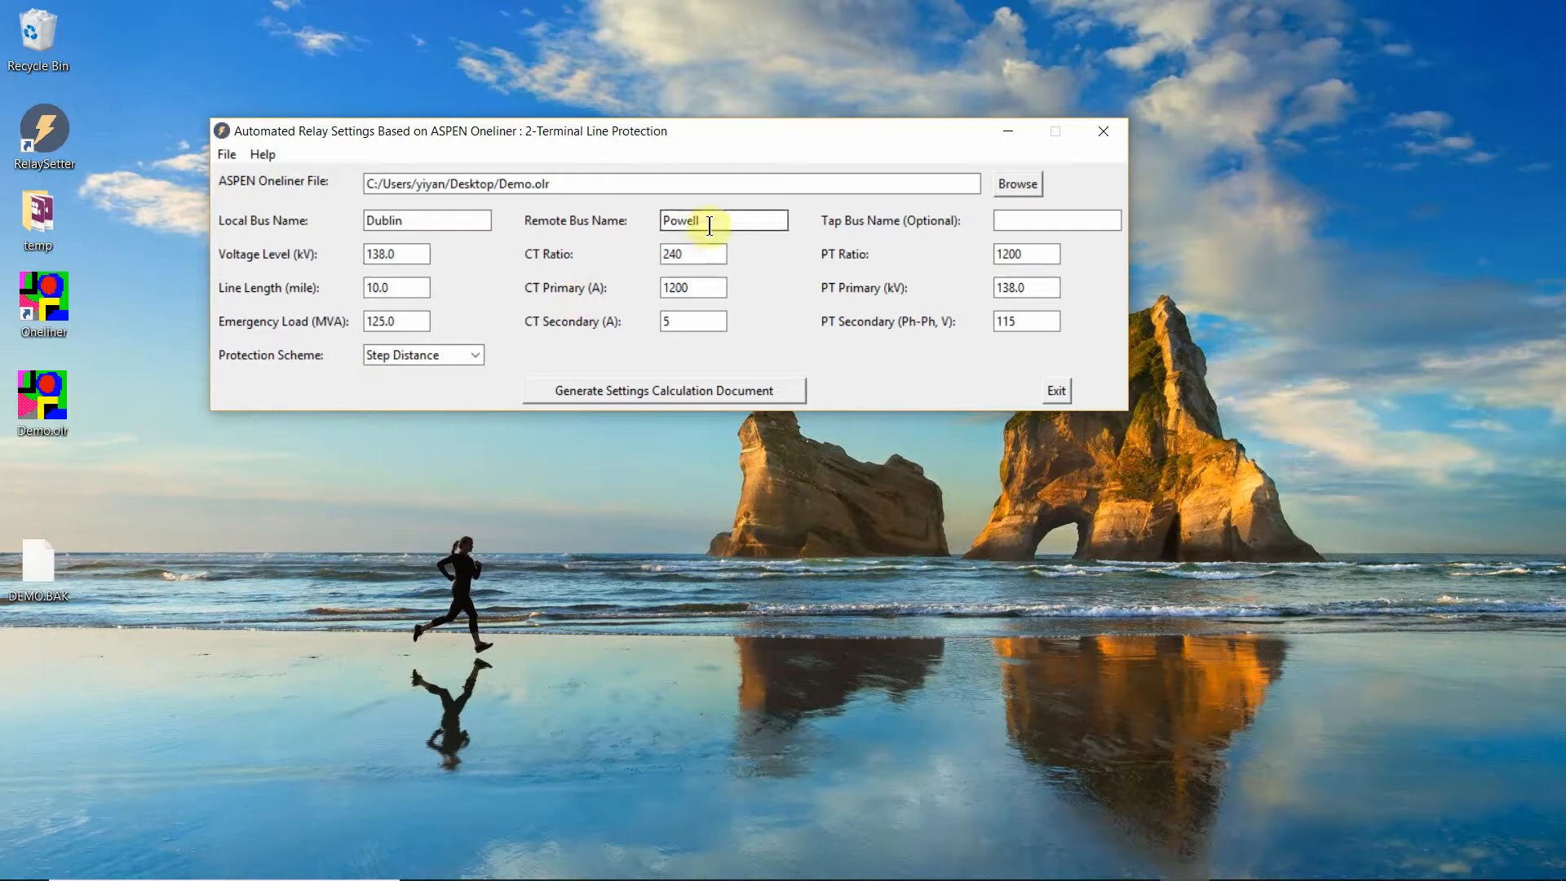
left_click(395, 255)
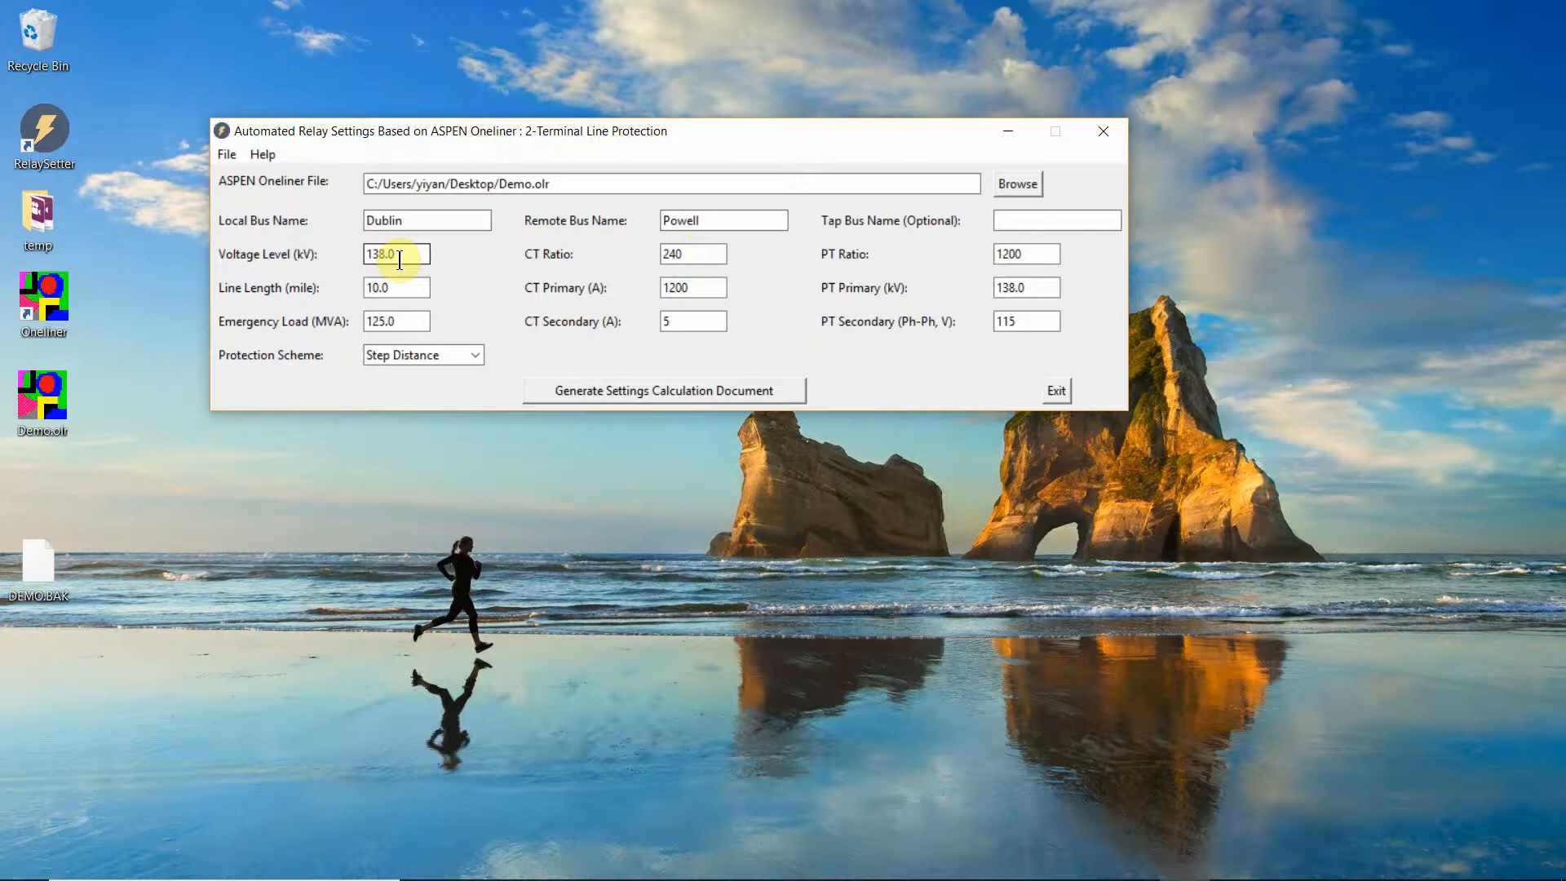
mouse_move(505, 305)
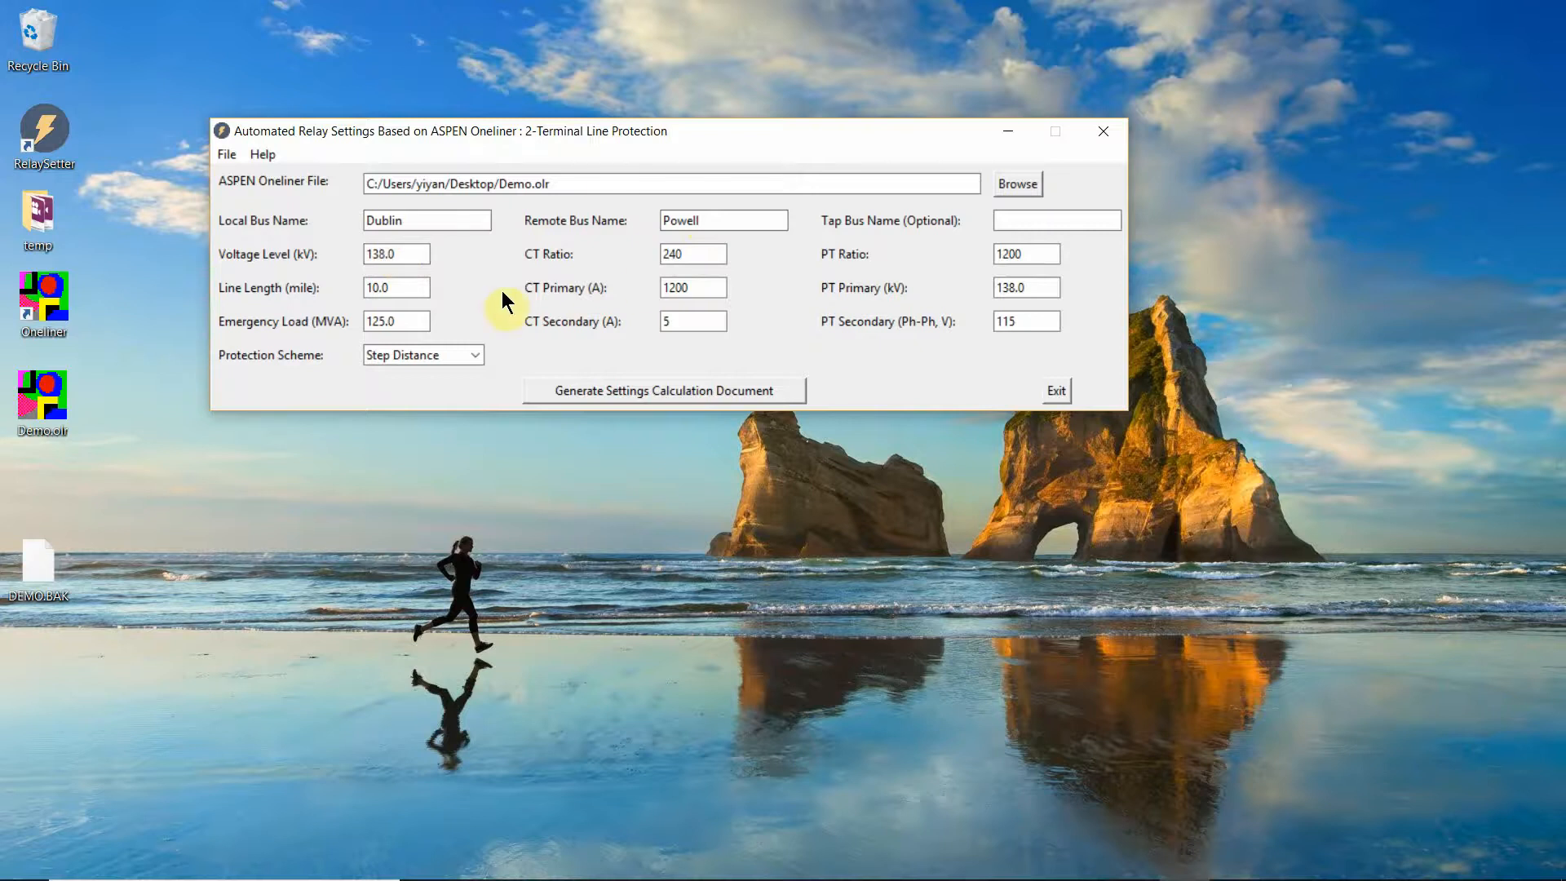
mouse_move(429, 279)
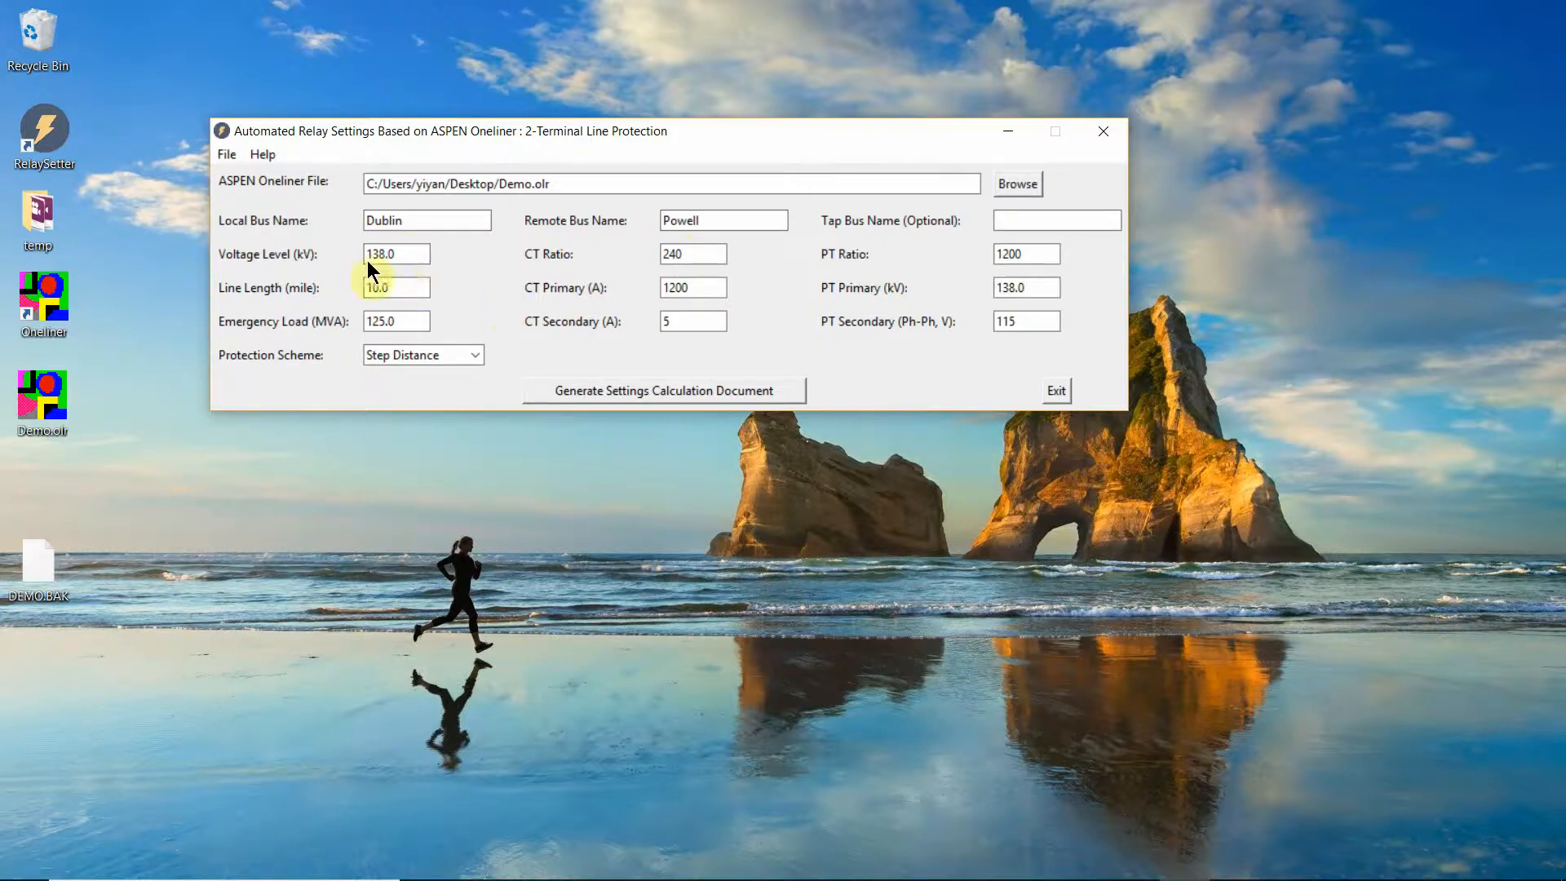
left_click(397, 321)
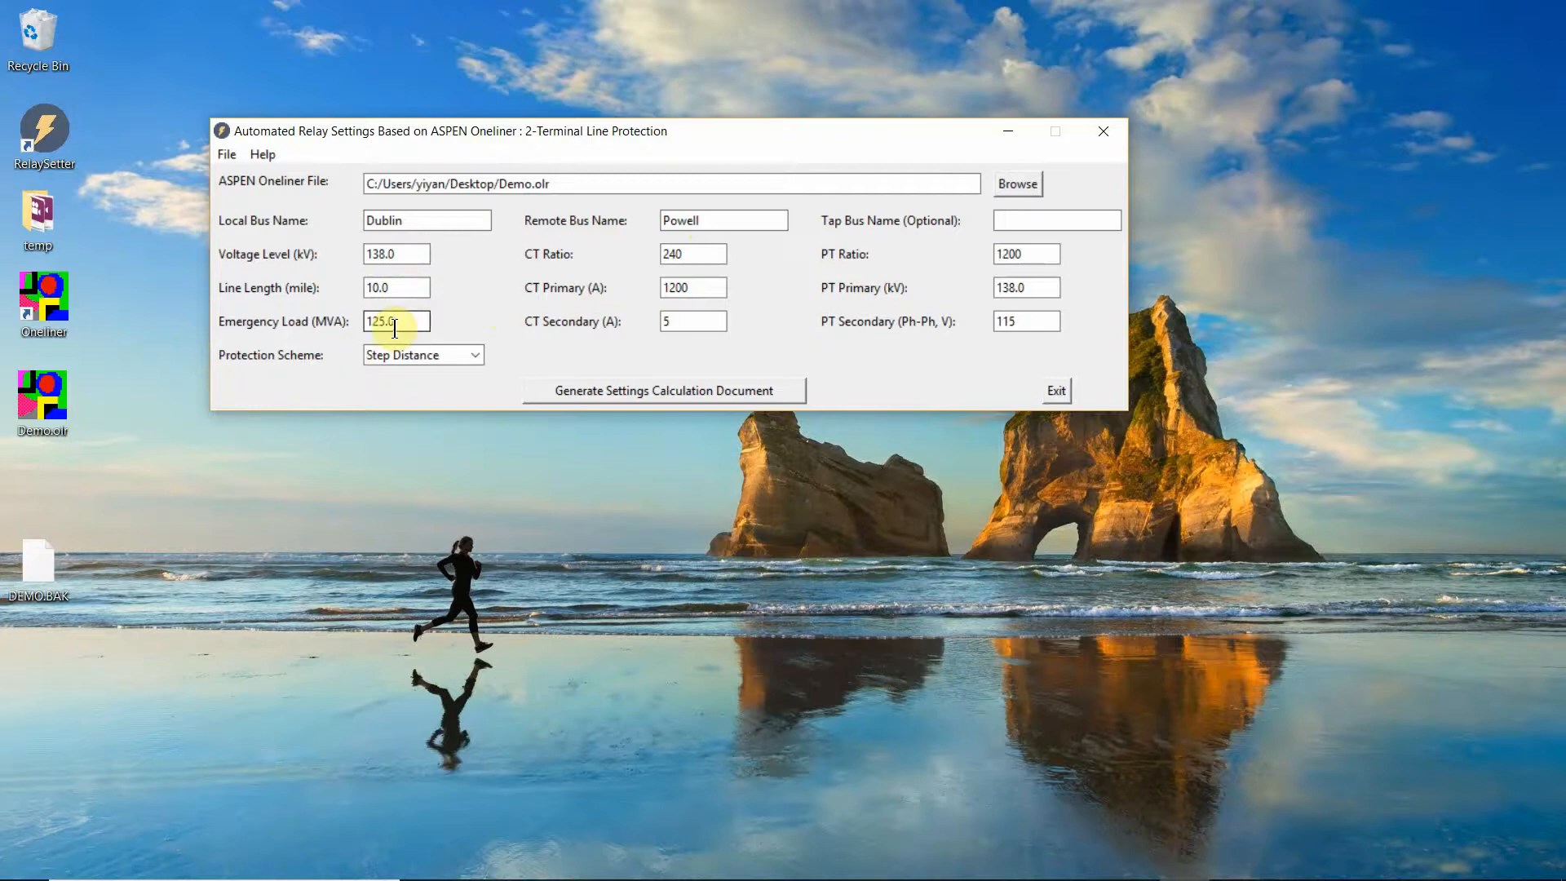
left_click(692, 321)
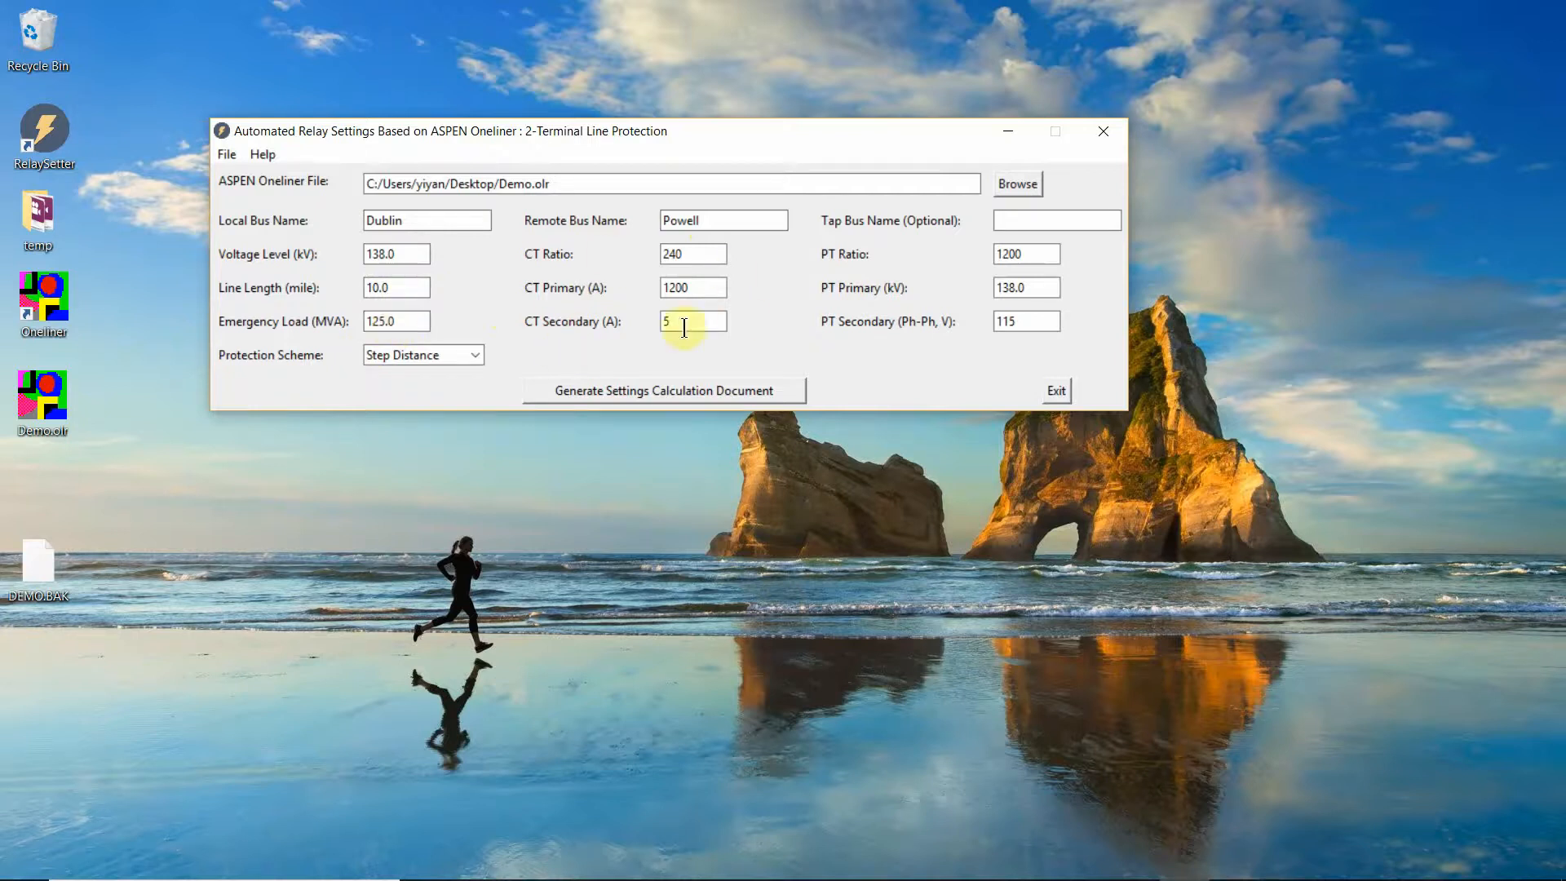
mouse_move(919, 344)
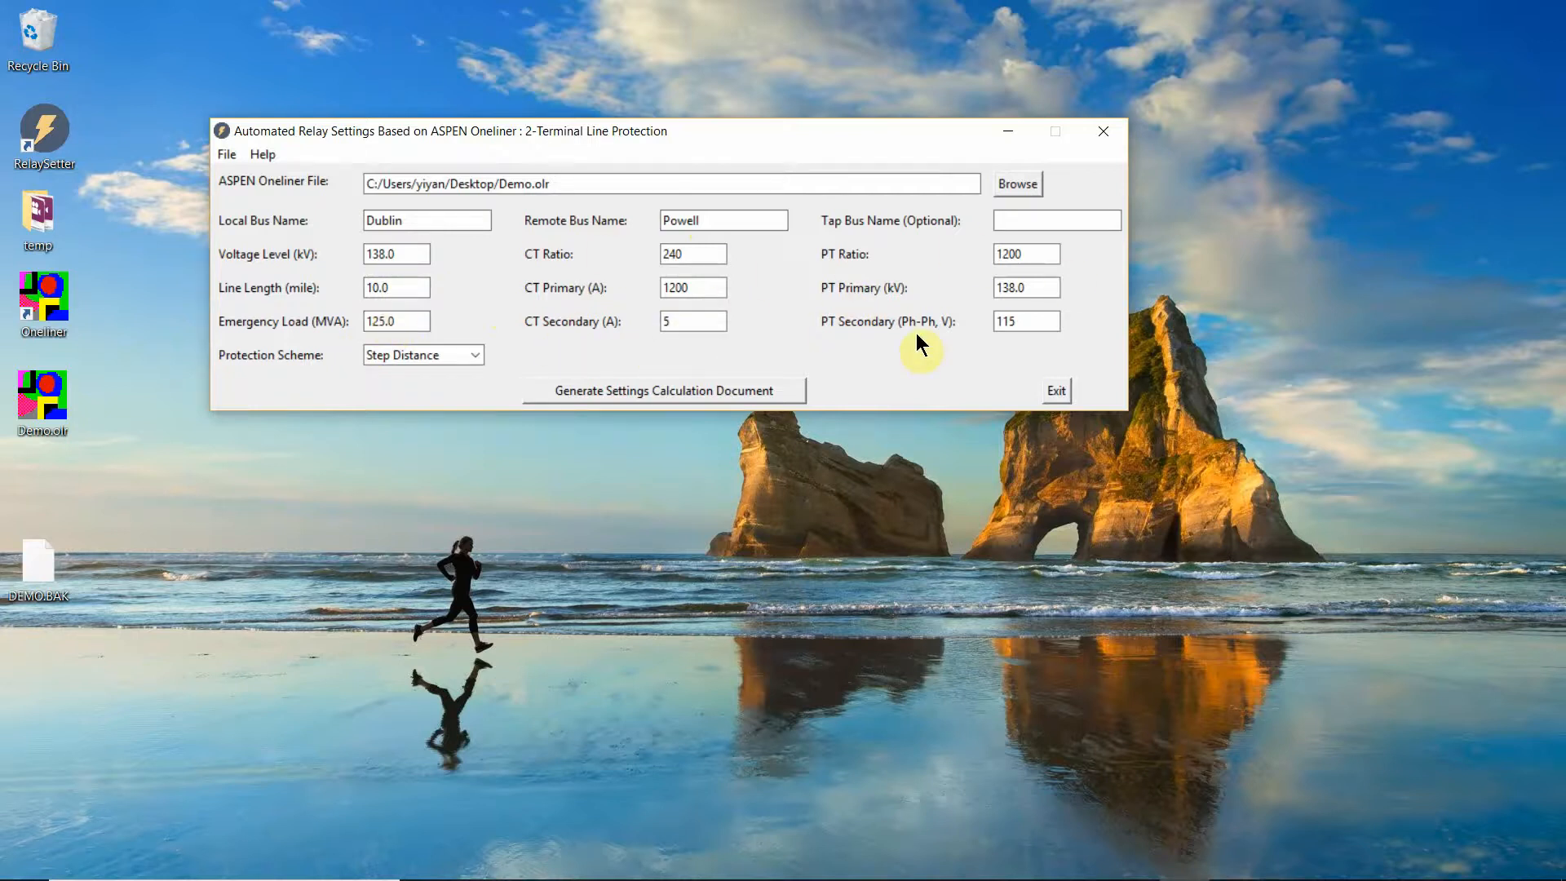
mouse_move(284, 370)
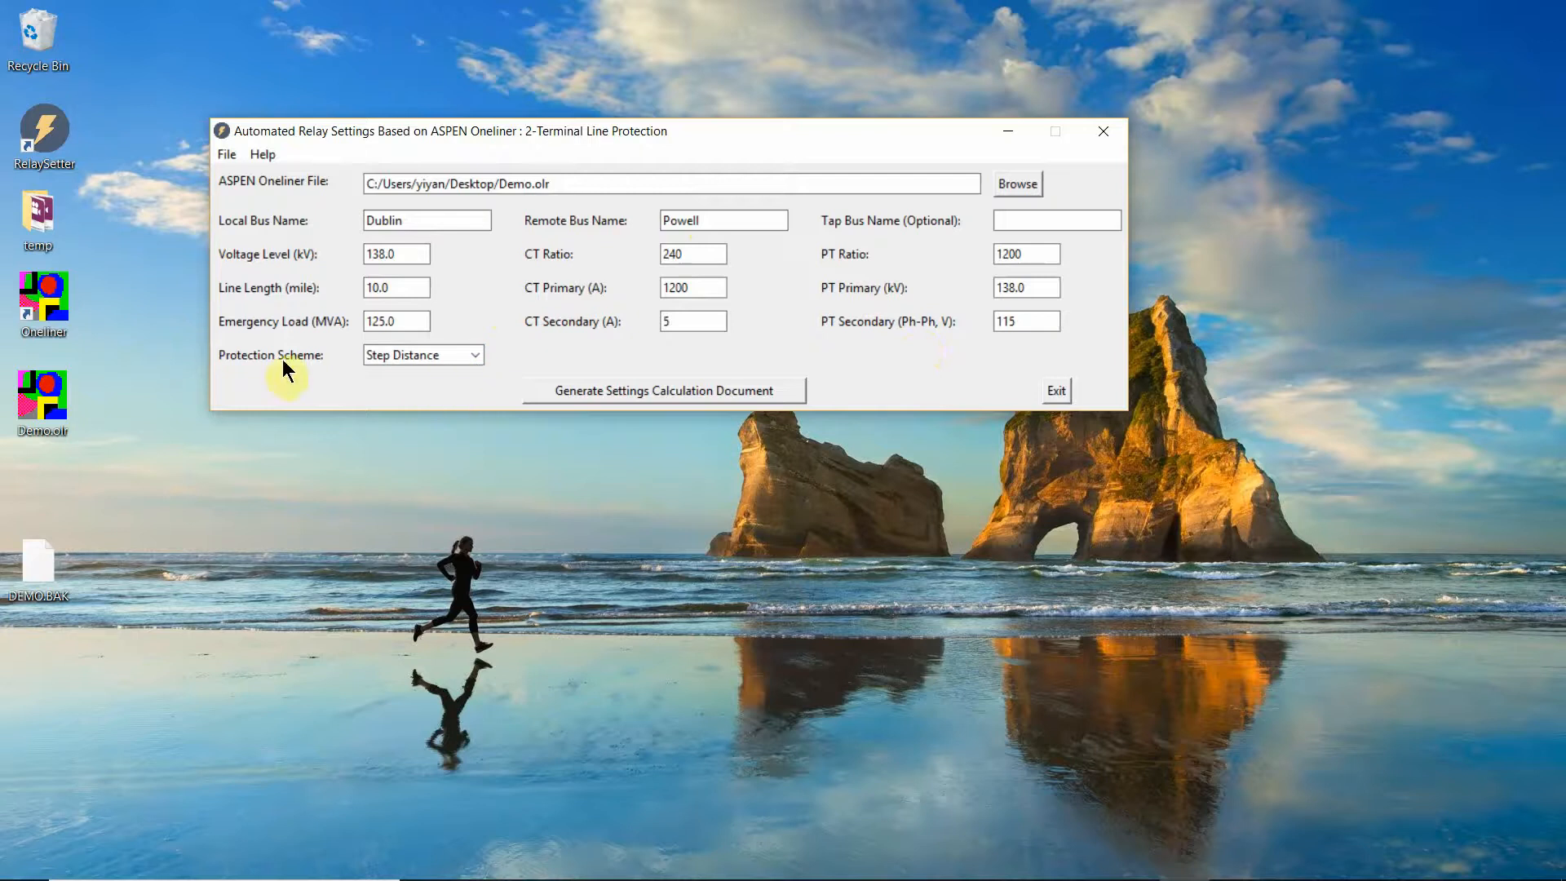
Switch the protection scheme to 87L to show remote CT/PT ratios, then back to Step Distance
left_click(475, 354)
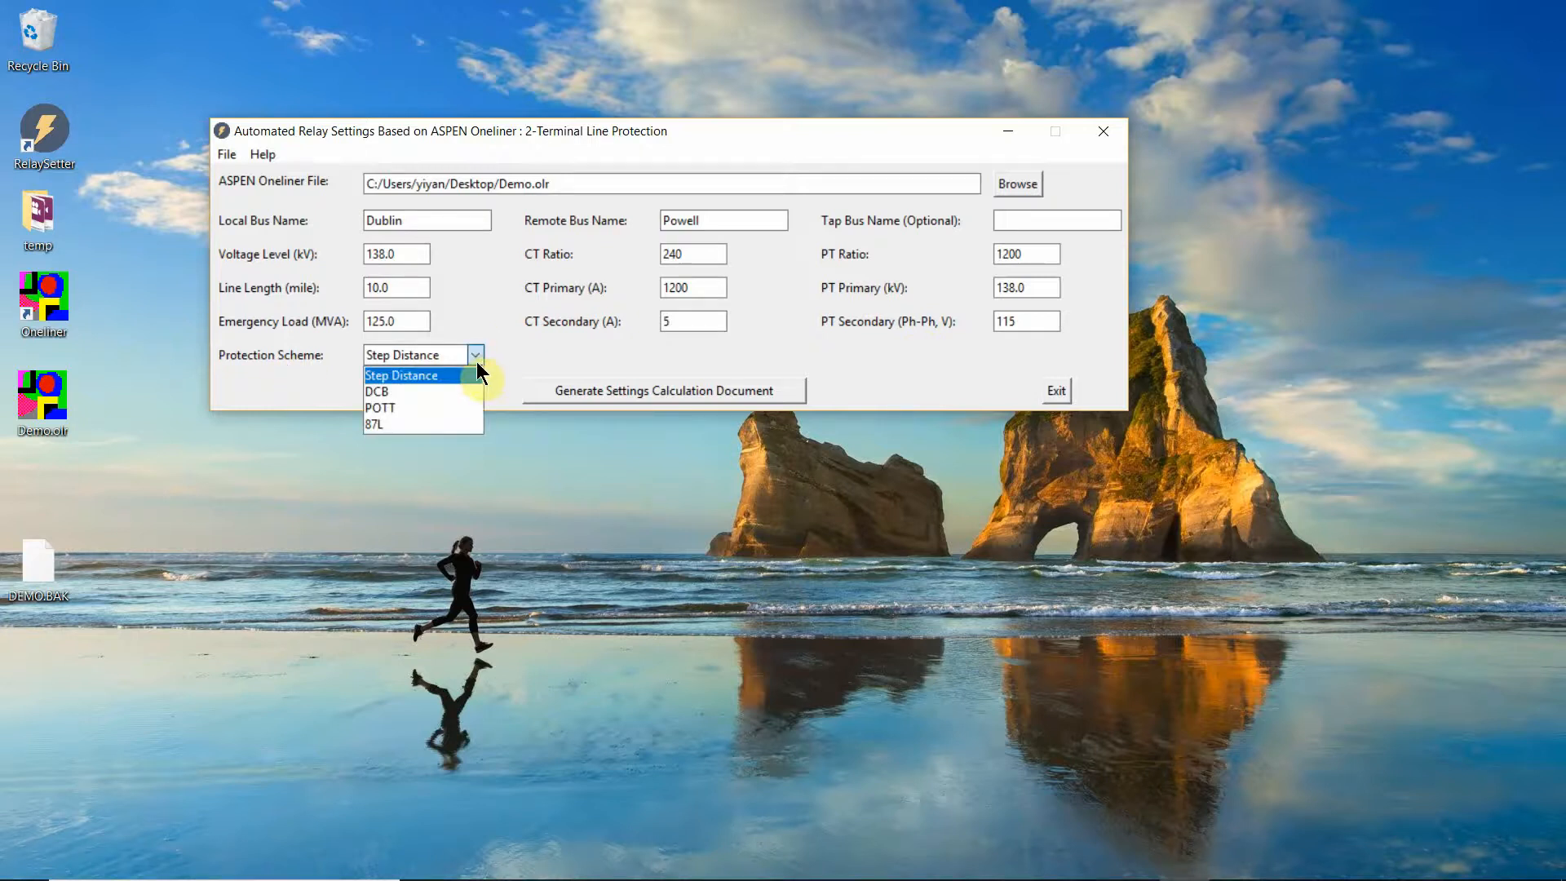
left_click(376, 425)
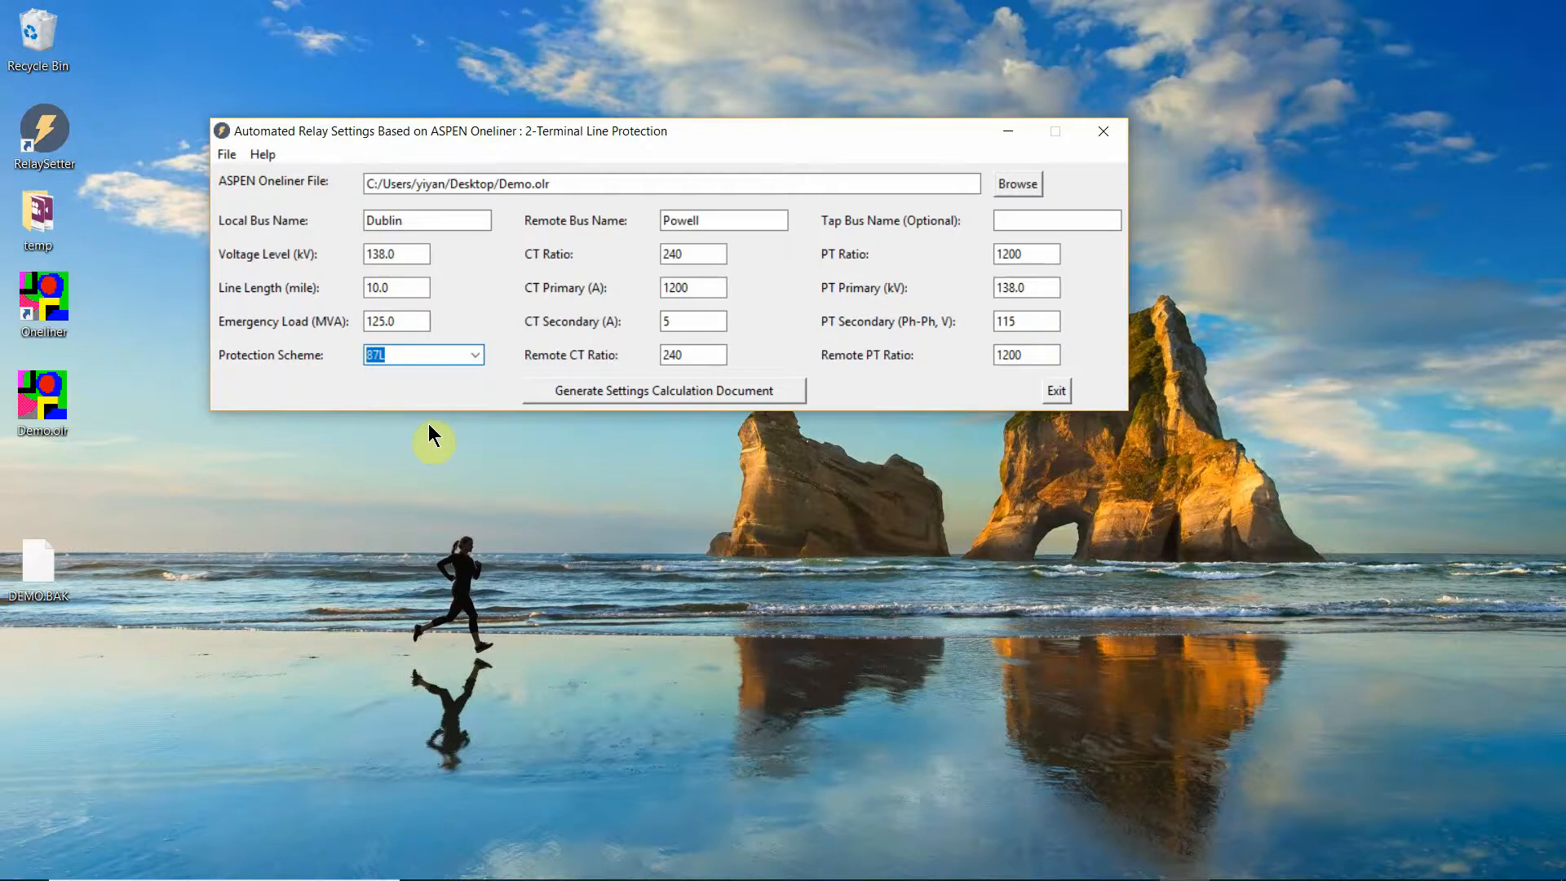
mouse_move(461, 417)
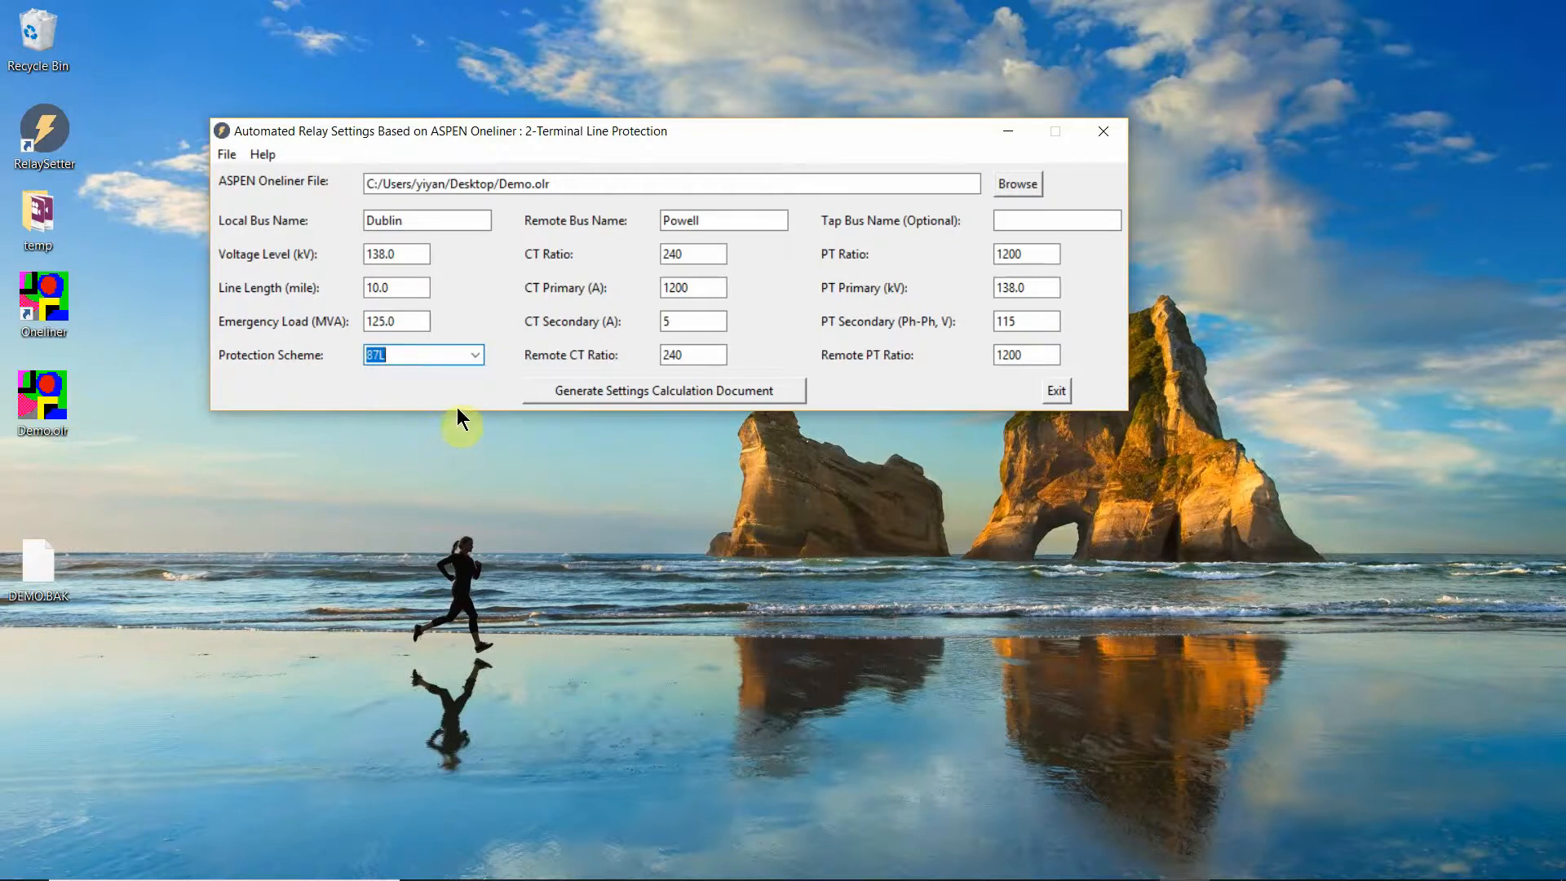
mouse_move(541, 377)
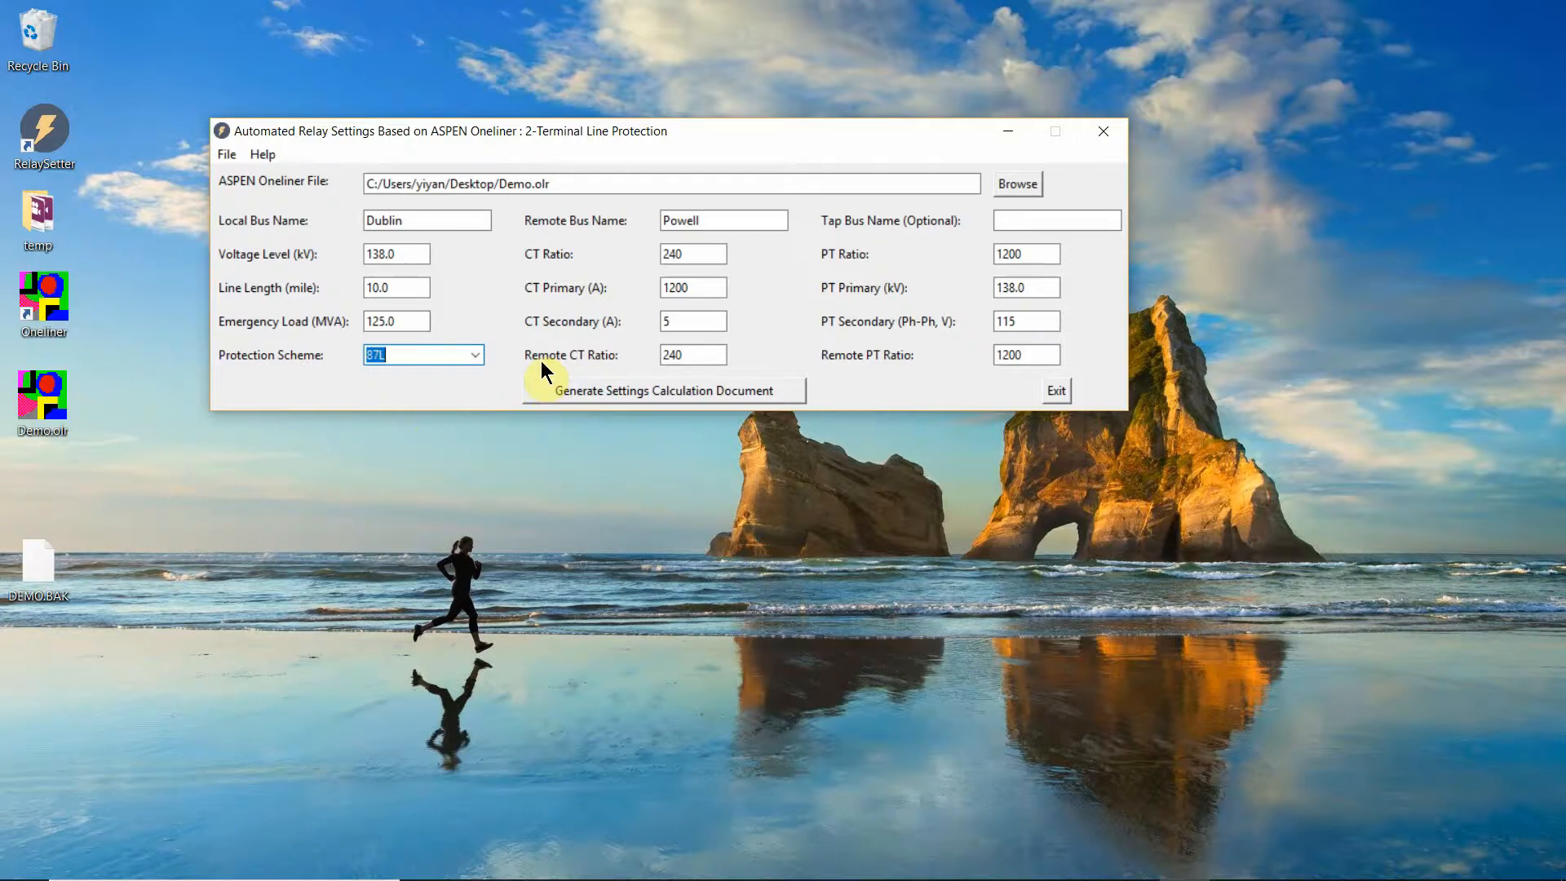
left_click(478, 354)
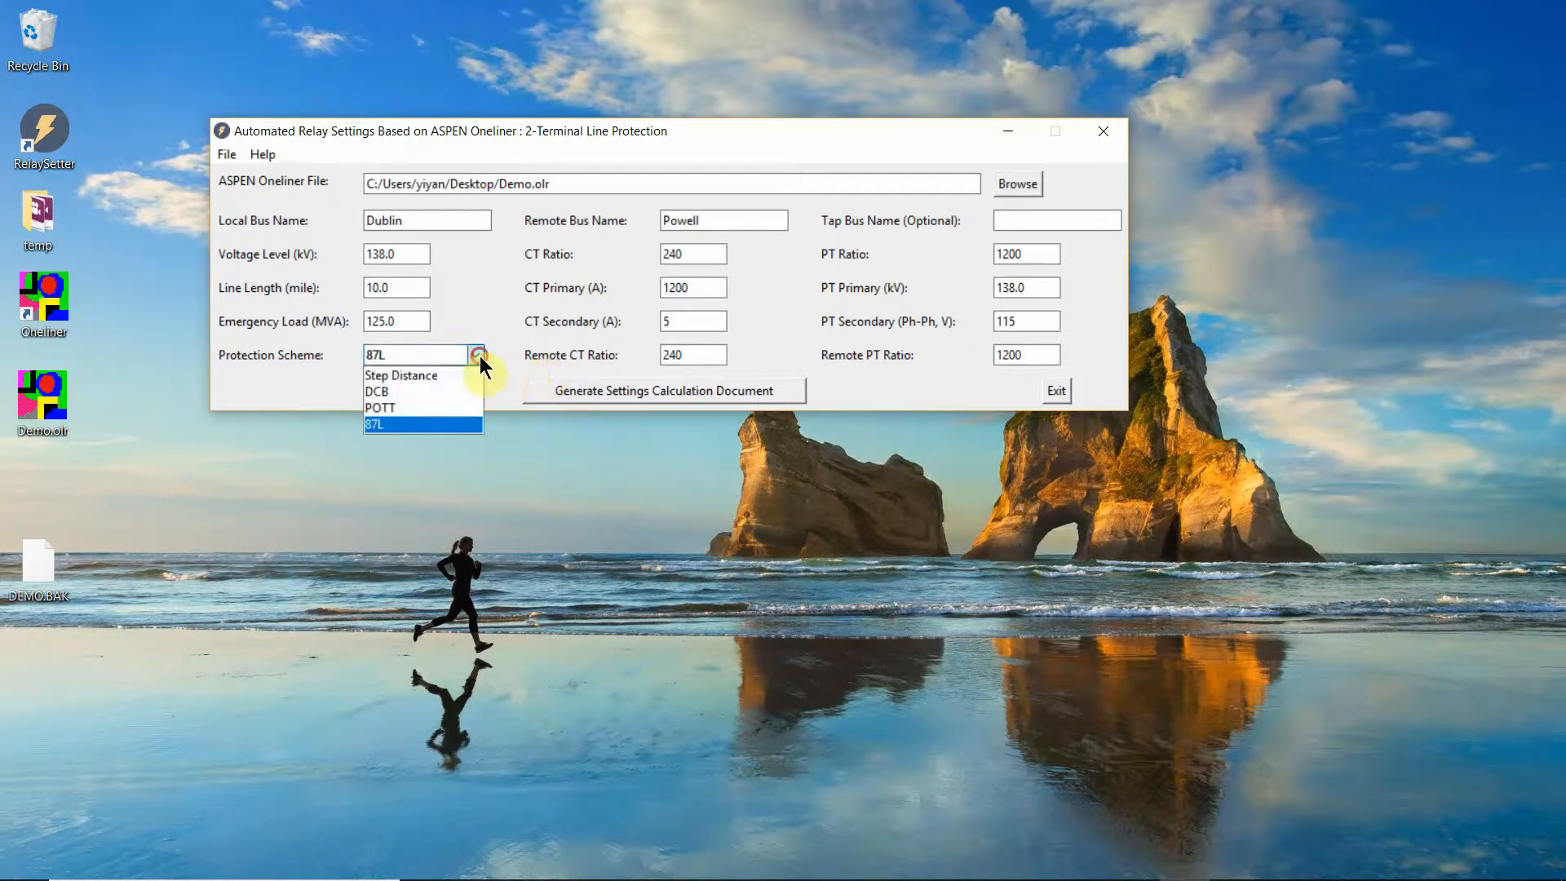
left_click(401, 375)
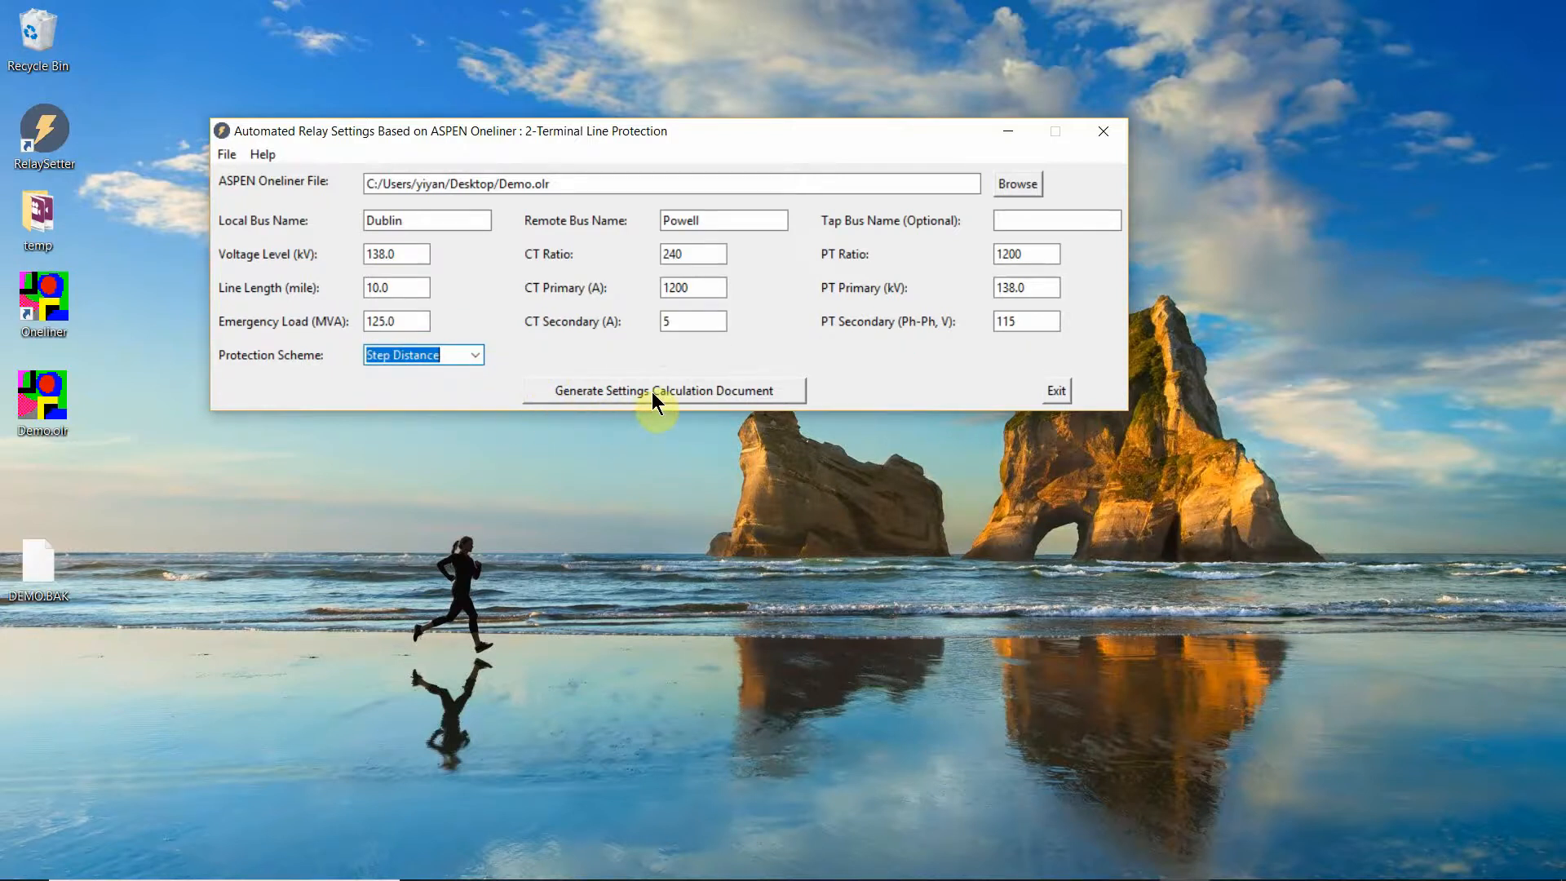
mouse_move(635, 481)
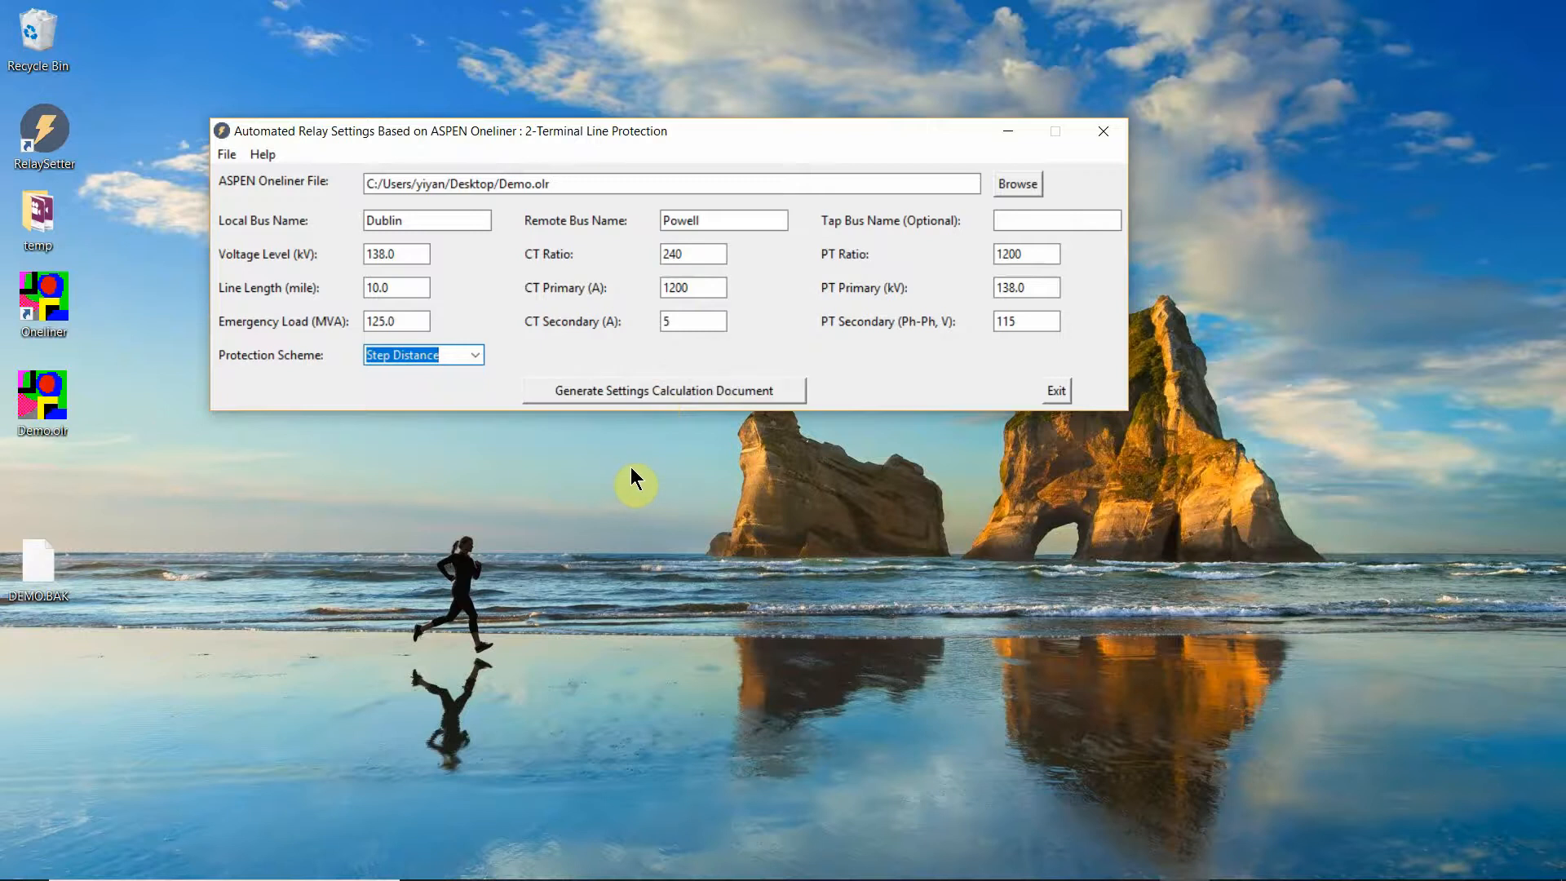
Generate the Step Distance settings calculation workbook for the Dublin--Napels--Powell line
left_click(662, 390)
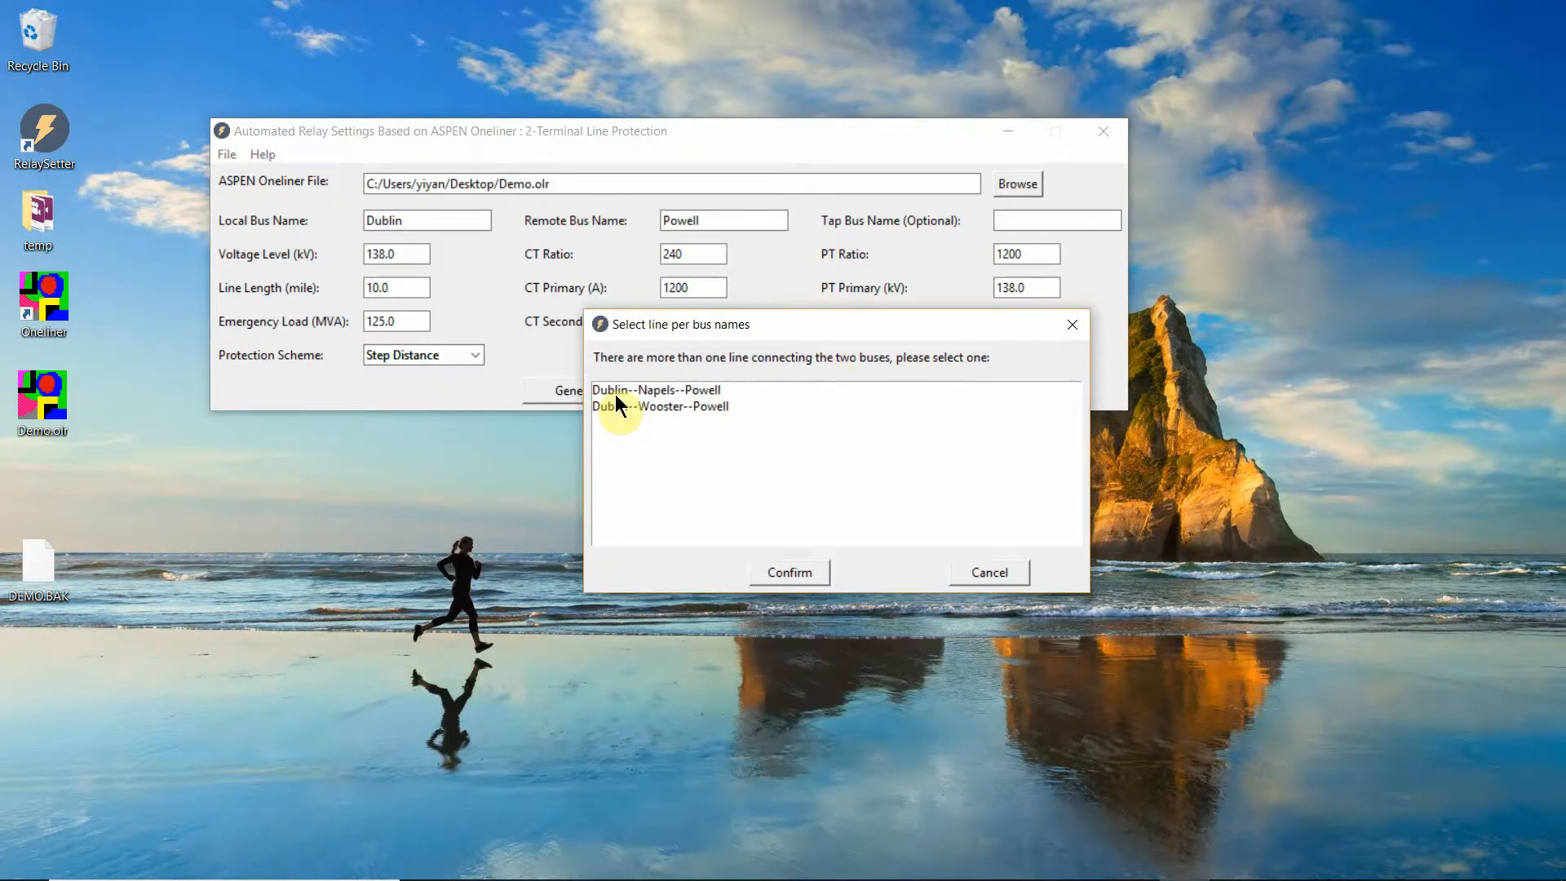
mouse_move(799, 333)
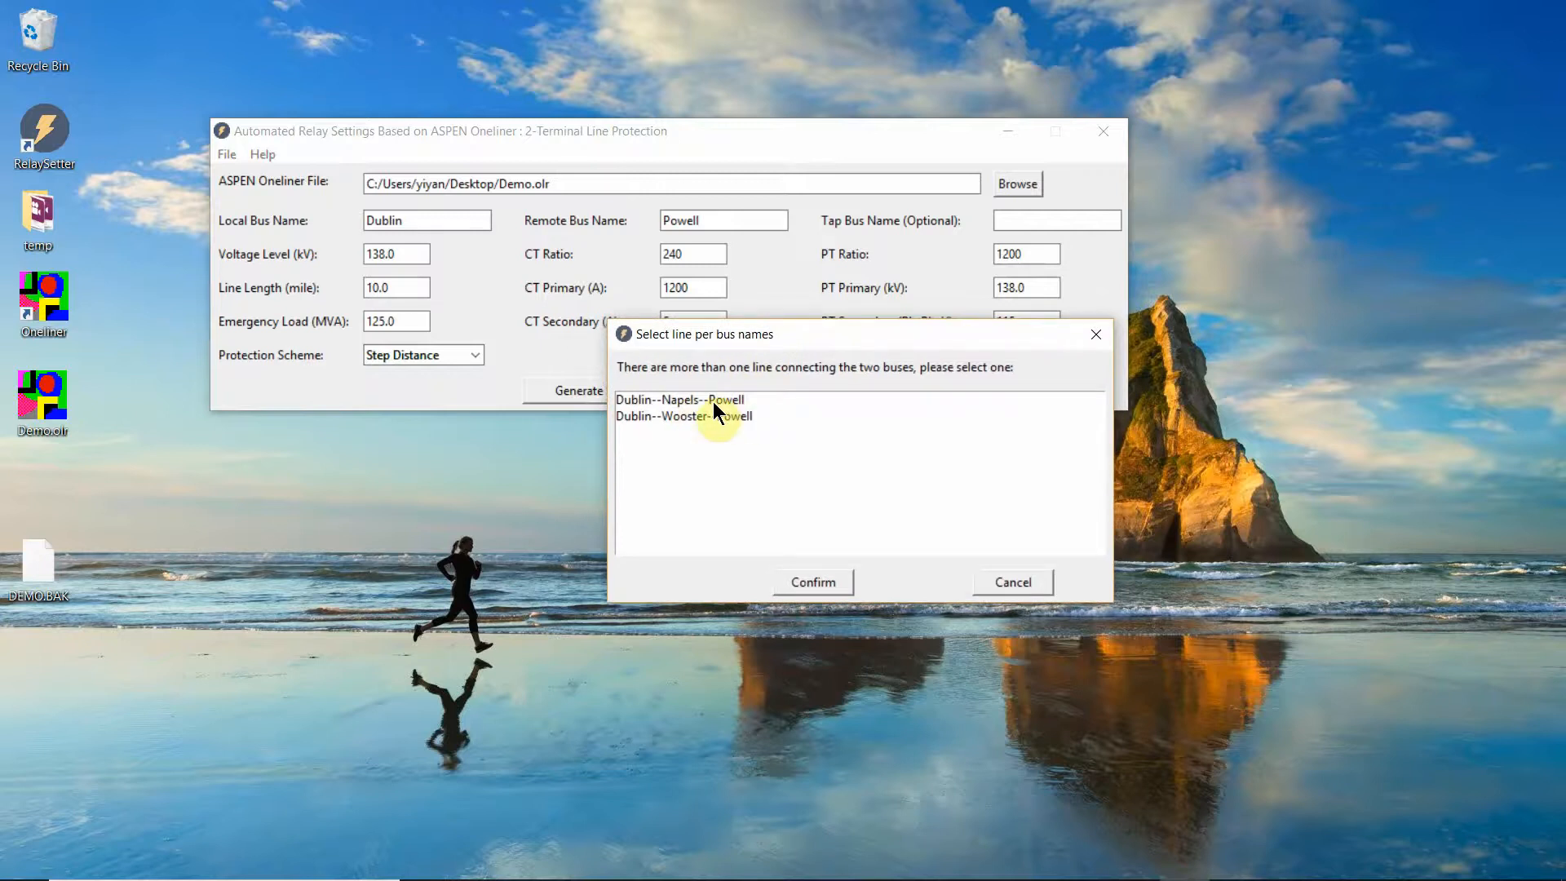
left_click(678, 400)
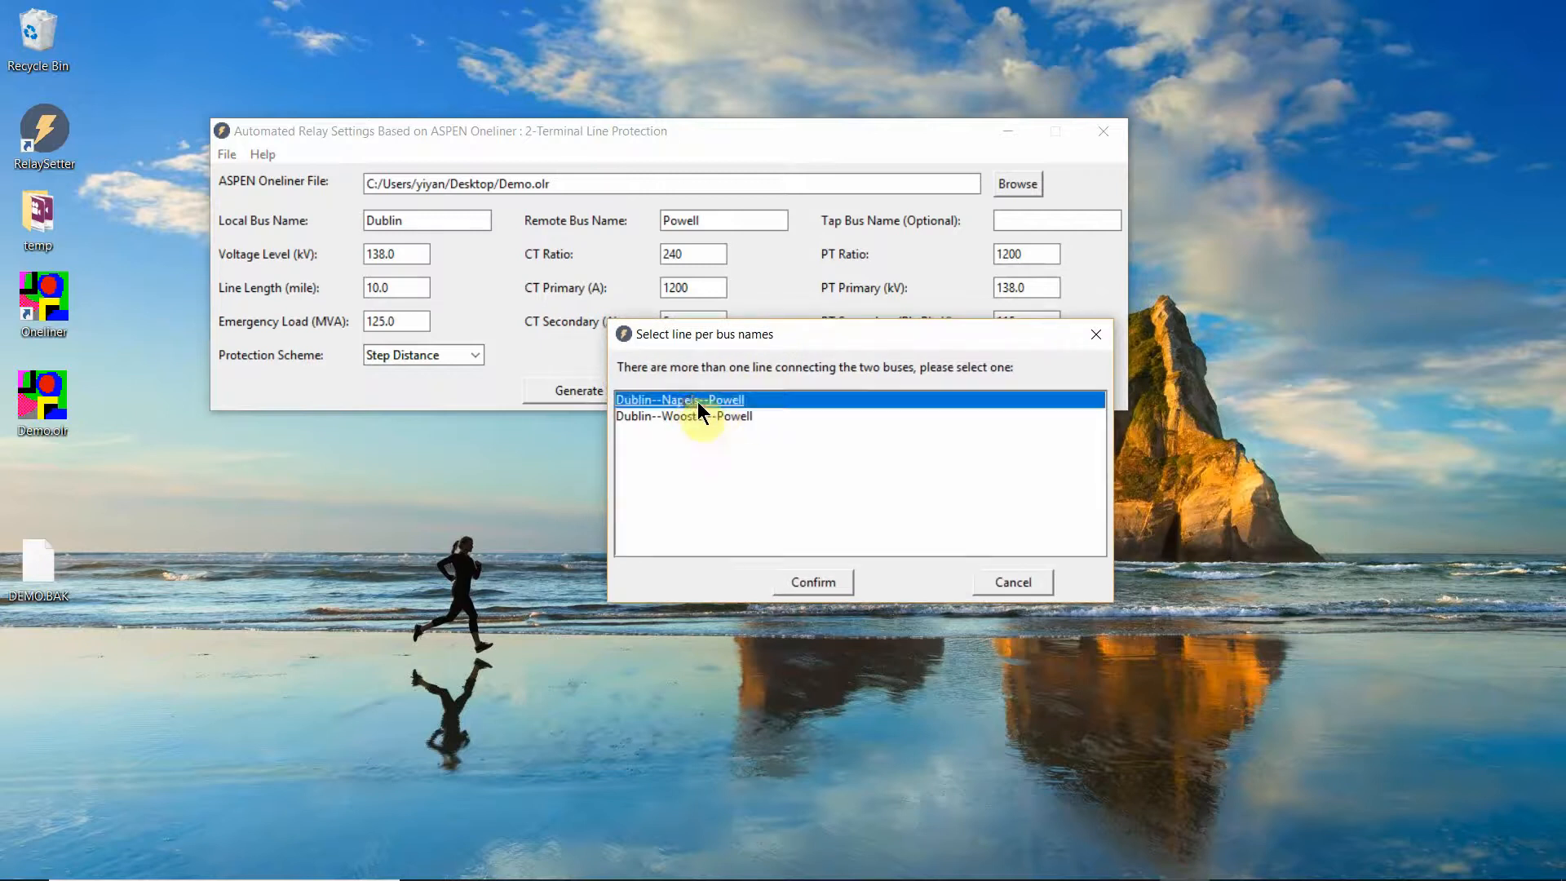
mouse_move(837, 598)
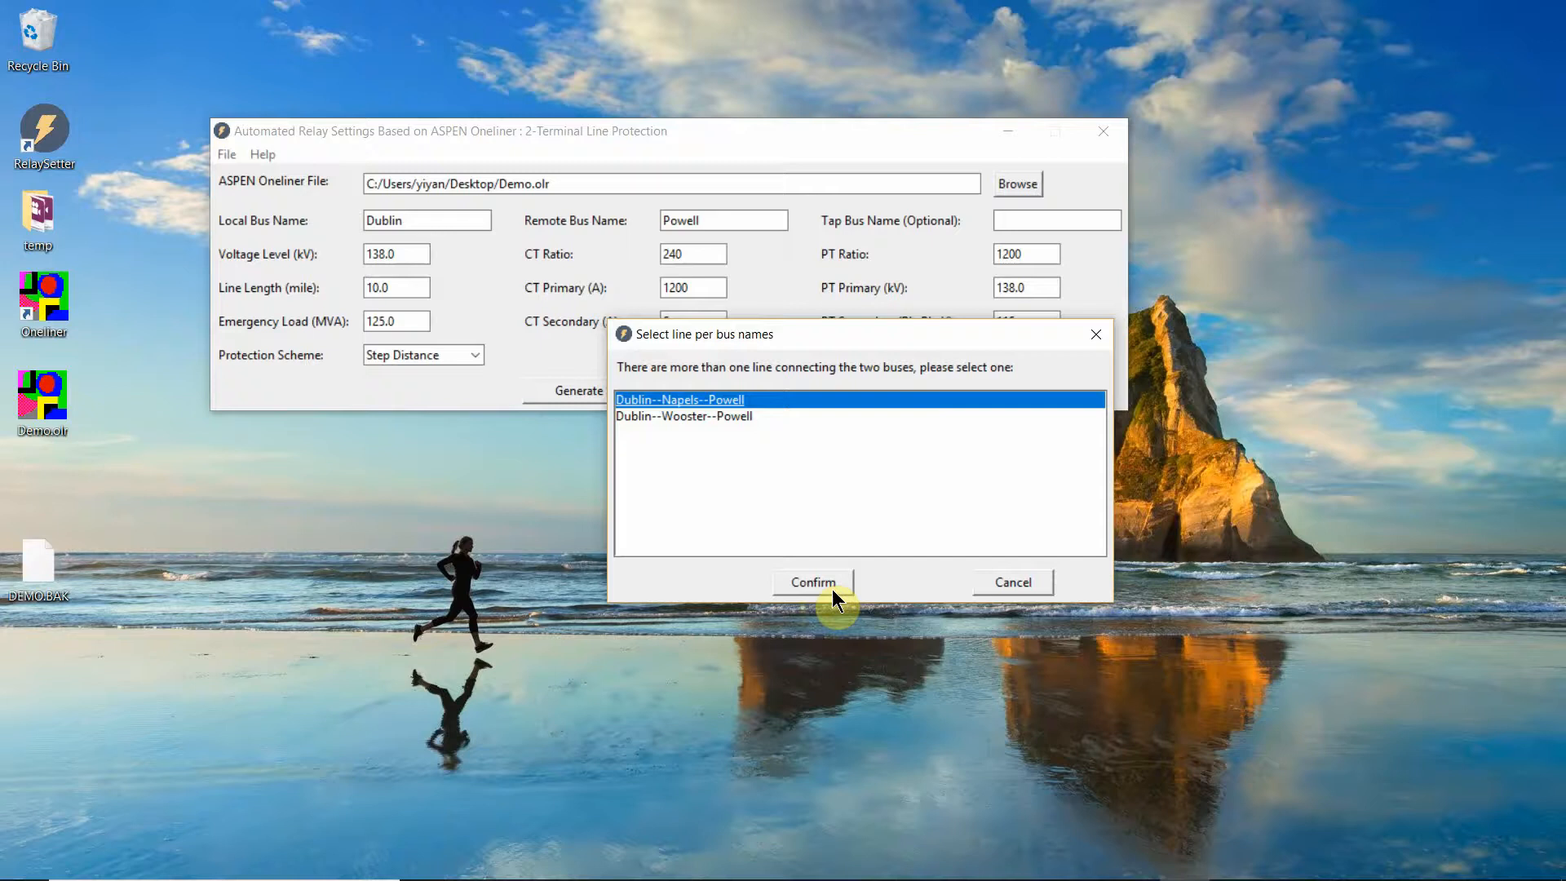
left_click(812, 582)
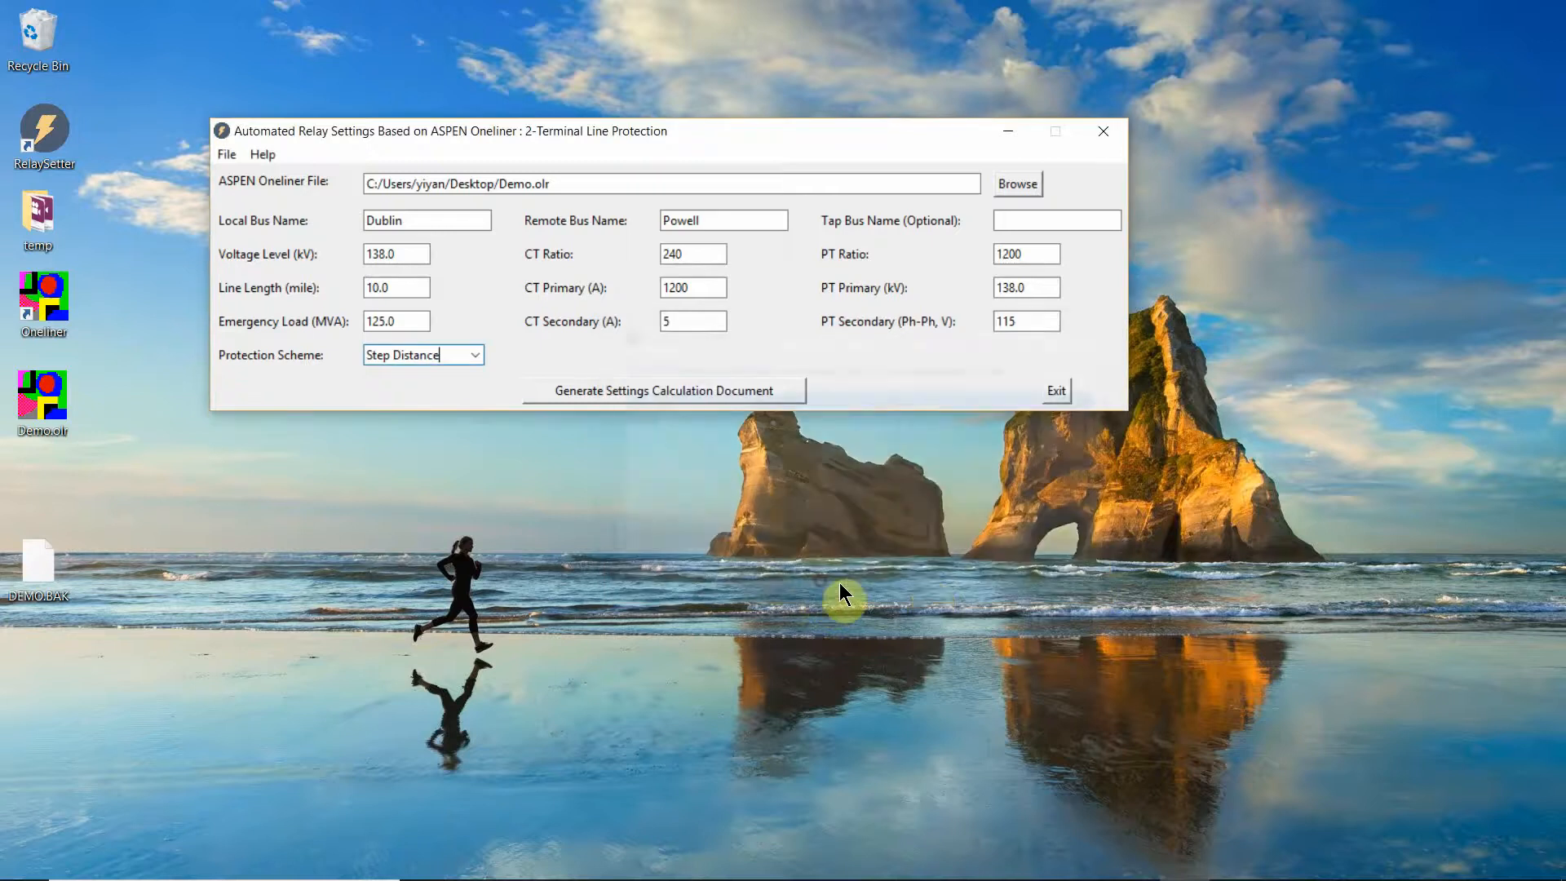
left_click(664, 390)
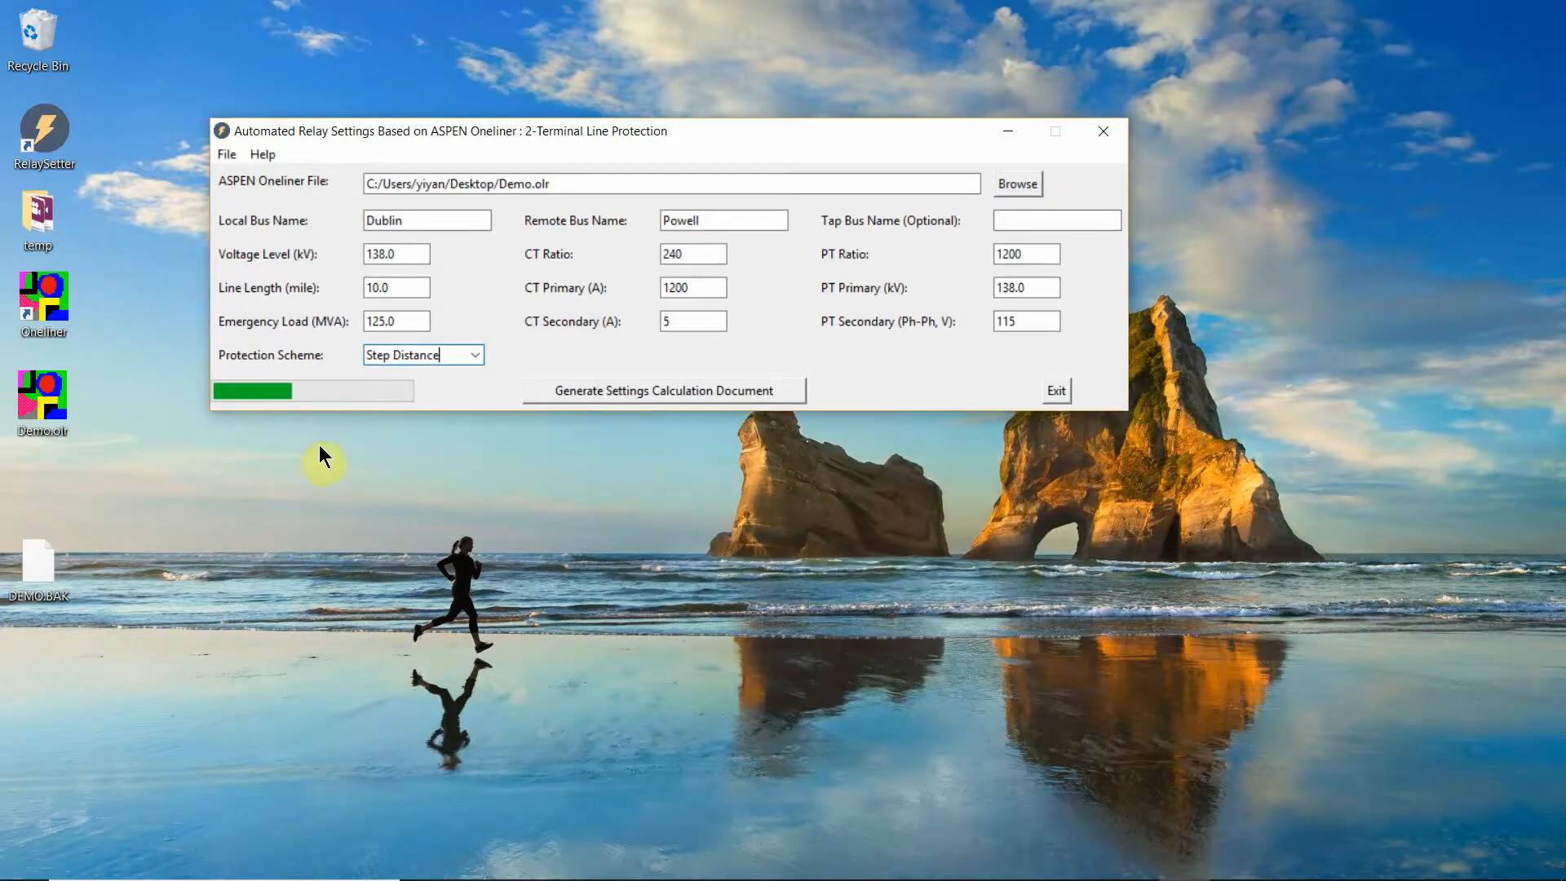
left_click(664, 390)
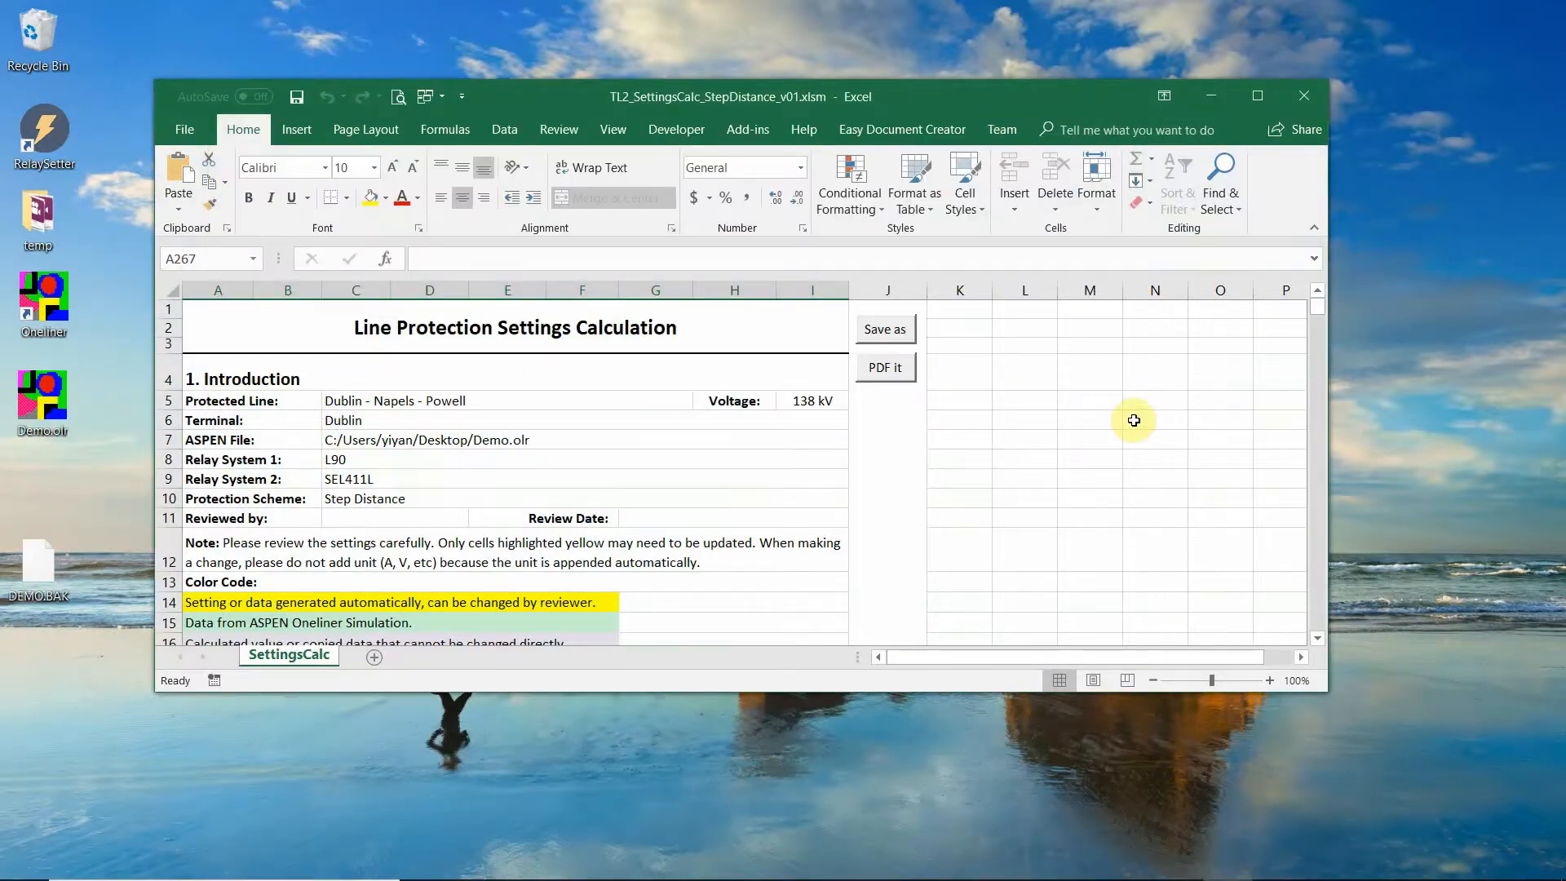
Maximize the settings workbook and review its introduction and parameters section
left_click(1256, 97)
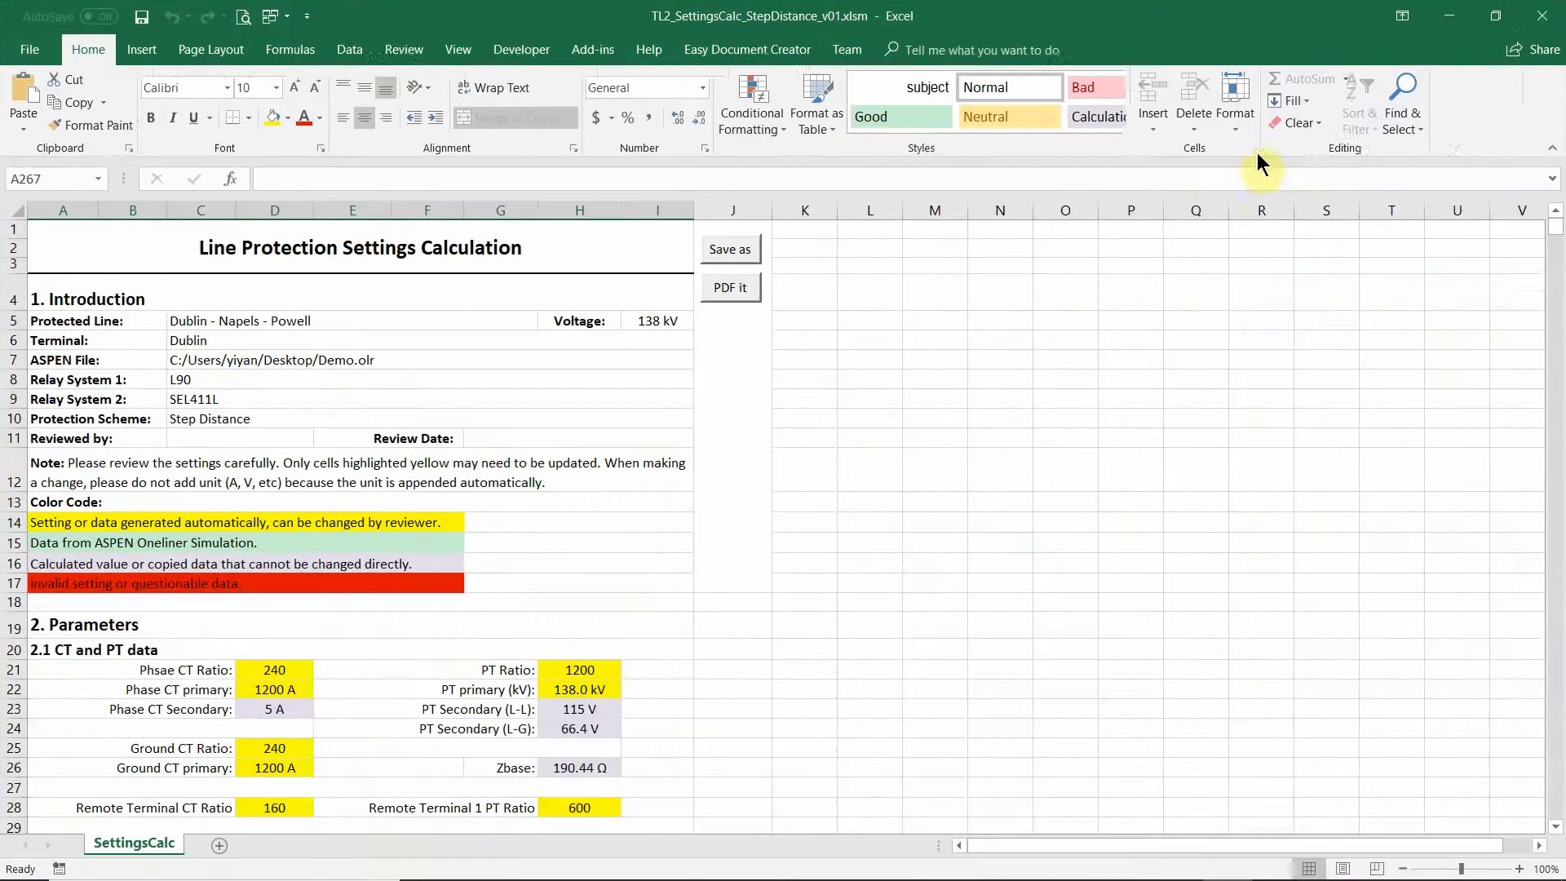
scroll("down", 3)
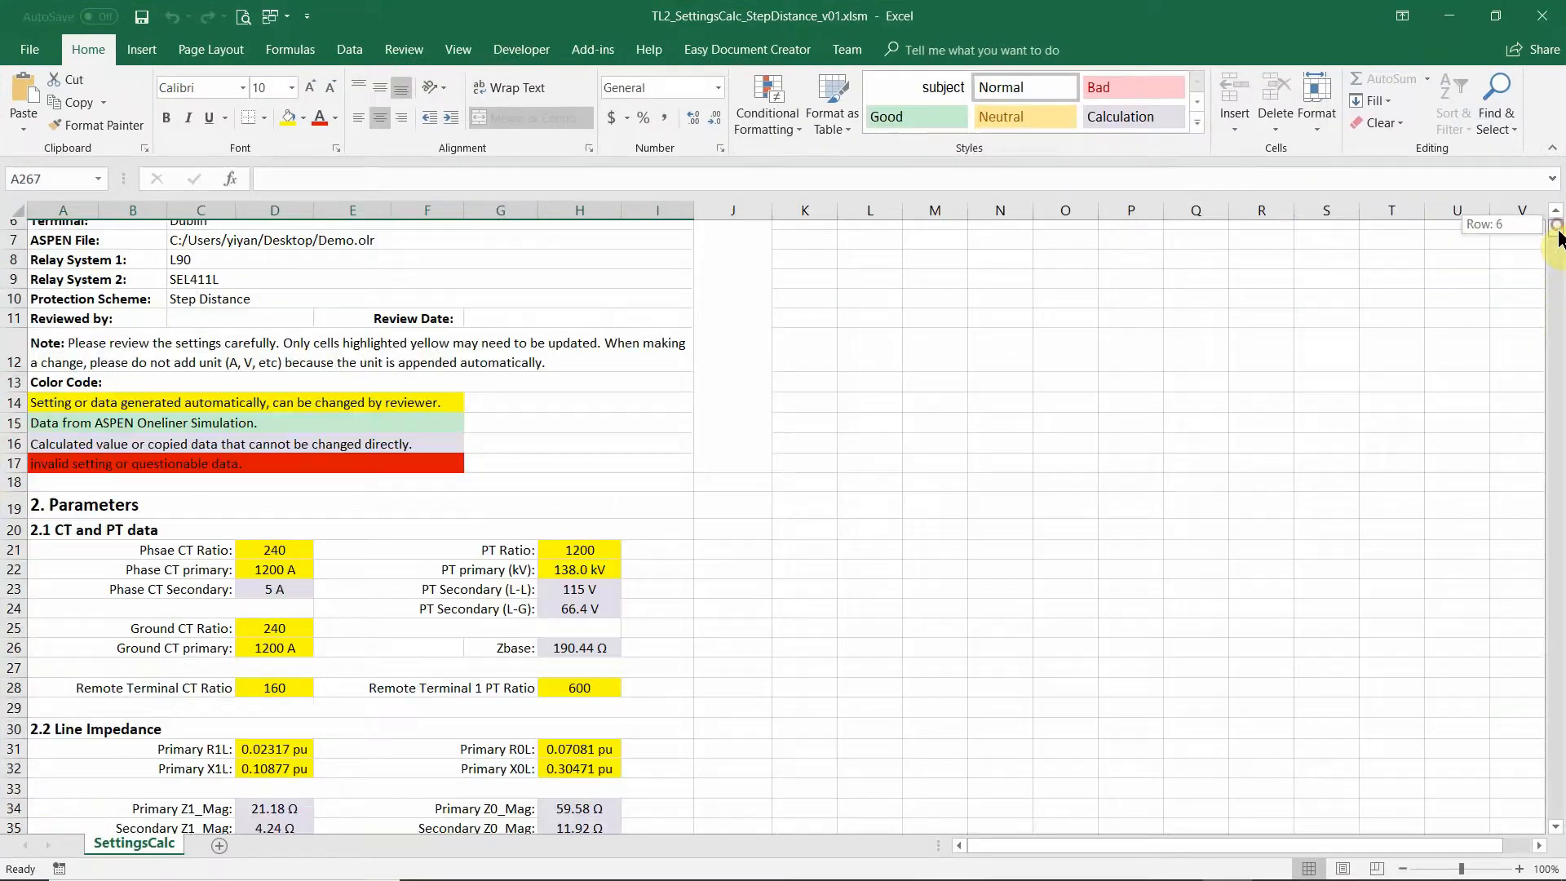
scroll("down", 3)
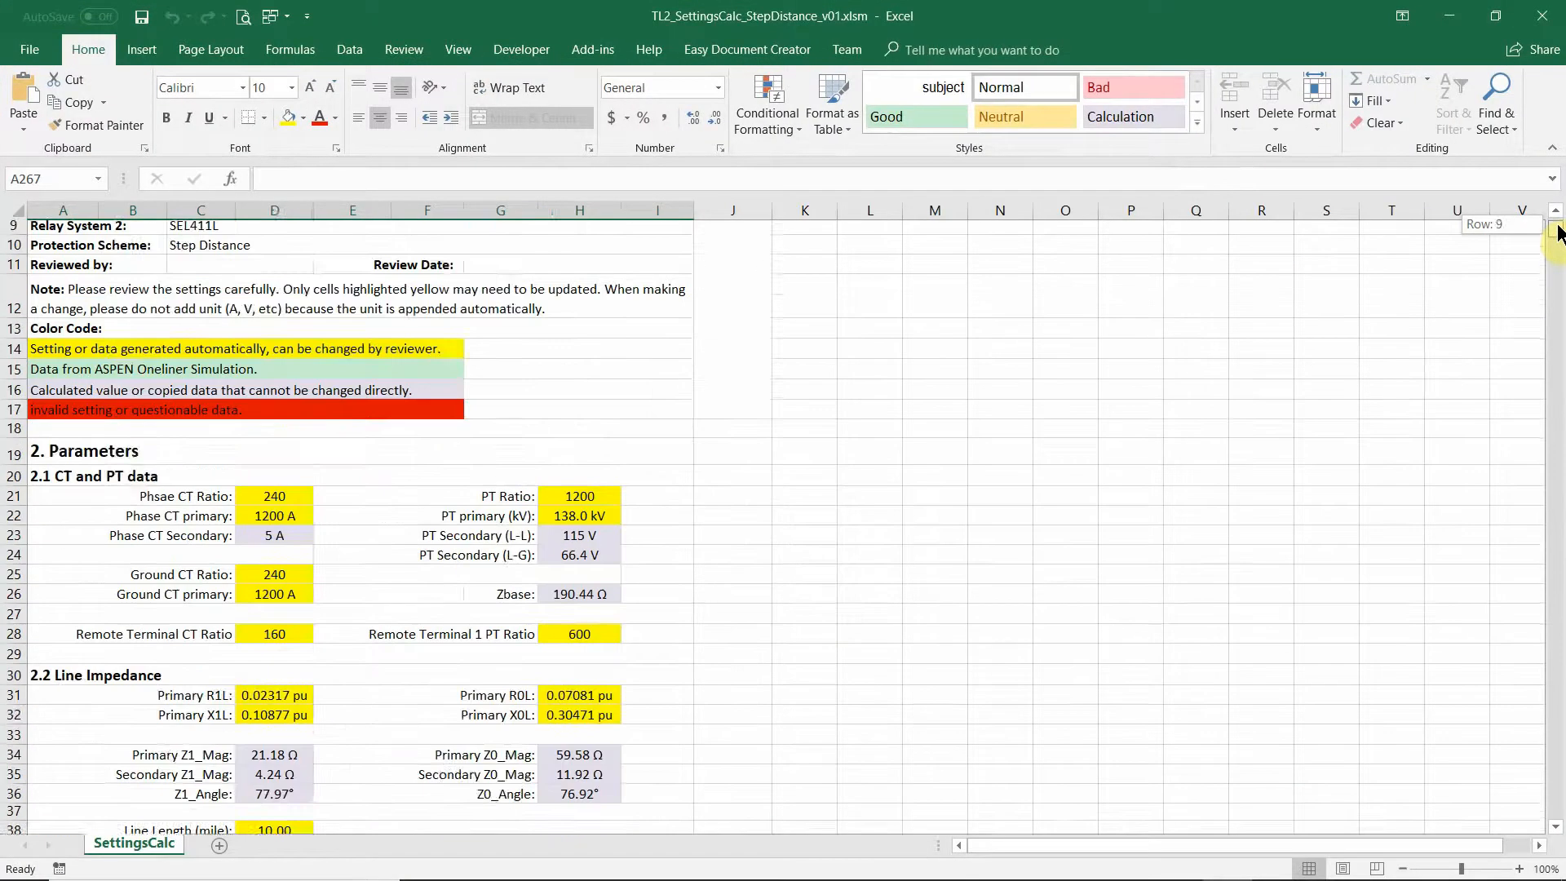
scroll("up", 3)
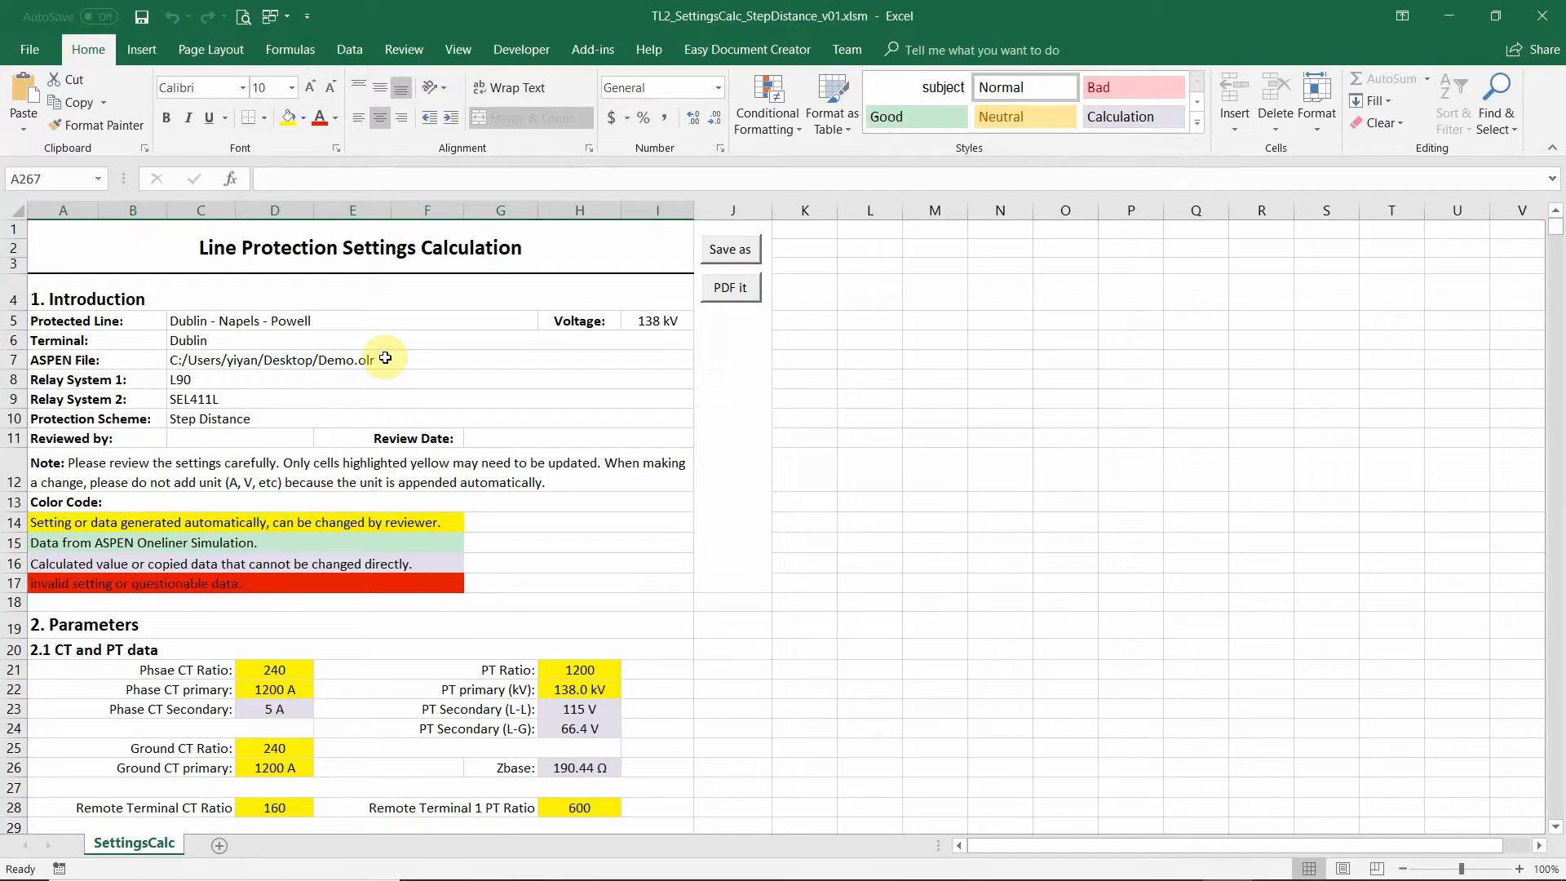
mouse_move(571, 457)
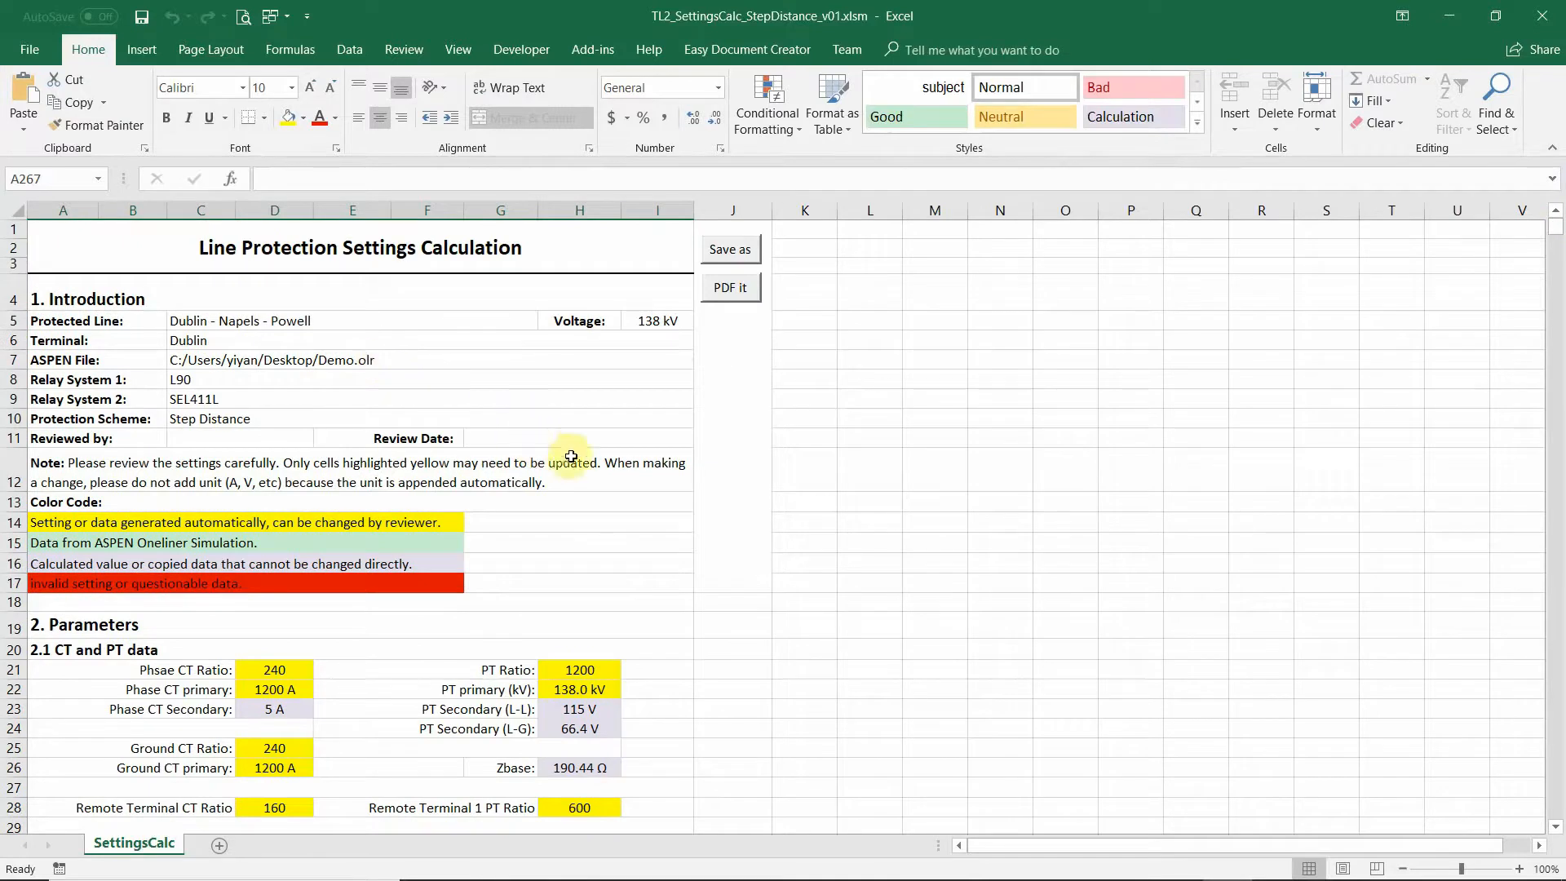
mouse_move(871, 590)
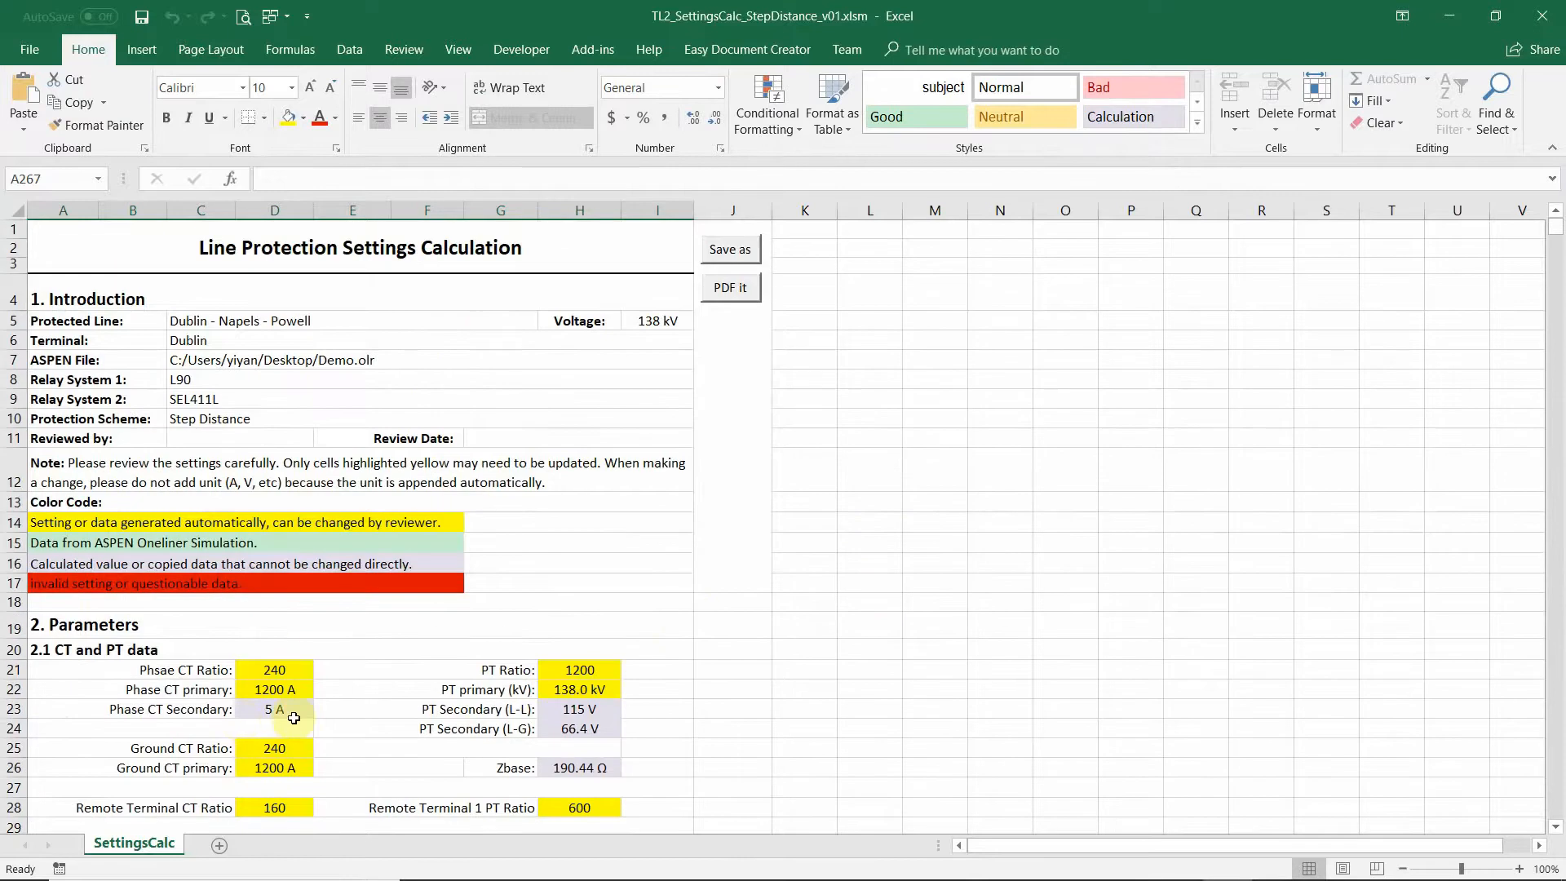
mouse_move(1497, 305)
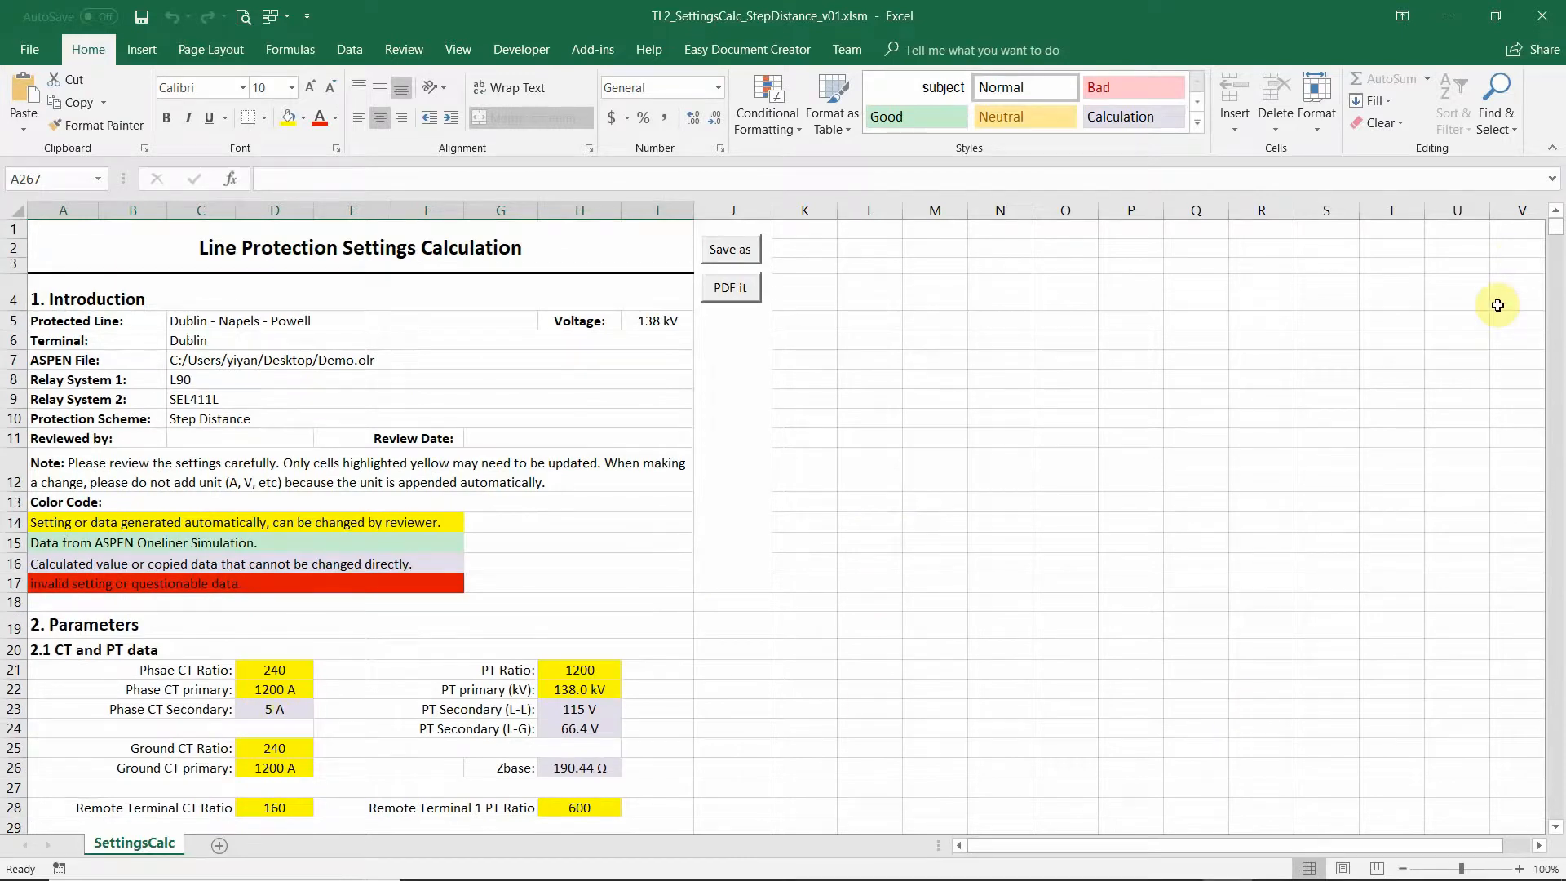
mouse_move(424, 483)
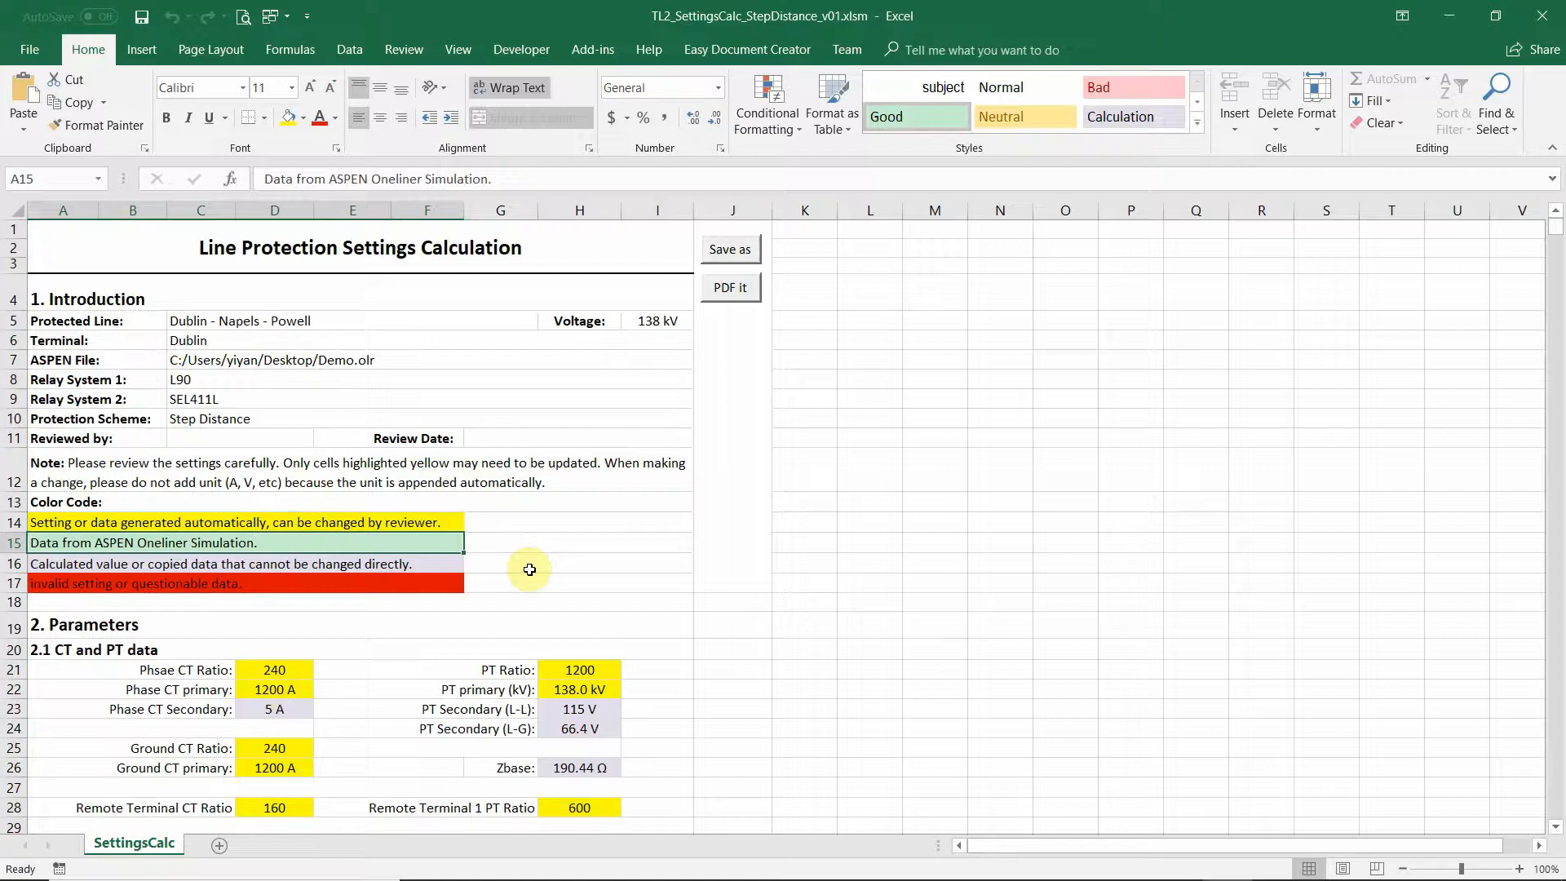
mouse_move(372, 558)
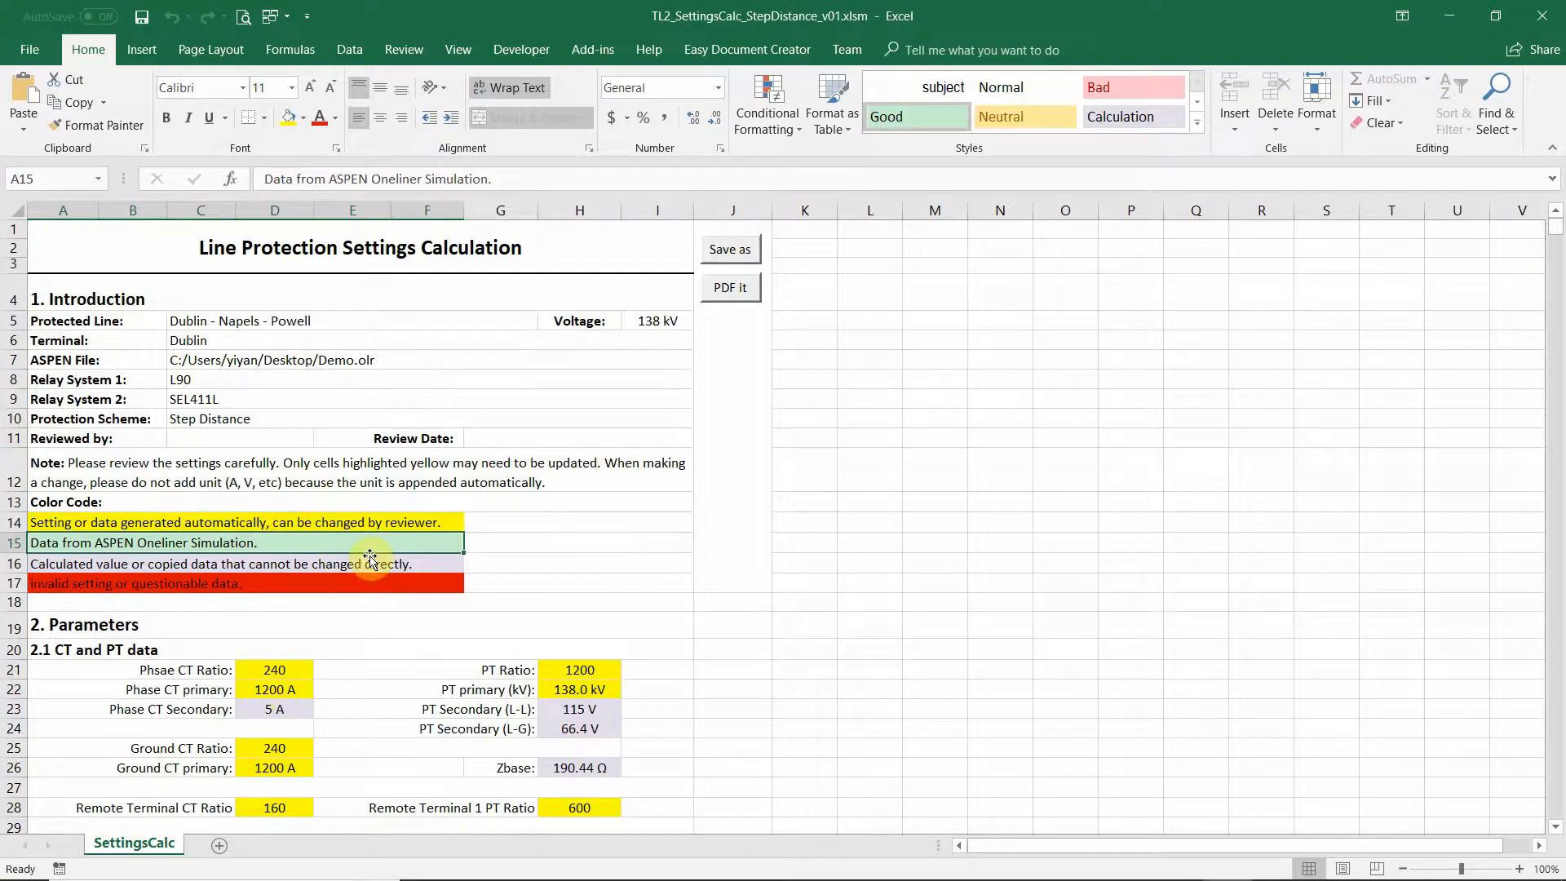
mouse_move(553, 542)
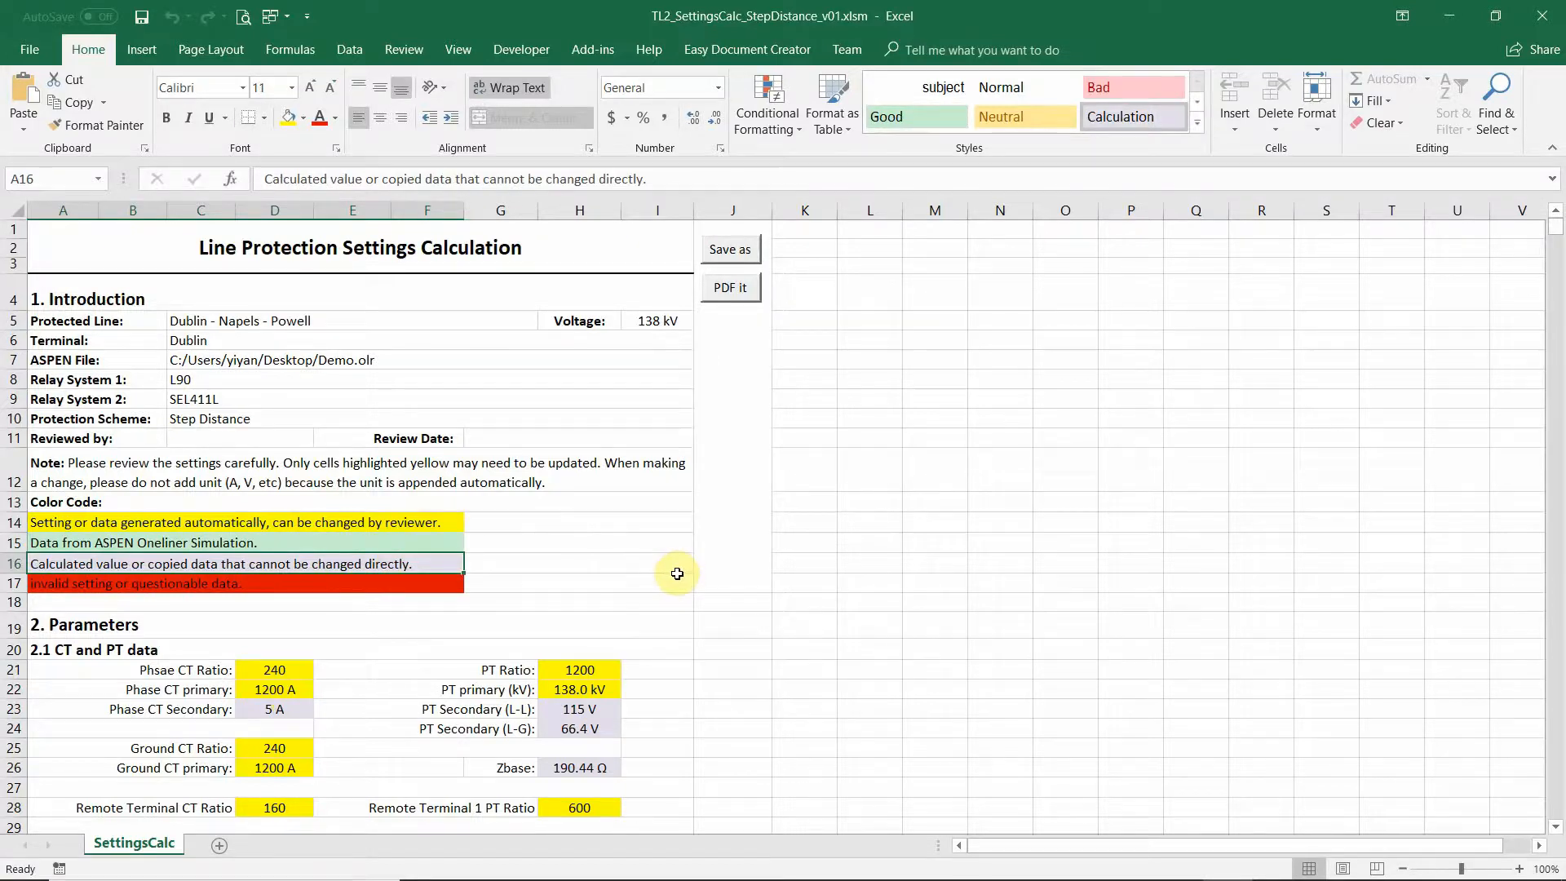
Scroll through the settings calculation sections down to the 50G ground instantaneous overcurrent section
scroll("down", 3)
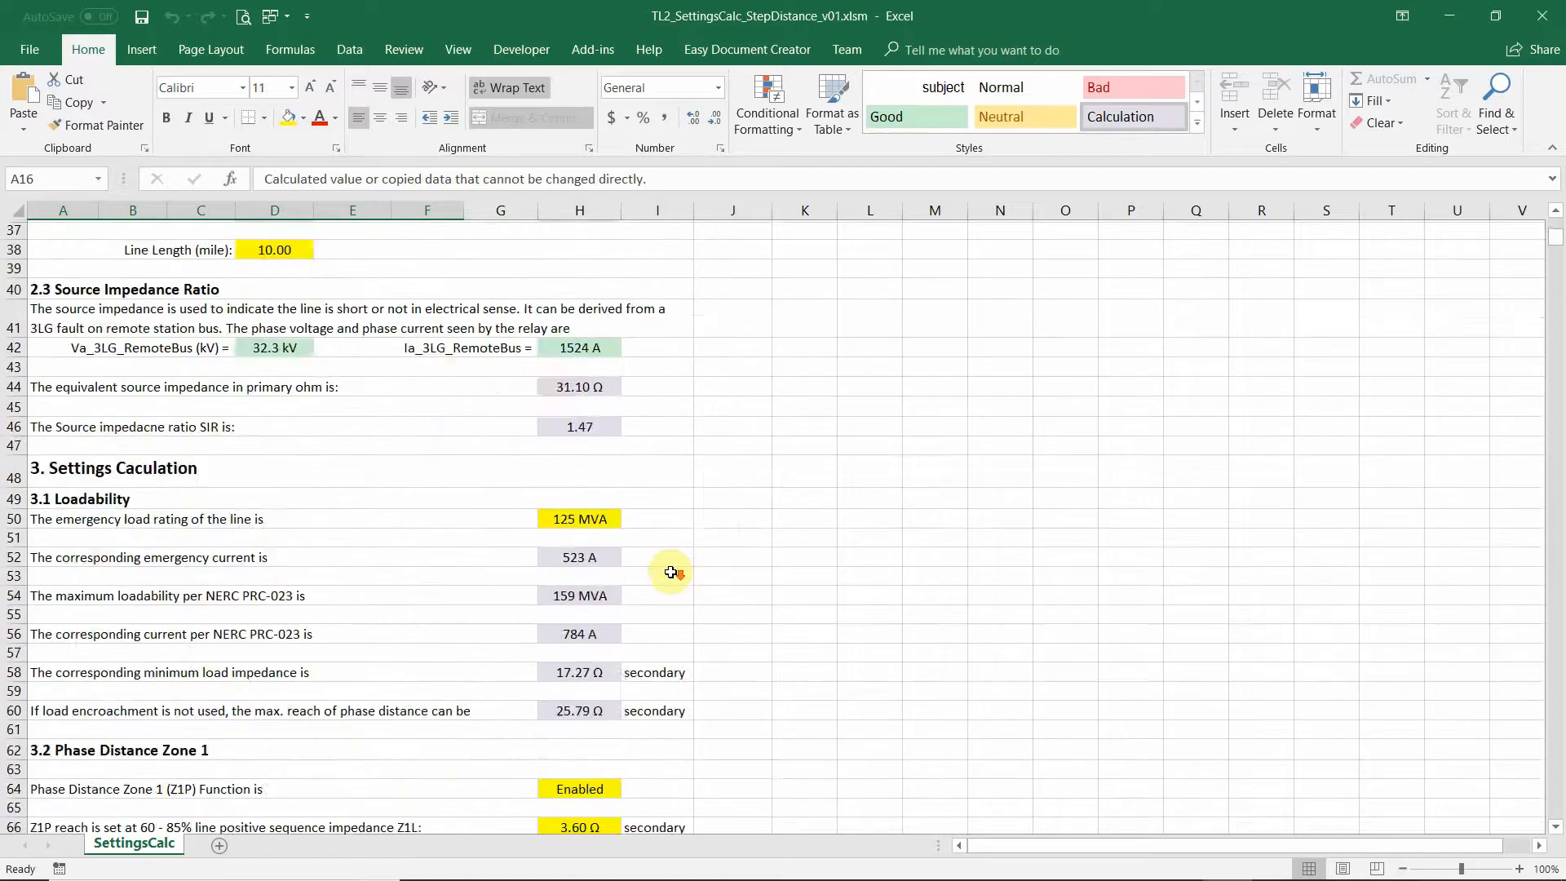
scroll("down", 3)
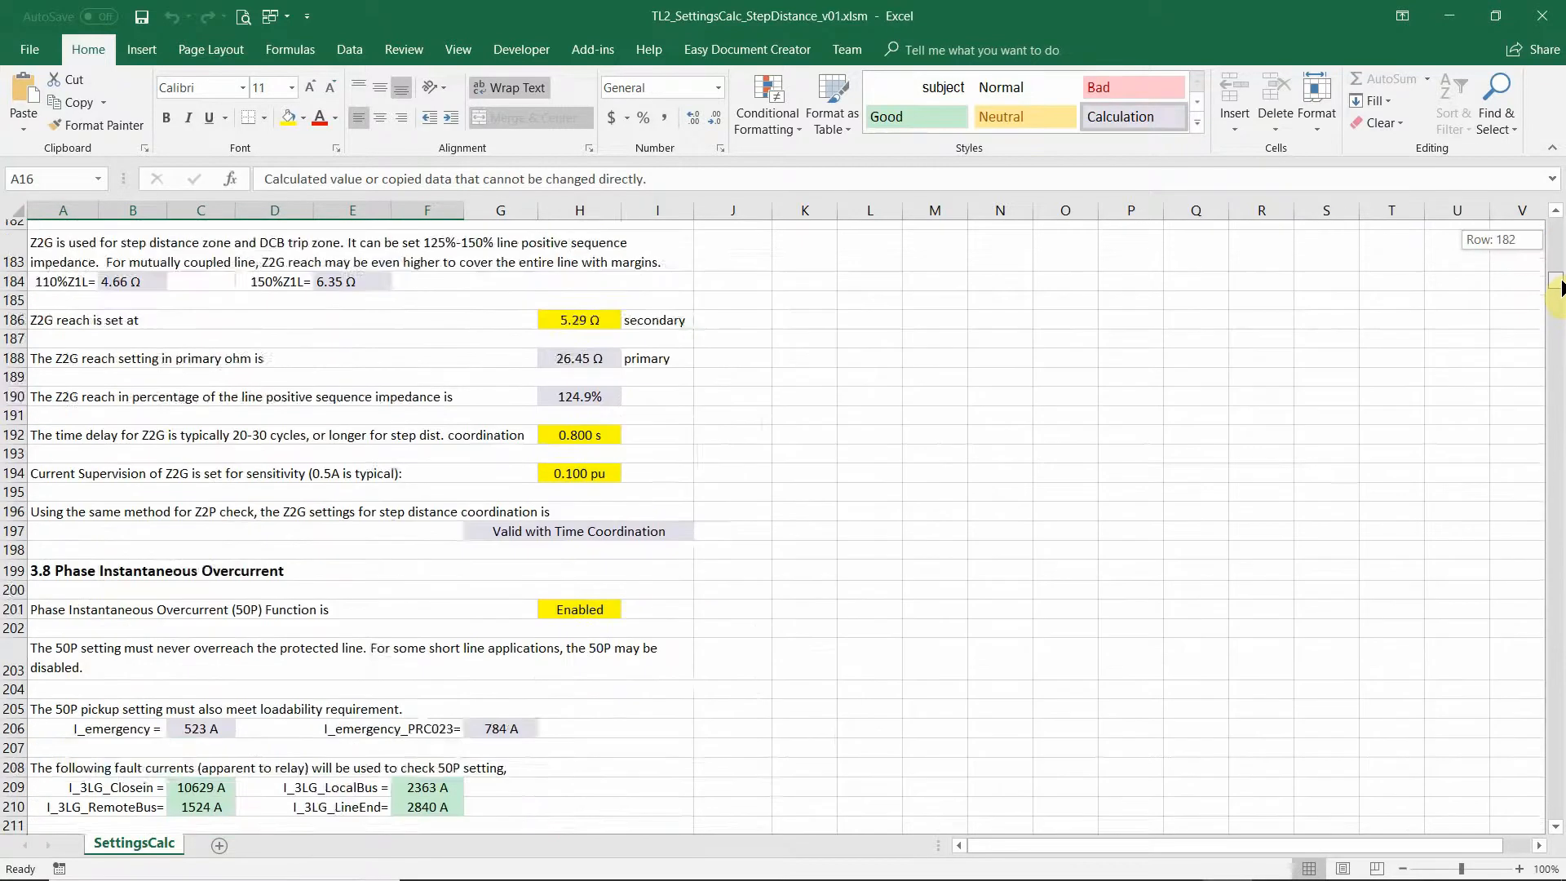
scroll("down", 3)
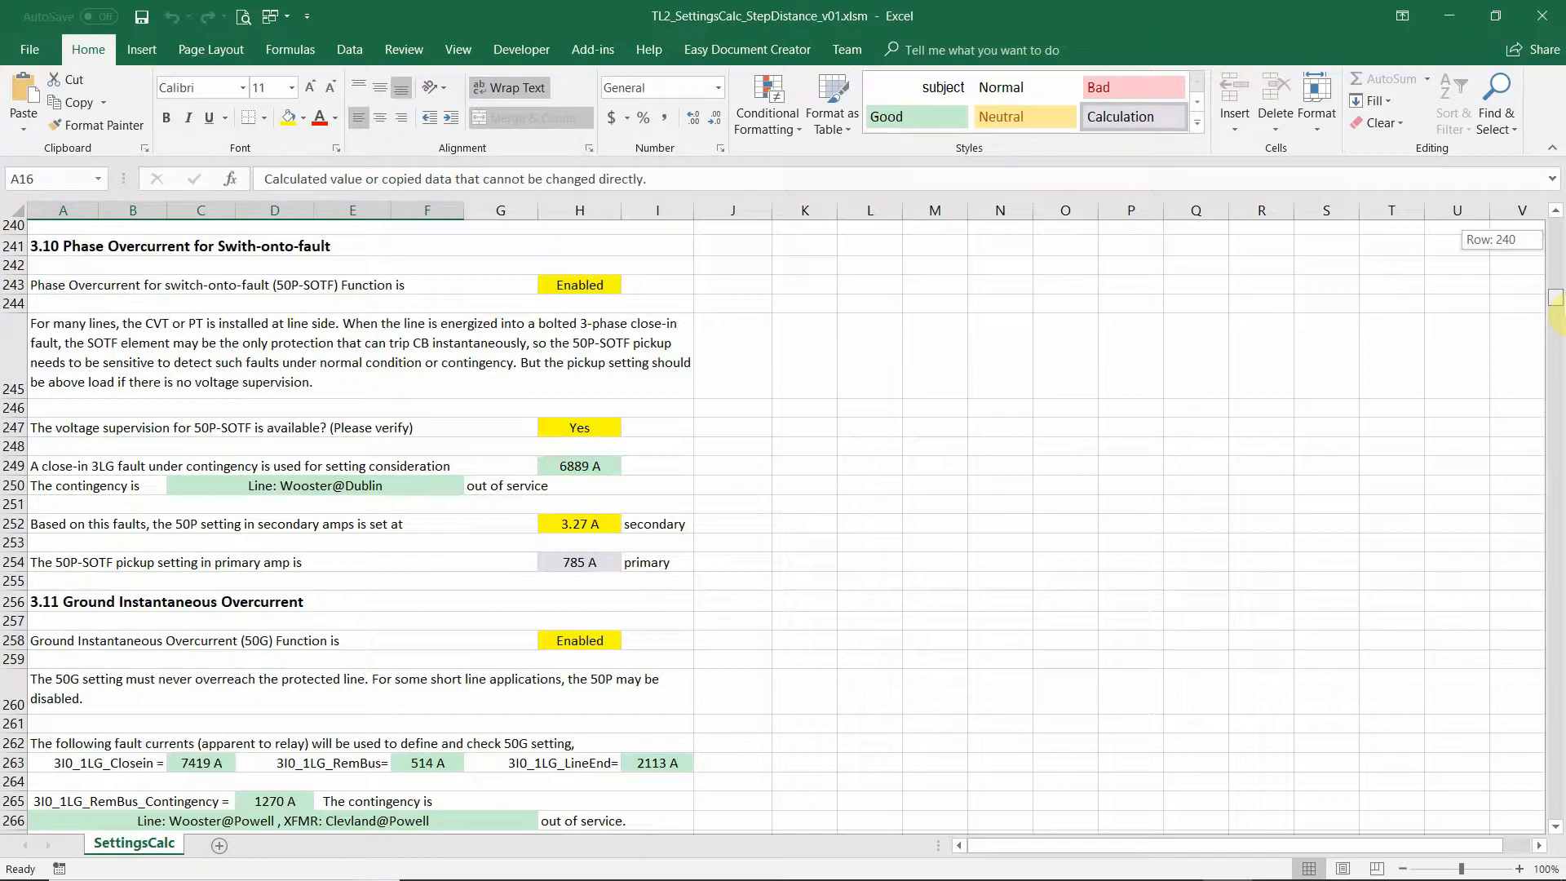
scroll("down", 3)
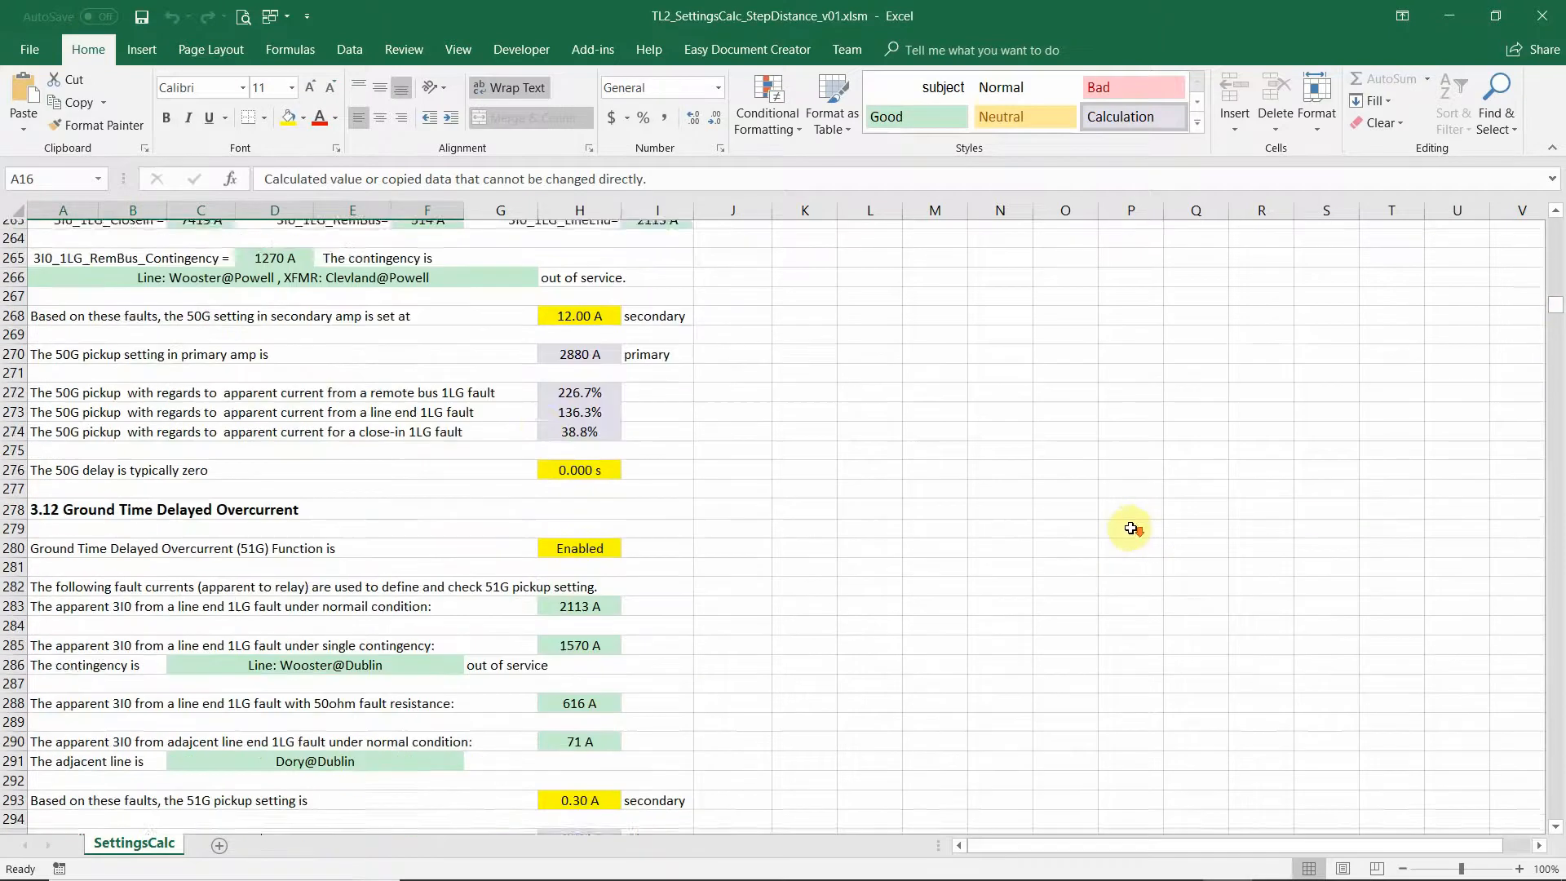
scroll("up", 3)
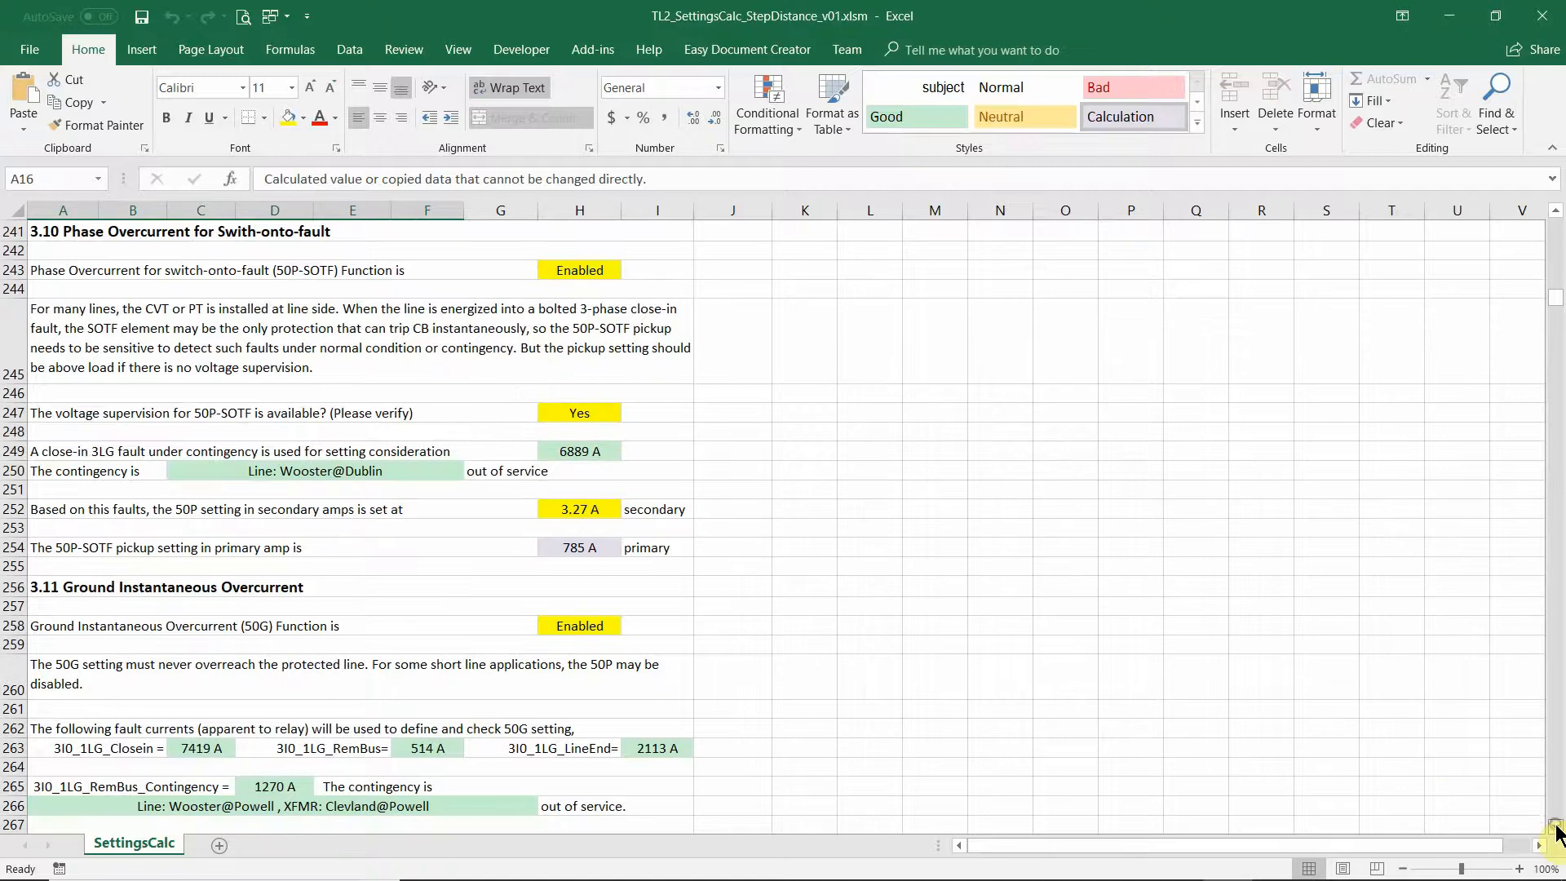
scroll("down", 3)
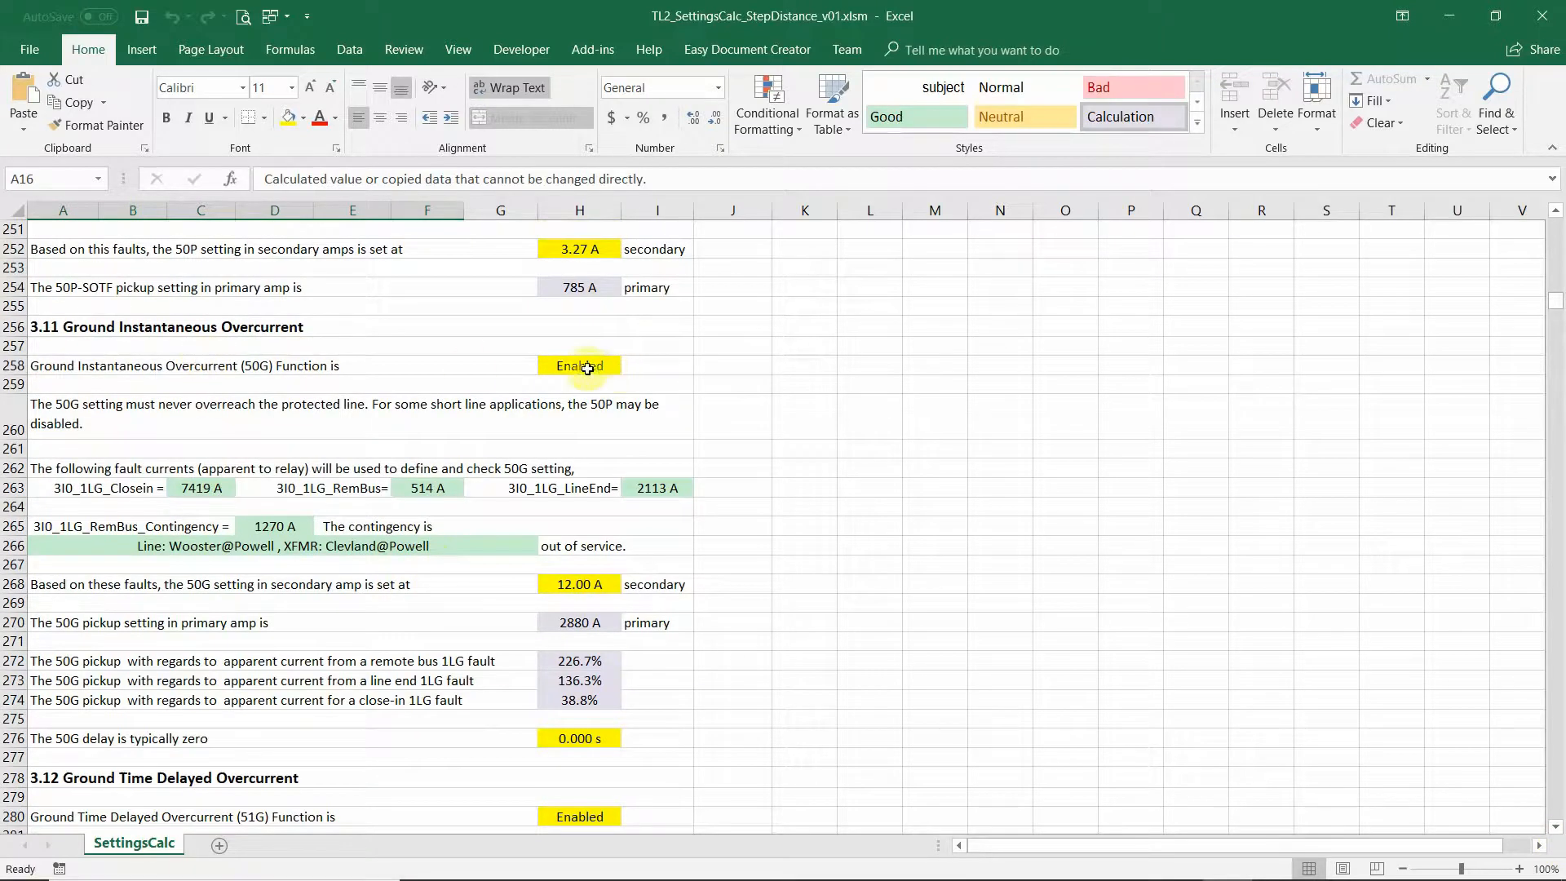
Switch the 50G function to Disabled and then back to Enabled
left_click(627, 365)
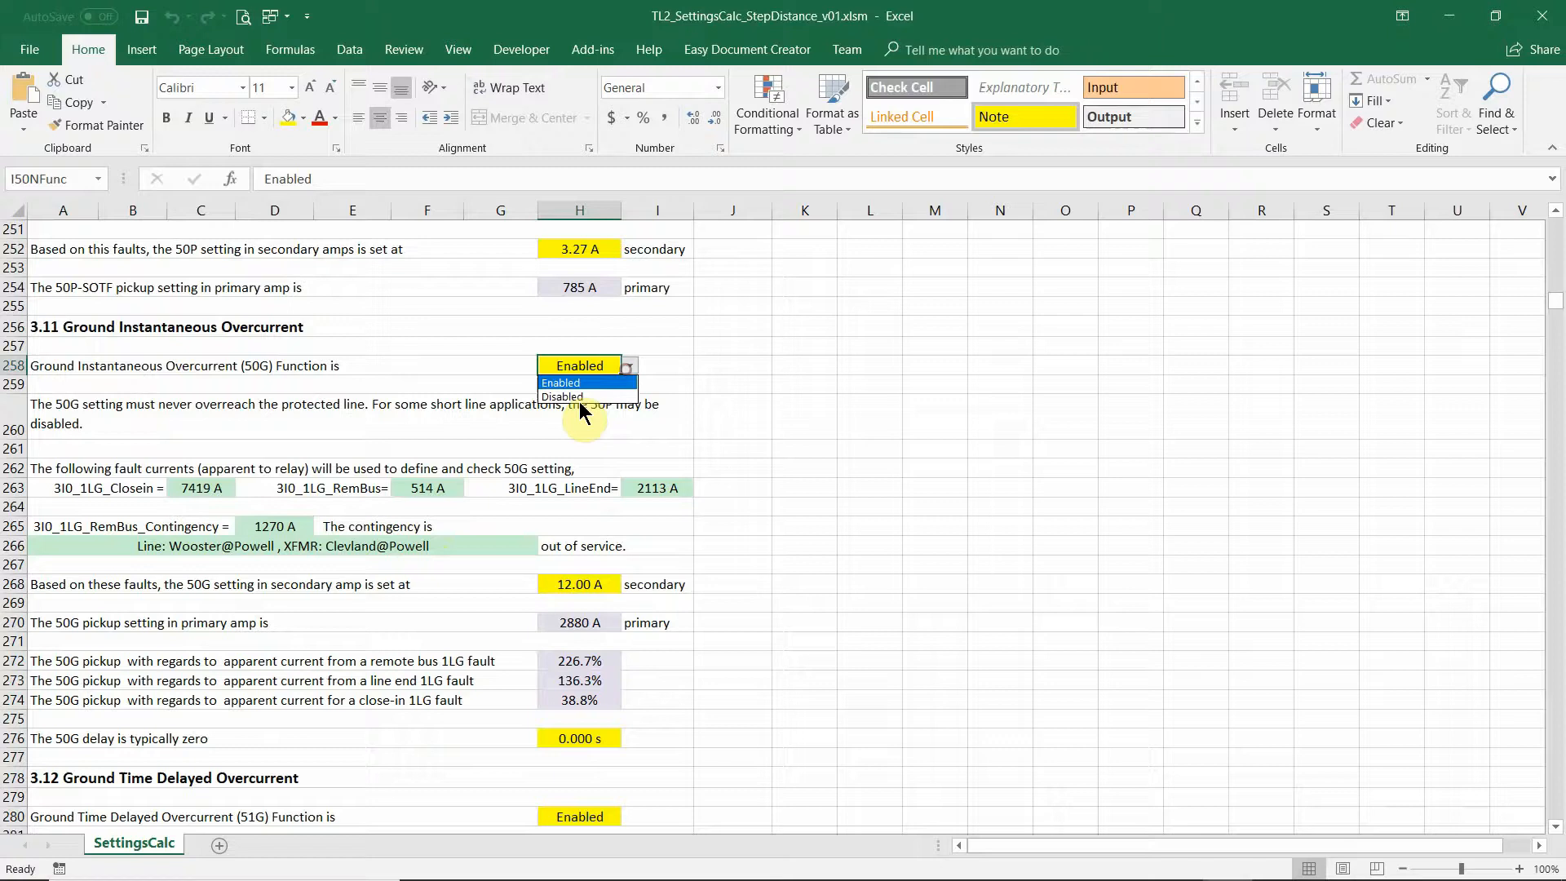
left_click(563, 395)
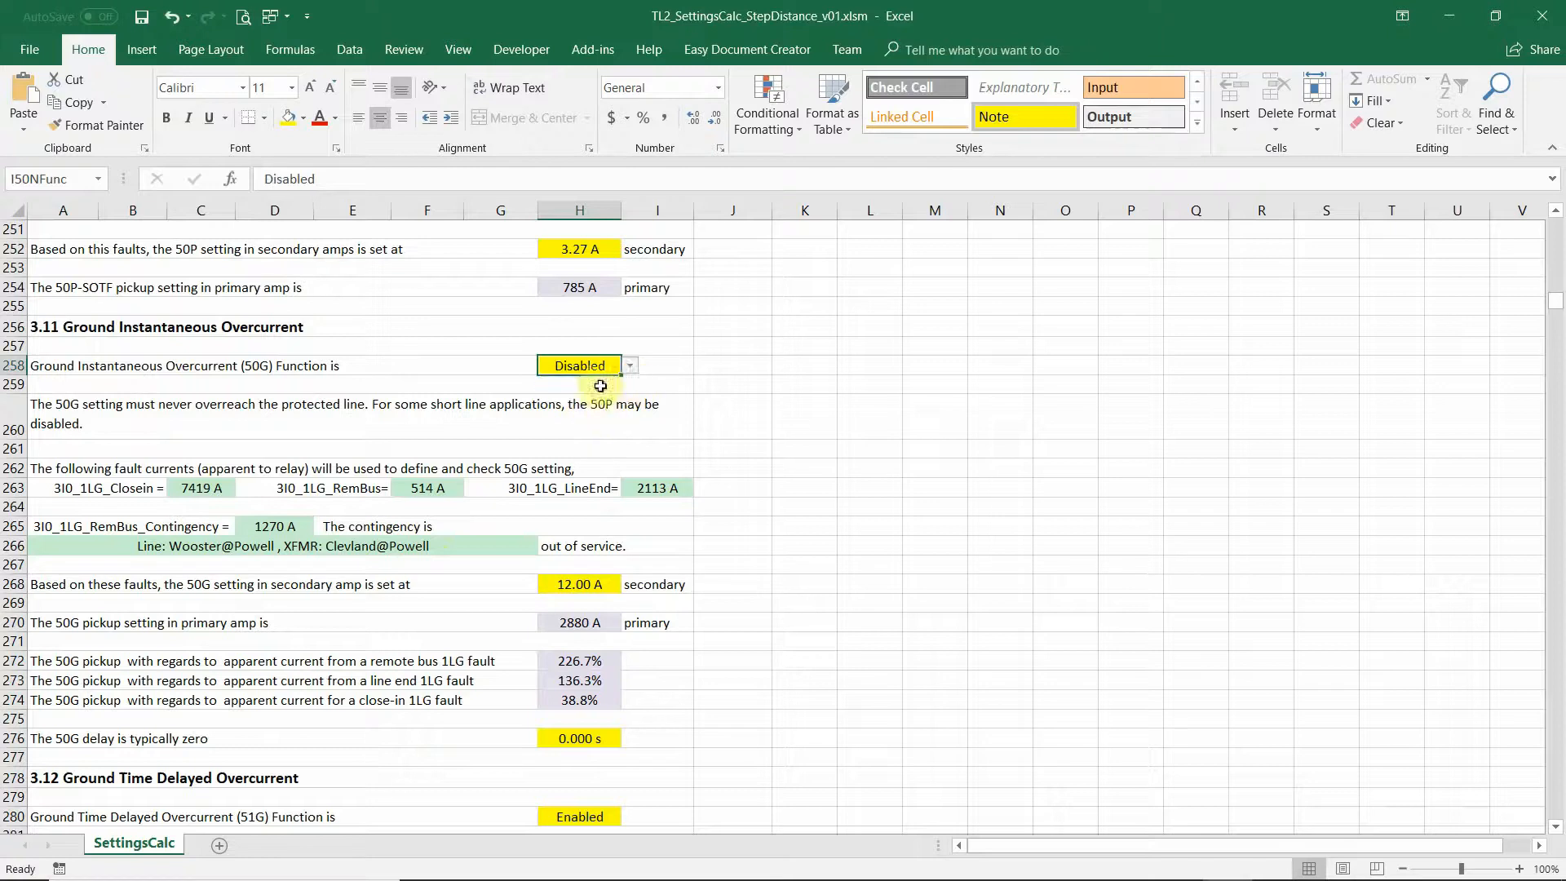
left_click(628, 363)
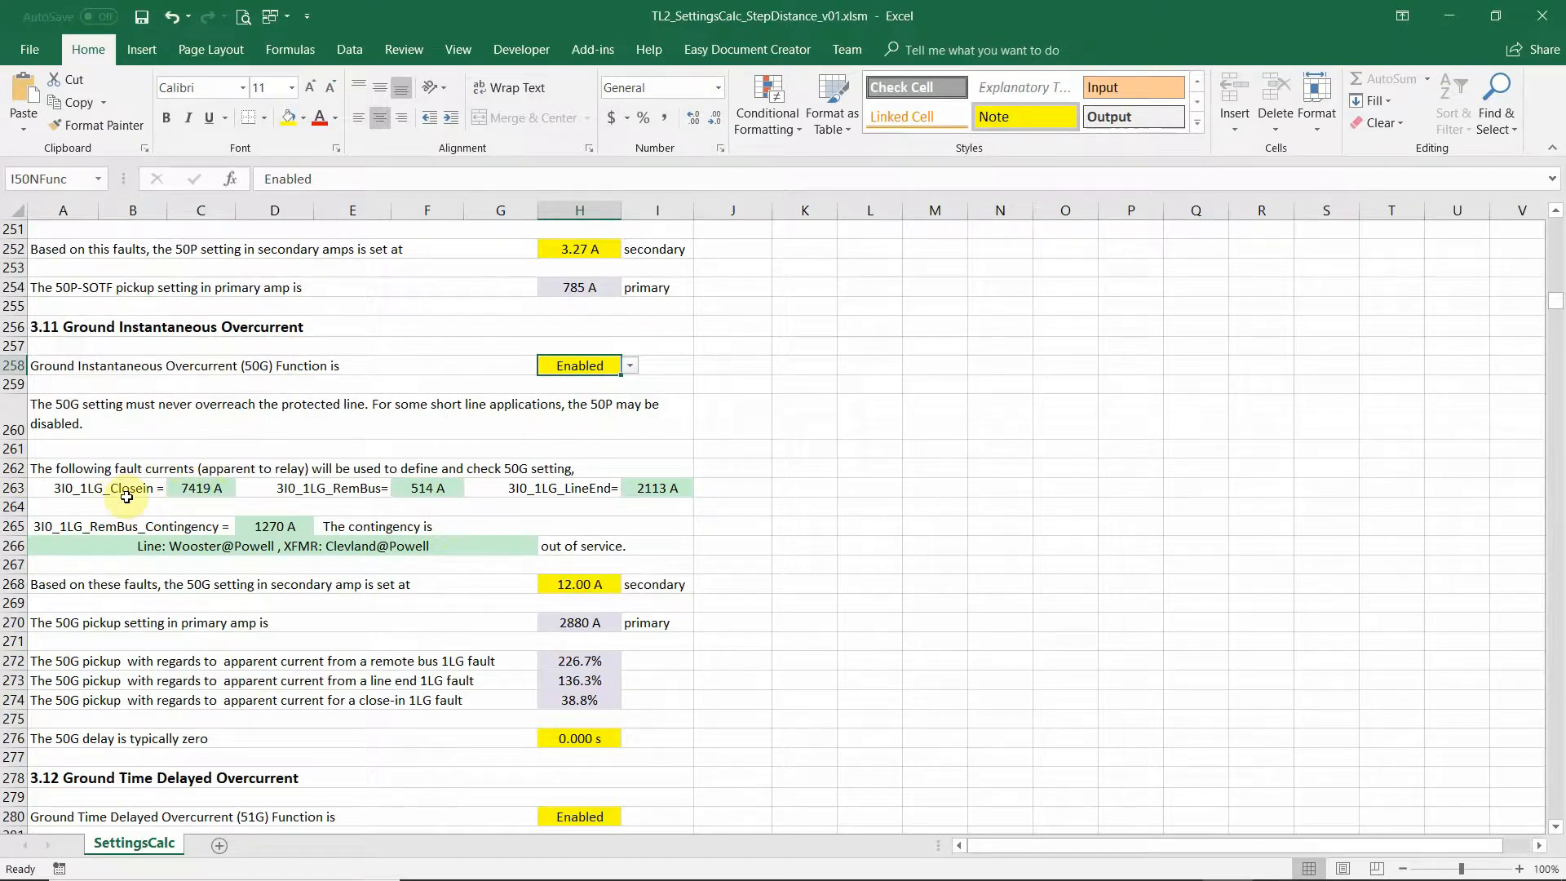
left_click(200, 488)
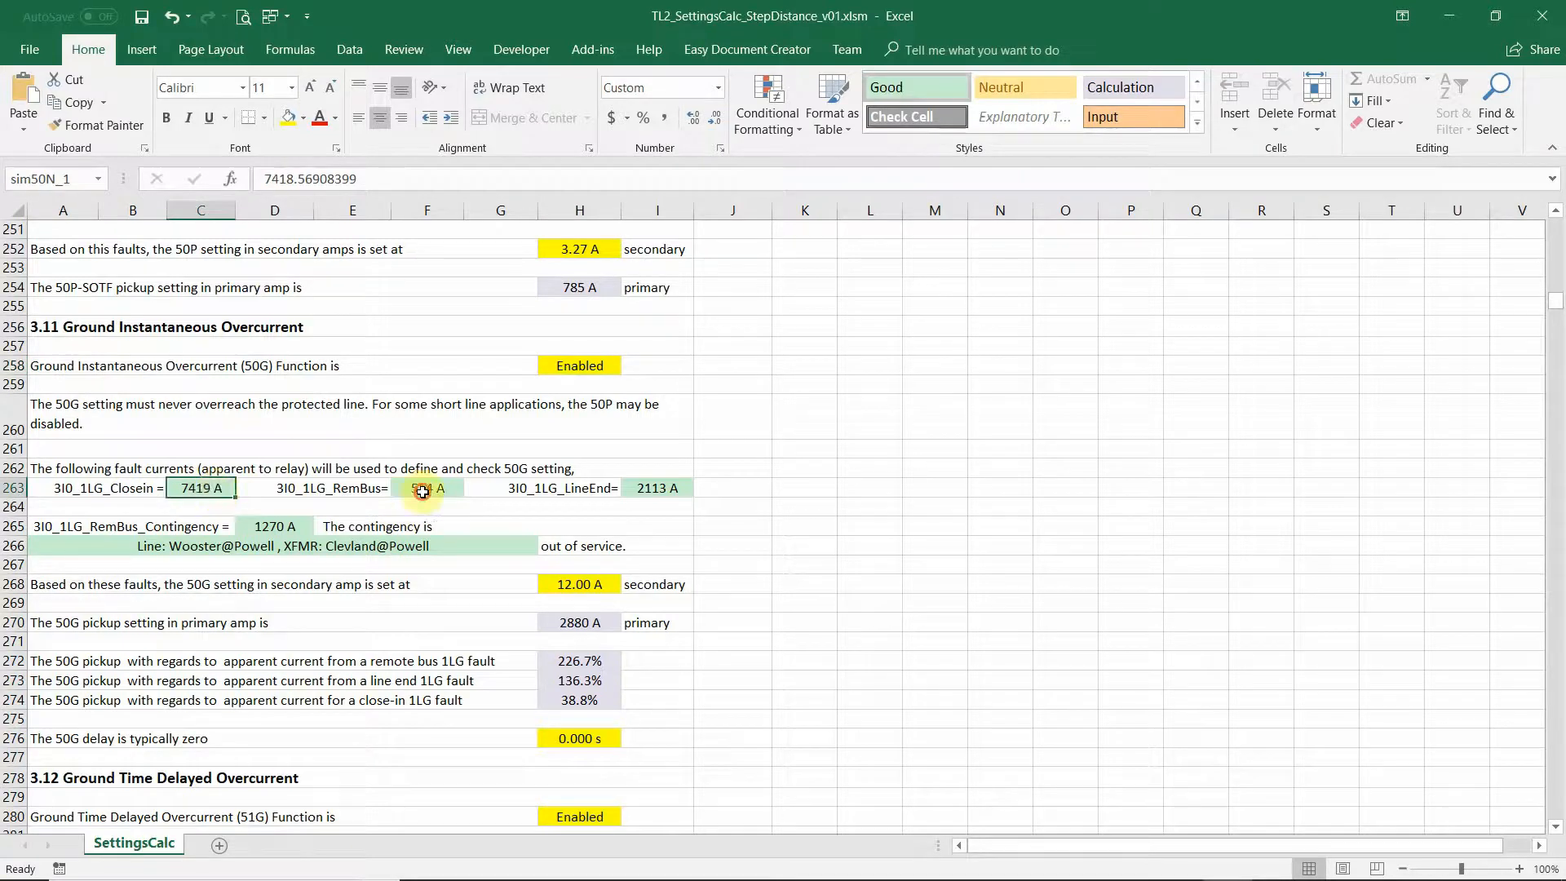
left_click(425, 488)
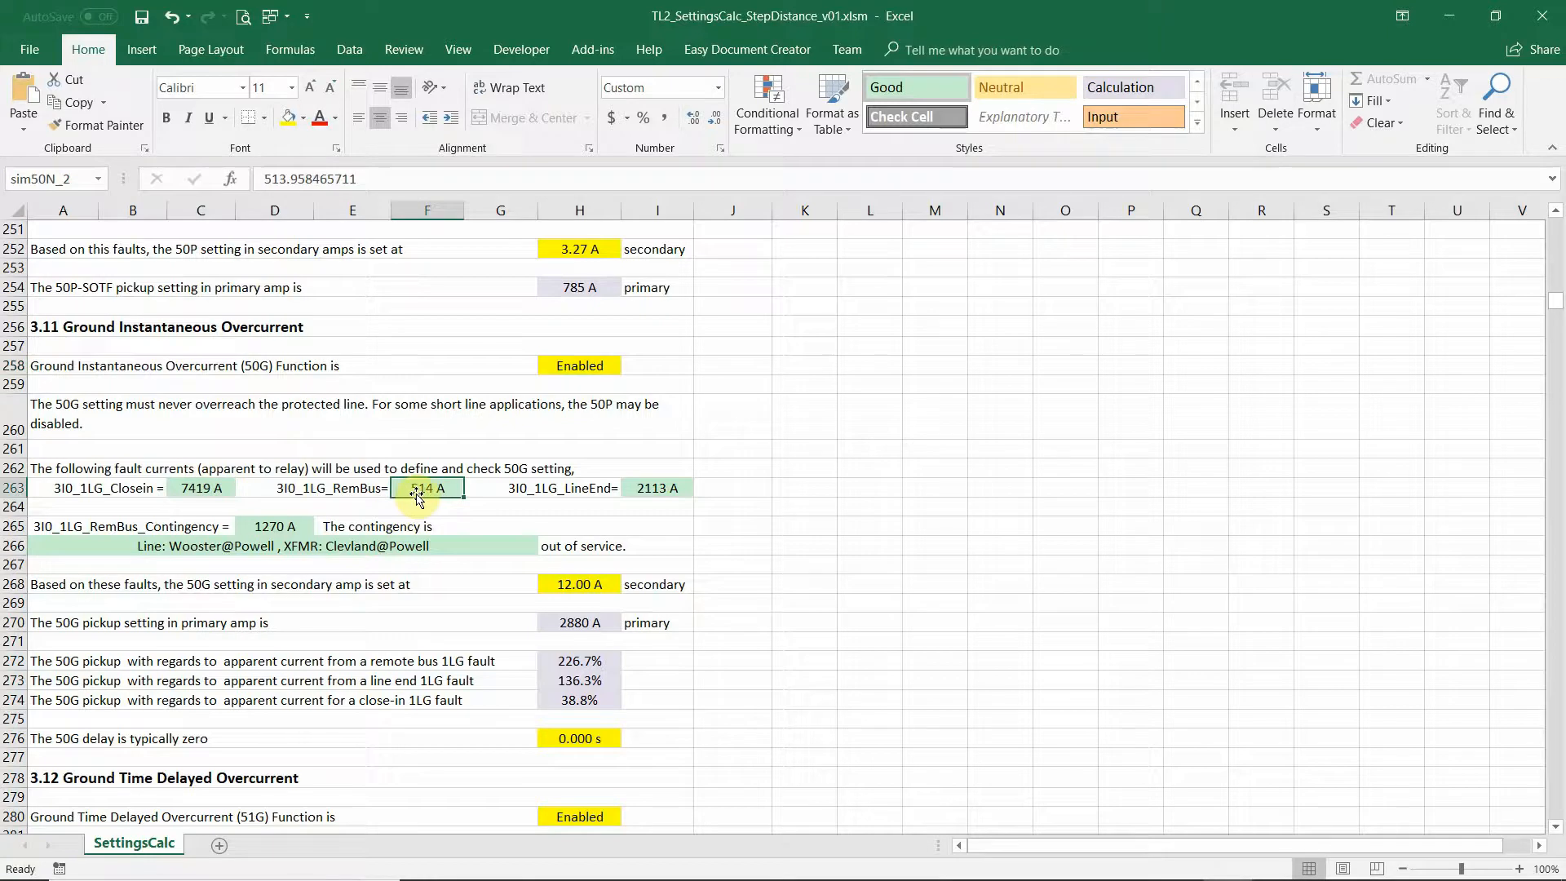
left_click(657, 487)
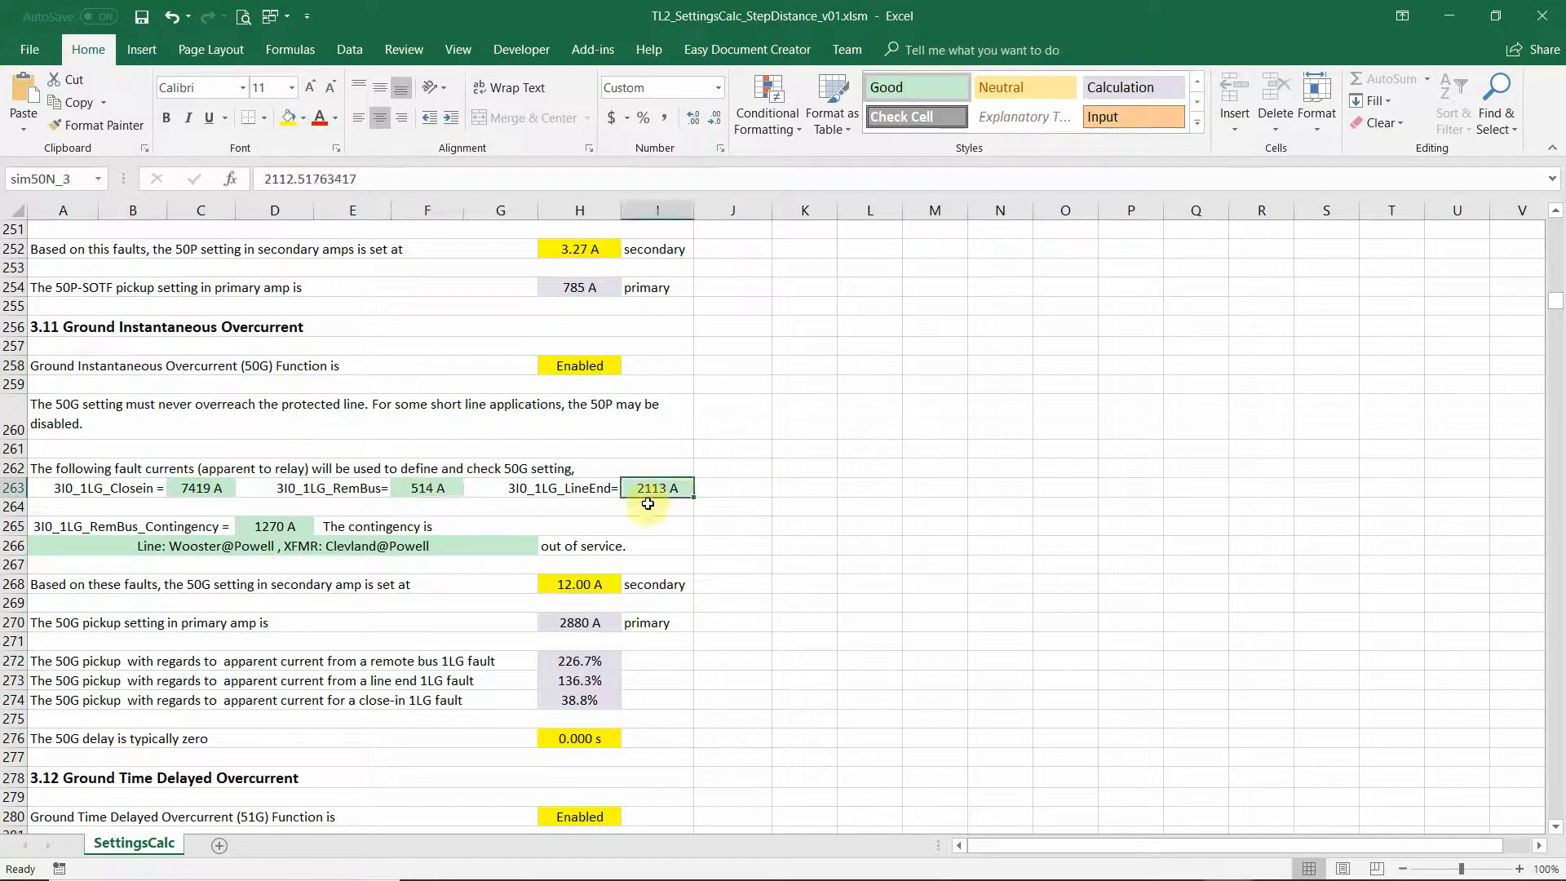
left_click(274, 527)
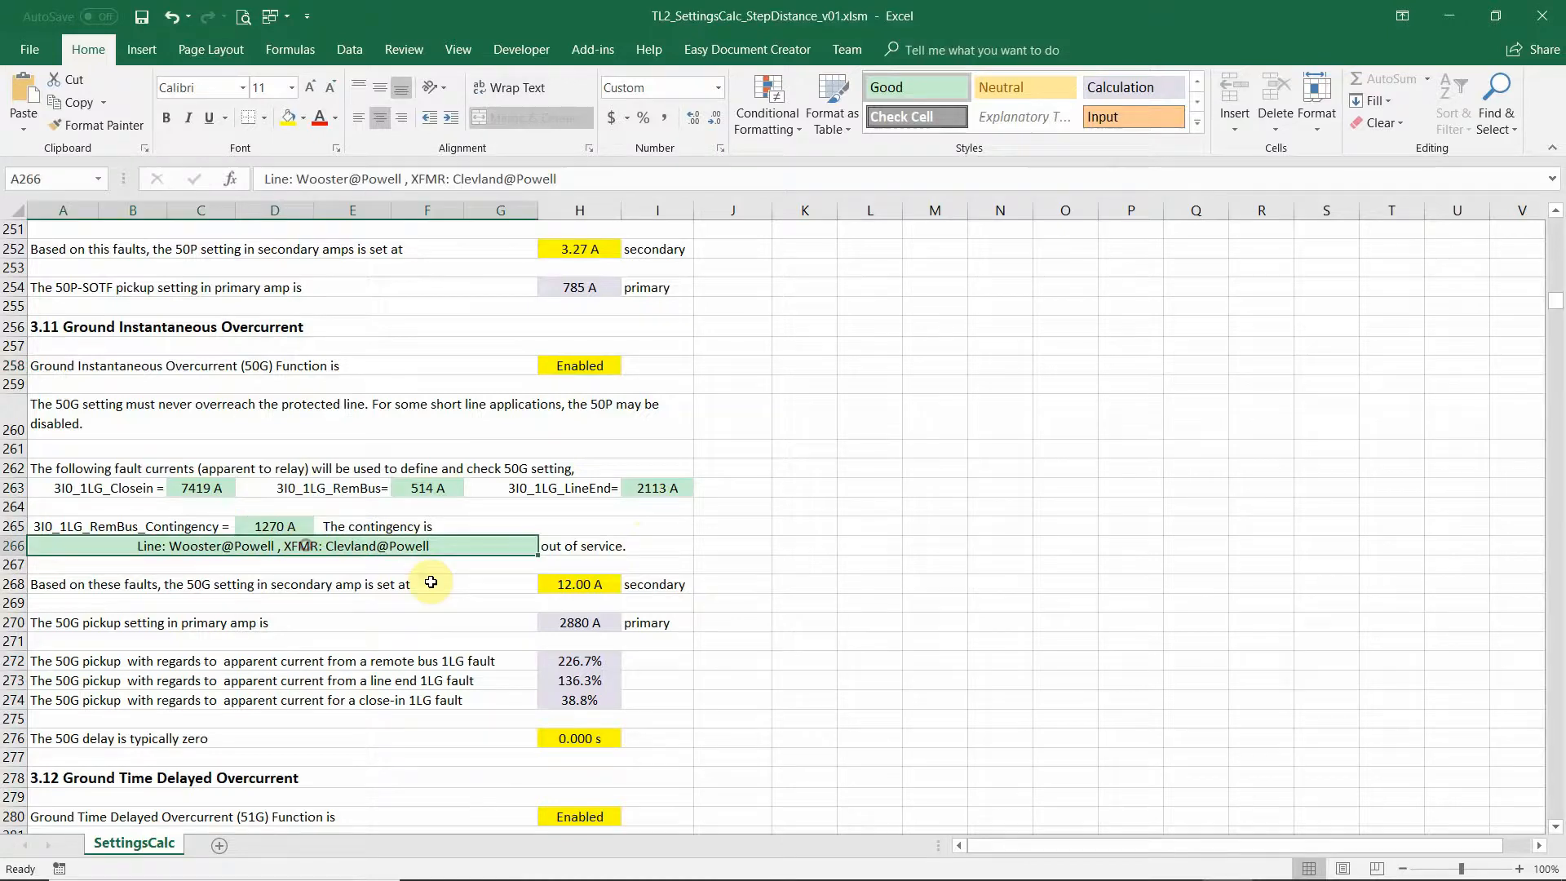
mouse_move(281, 560)
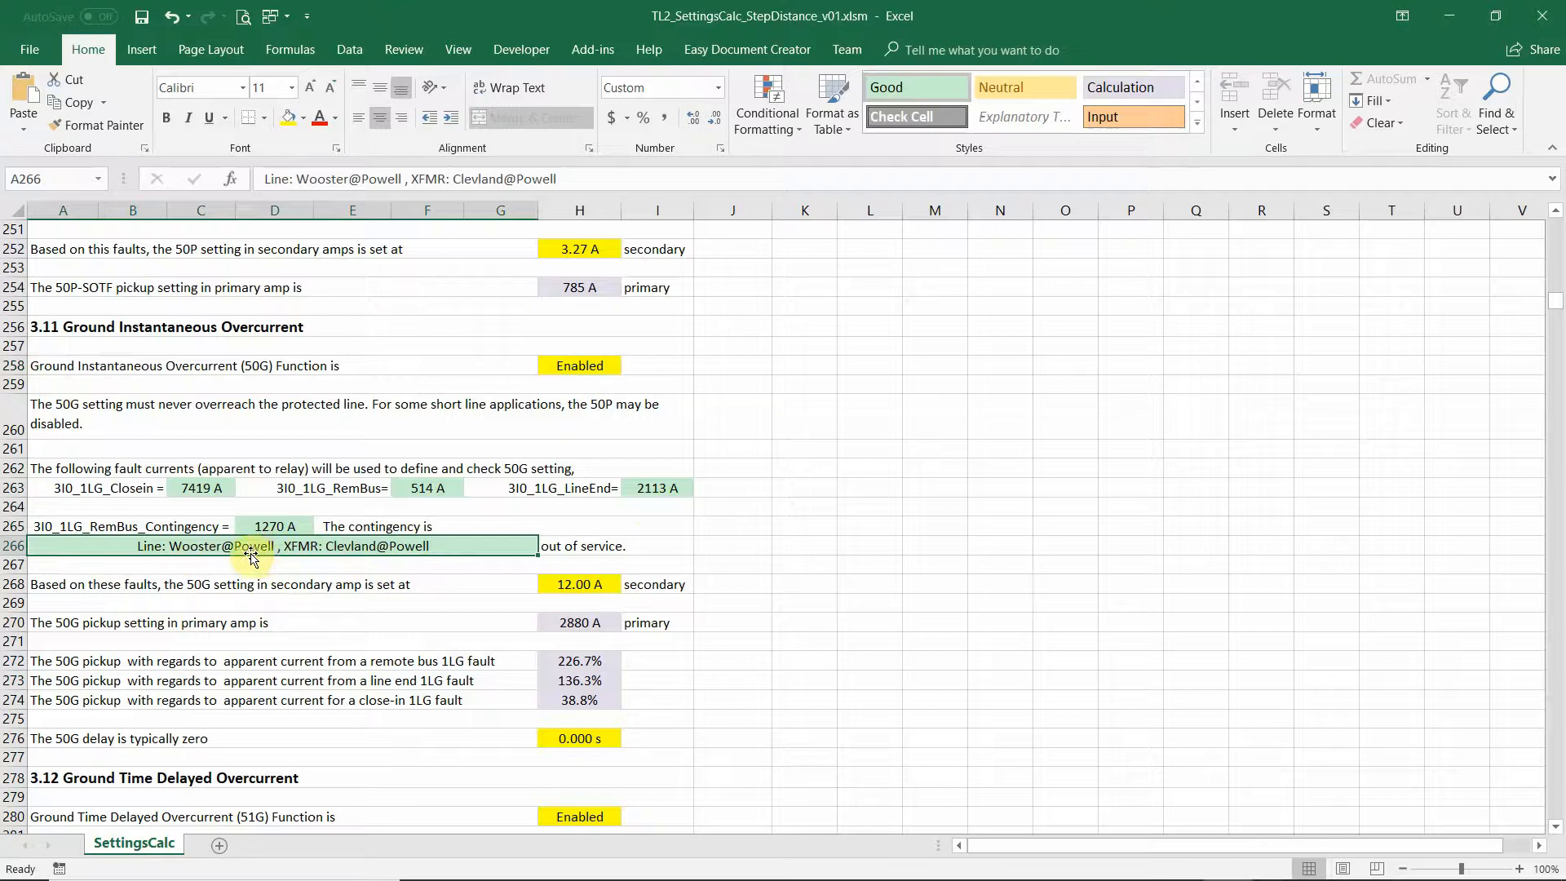
mouse_move(289, 544)
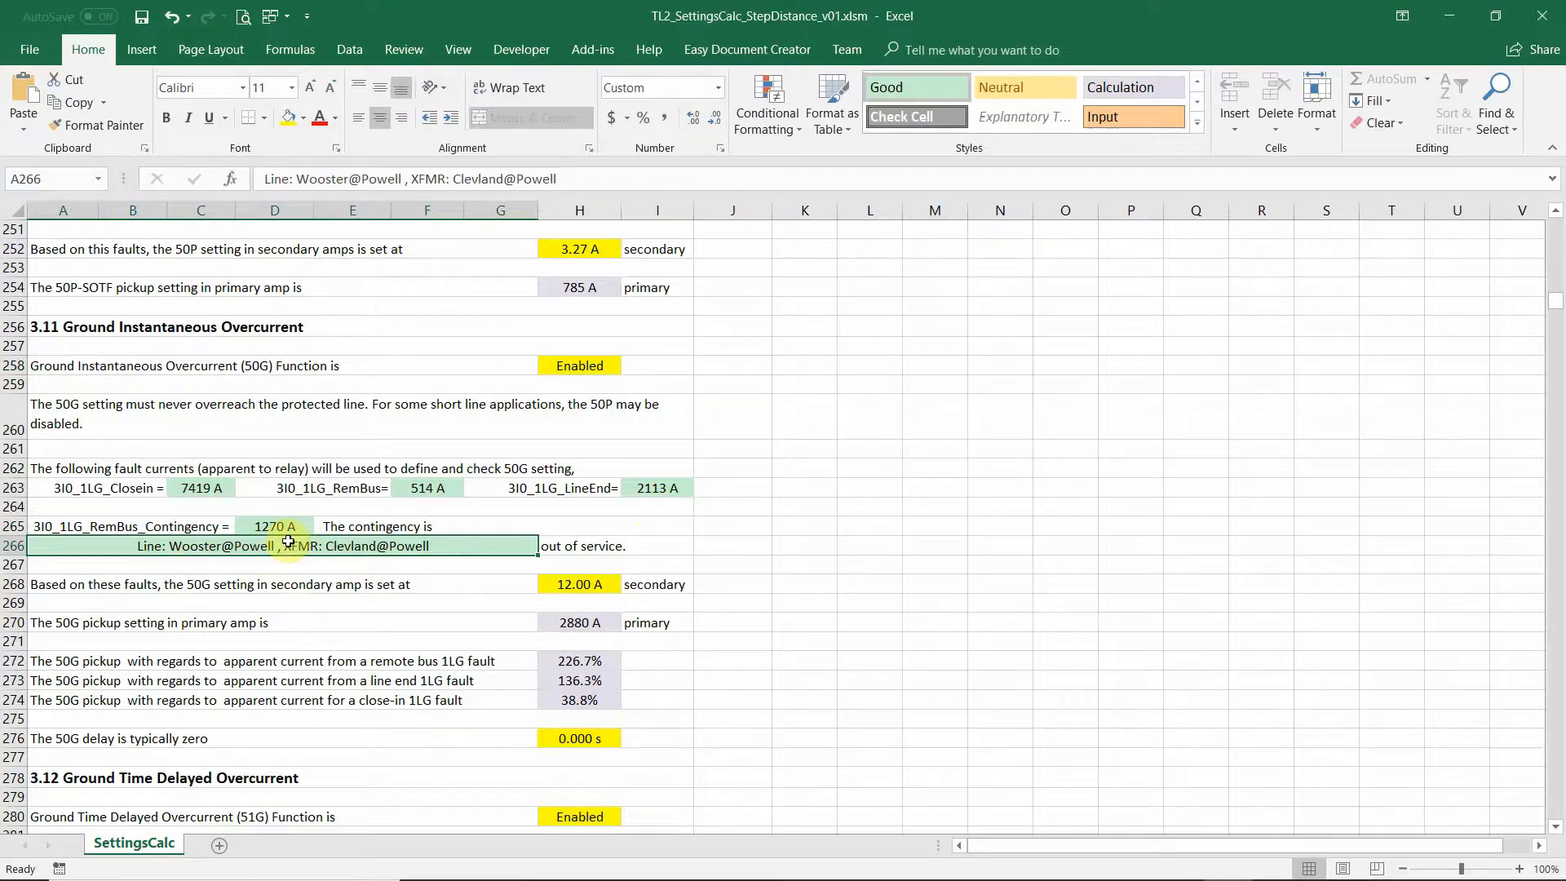
left_click(274, 527)
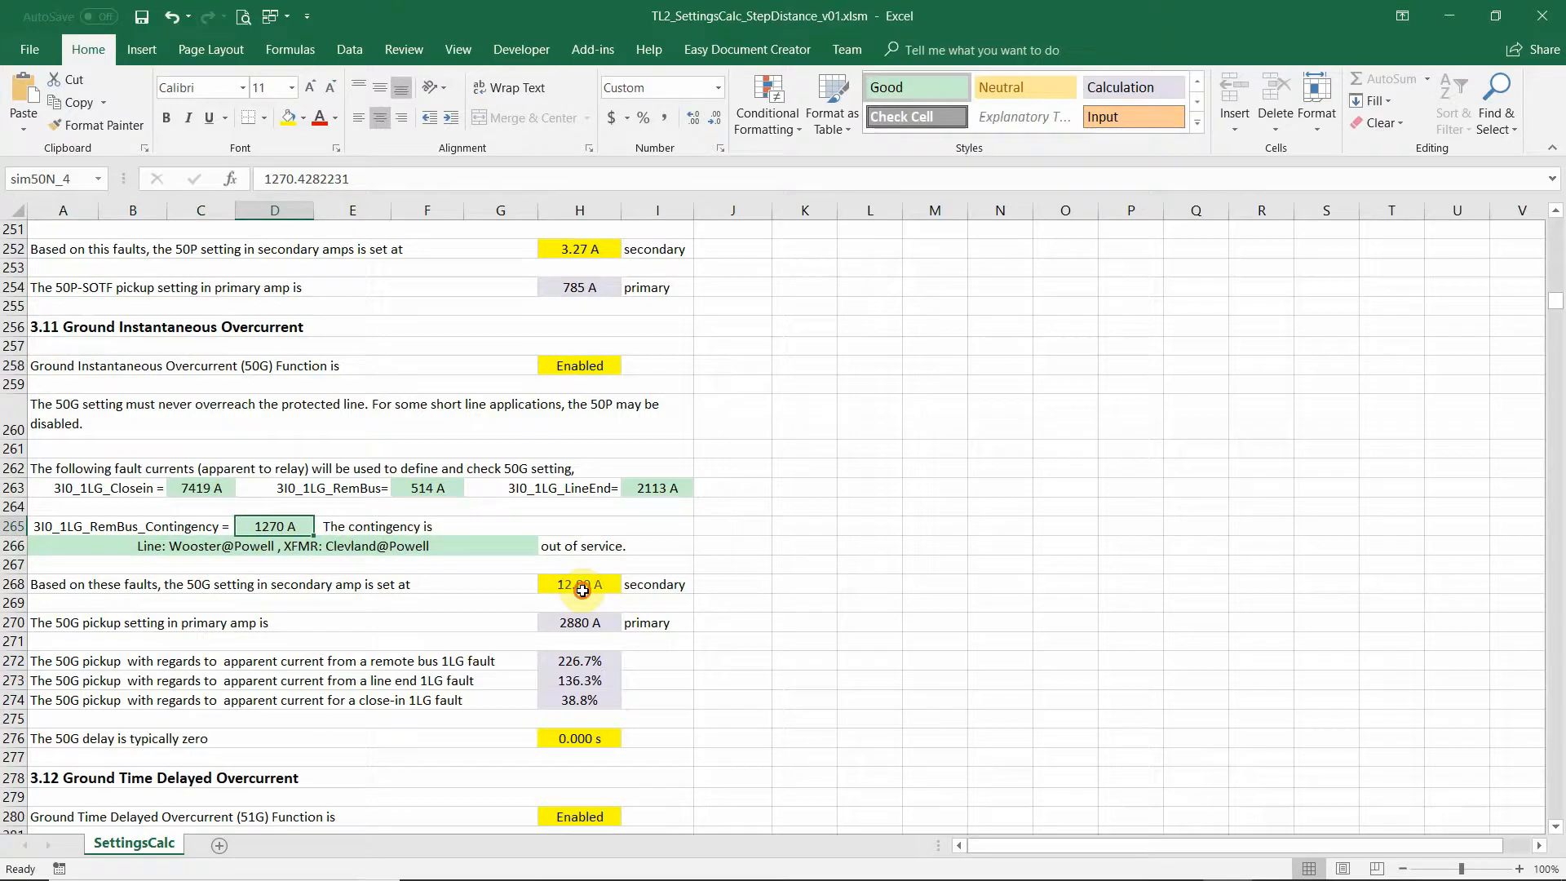
left_click(580, 583)
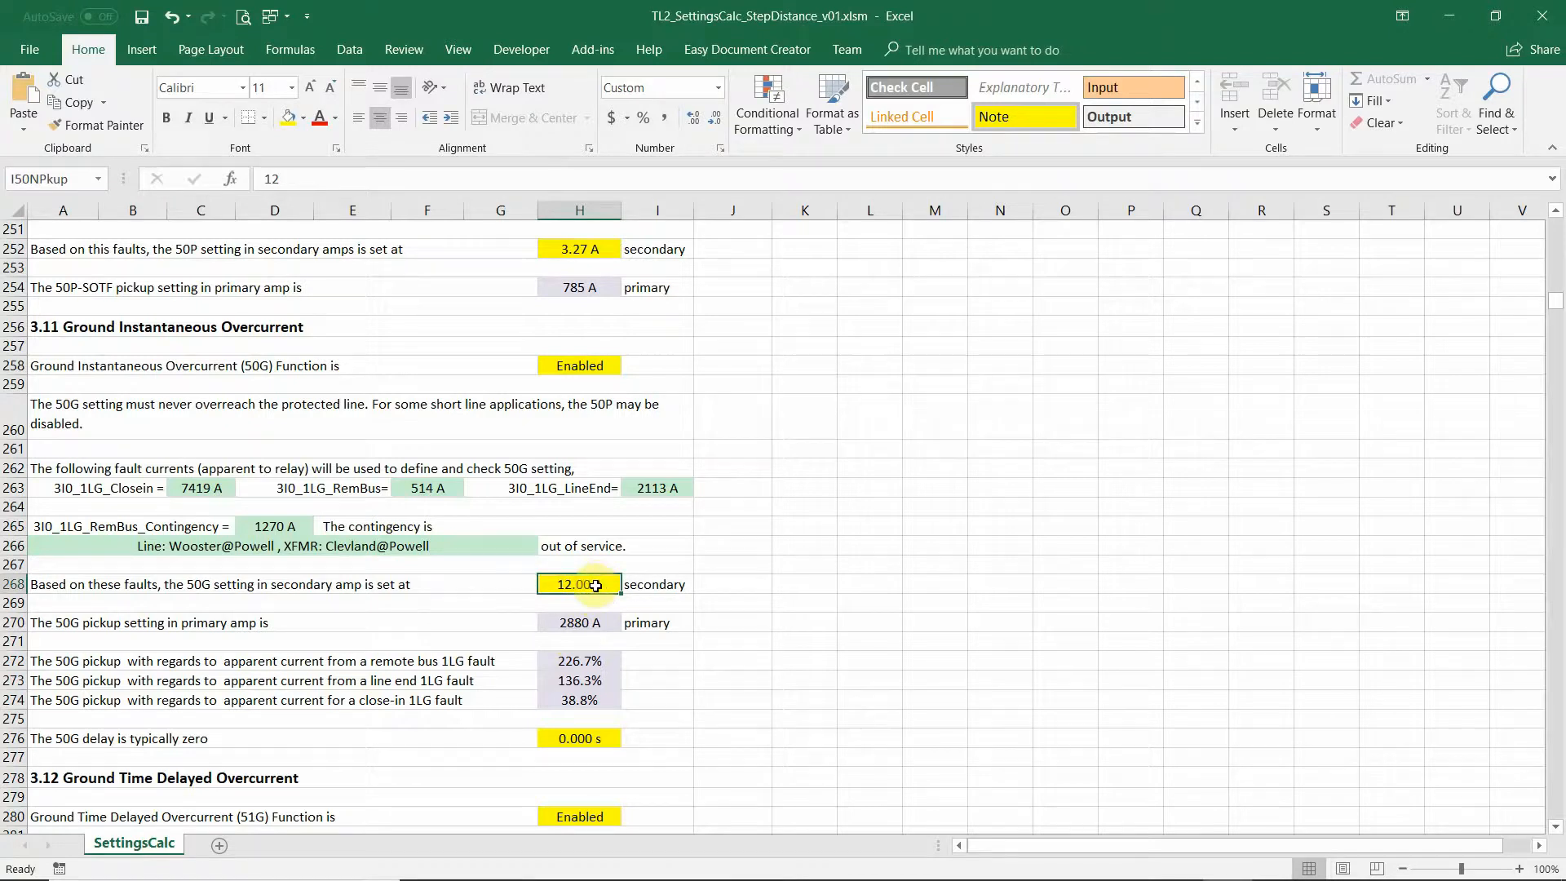
type("10")
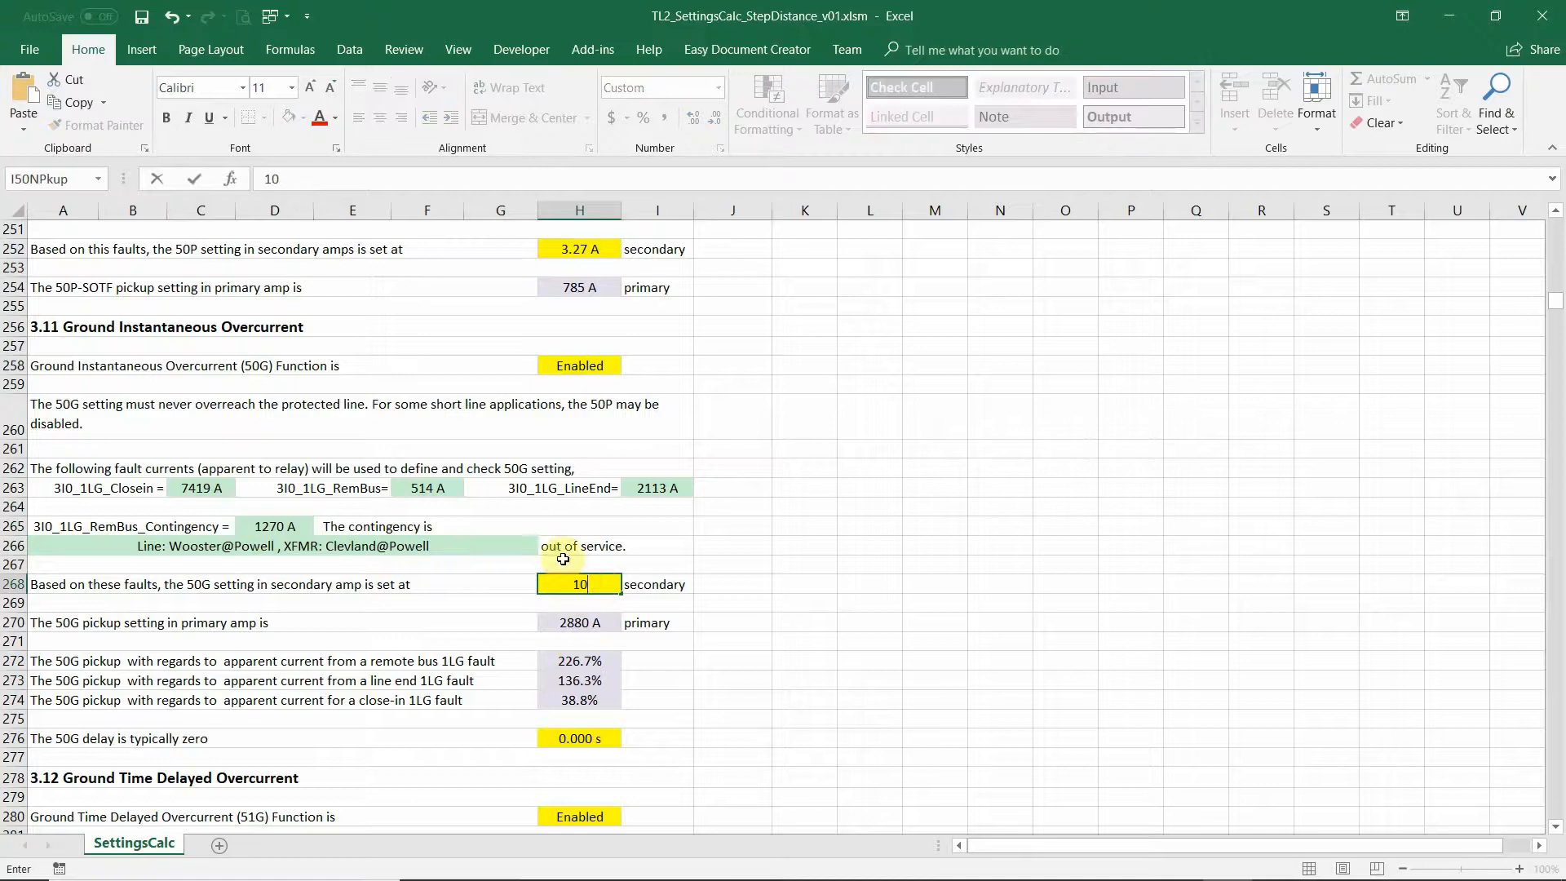
key("Return")
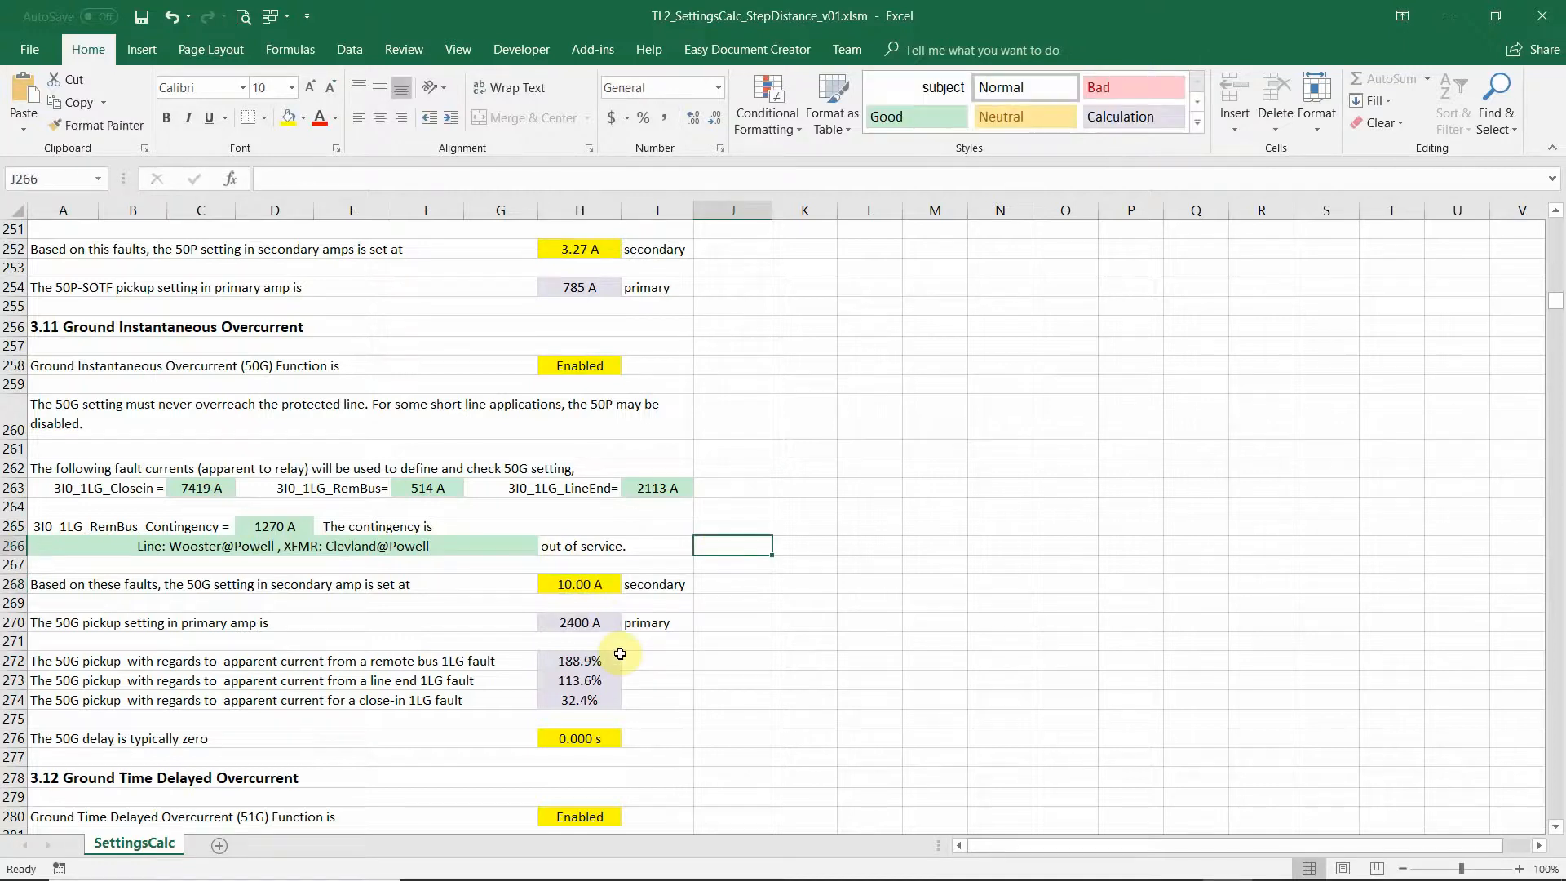
mouse_move(602, 599)
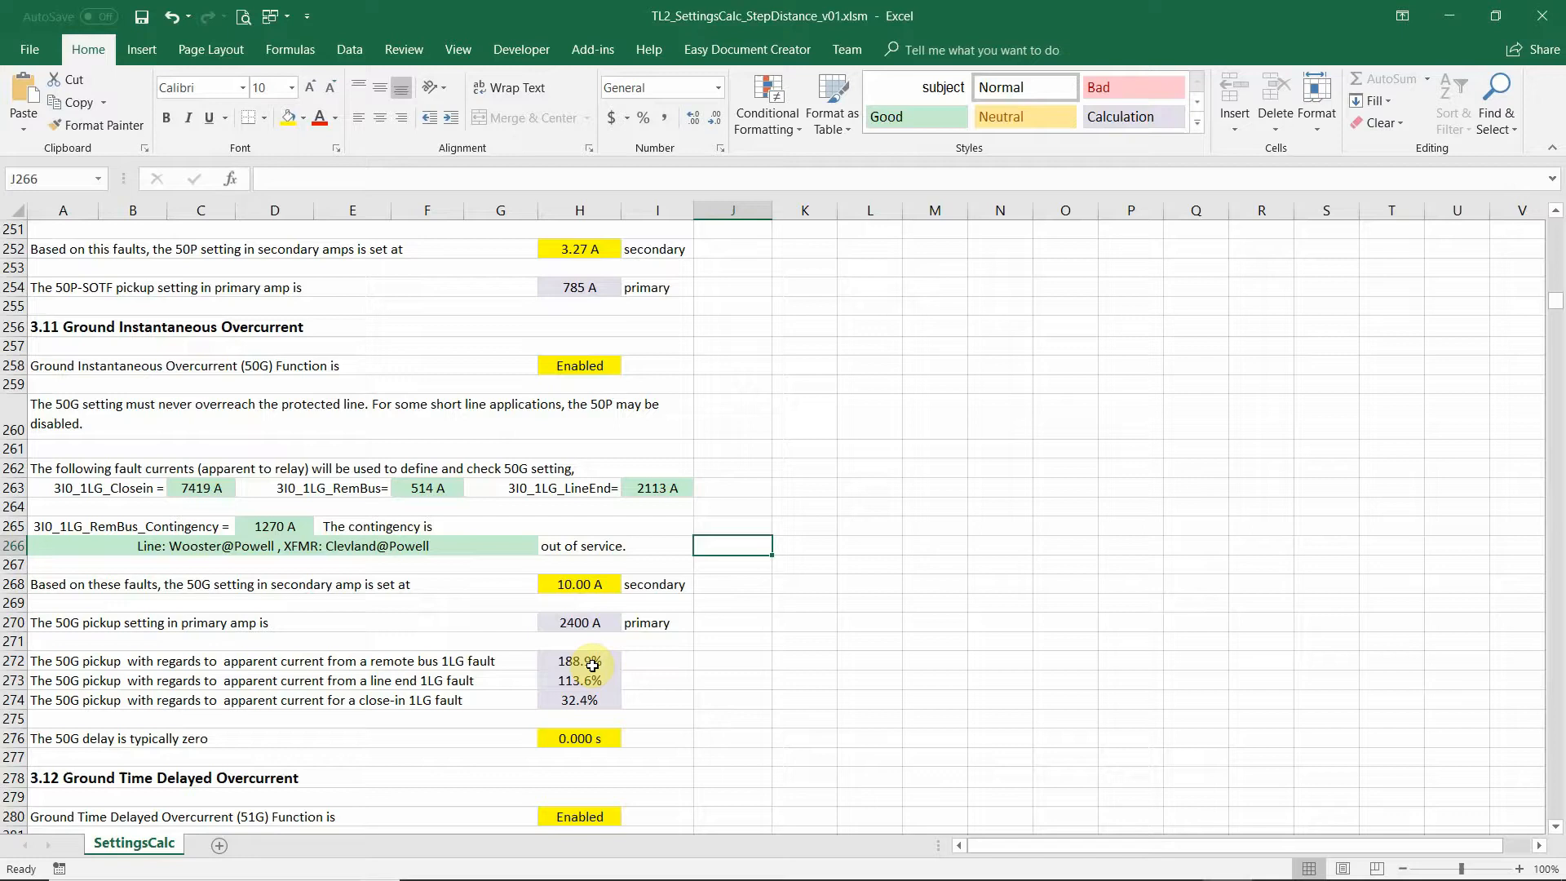
mouse_move(599, 664)
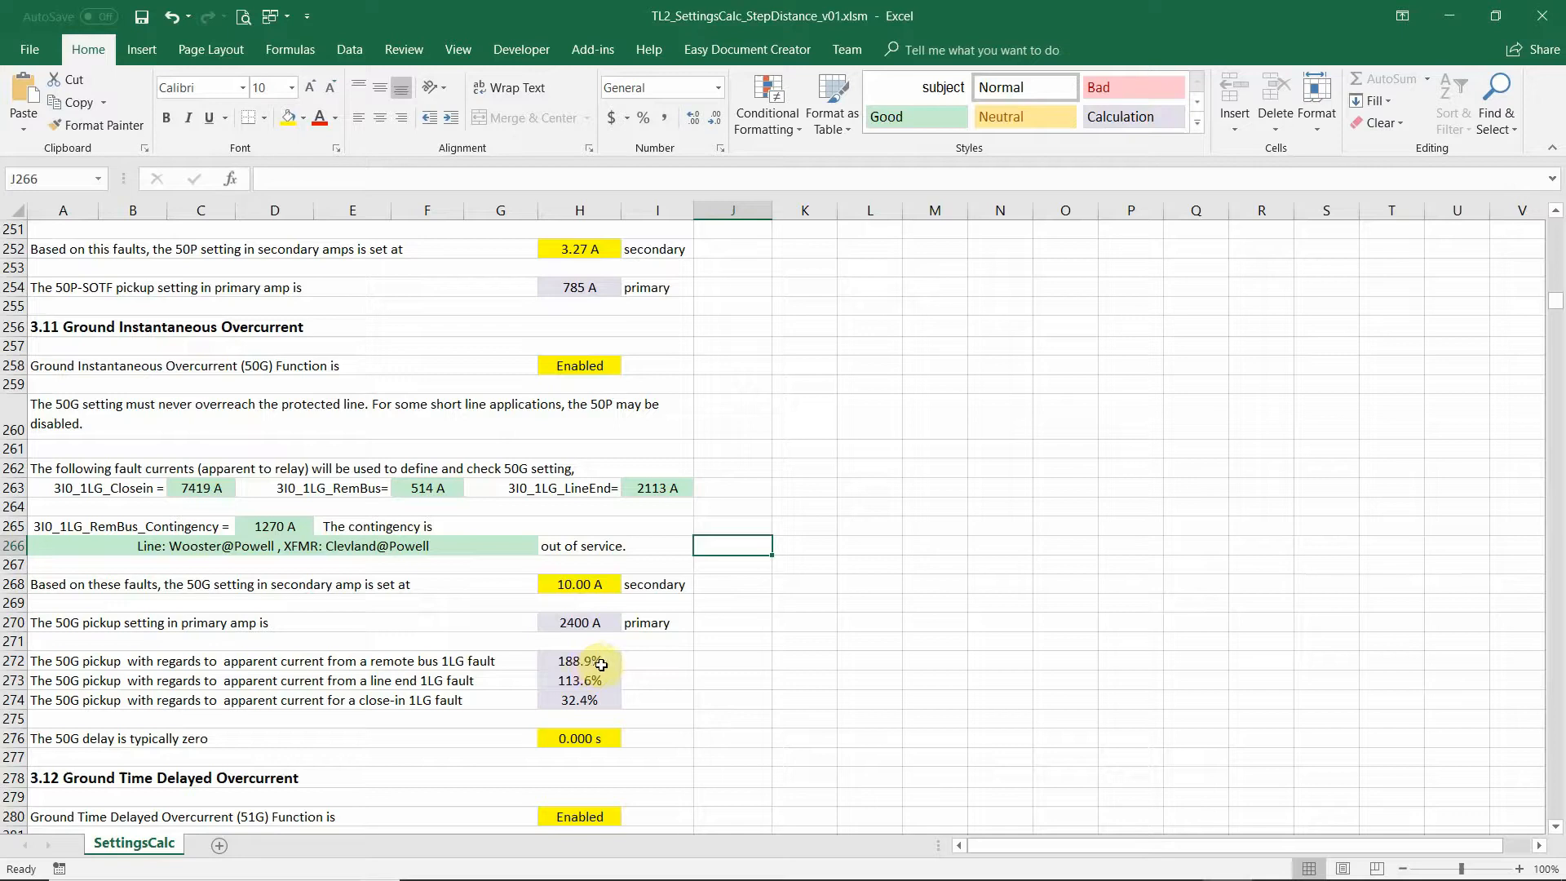
left_click(579, 584)
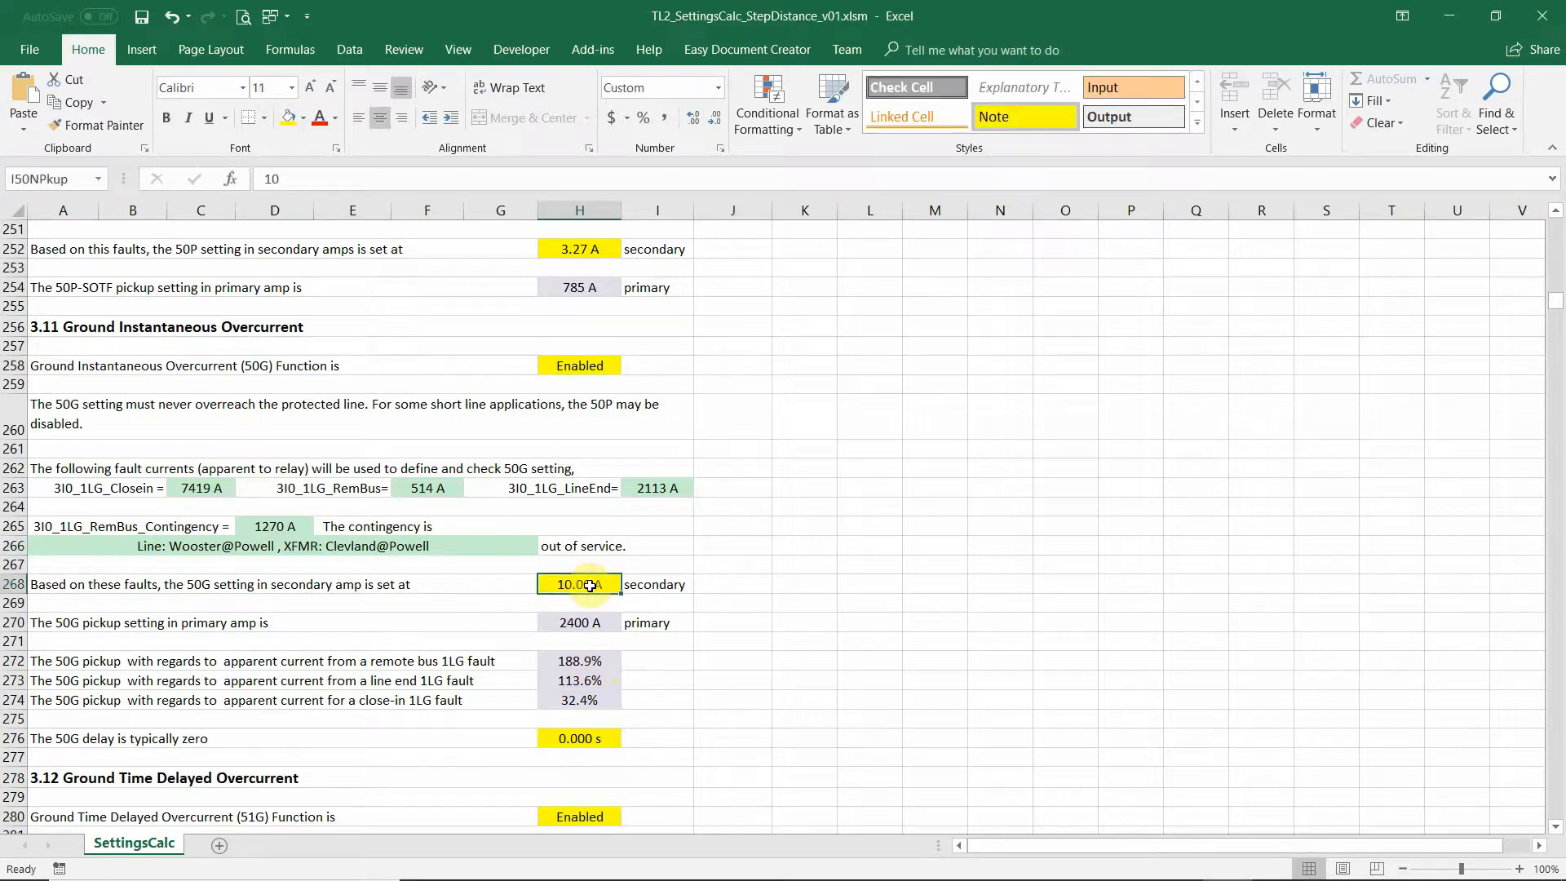
type("13")
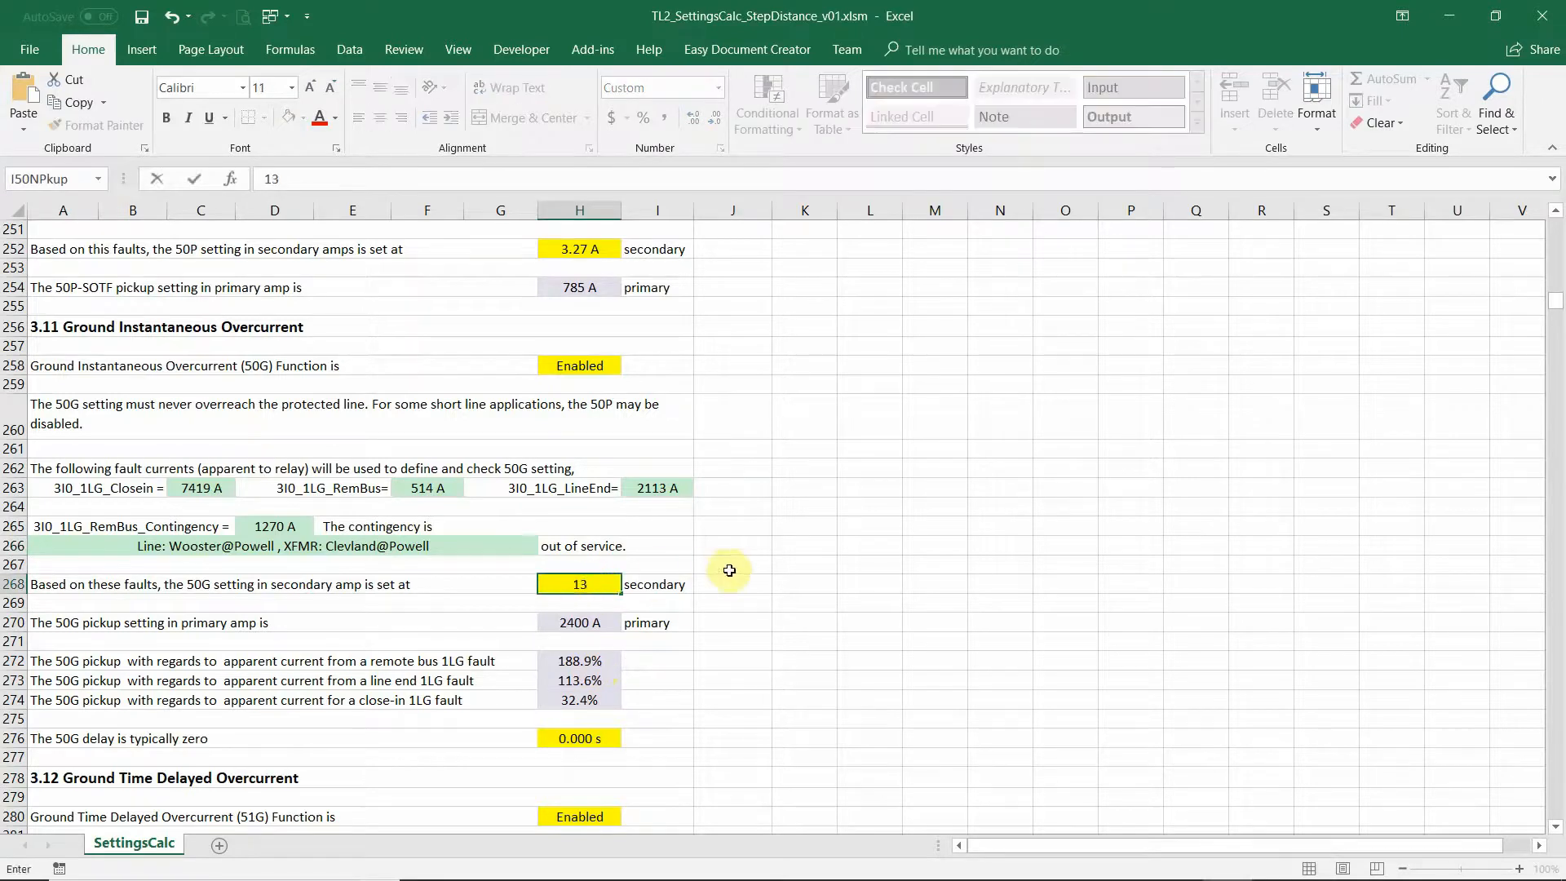
left_click(733, 565)
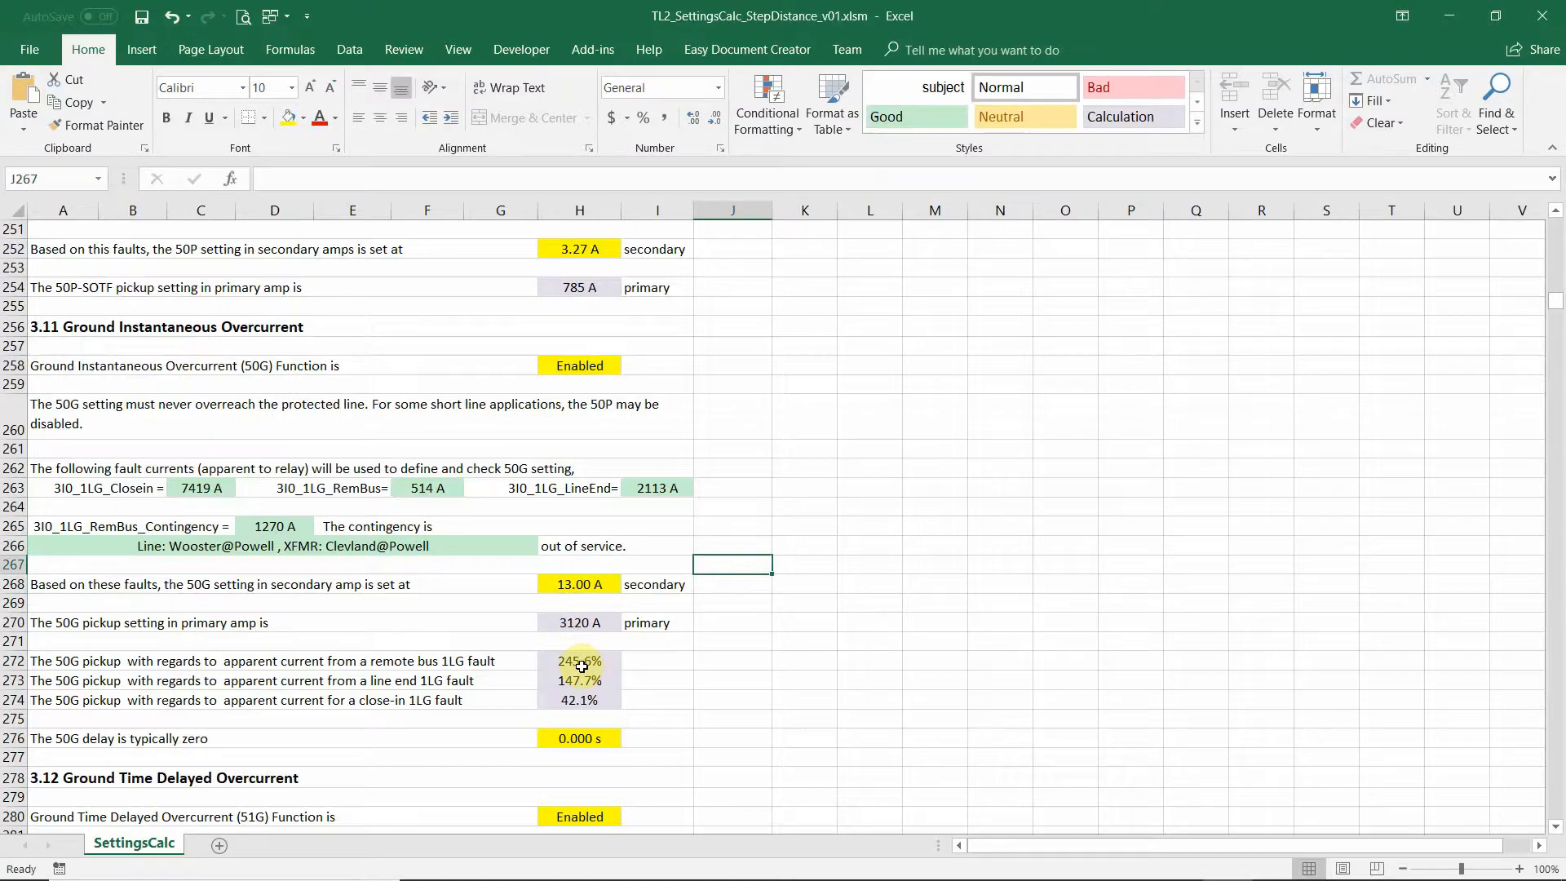
mouse_move(114, 718)
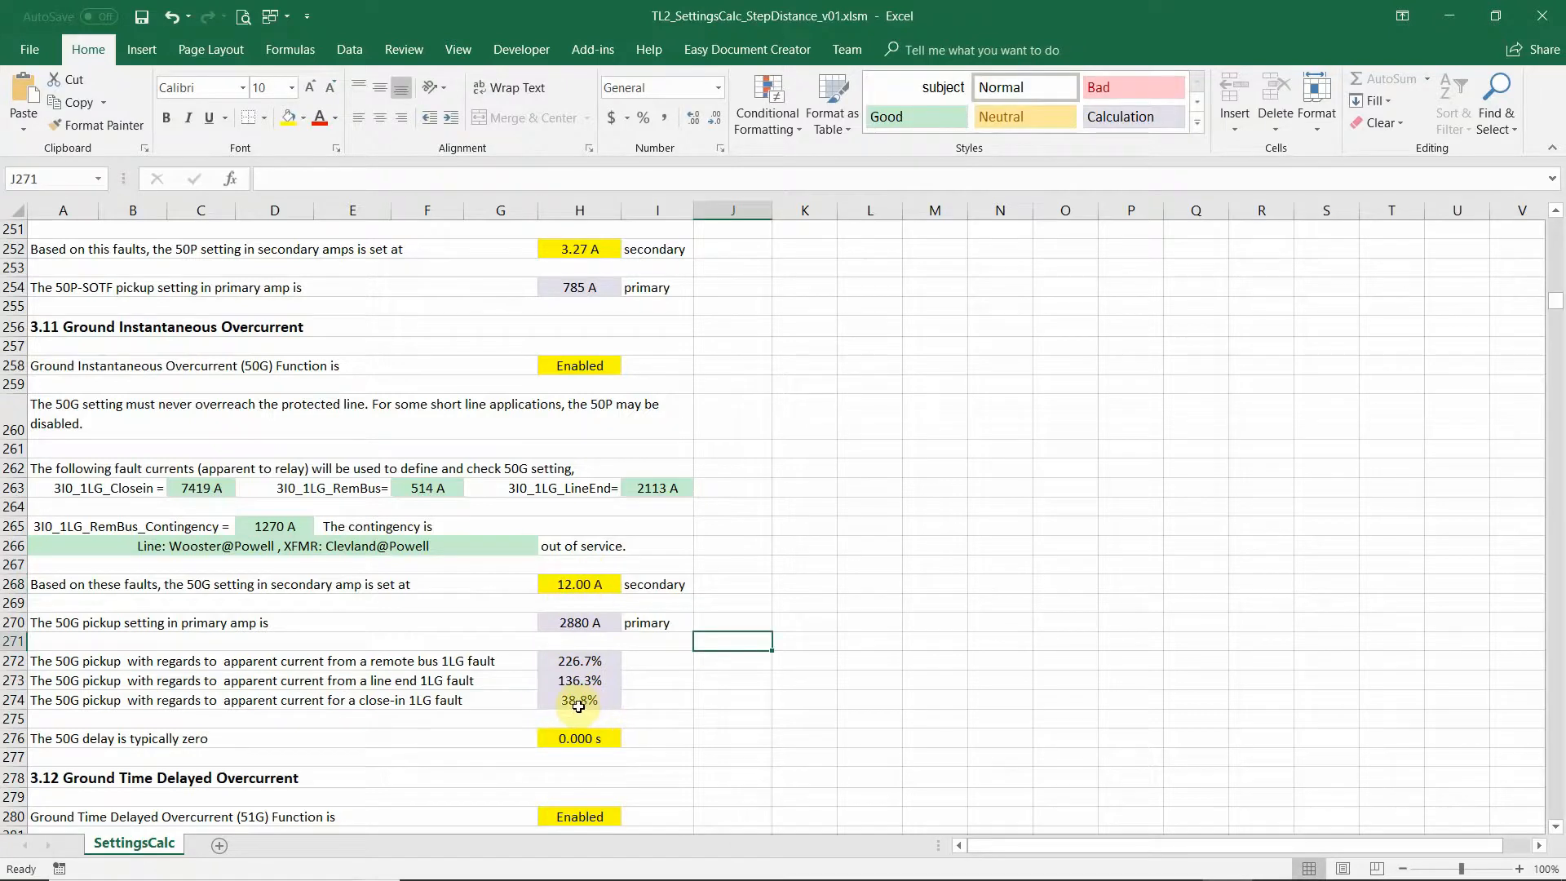
mouse_move(584, 665)
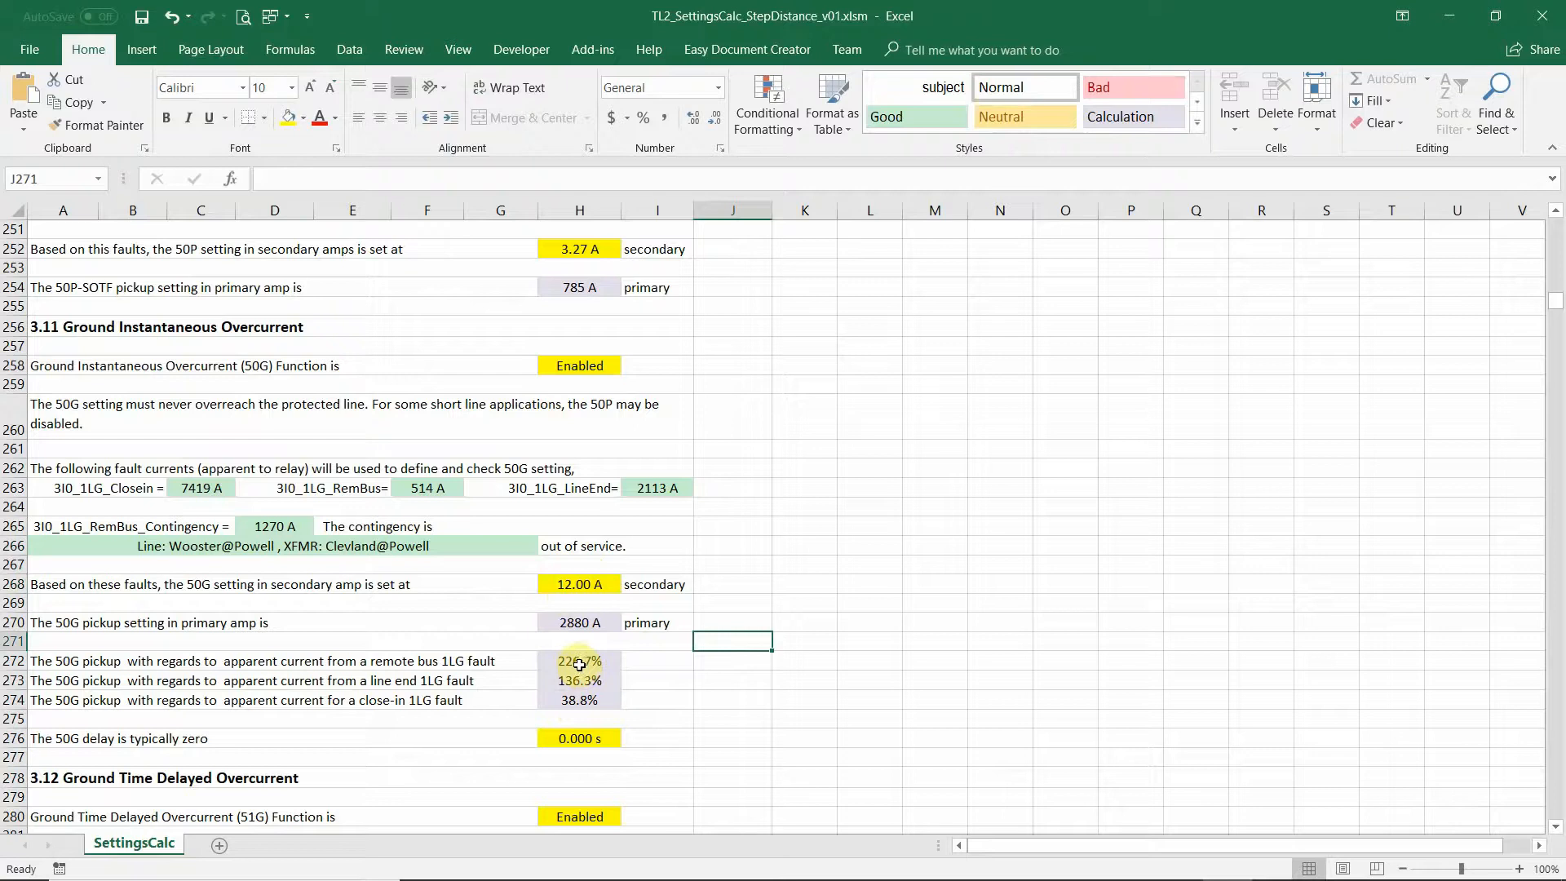
mouse_move(471, 674)
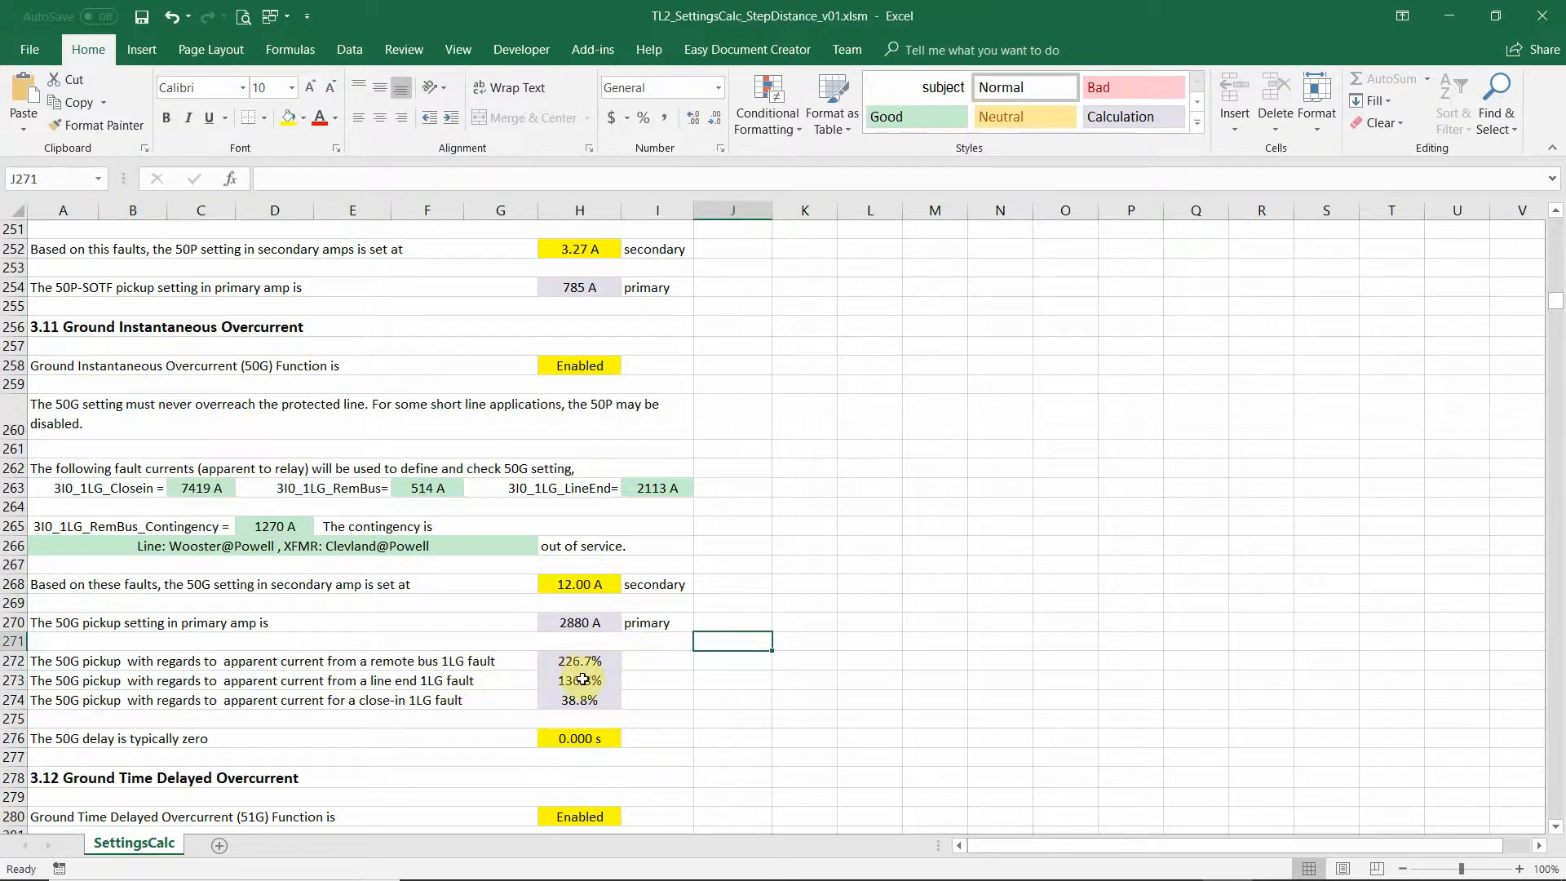
mouse_move(1298, 496)
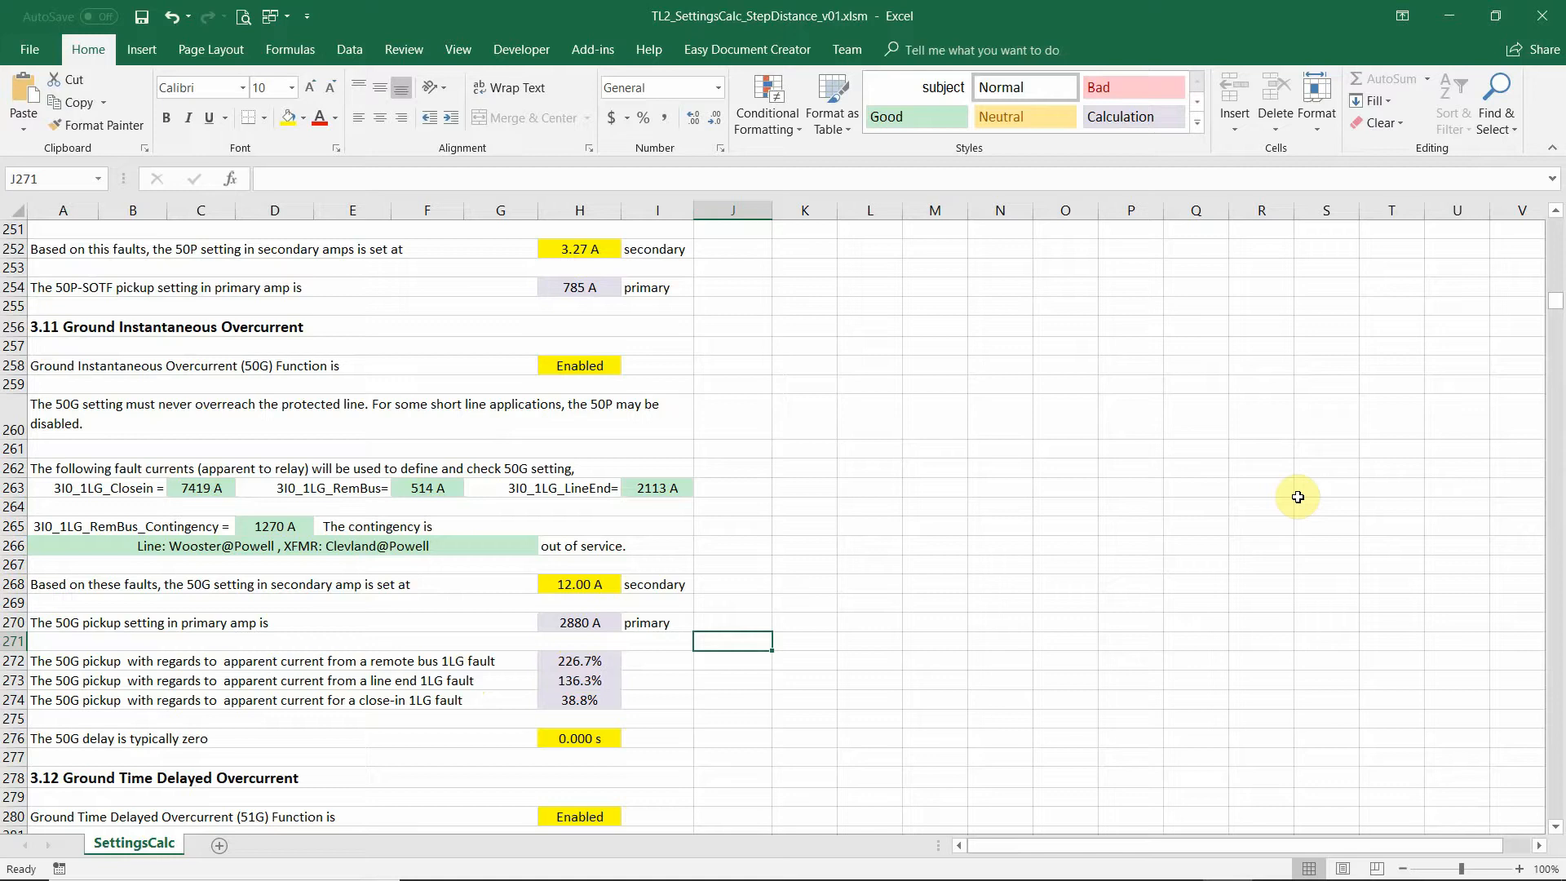
scroll("down", 3)
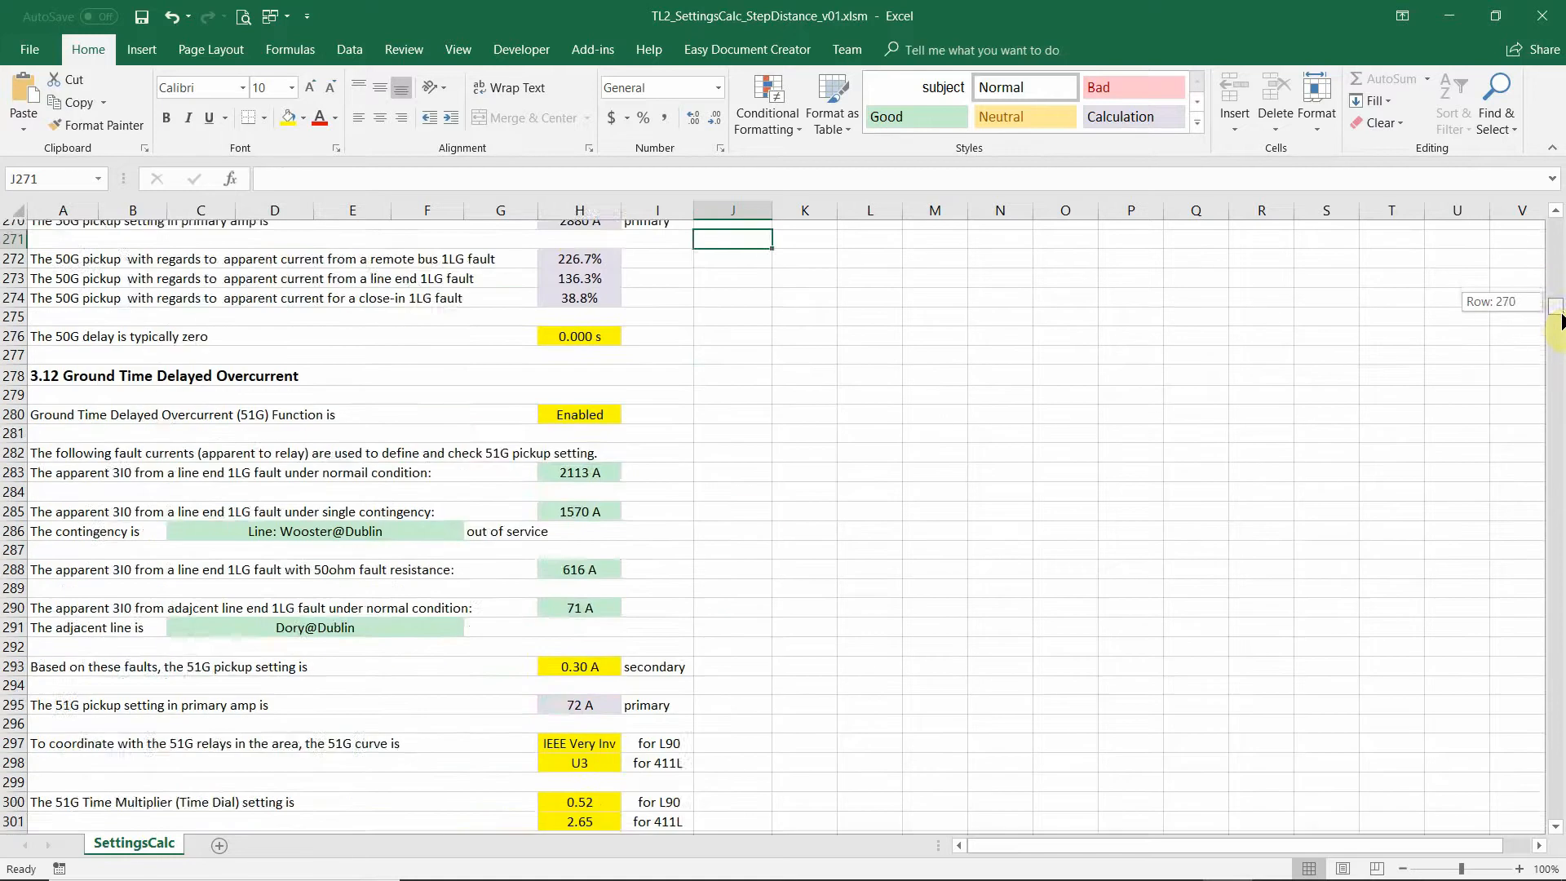
Scroll past the L90 and SEL-411L settings summaries to section 5 NERC PRC-023-1 compliance
scroll("down", 3)
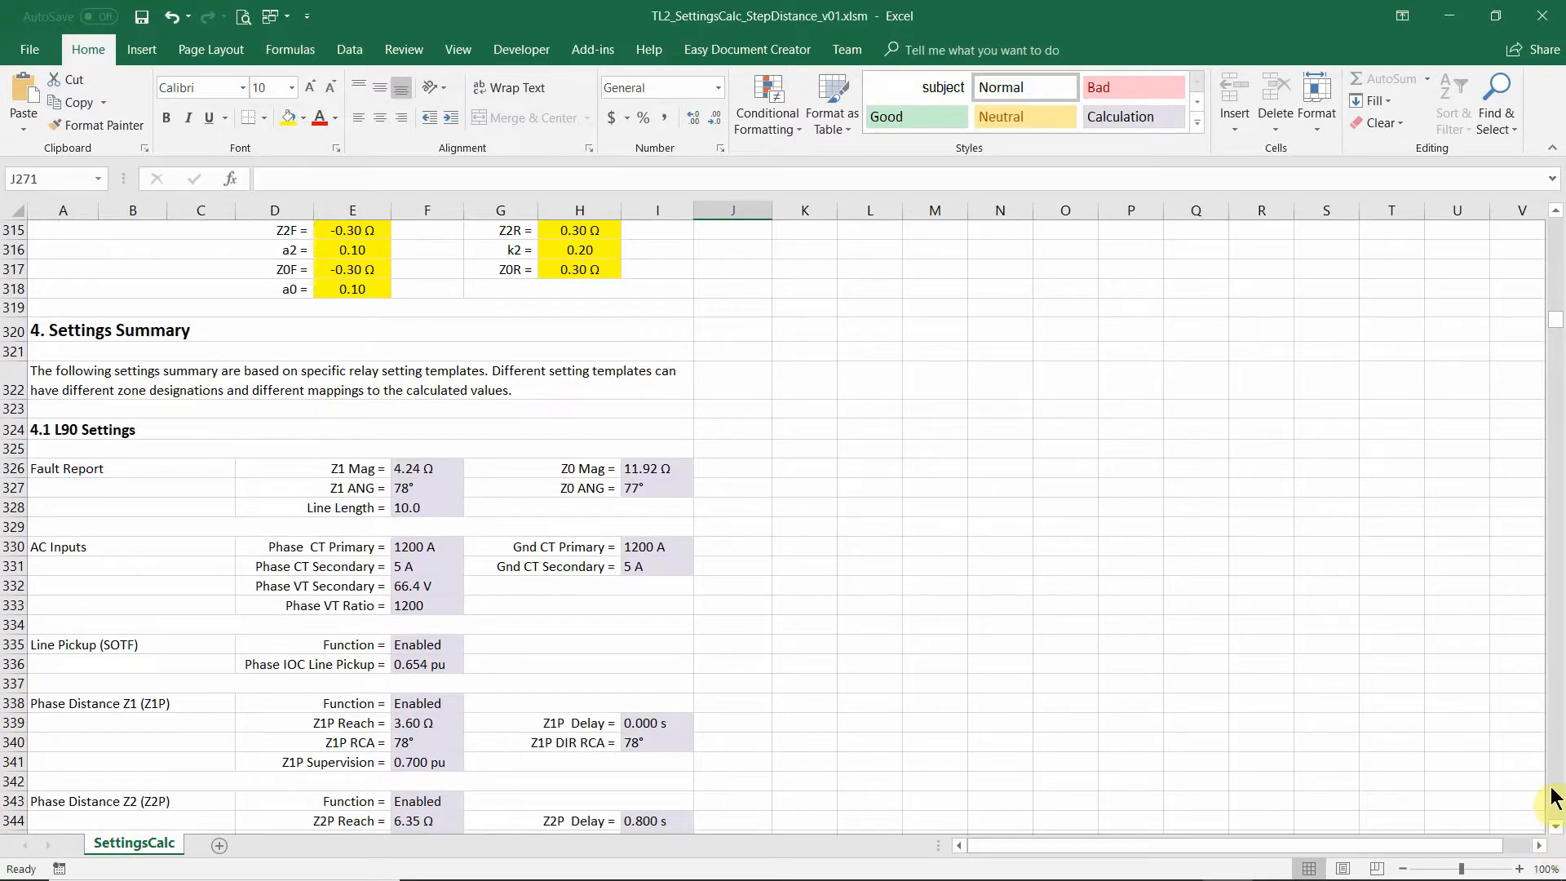
scroll("down", 3)
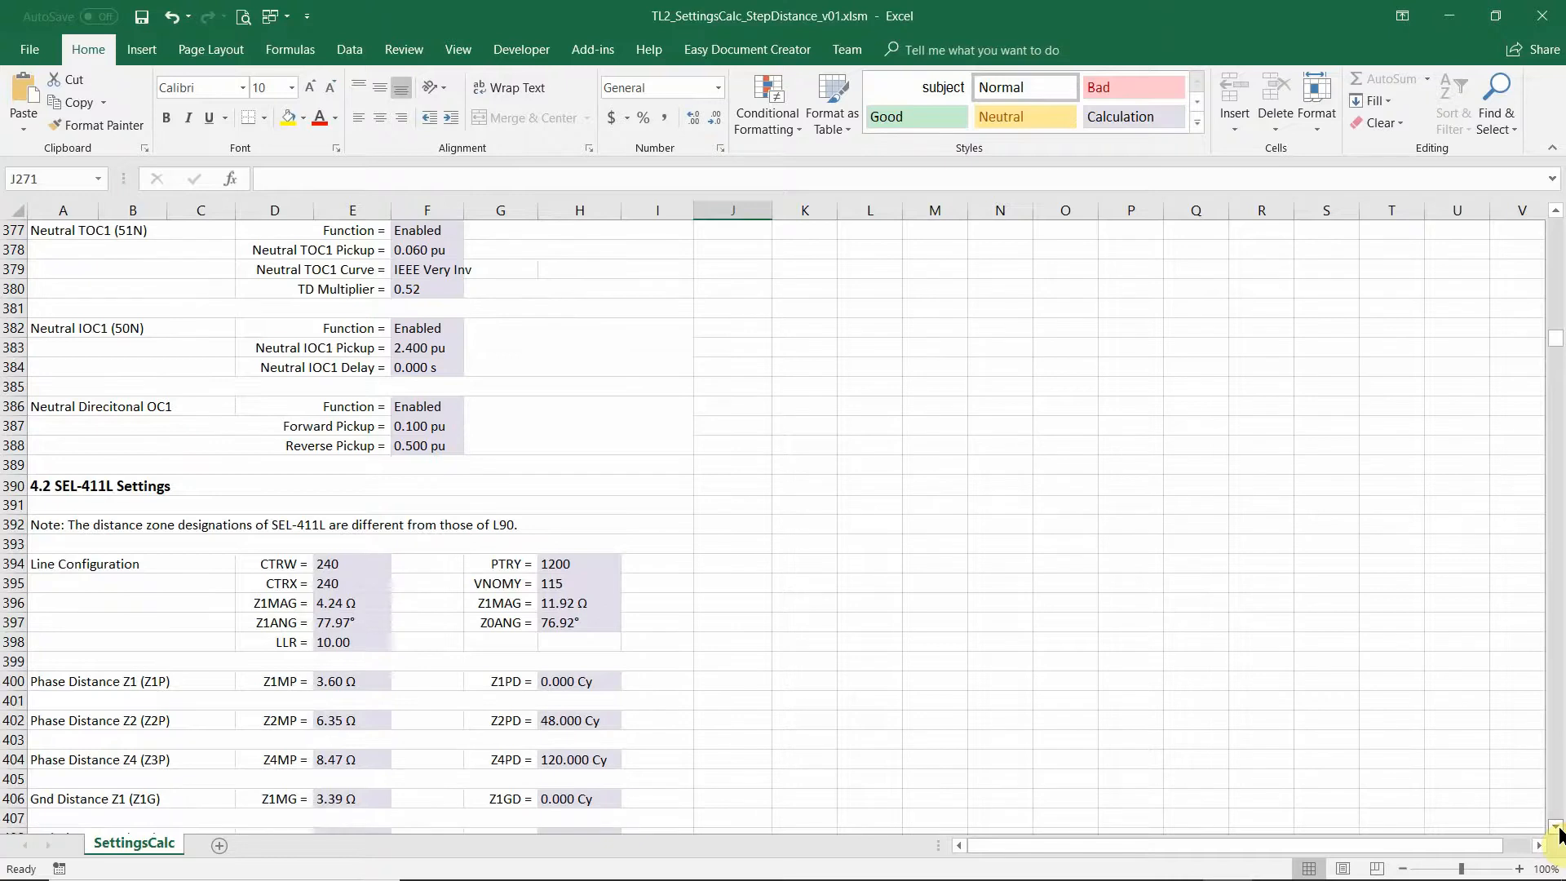
scroll("down", 3)
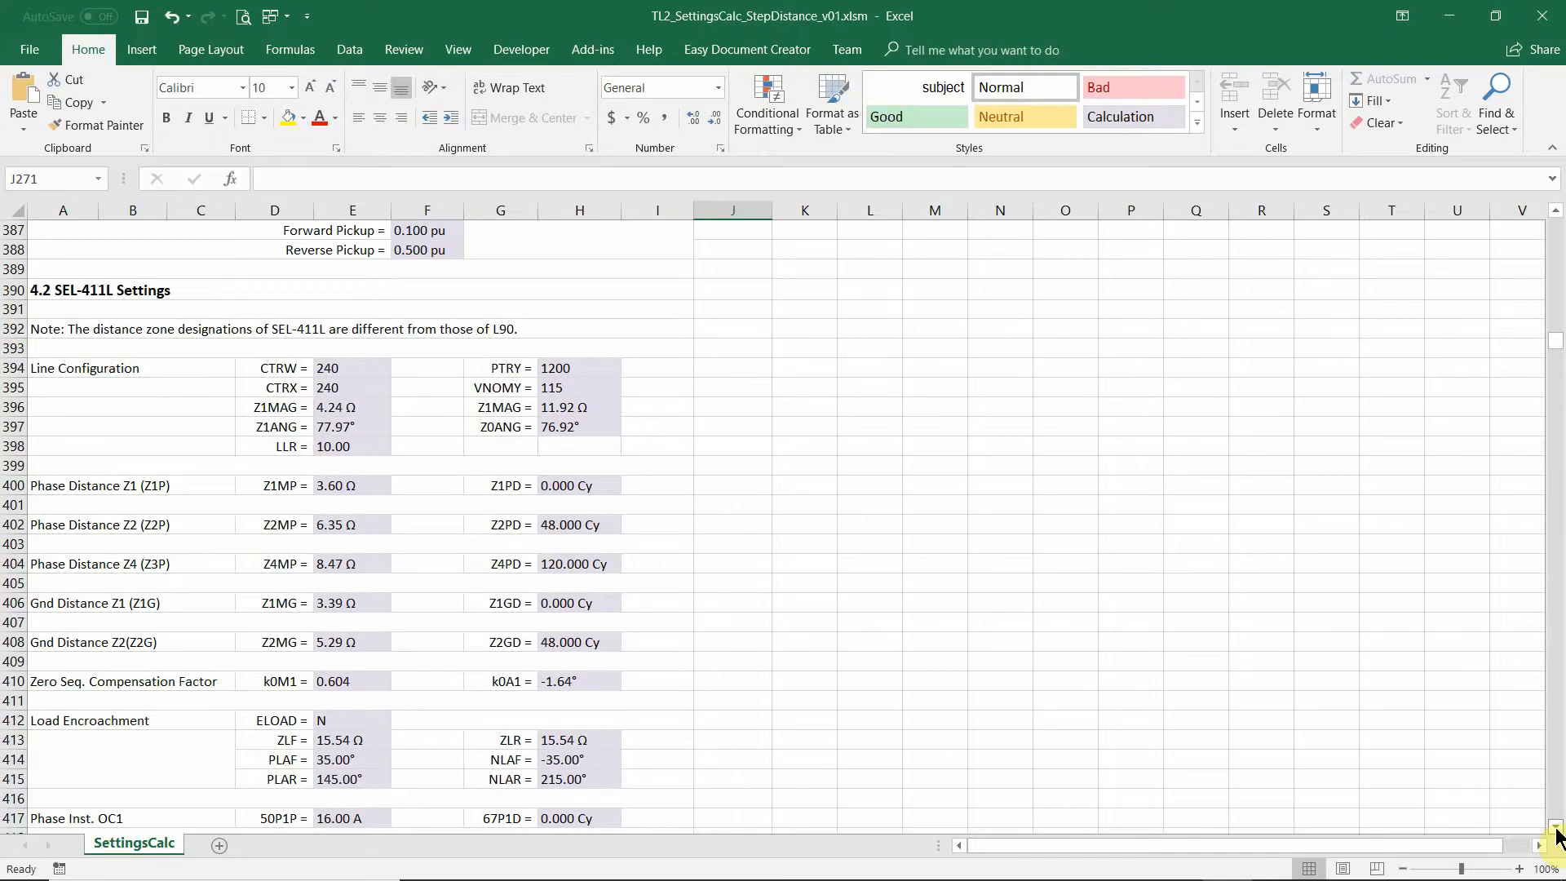
scroll("down", 3)
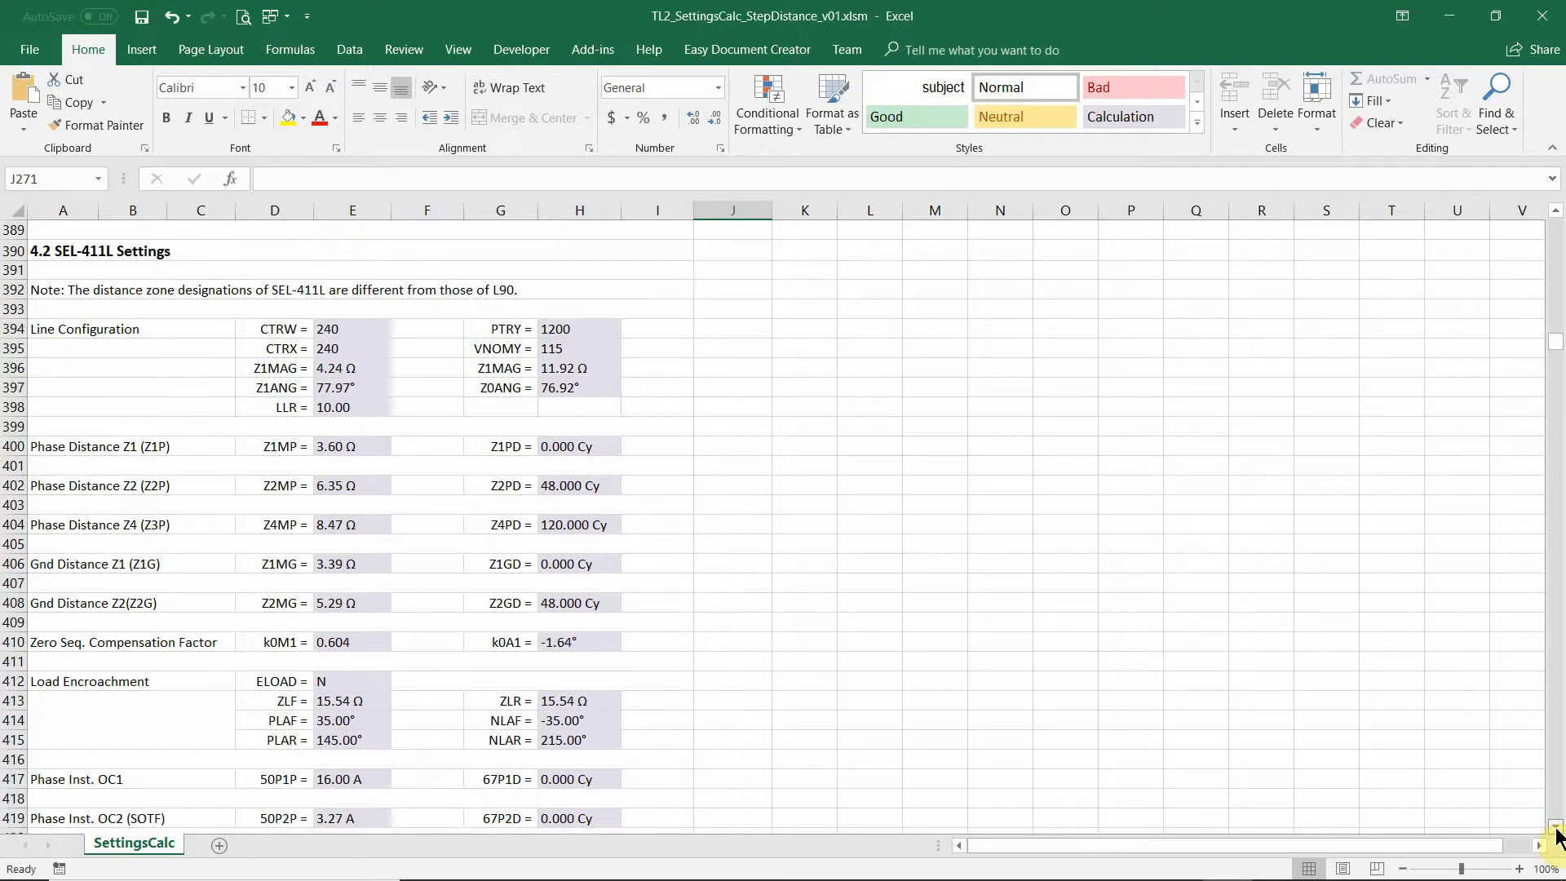
scroll("down", 3)
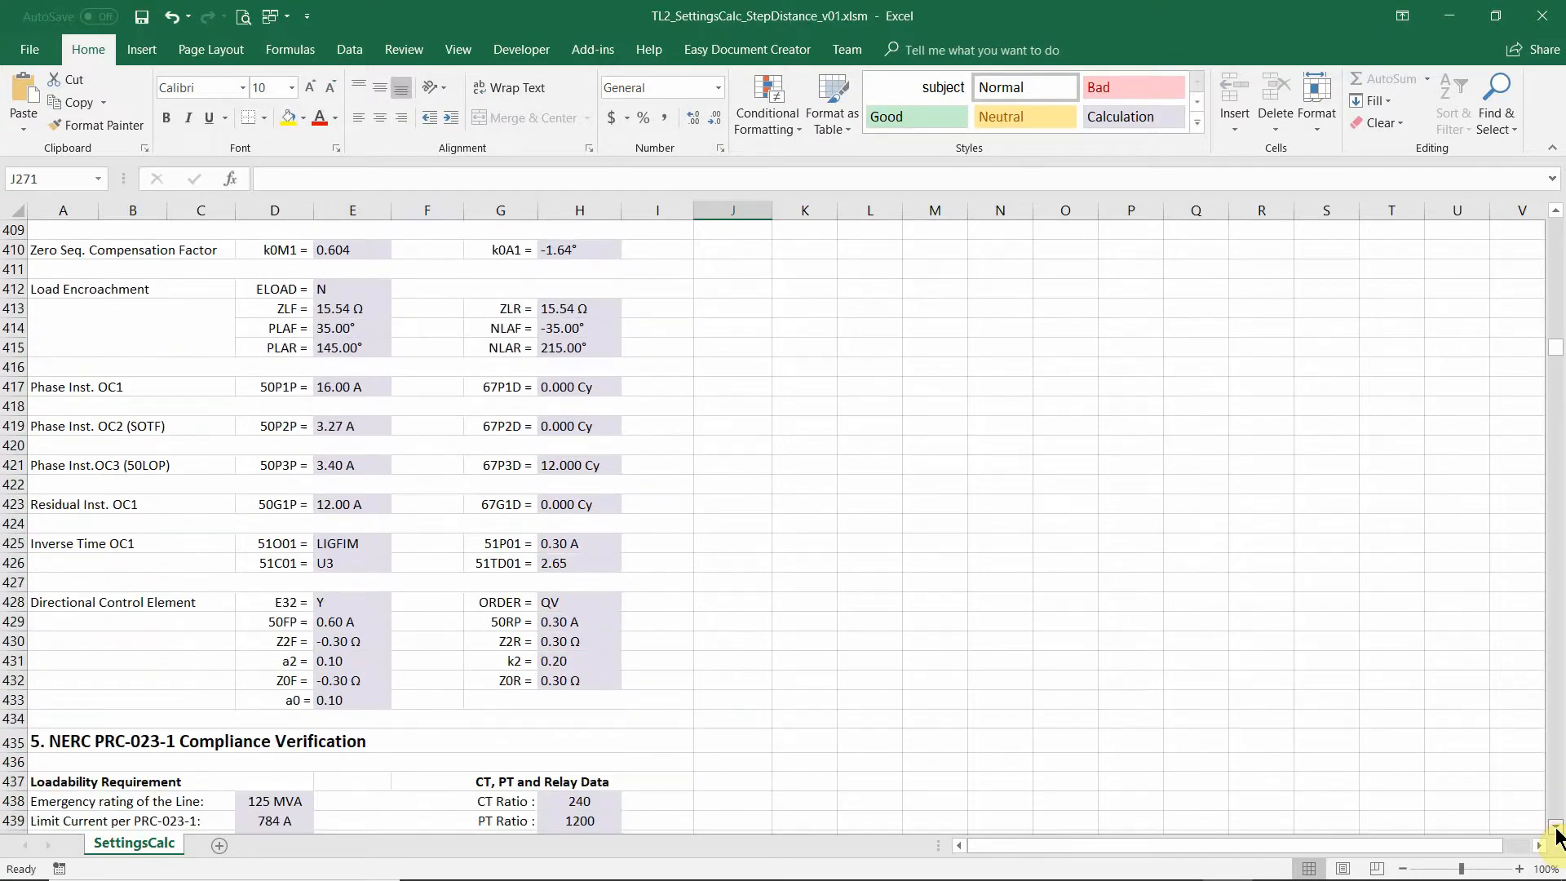
scroll("down", 3)
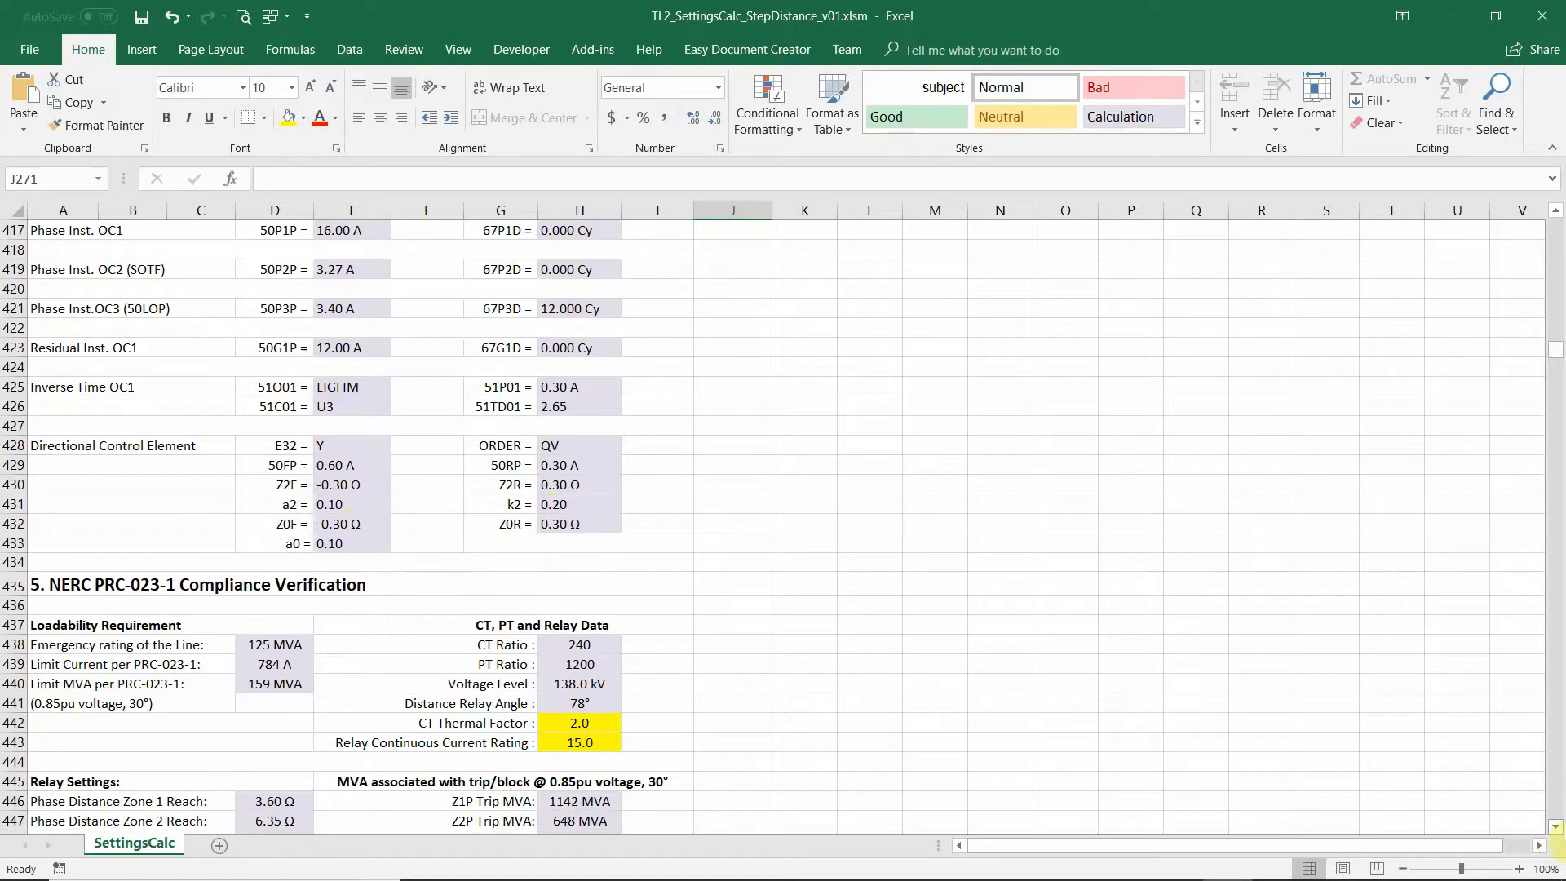
scroll("down", 3)
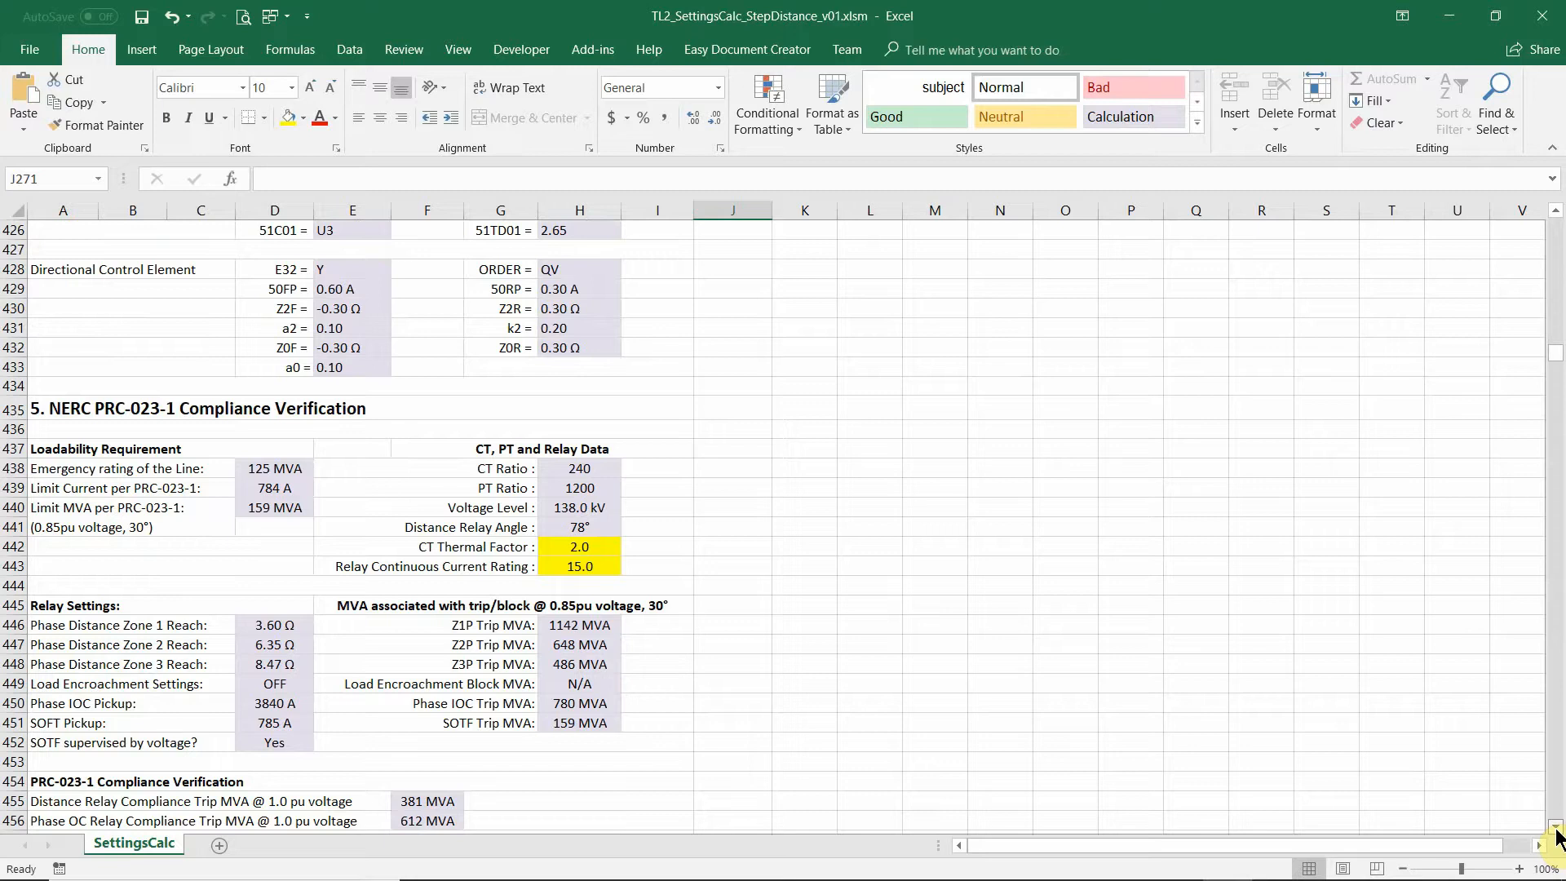
Check that all three PRC-023-1 compliance results read Yes, then return to the top
scroll("down", 3)
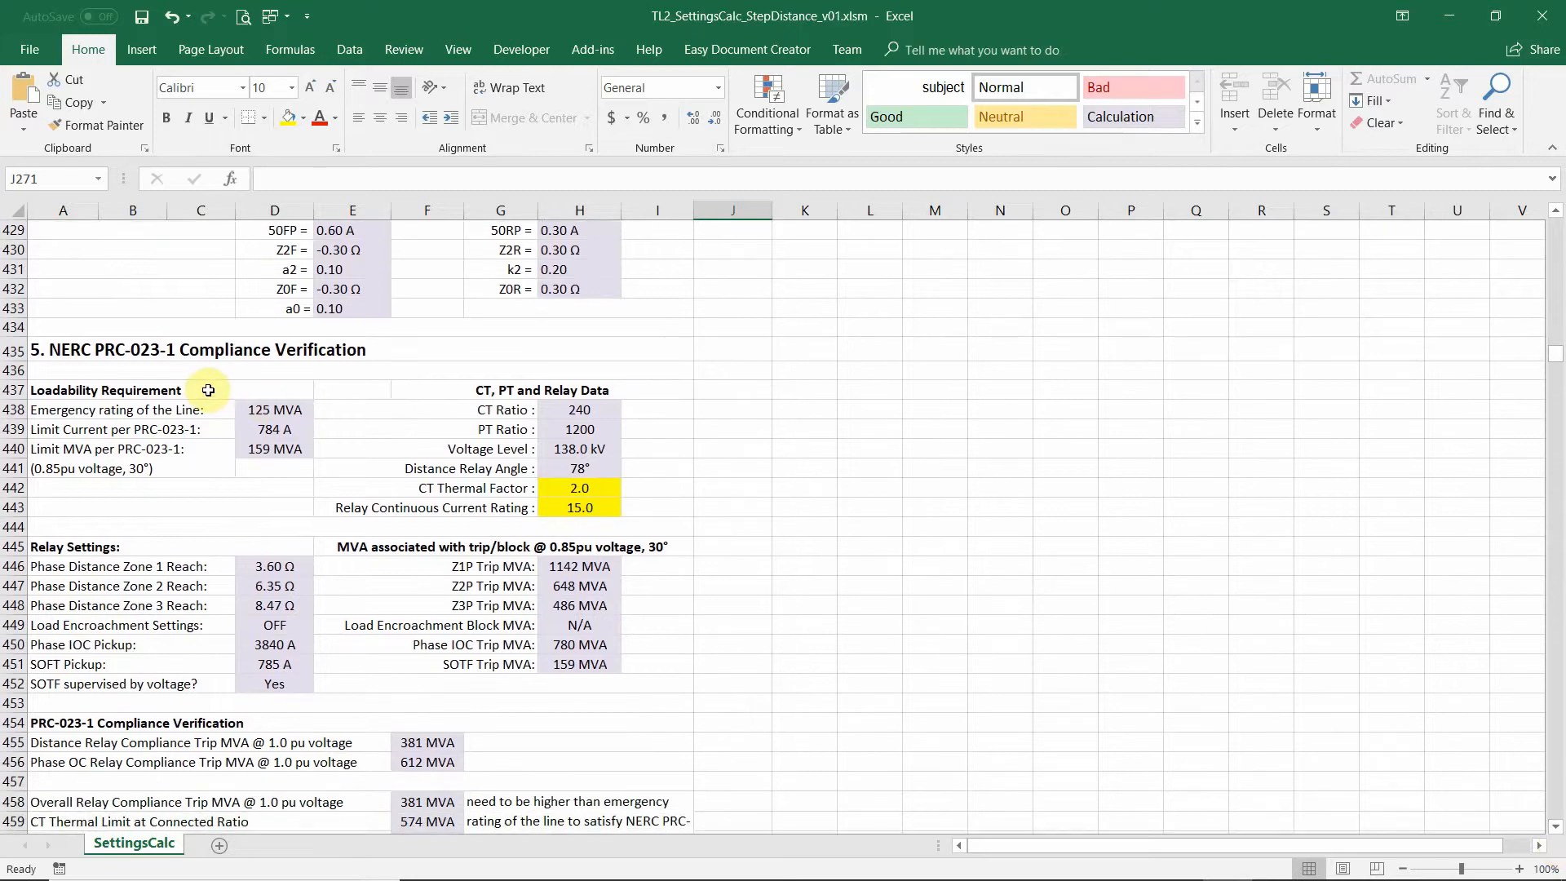
mouse_move(398, 353)
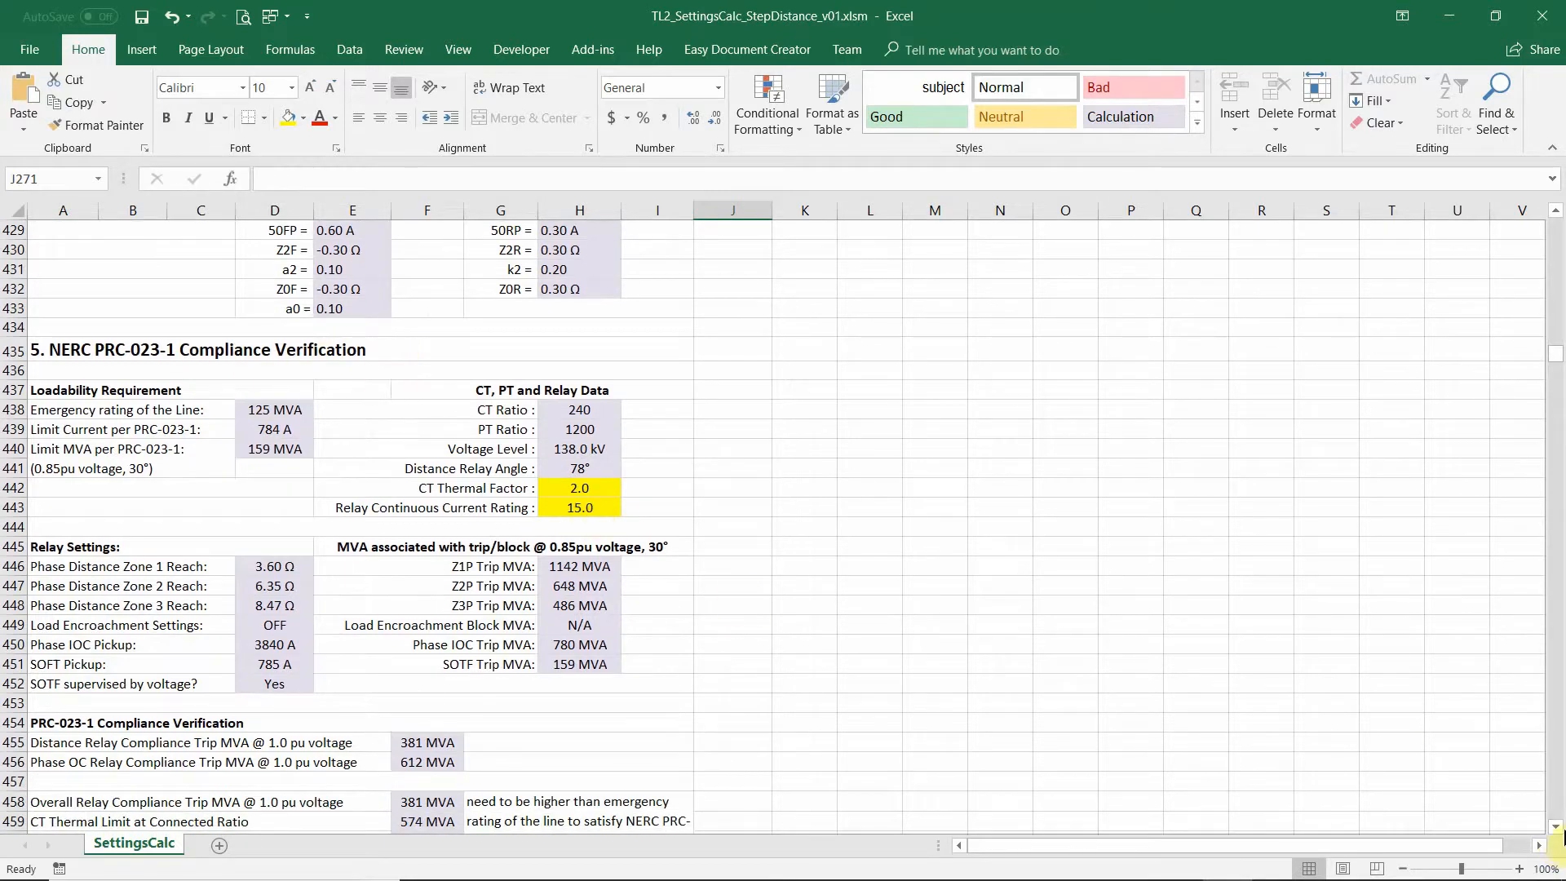
scroll("down", 3)
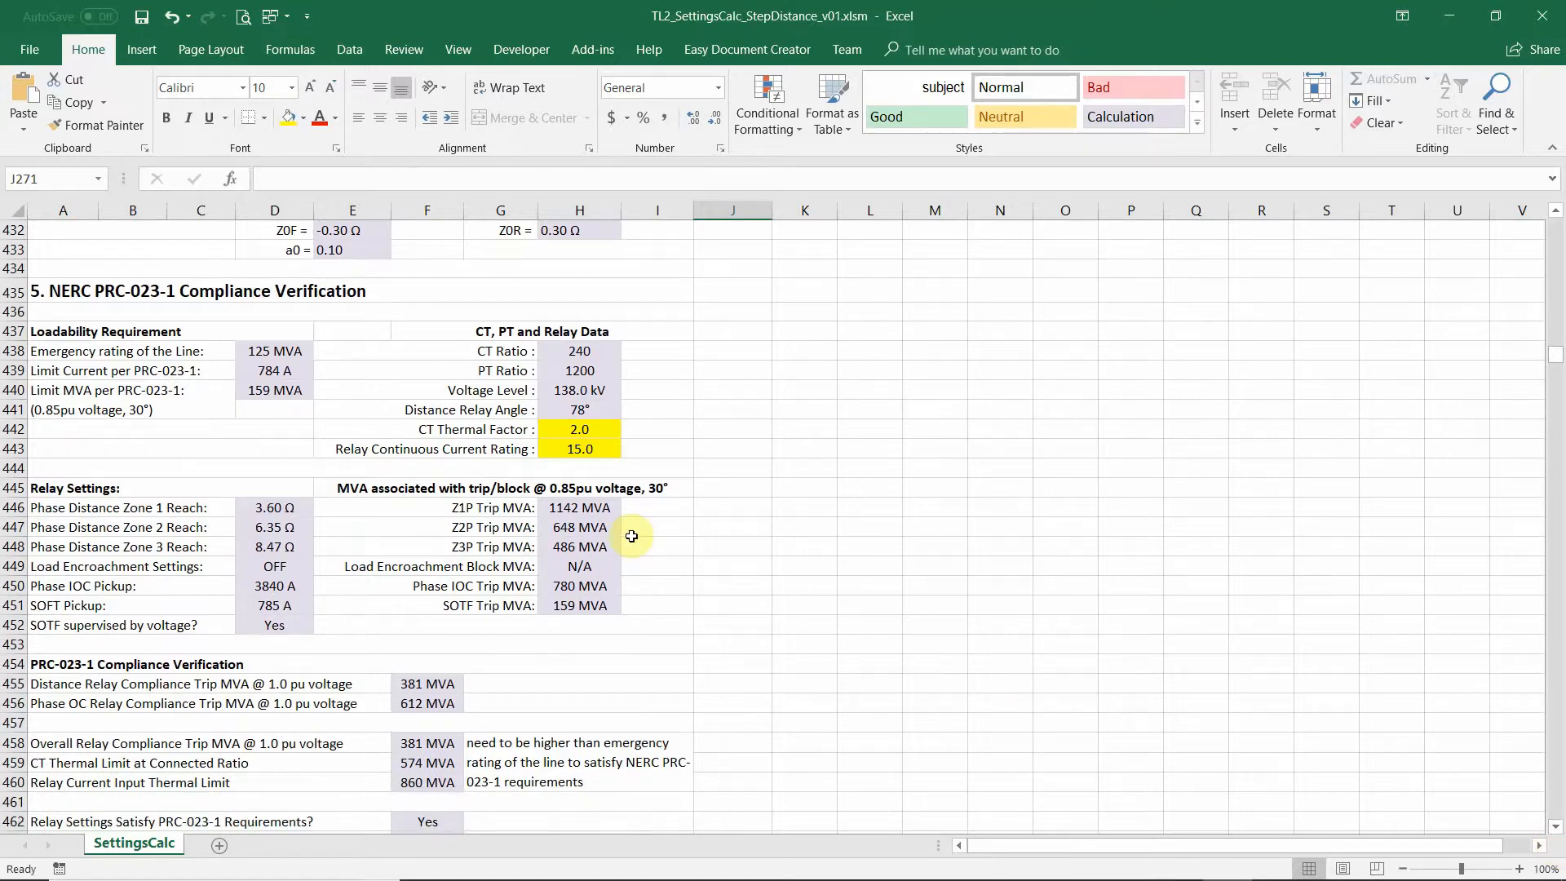
mouse_move(434, 460)
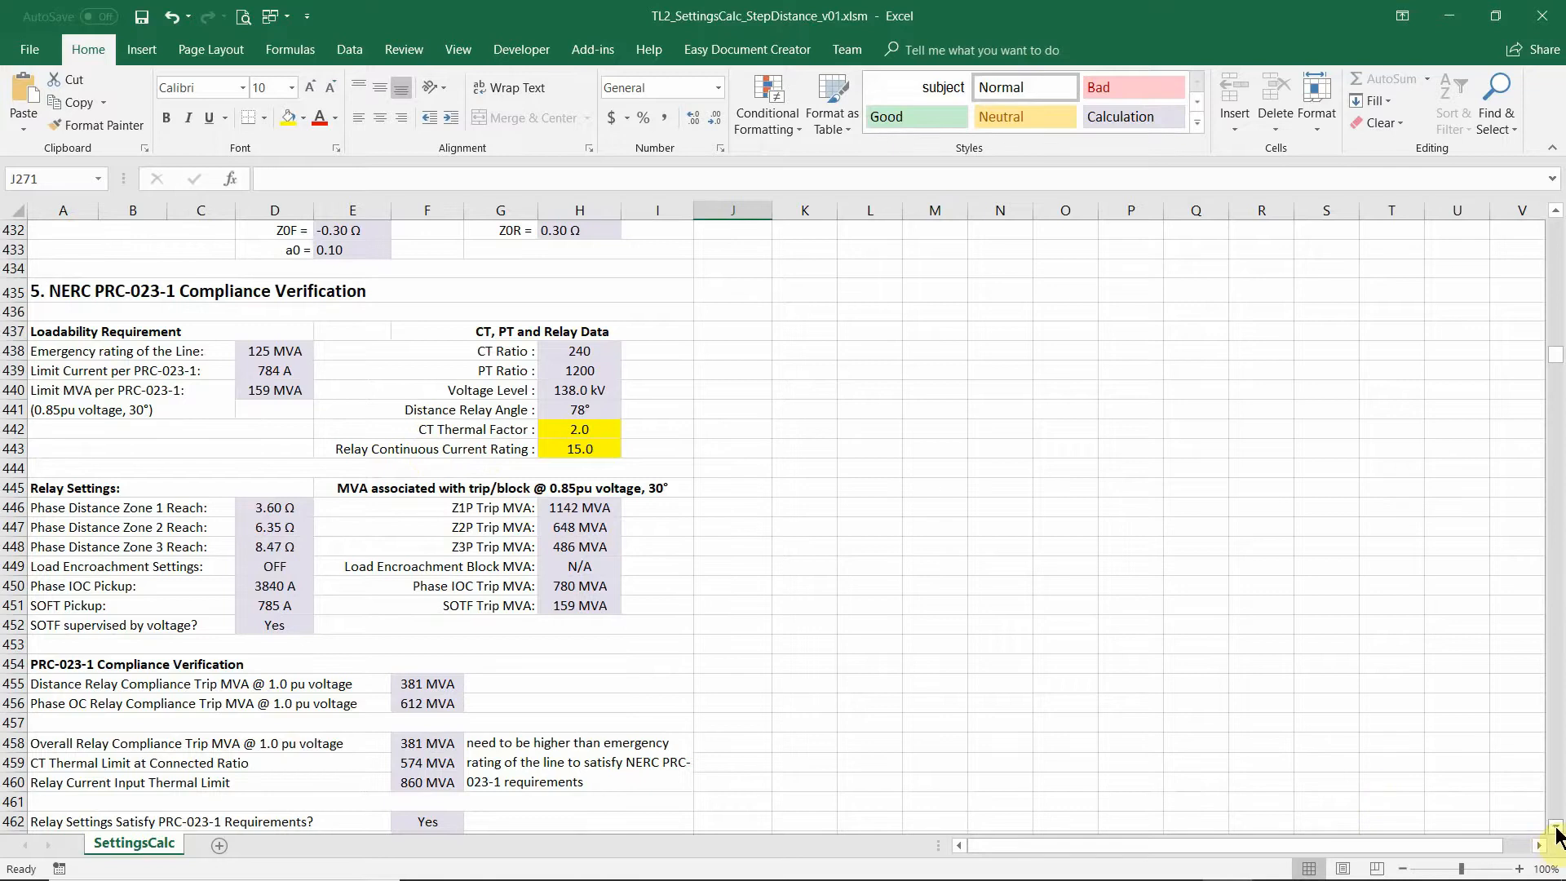
scroll("down", 3)
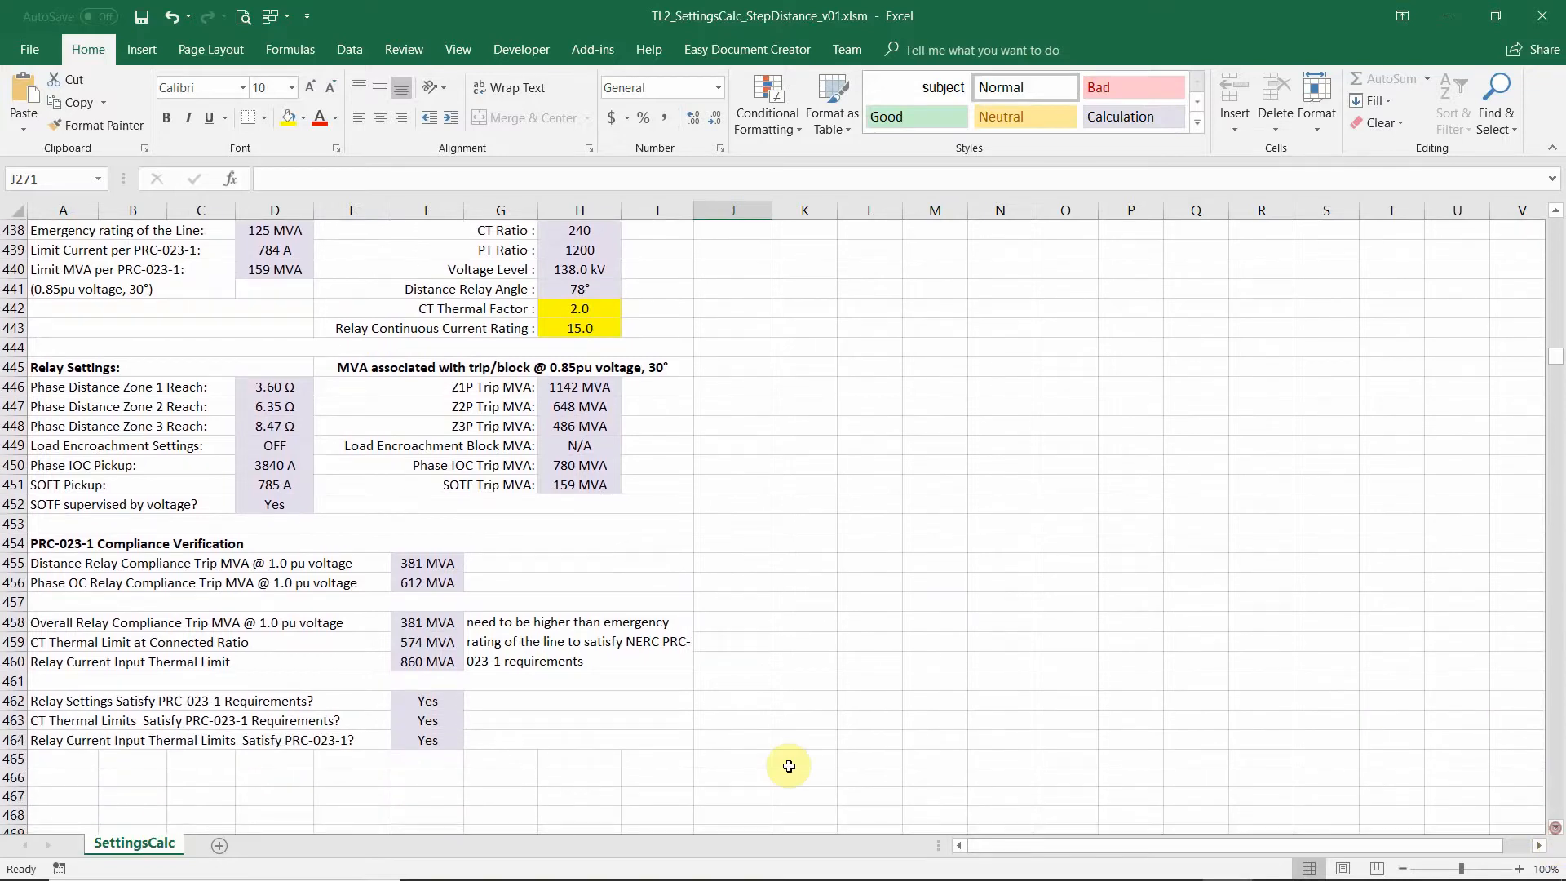
mouse_move(434, 737)
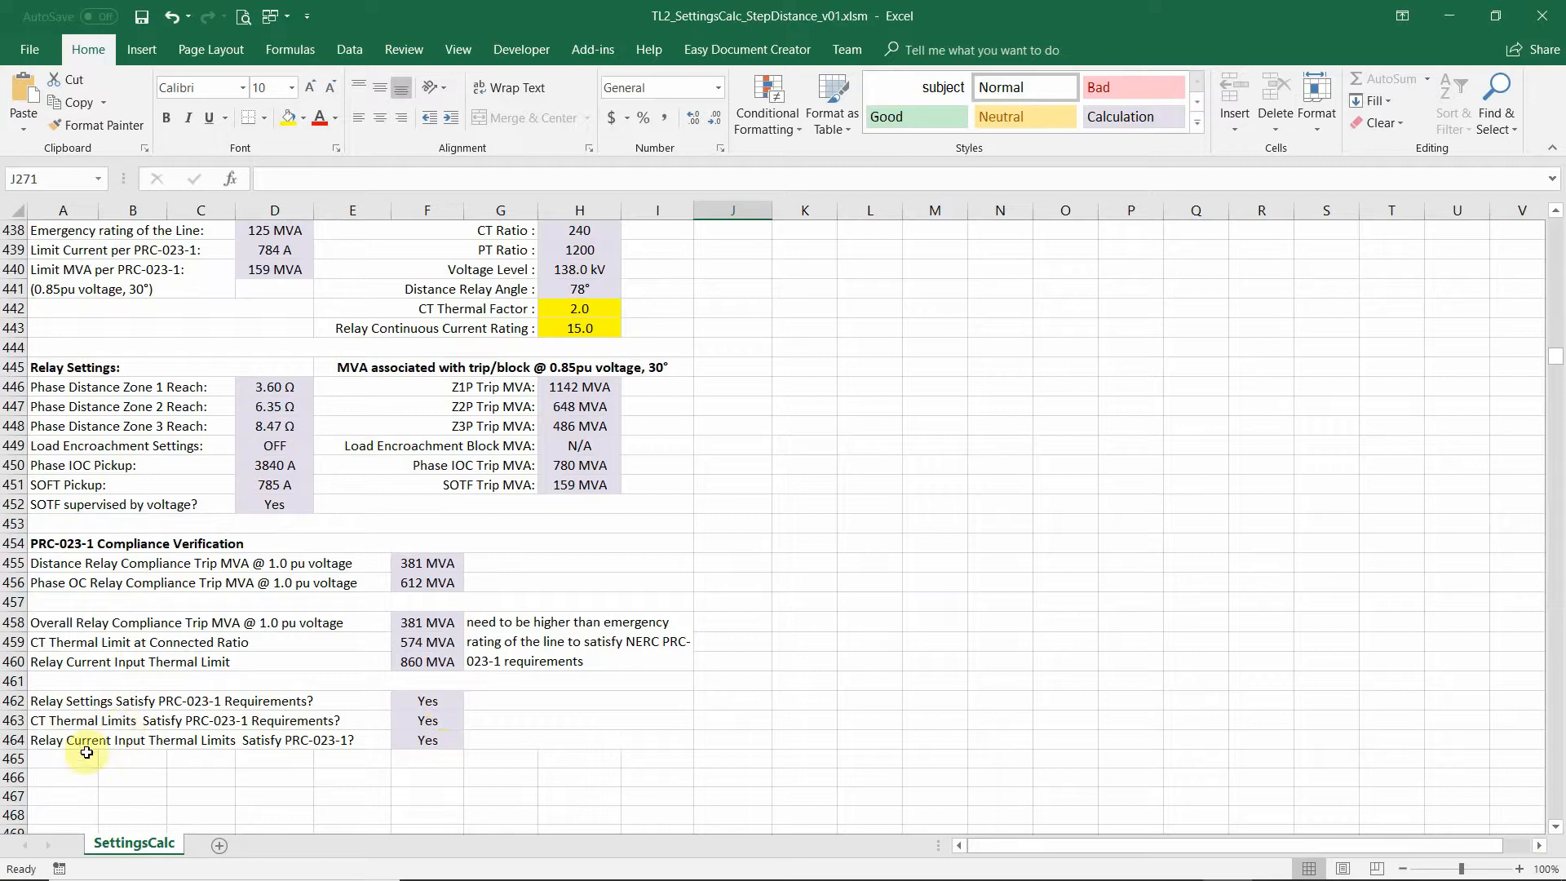
mouse_move(52, 750)
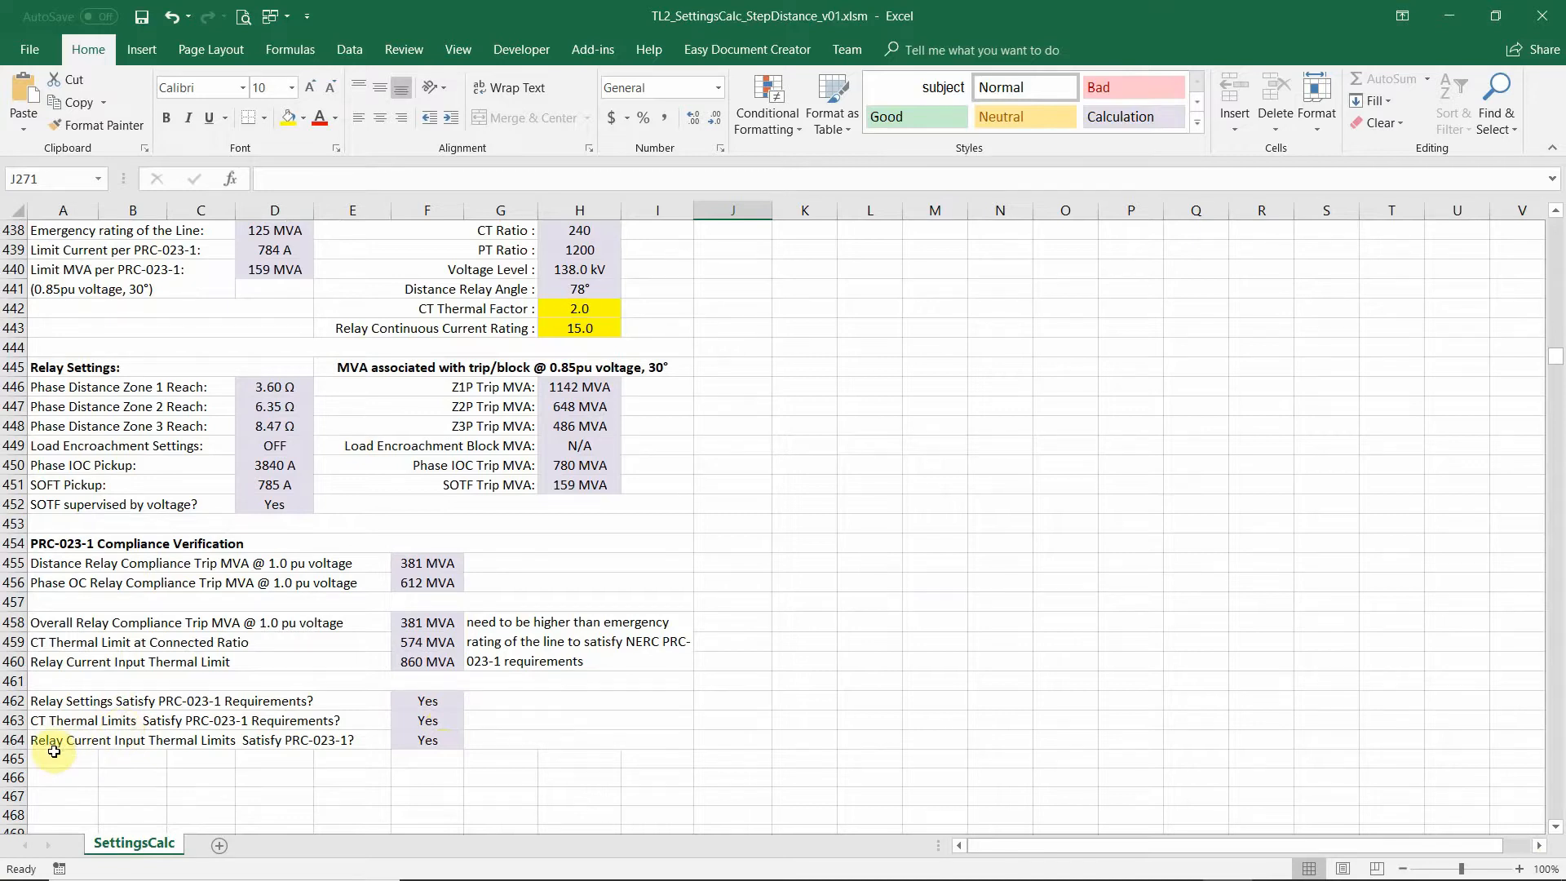
mouse_move(468, 765)
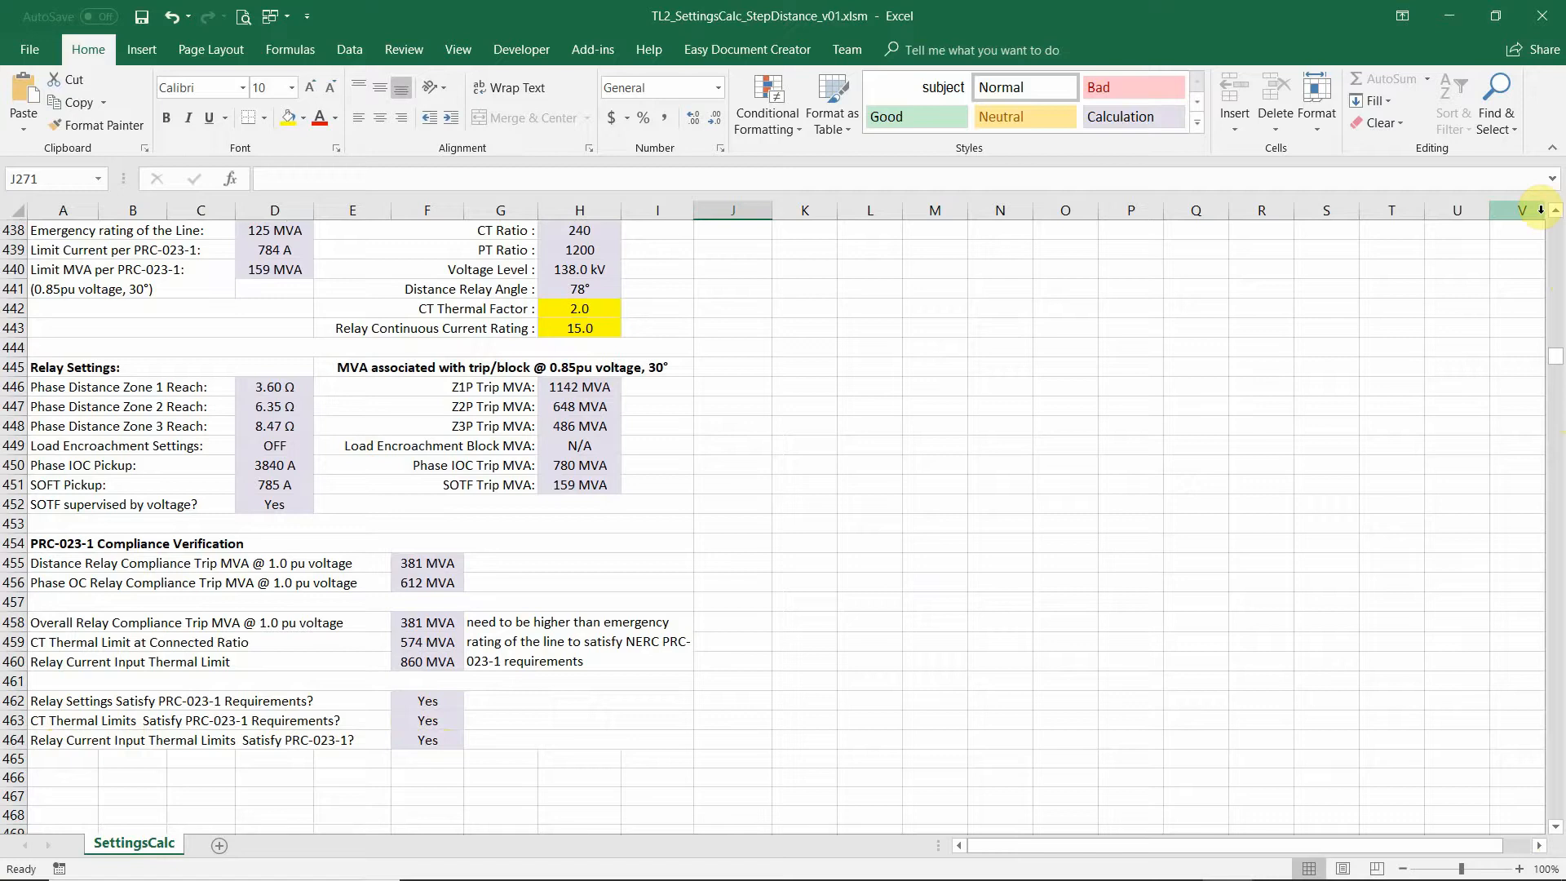
scroll("up", 3)
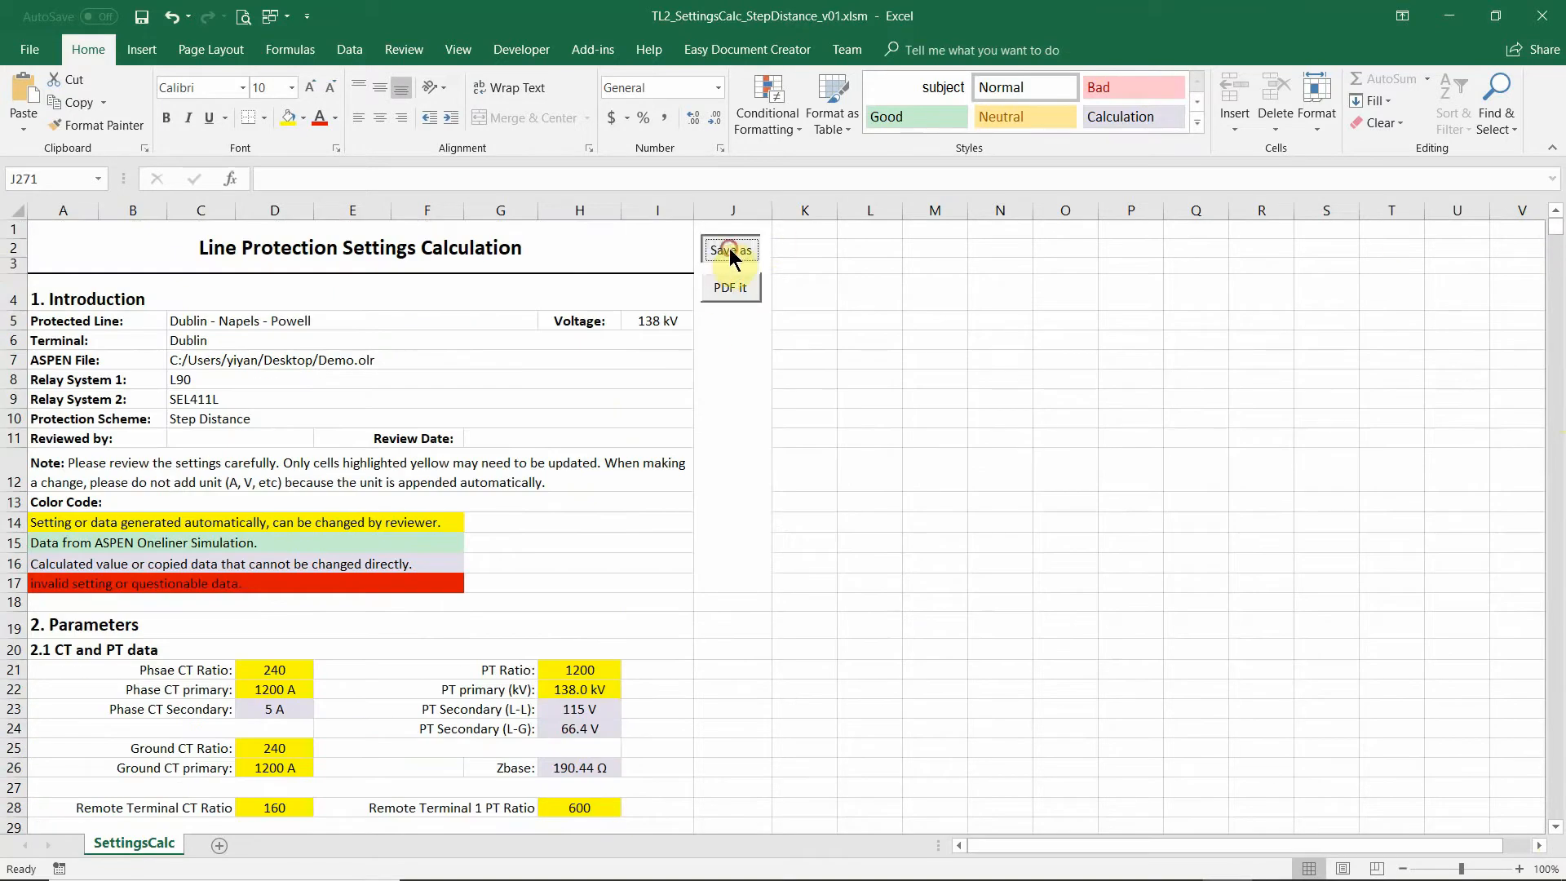
Save the workbook as 'Setting Calc_07302018_Dublin - Napels - Powell_138kV_line1.xlsm'
left_click(731, 250)
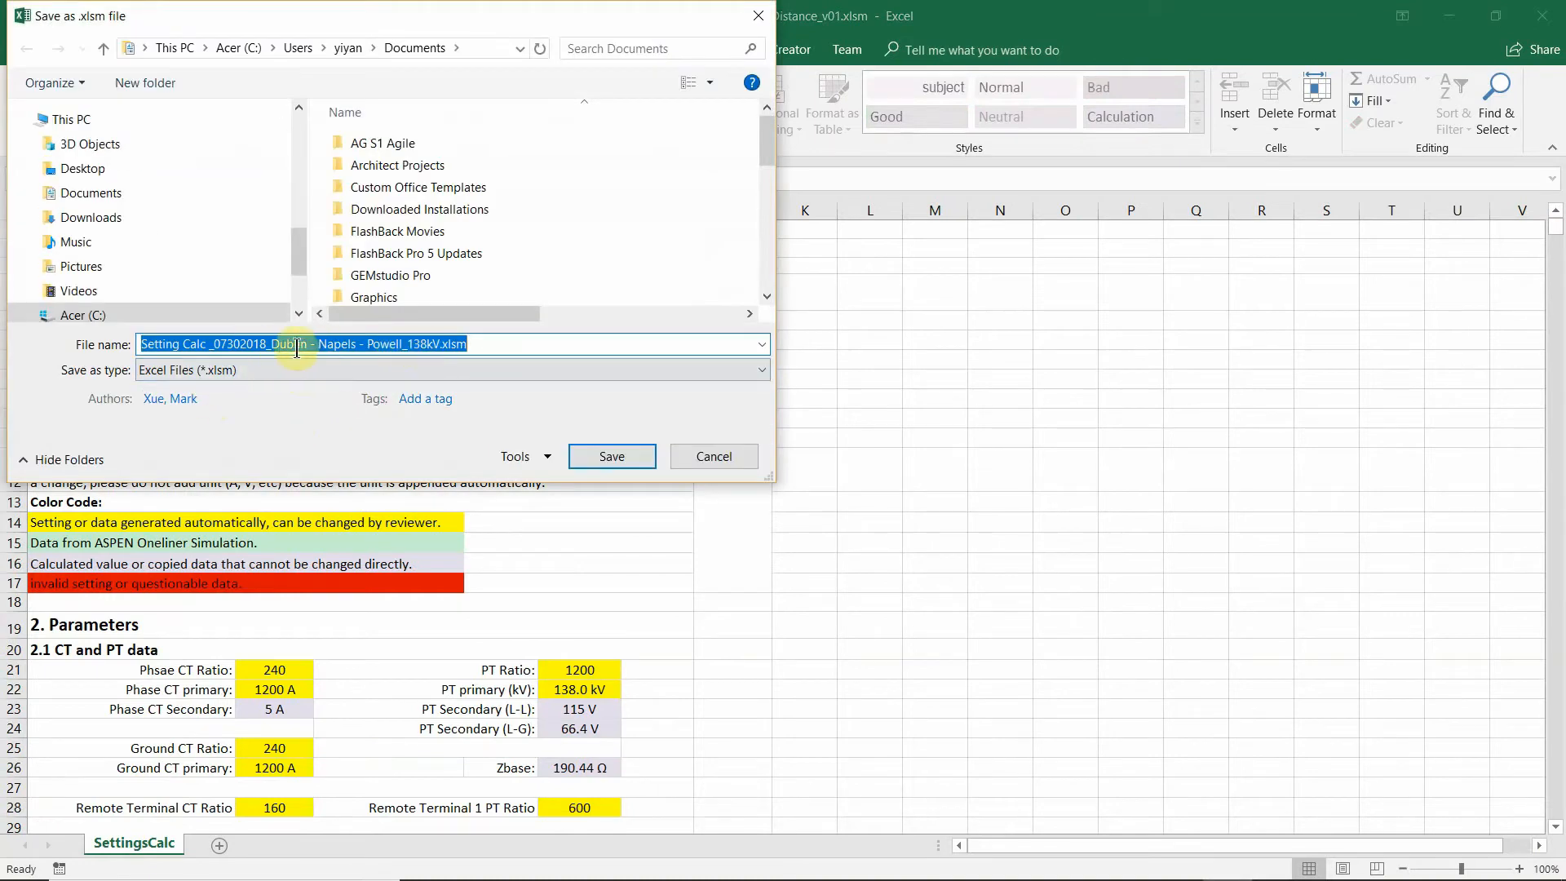
mouse_move(430, 345)
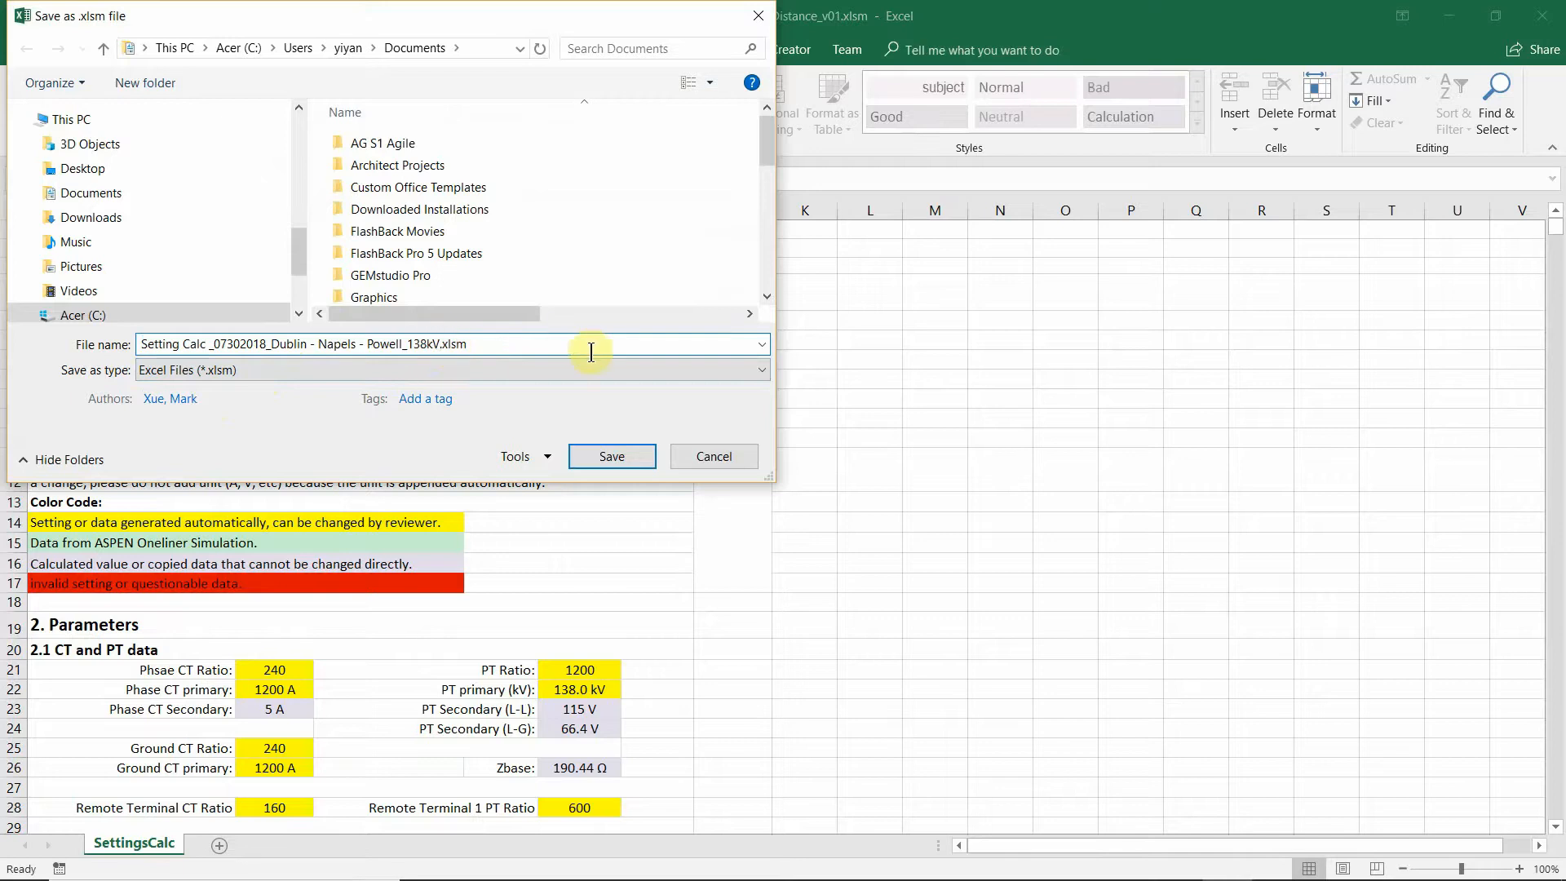
left_click(581, 398)
type("_")
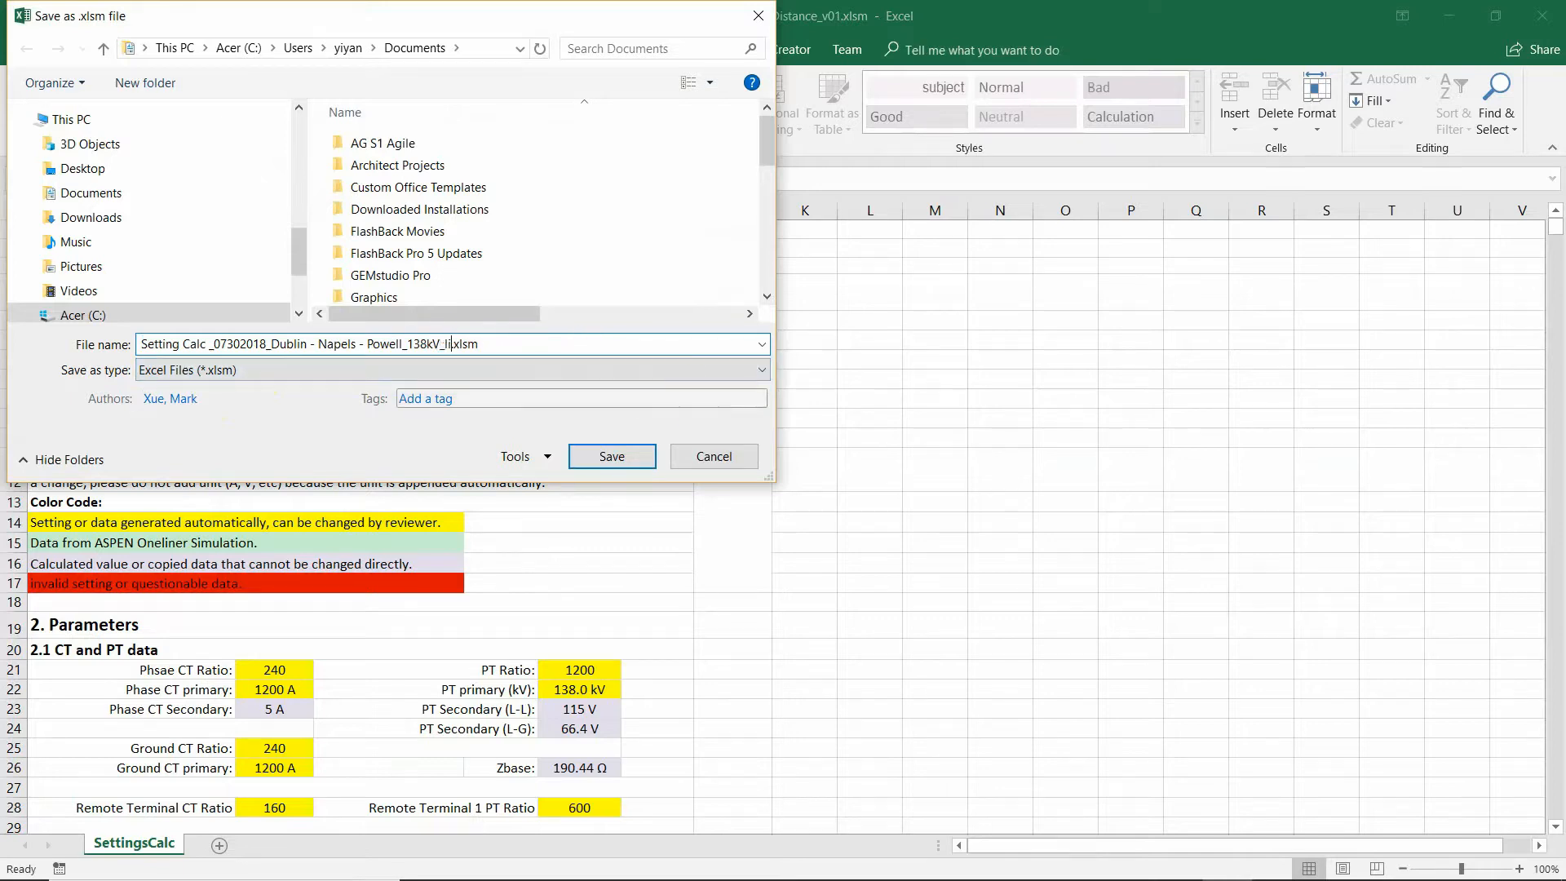
type("line")
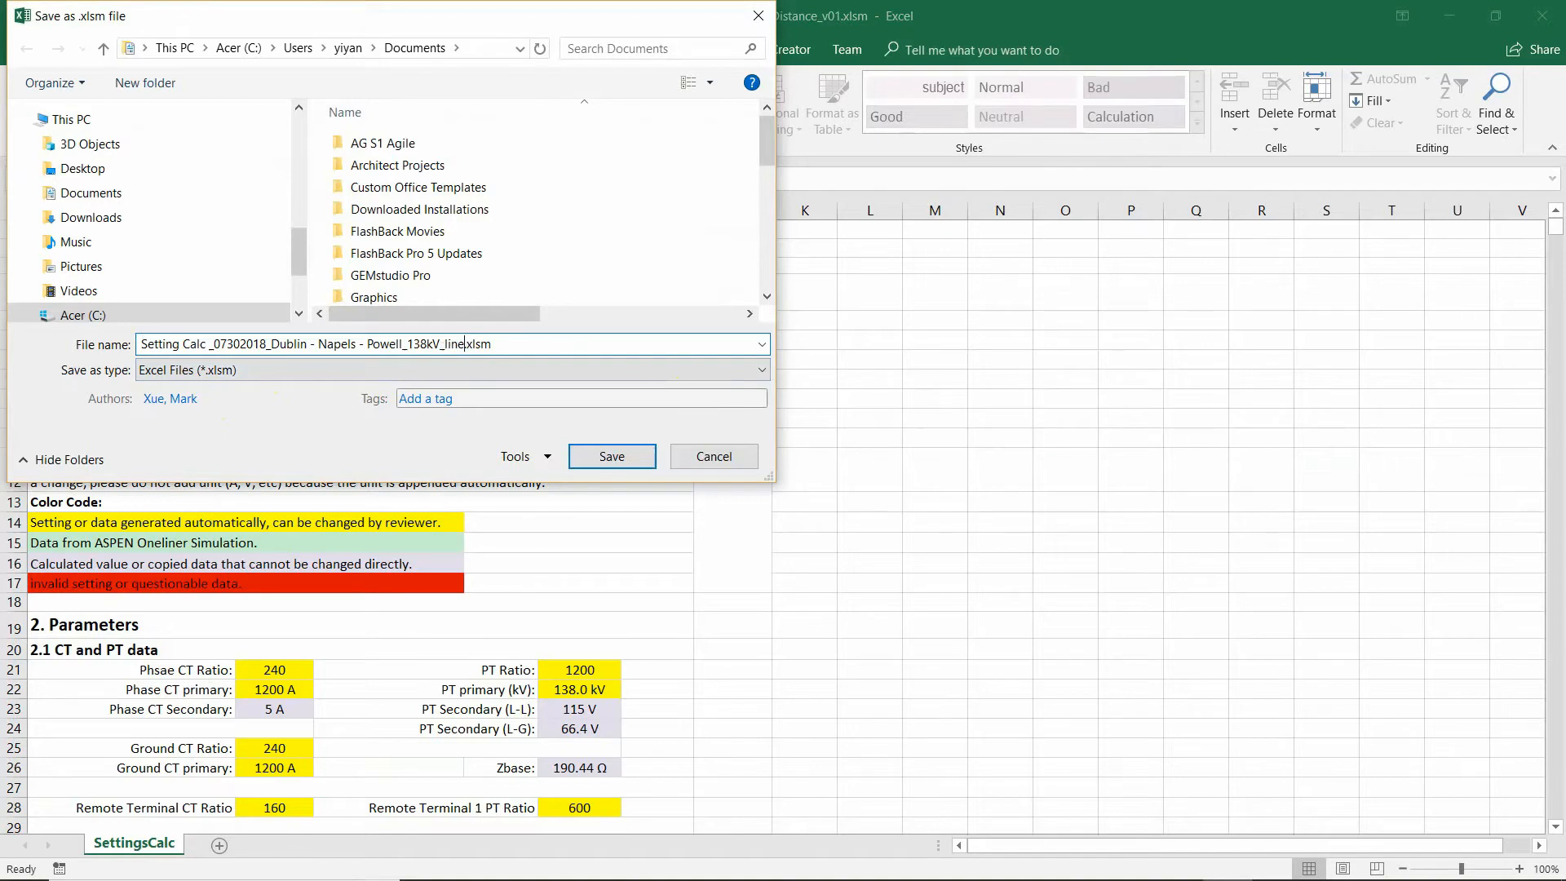
left_click(610, 455)
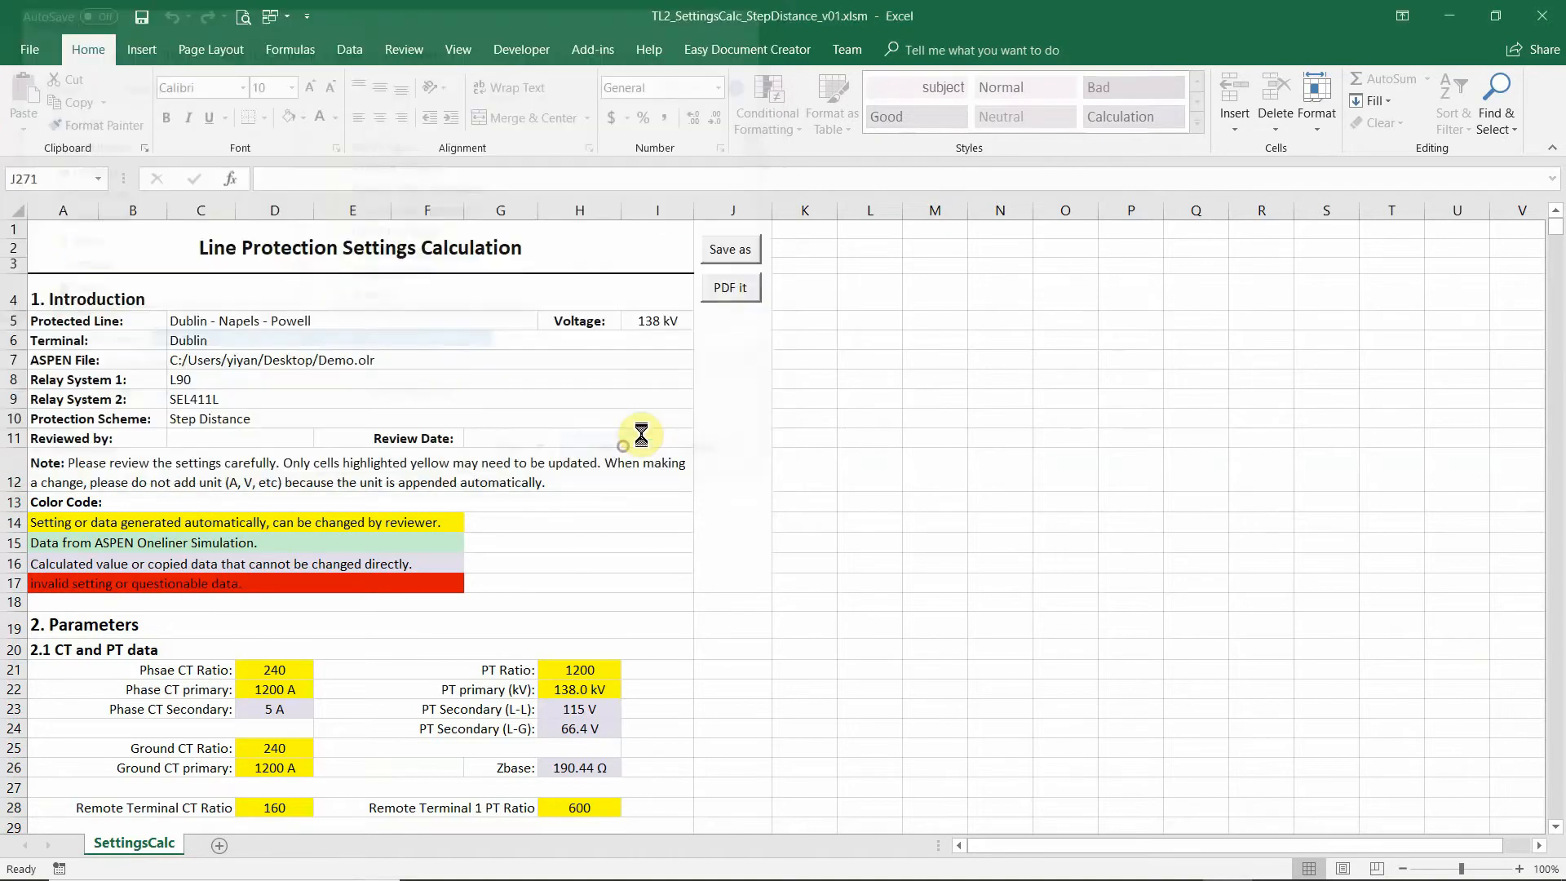
left_click(729, 248)
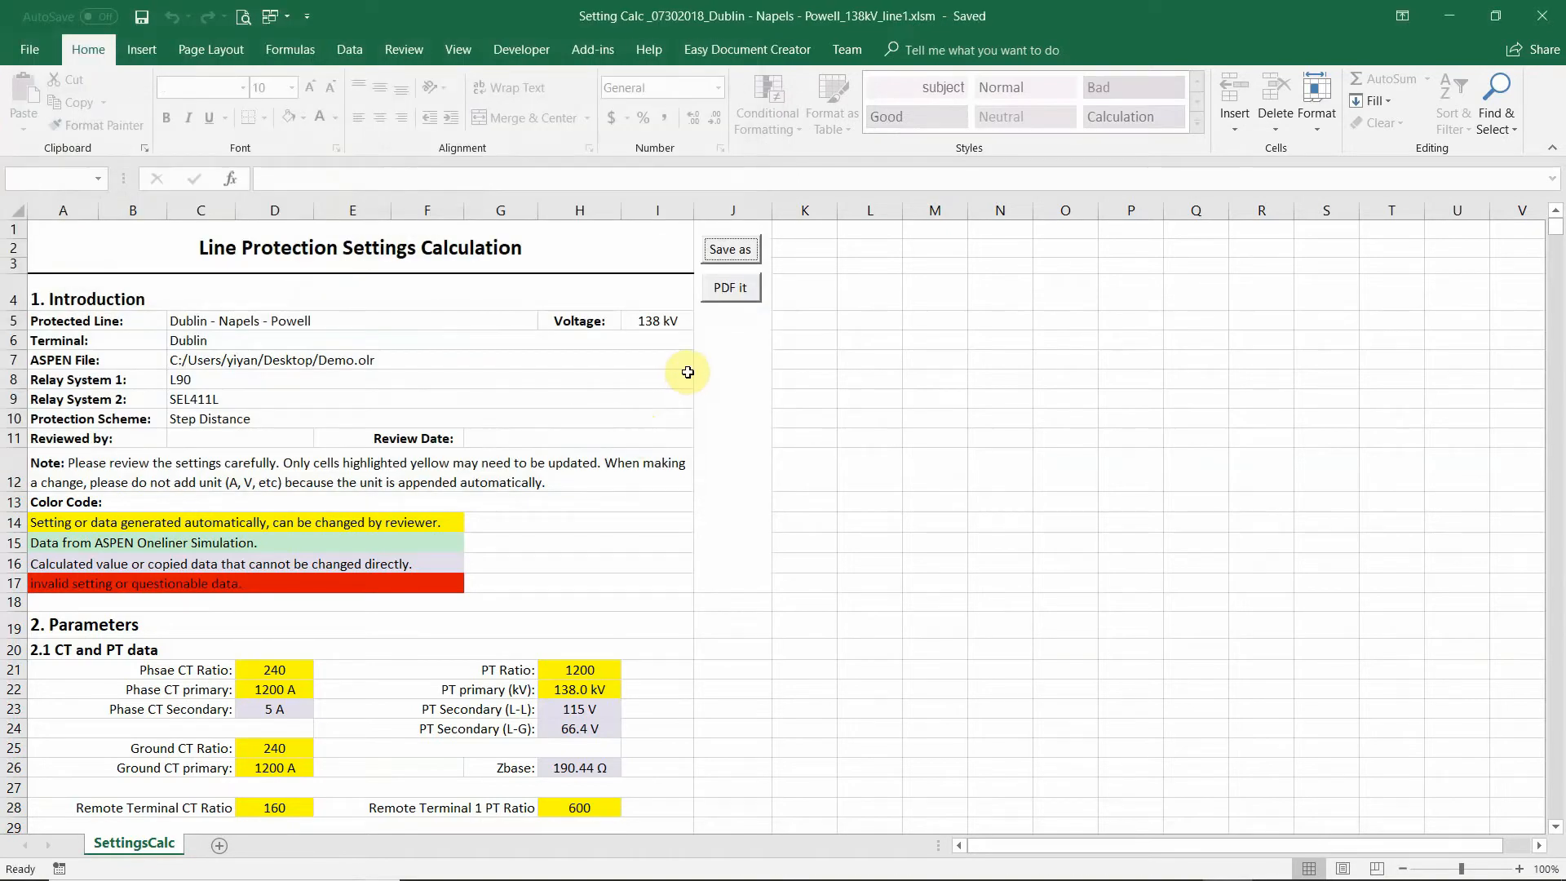
mouse_move(725, 297)
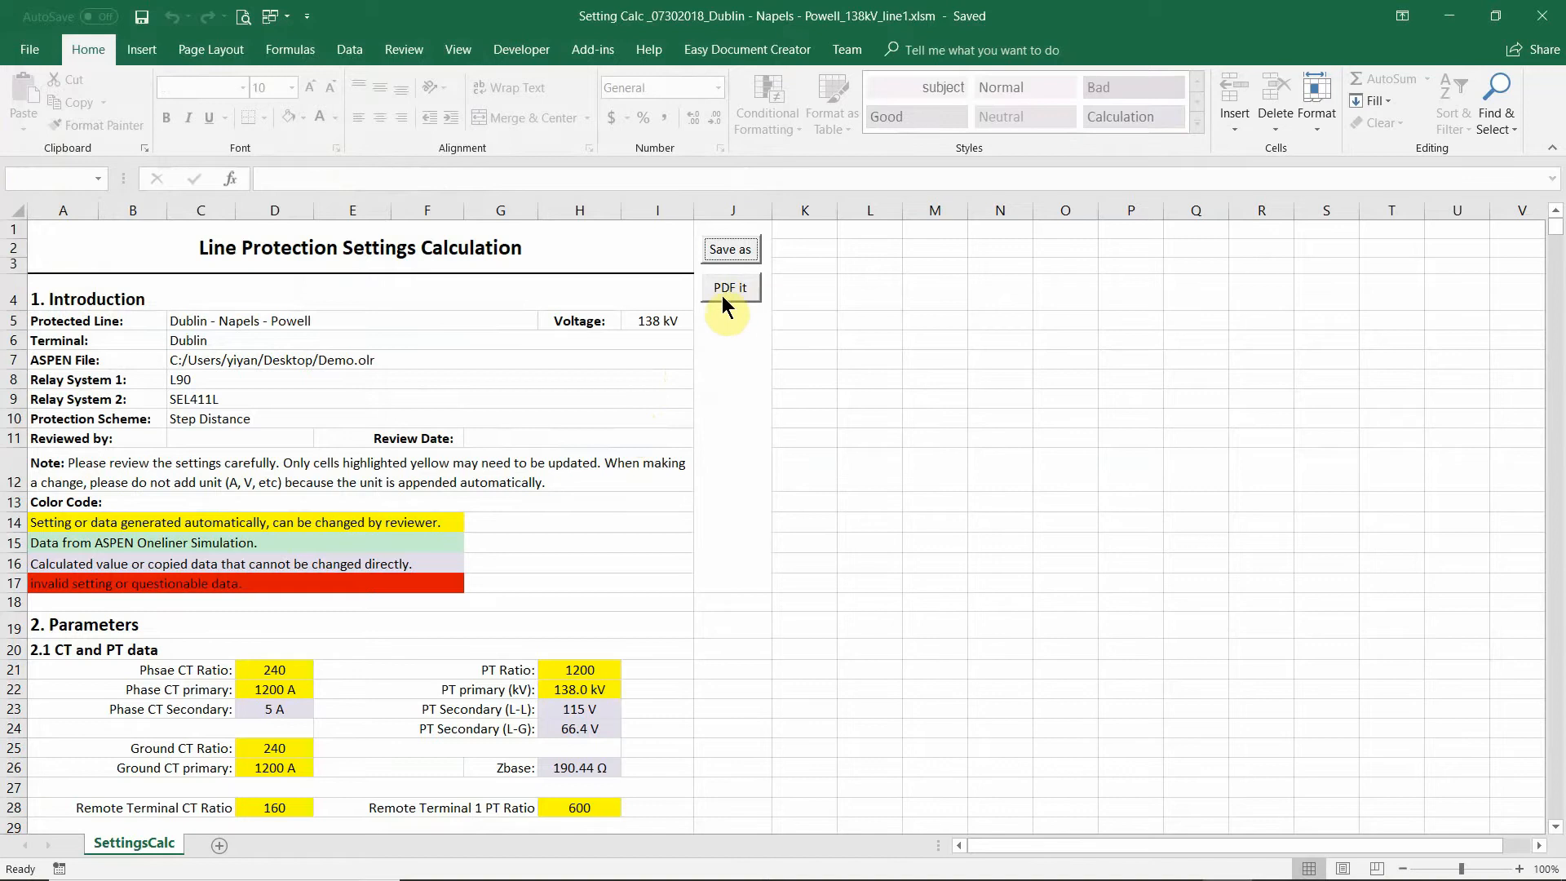
Publish the sheet as 'Setting Calc_07302018_Dublin - Napels - Powell_138kV_line1.pdf'
left_click(731, 287)
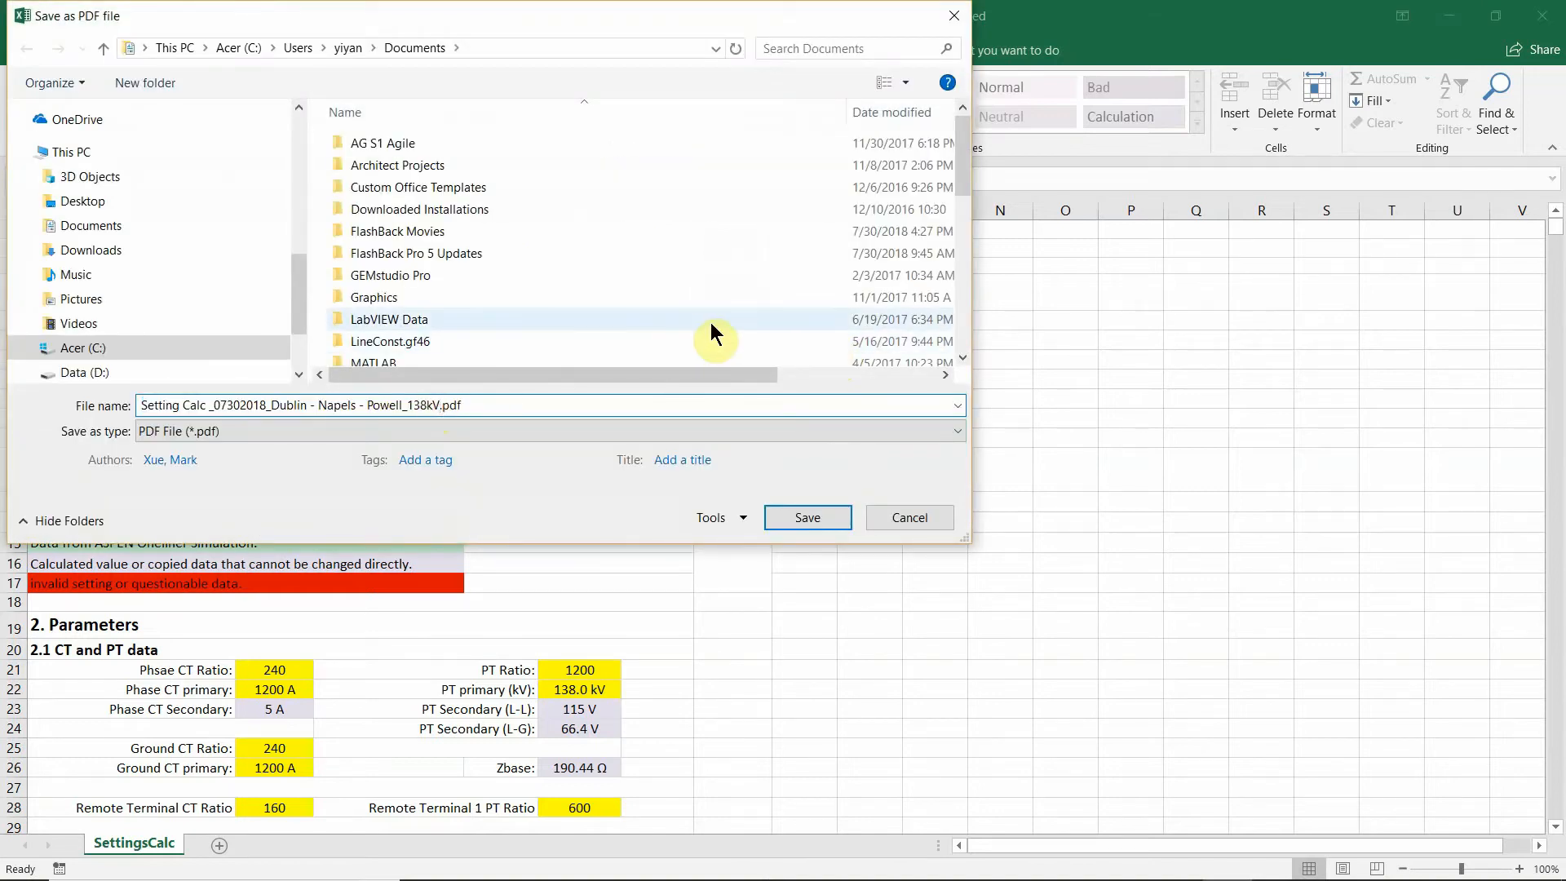
type("_line1")
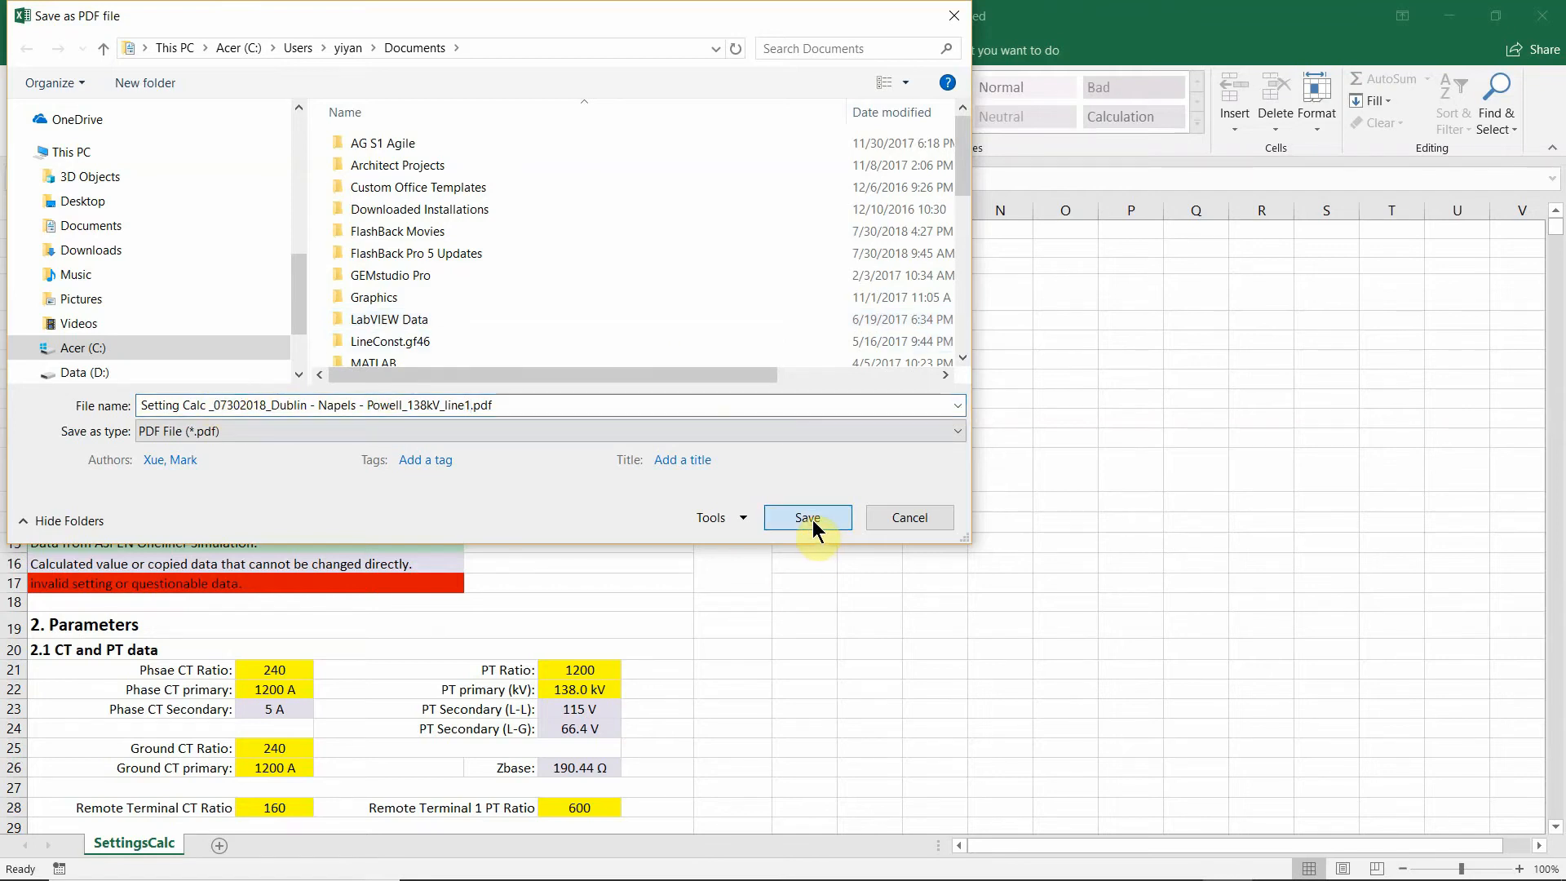
left_click(807, 518)
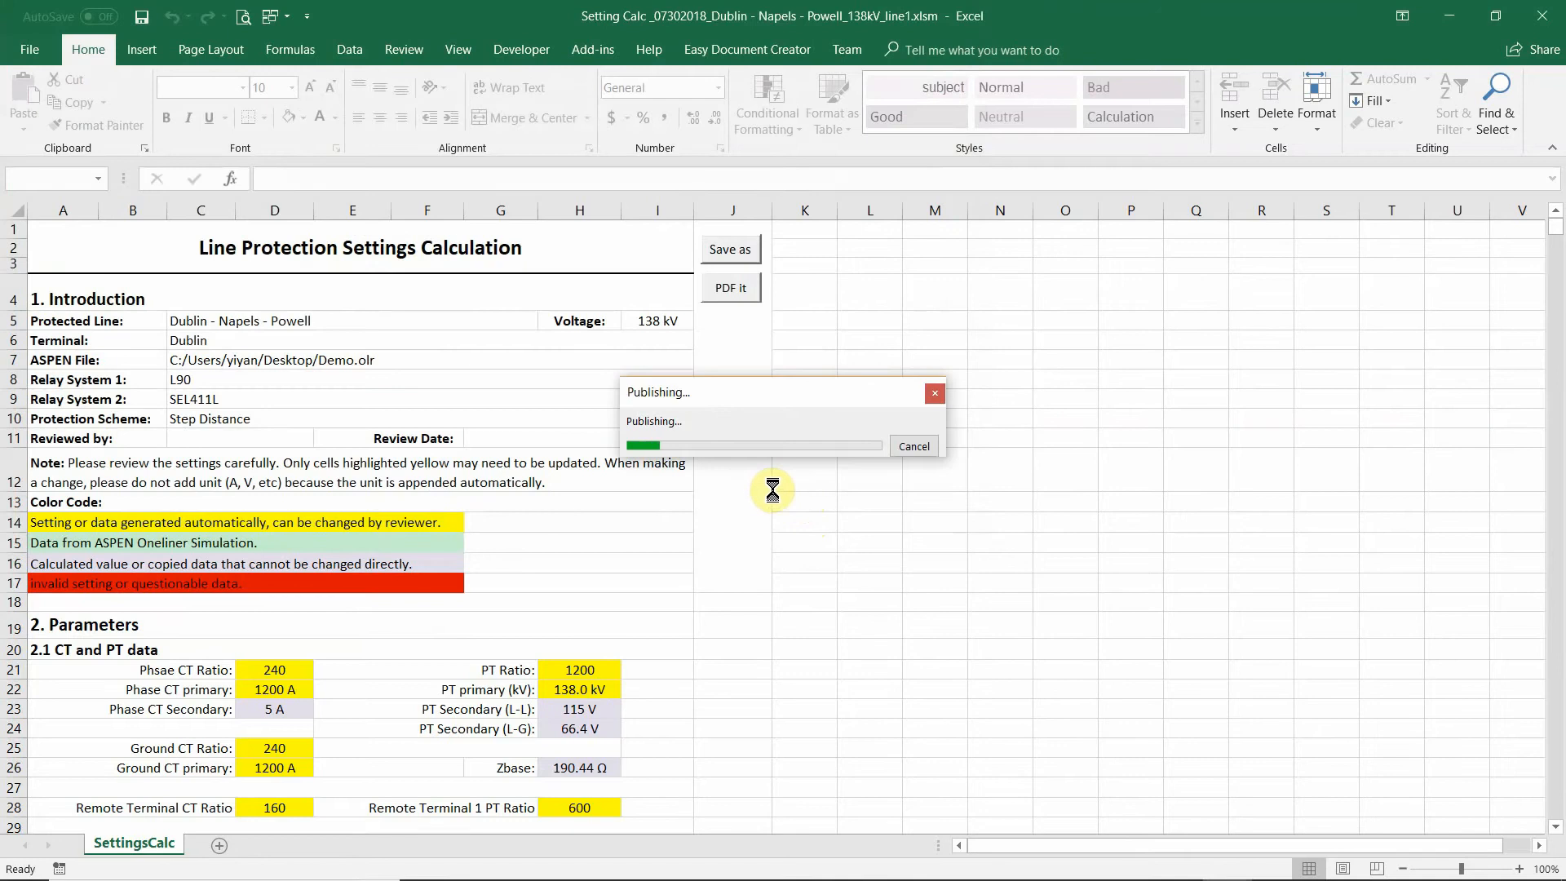
left_click(731, 287)
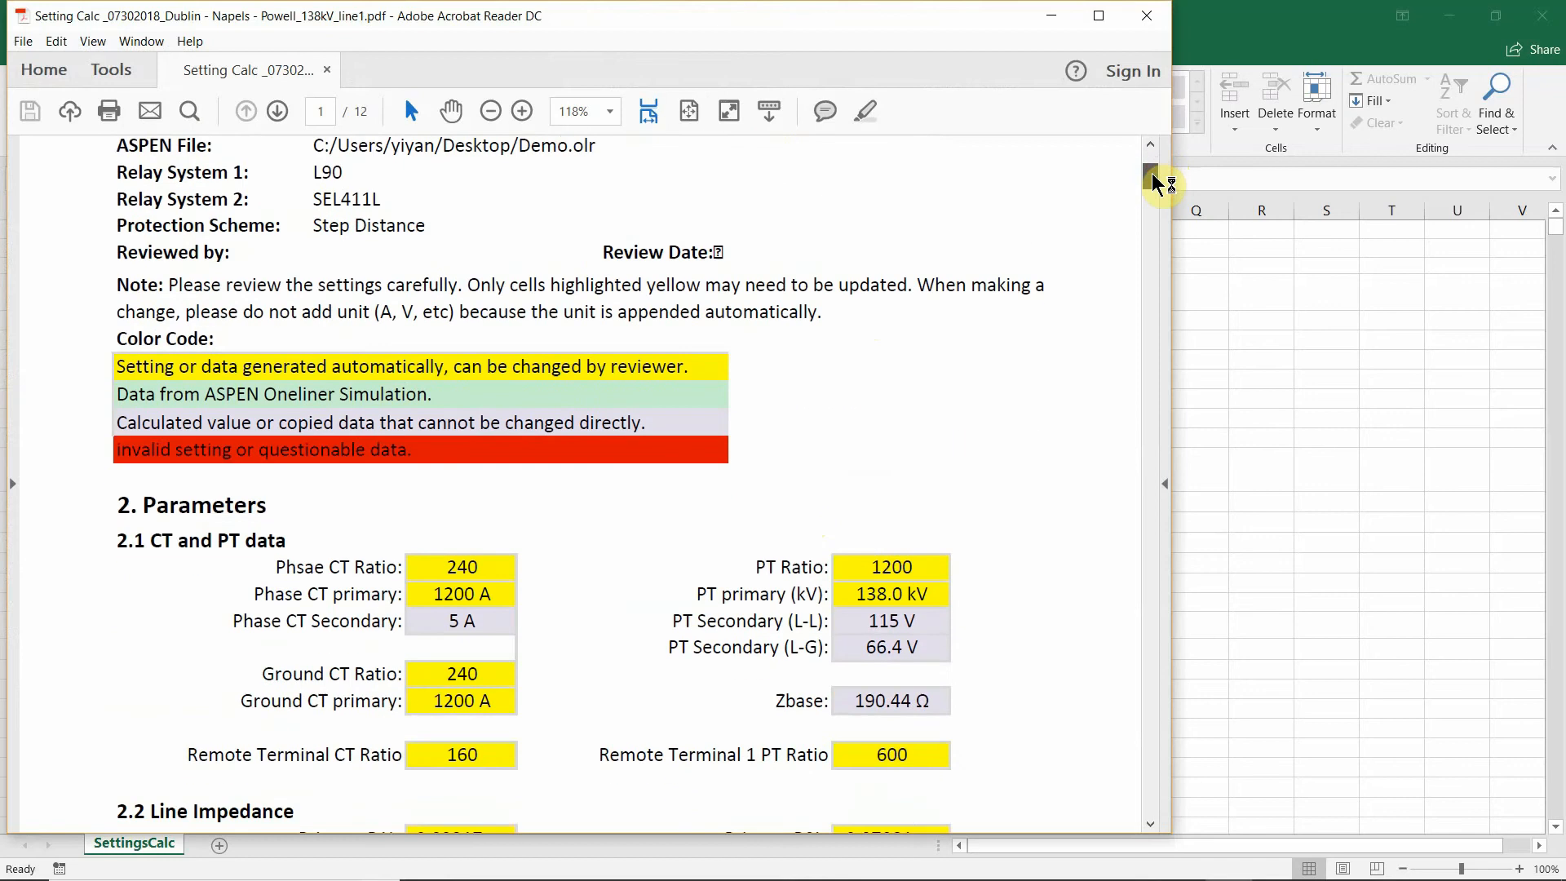
Scroll the exported PDF down to the SEL-411L settings on page 10
scroll("down", 3)
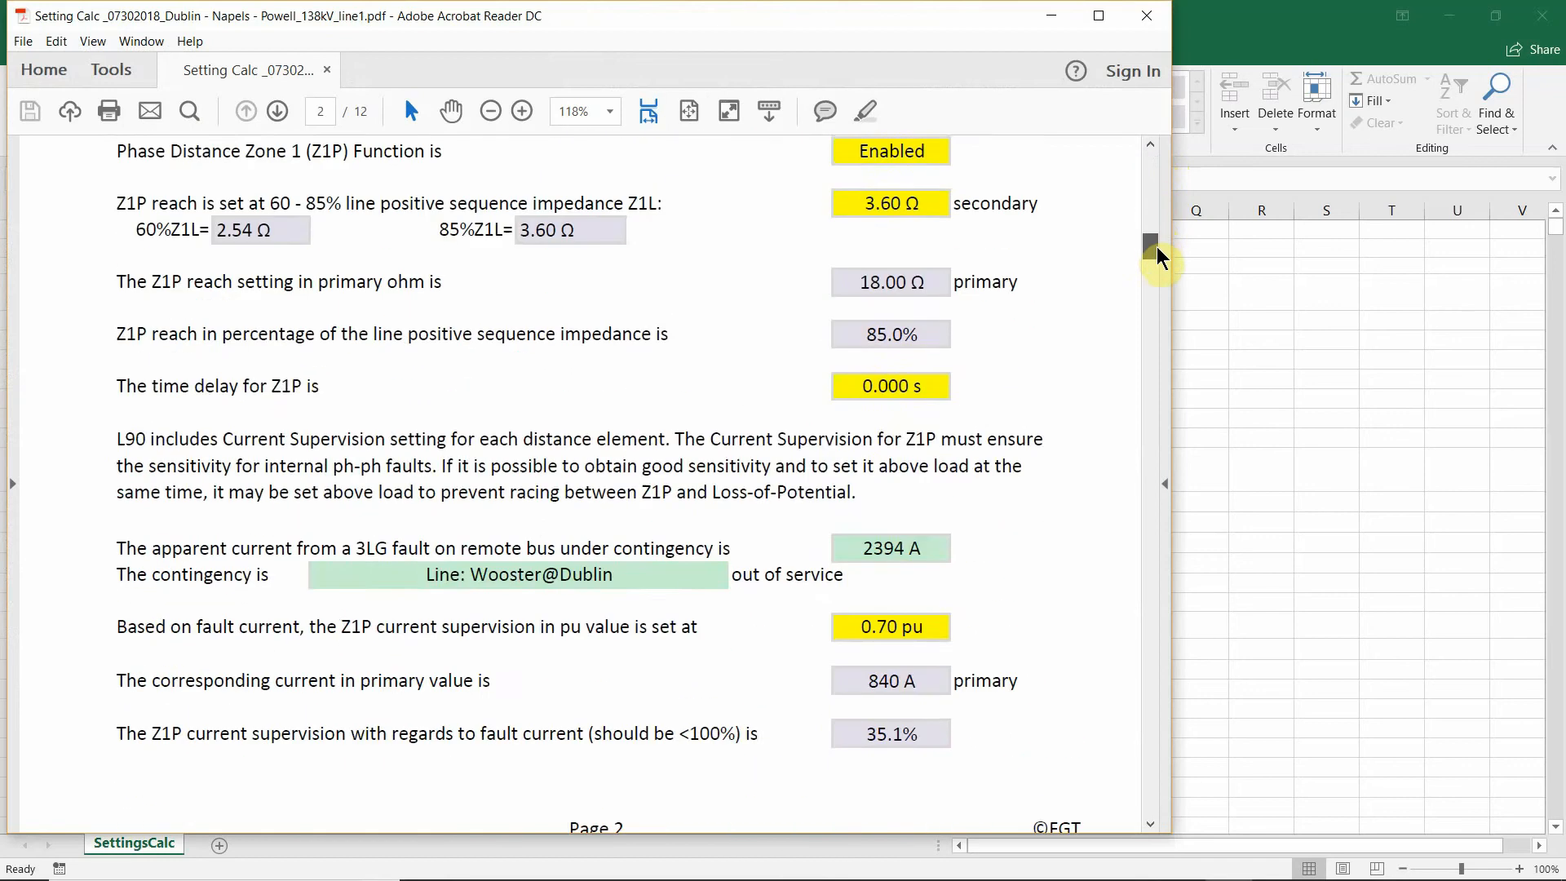
scroll("down", 3)
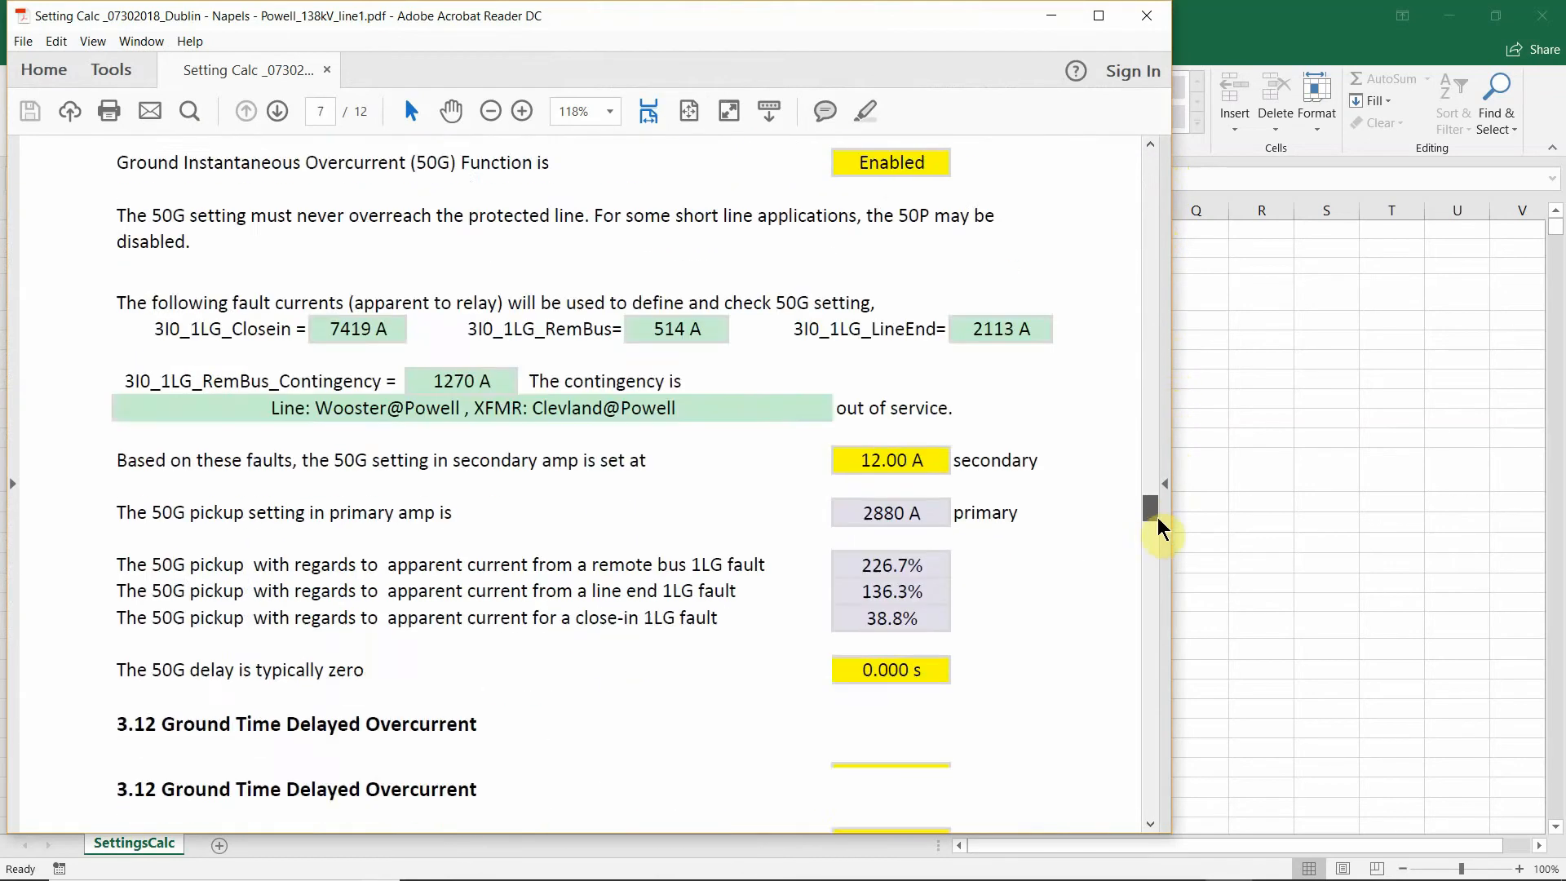
scroll("down", 3)
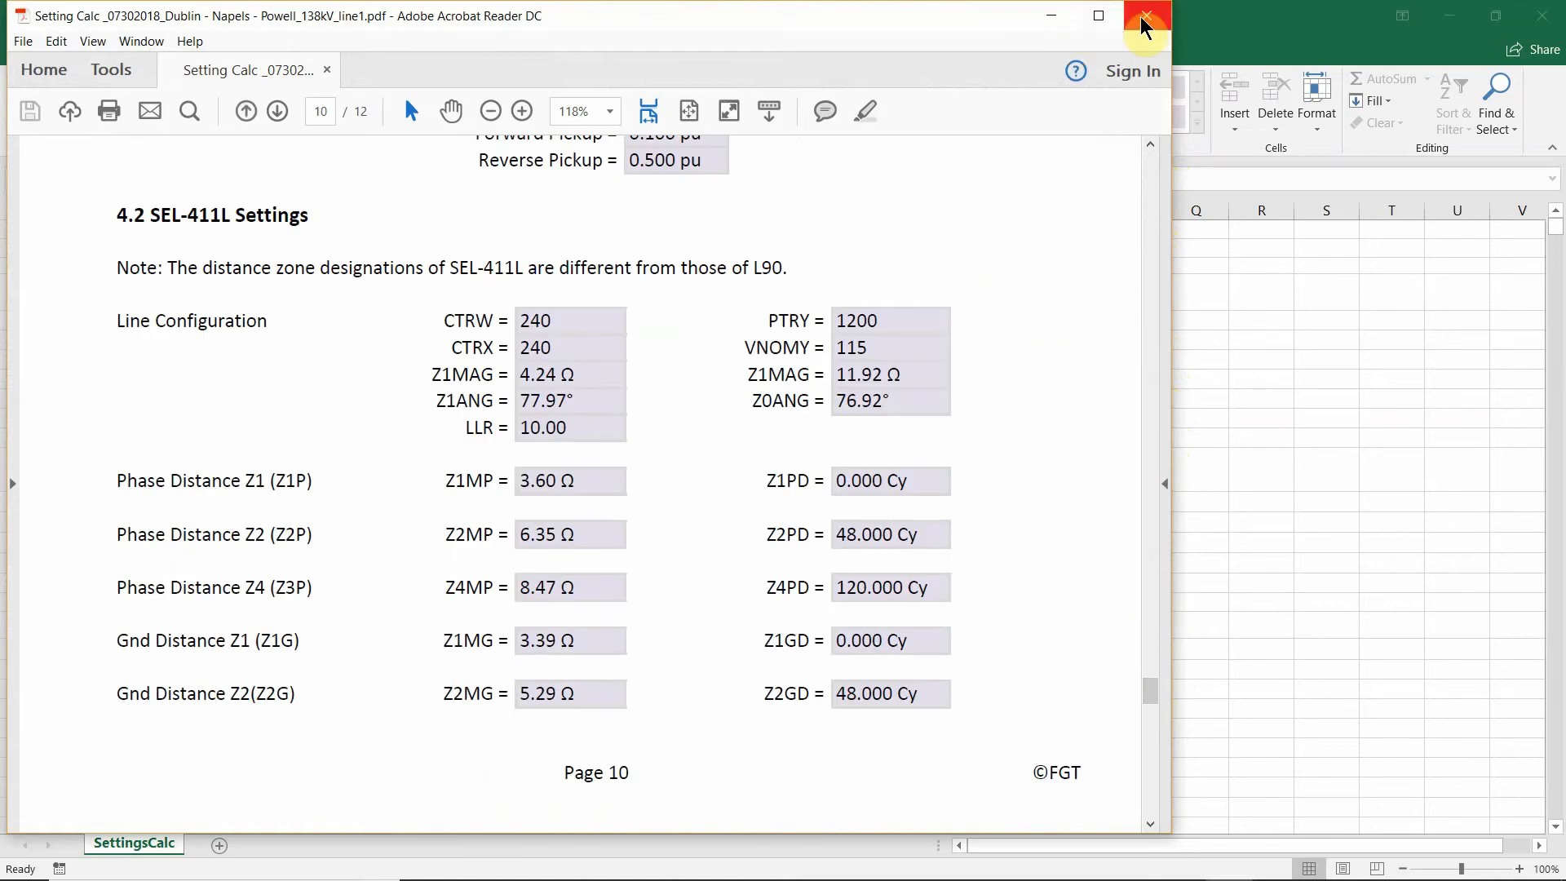